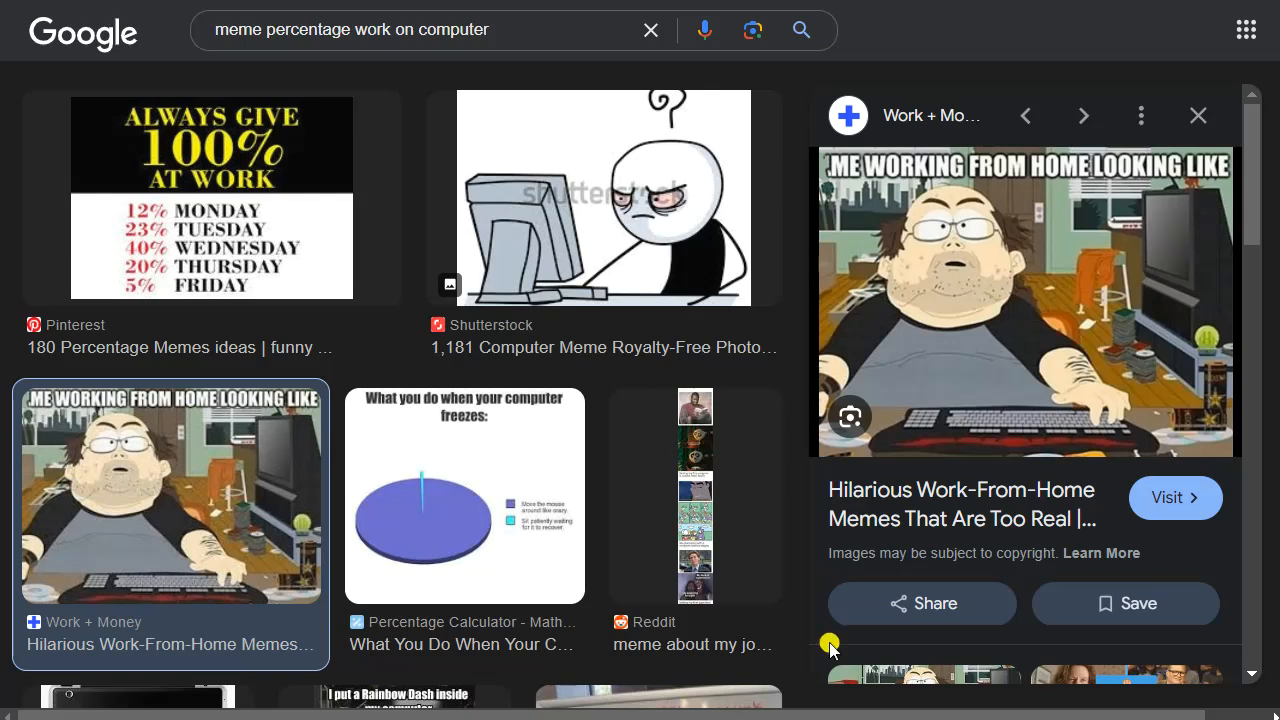
mouse_move(950, 190)
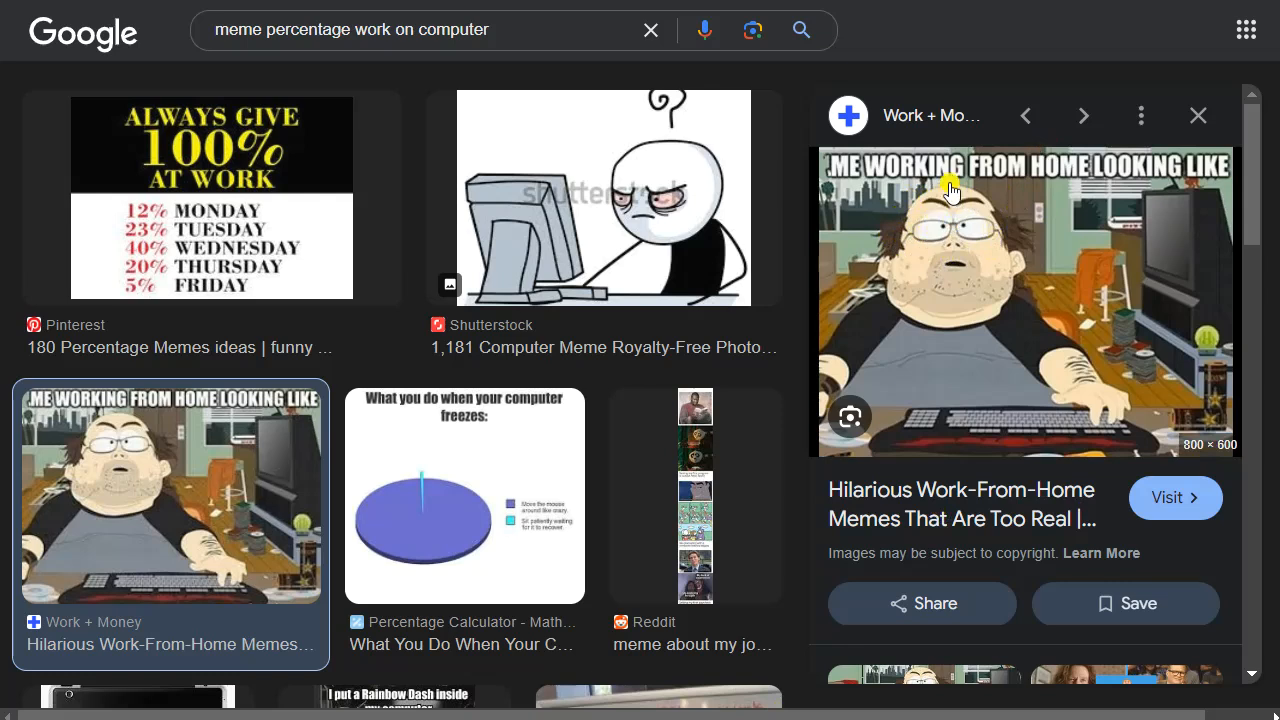
mouse_move(590, 436)
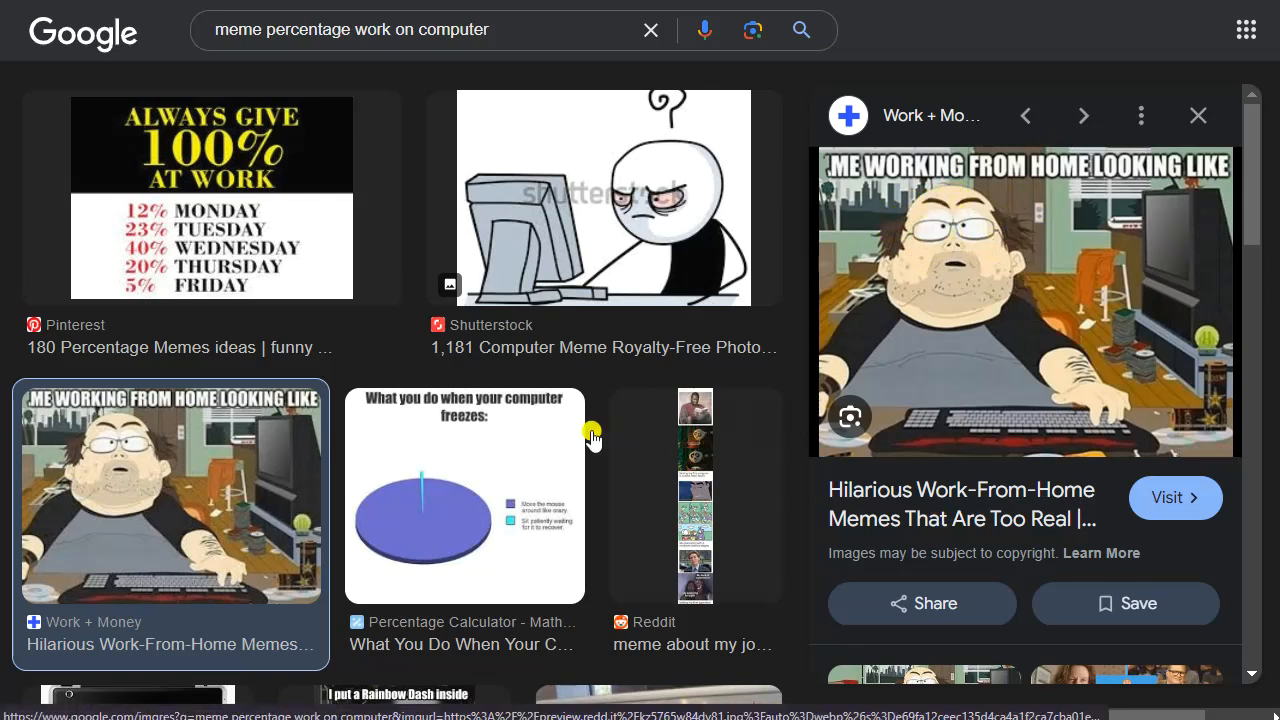
- Preview the '100% at work' and work-from-home memes, then move back up the page
click(212, 198)
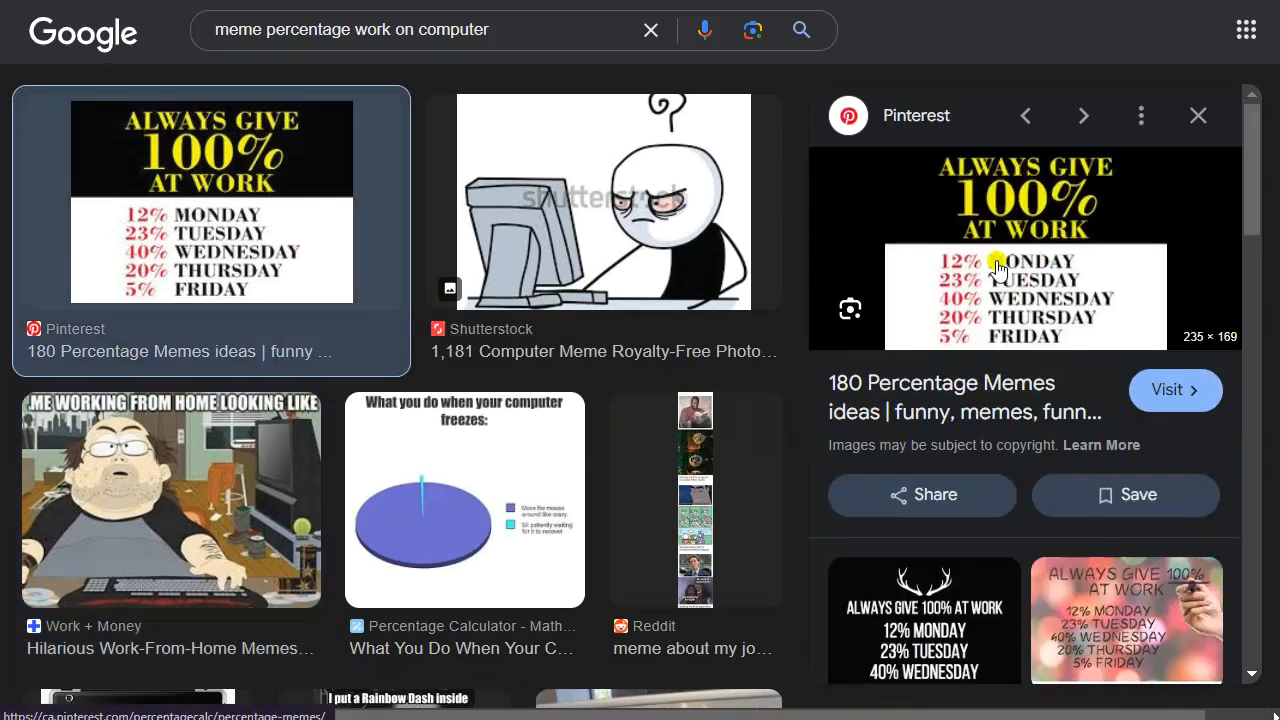
mouse_move(956, 304)
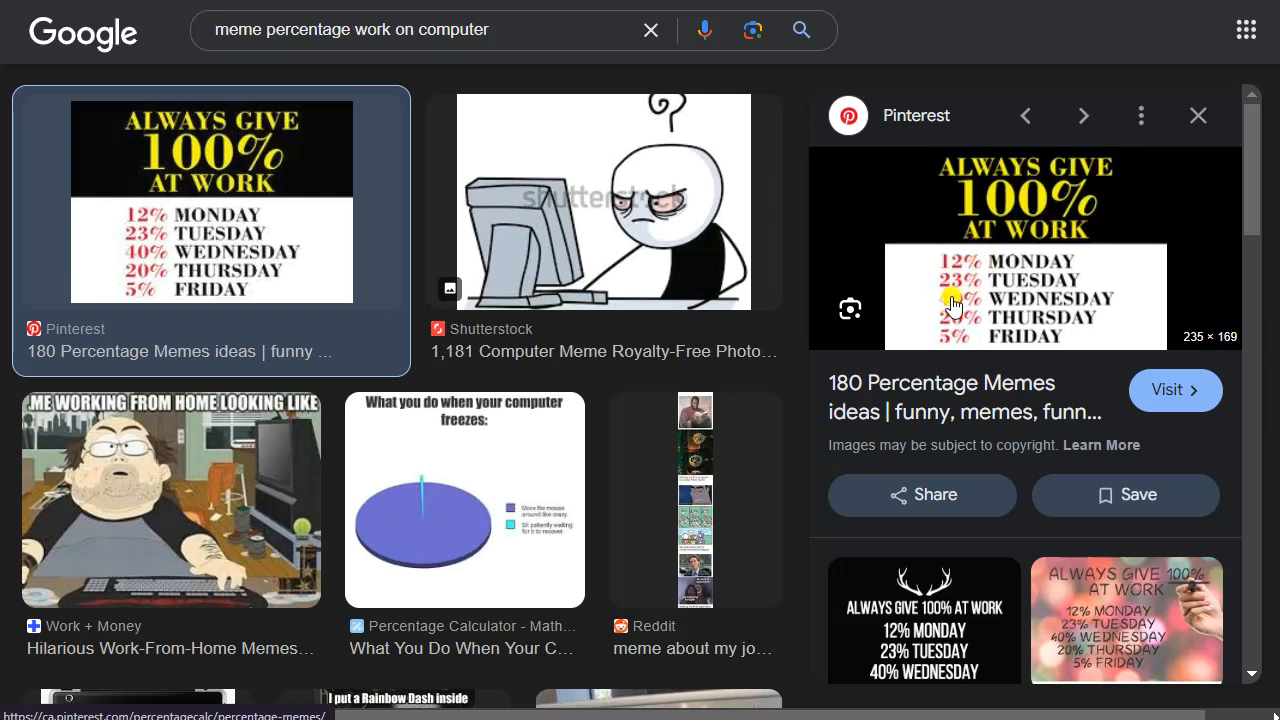
mouse_move(316, 470)
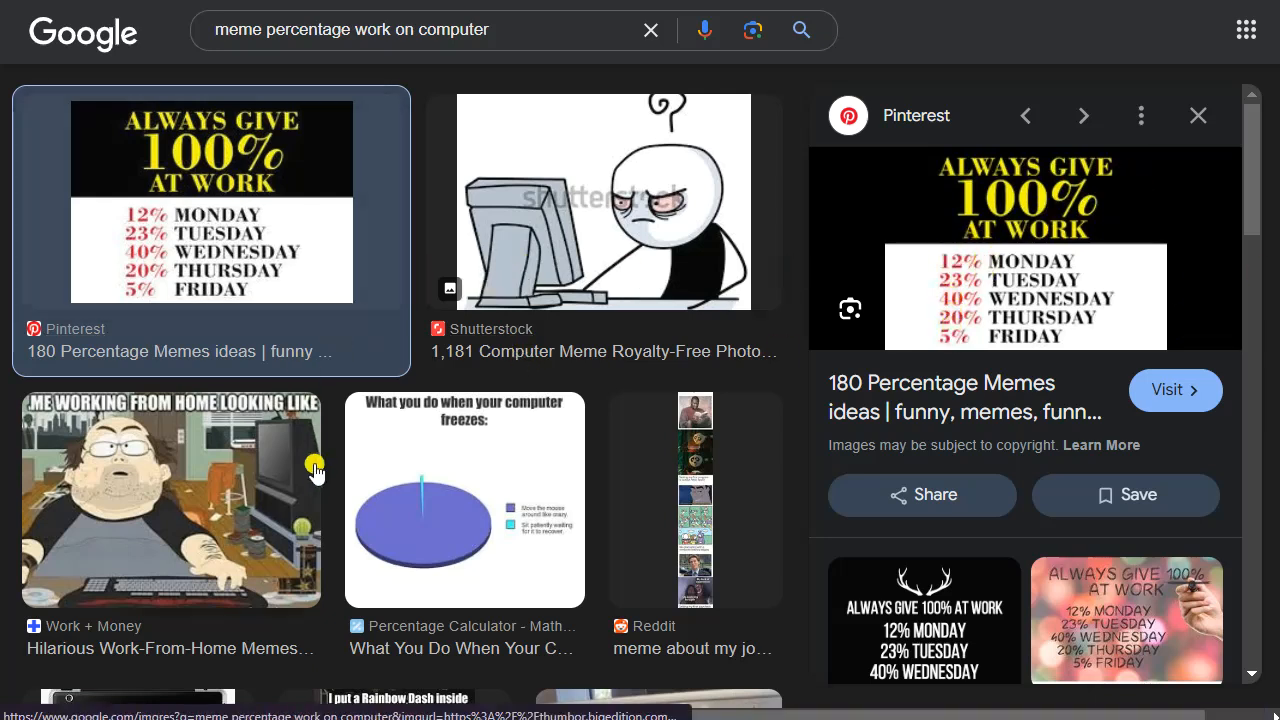
click(170, 500)
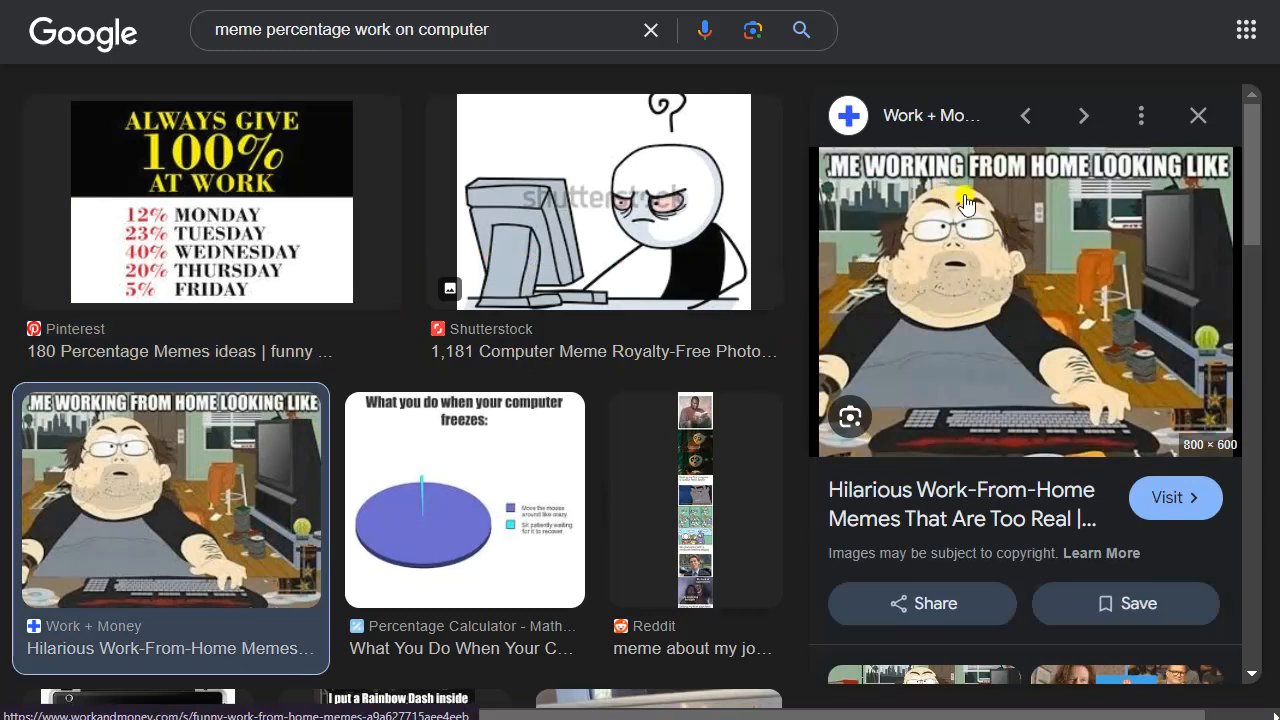
mouse_move(950, 206)
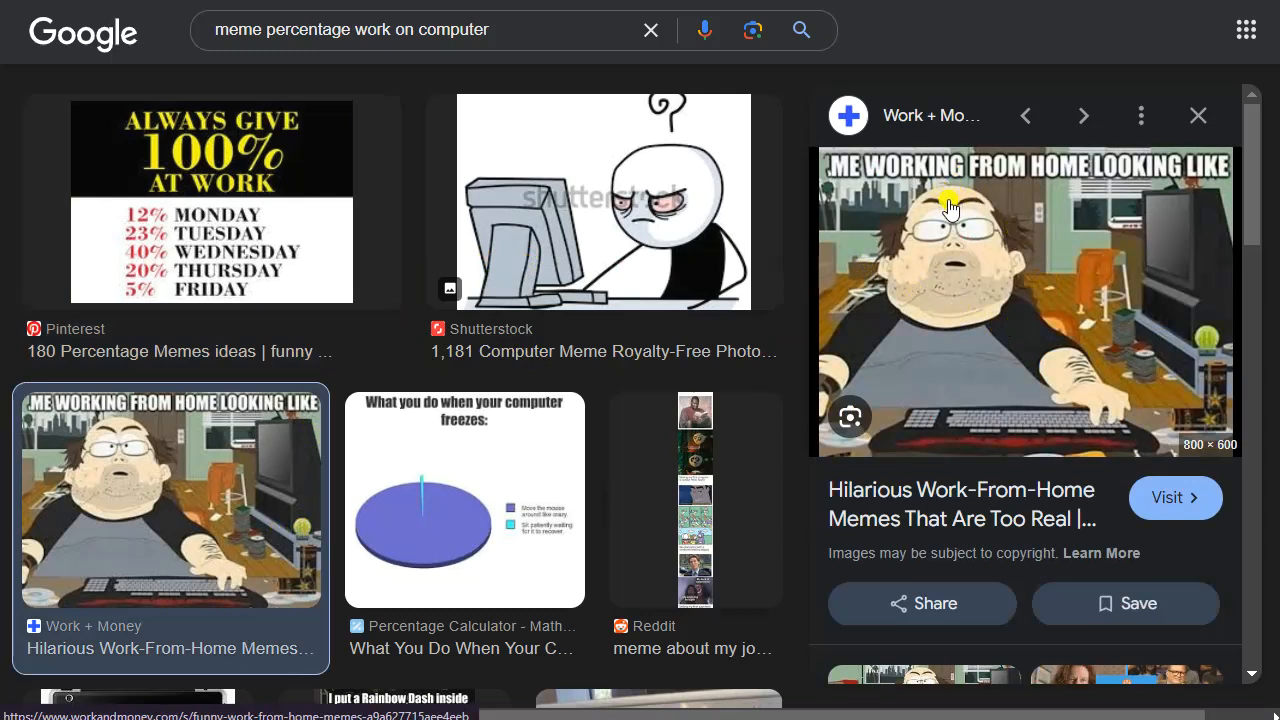
mouse_move(984, 244)
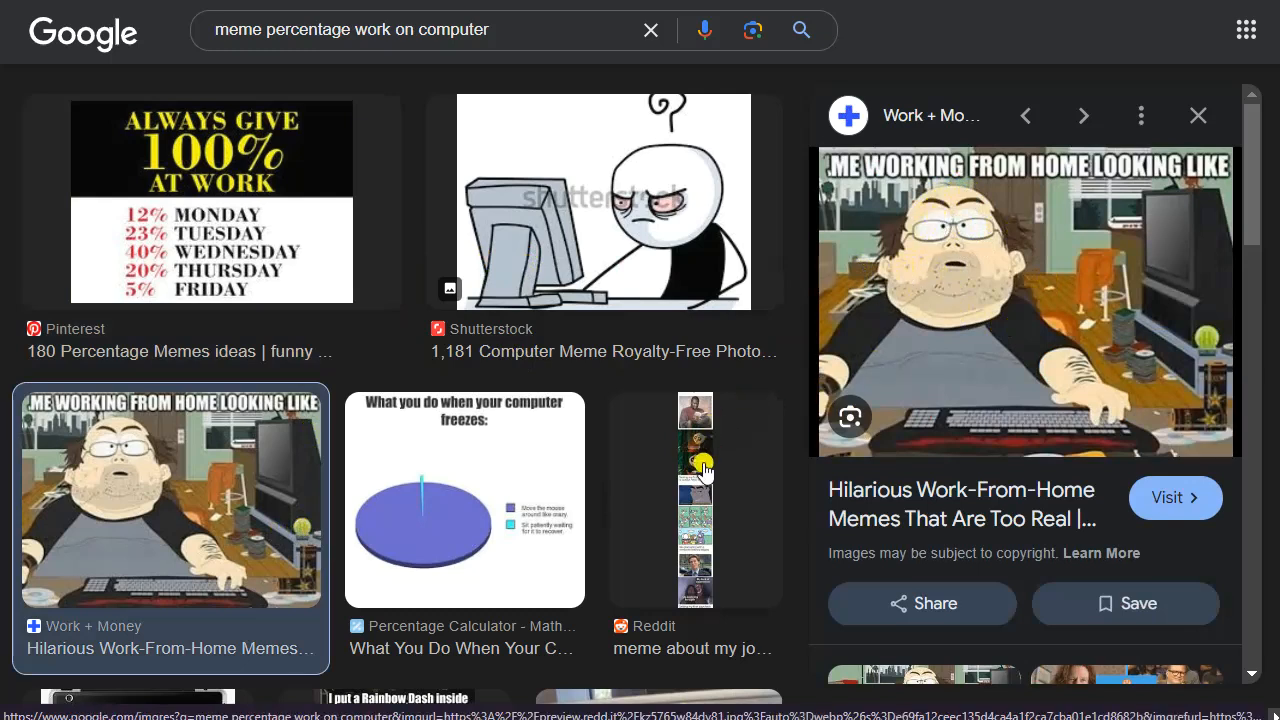
mouse_move(924, 304)
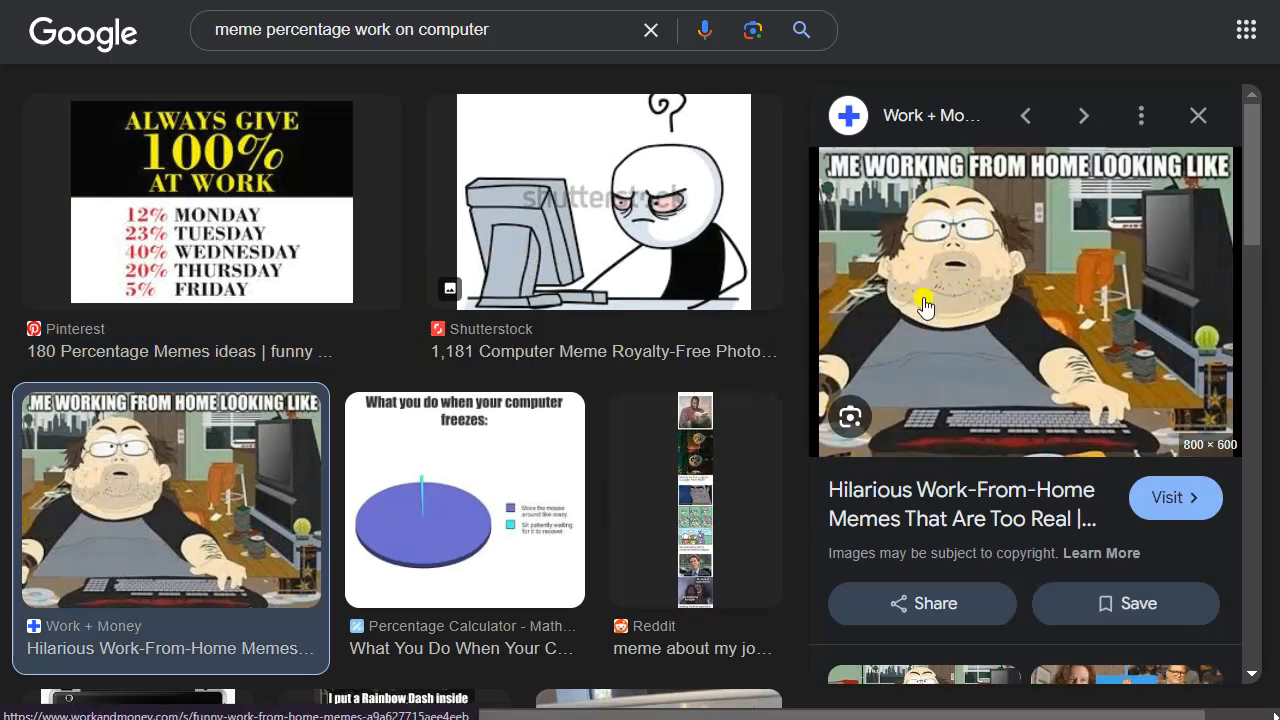
mouse_move(1080, 436)
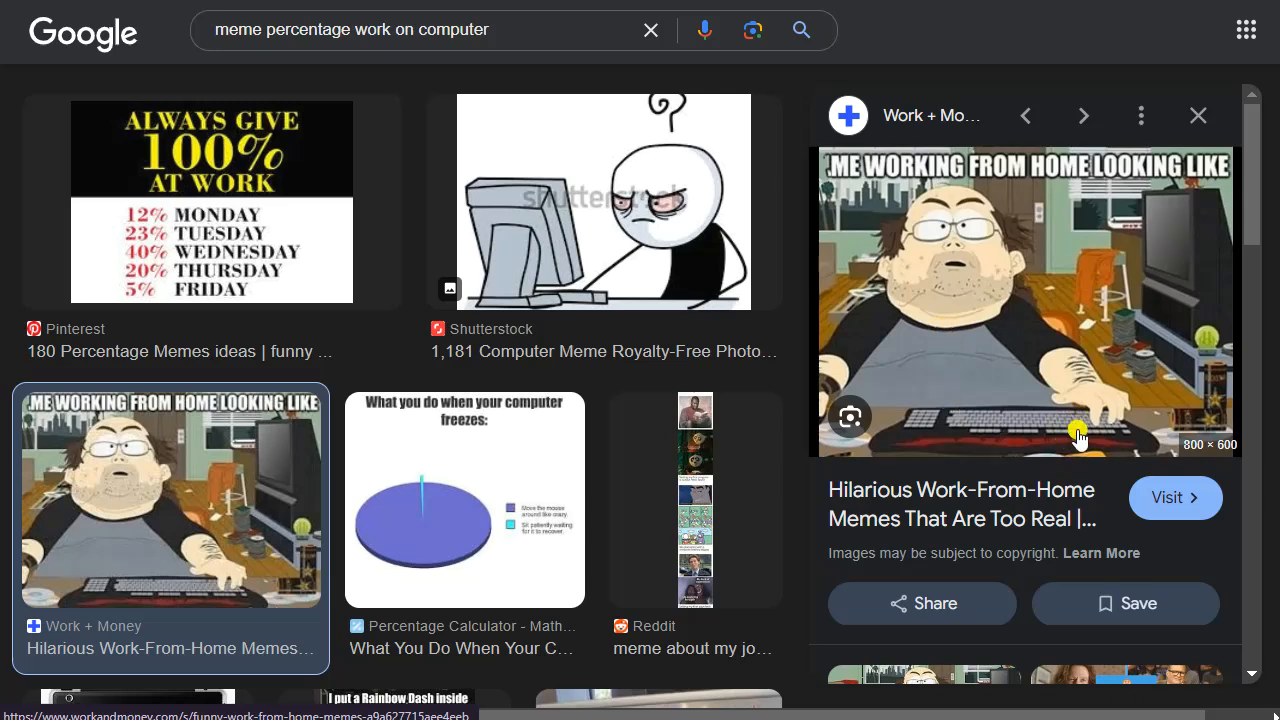
mouse_move(818, 432)
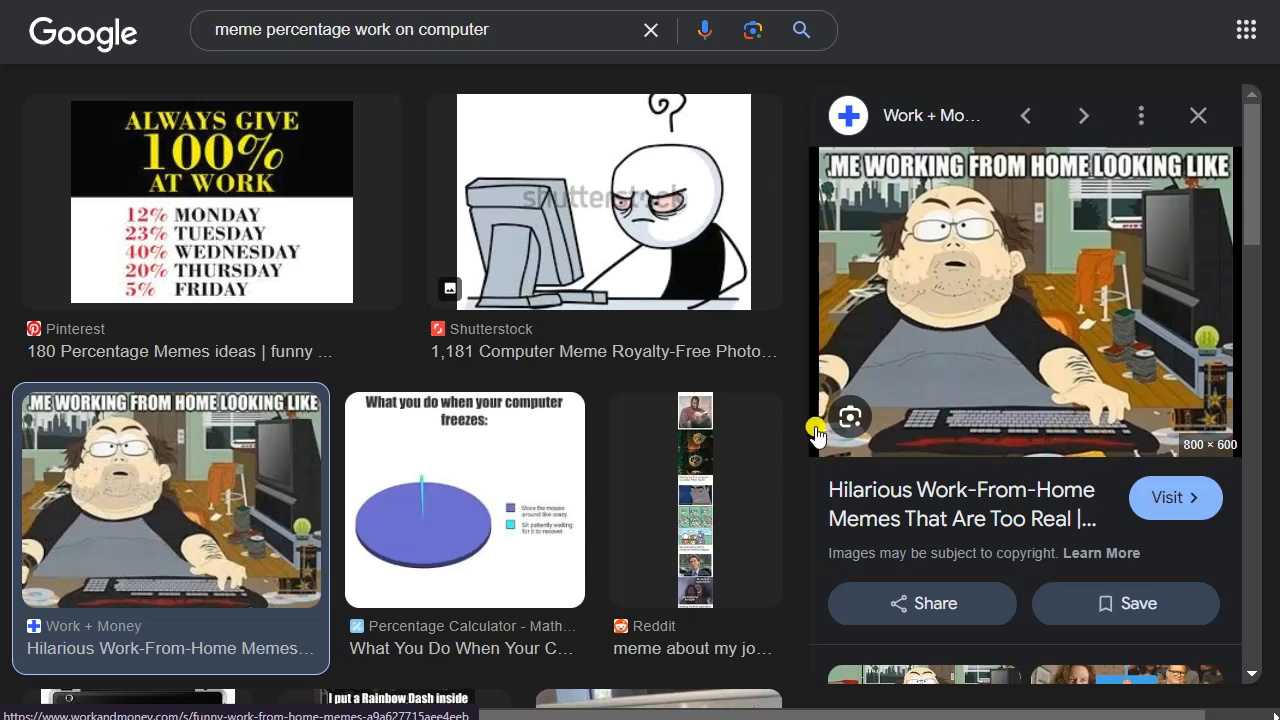
mouse_move(1078, 408)
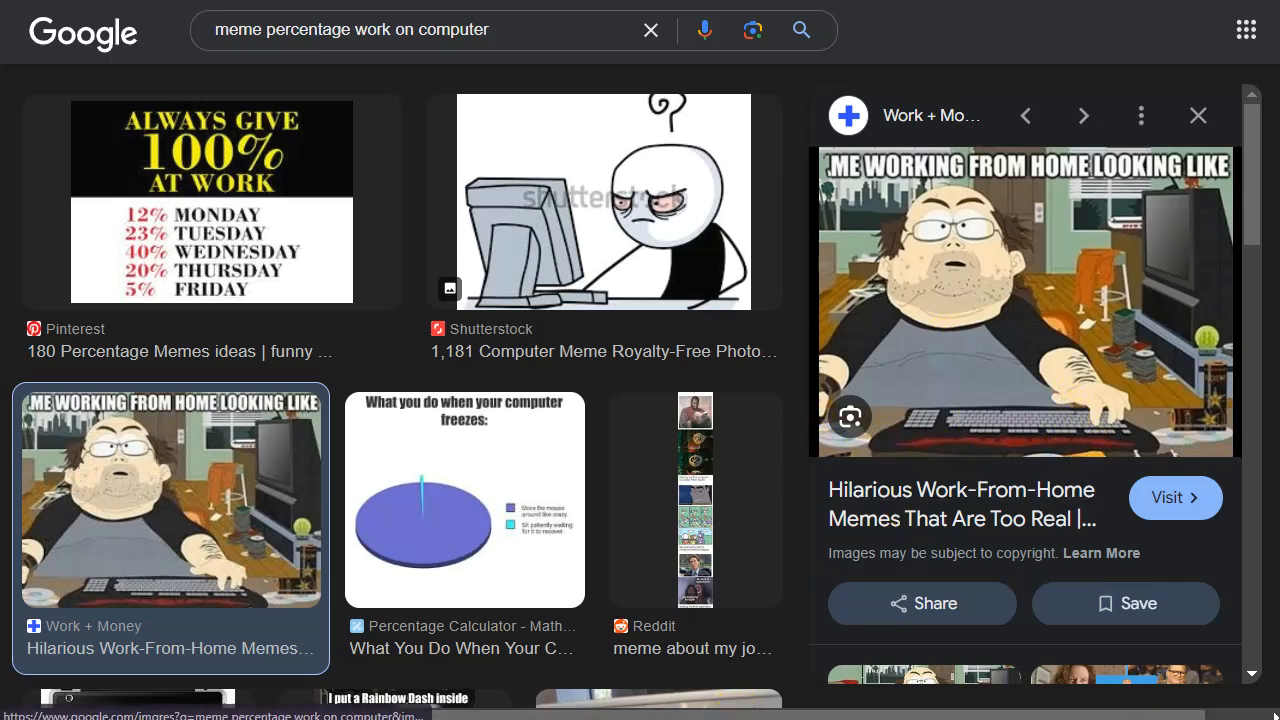
mouse_move(1212, 440)
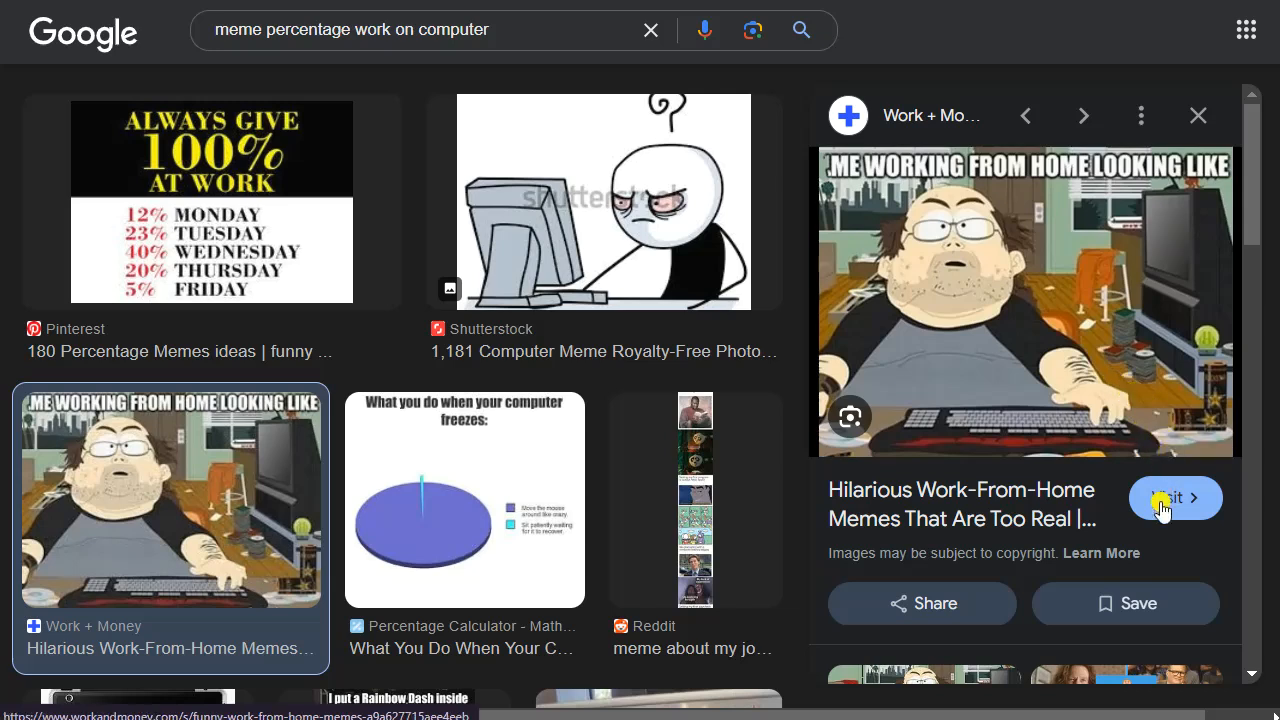
mouse_move(1004, 552)
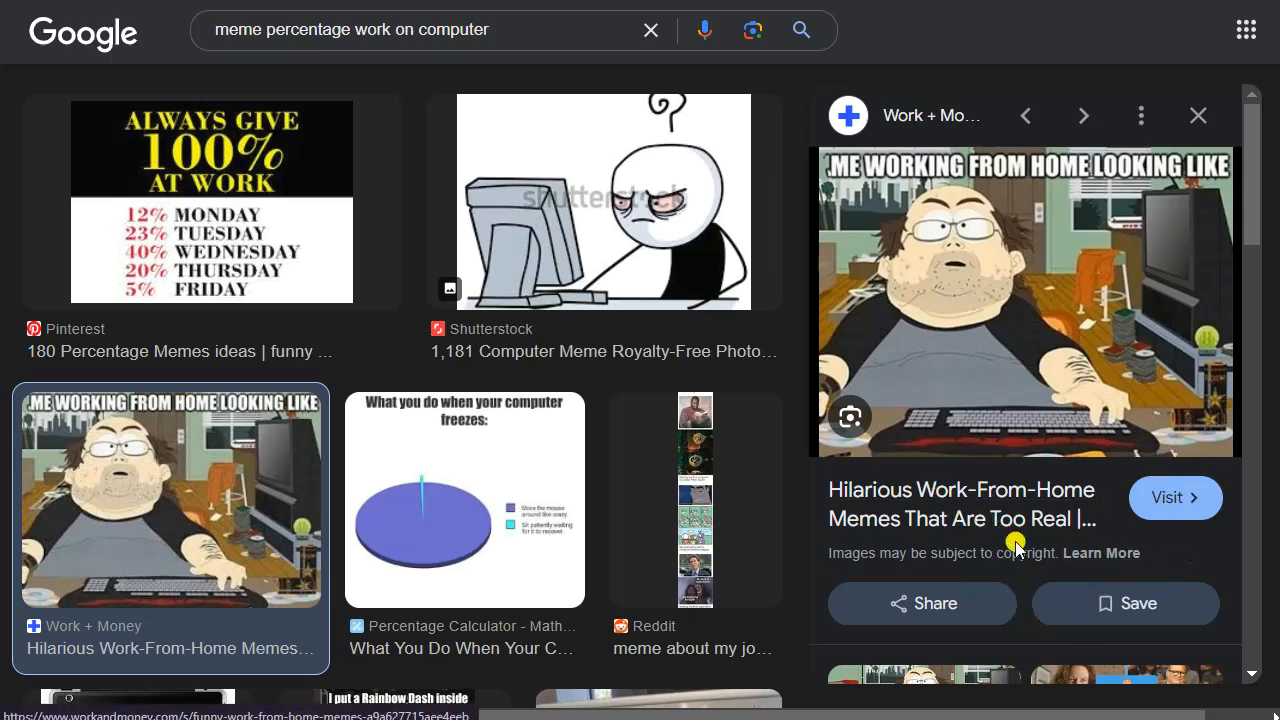
mouse_move(1044, 590)
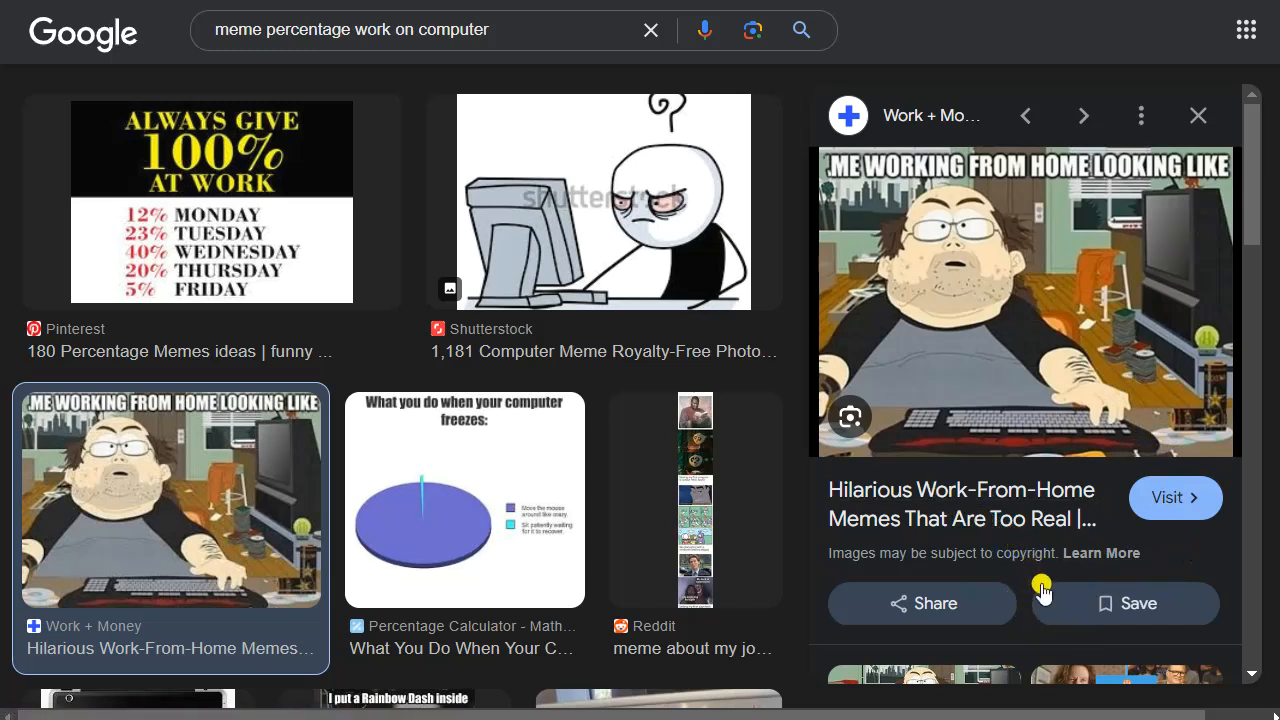
mouse_move(1038, 624)
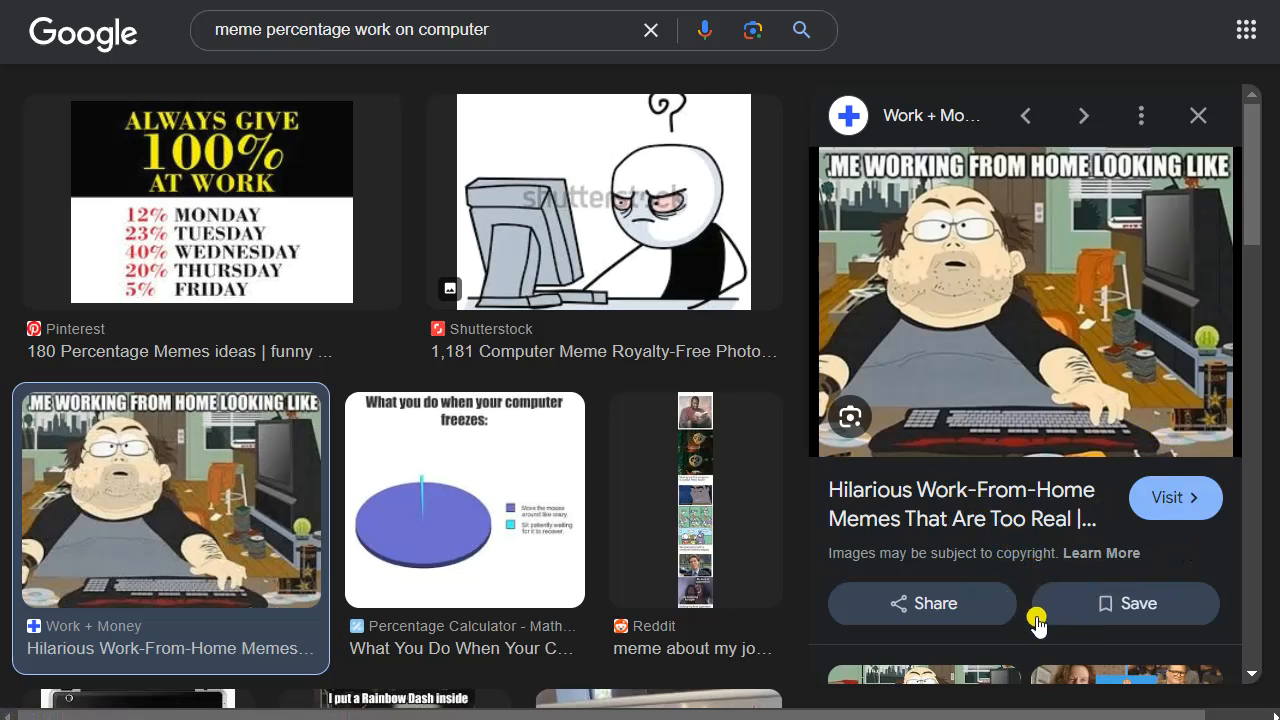
mouse_move(662, 192)
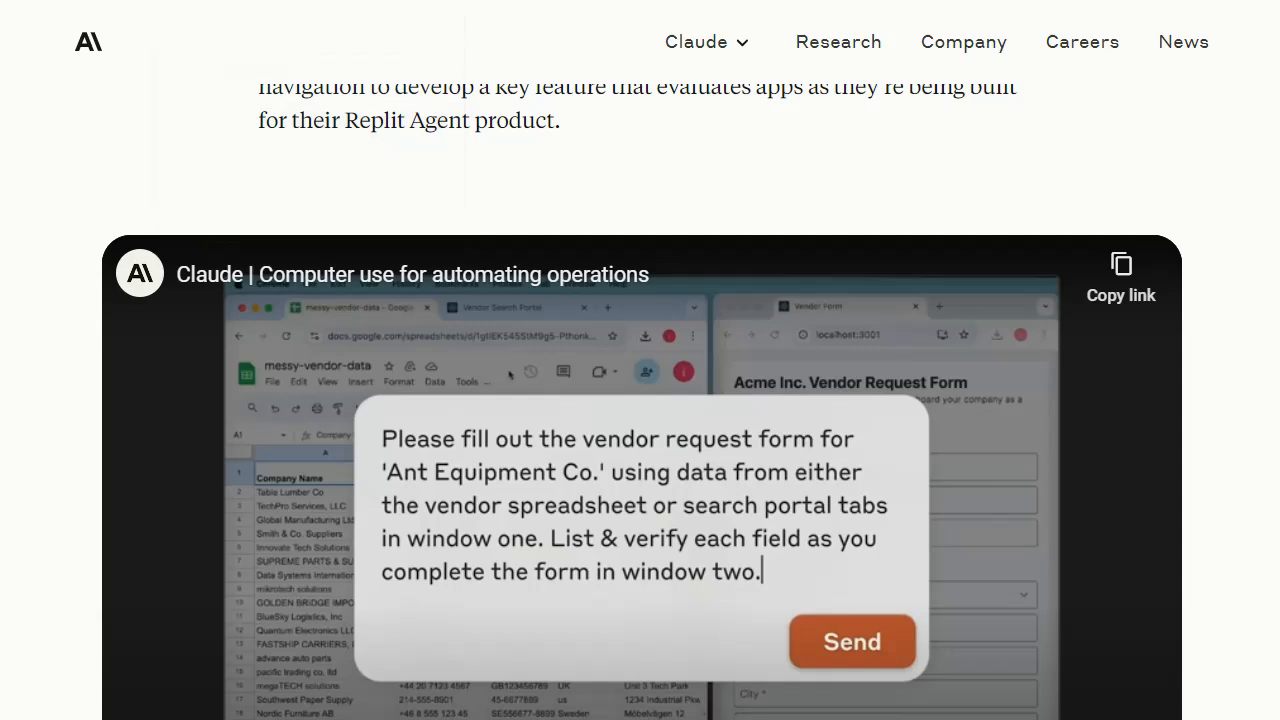
scroll(up, 3)
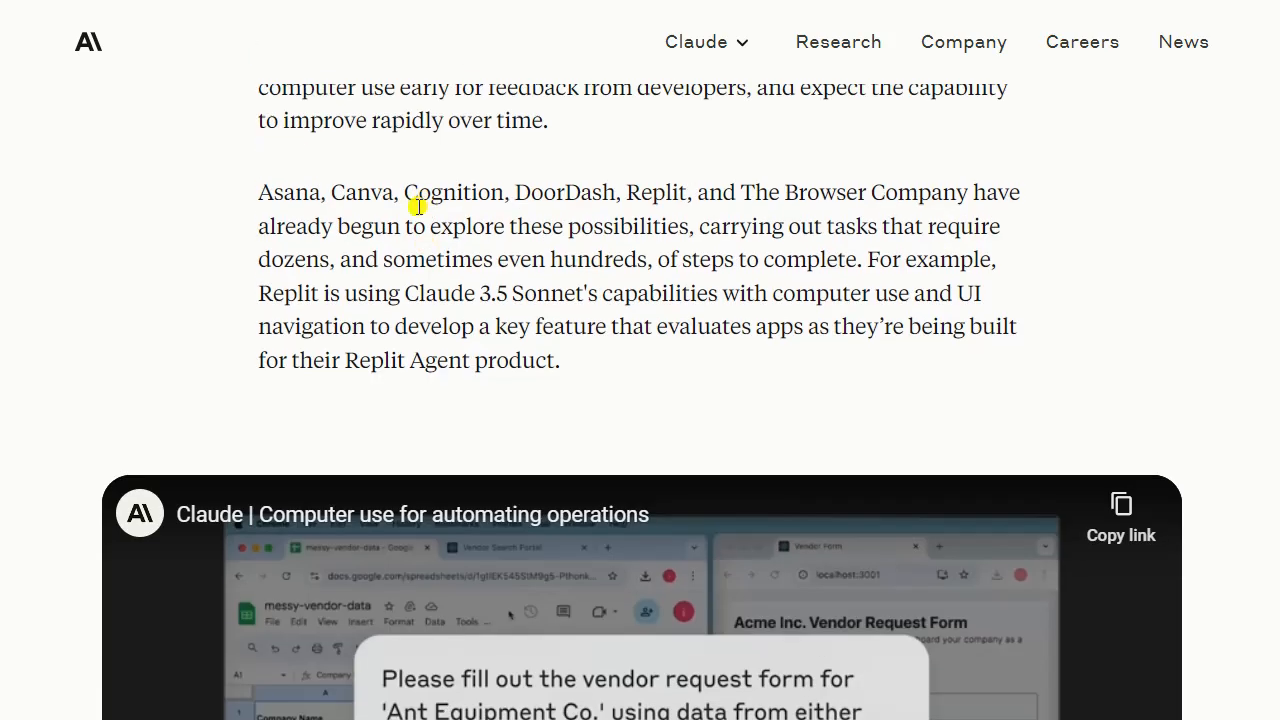
scroll(up, 3)
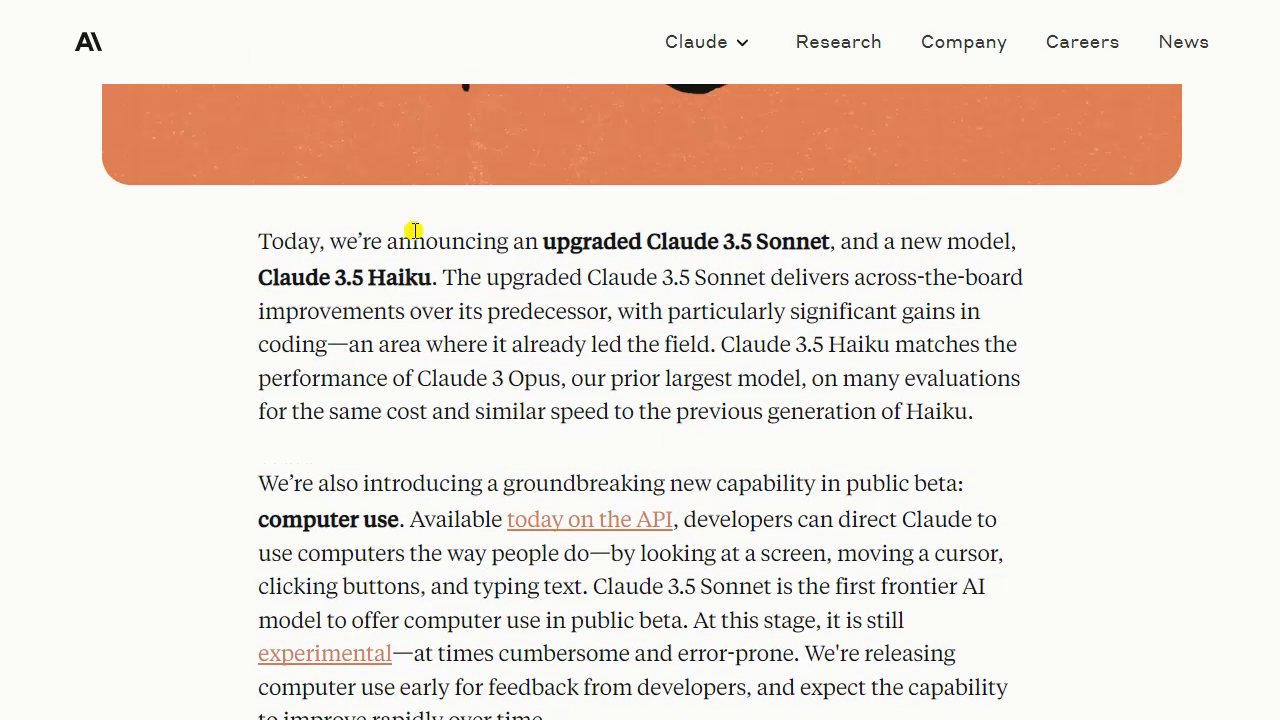
scroll(up, 3)
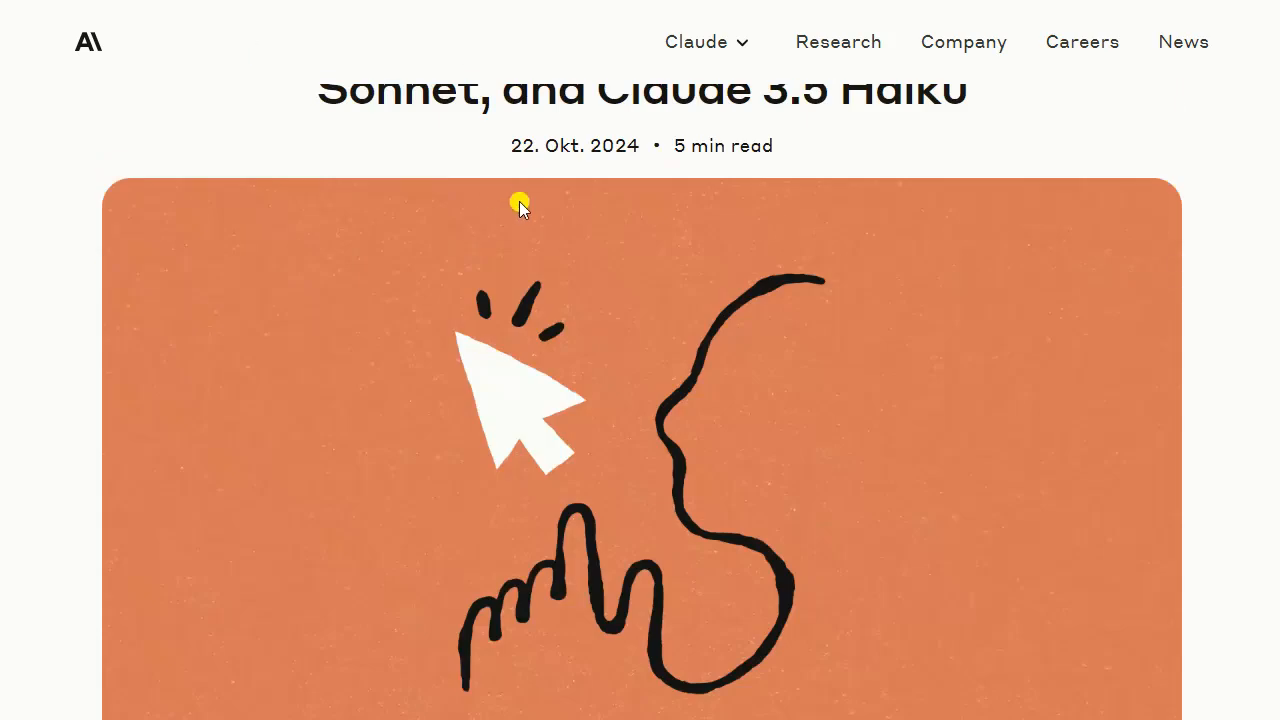
scroll(up, 3)
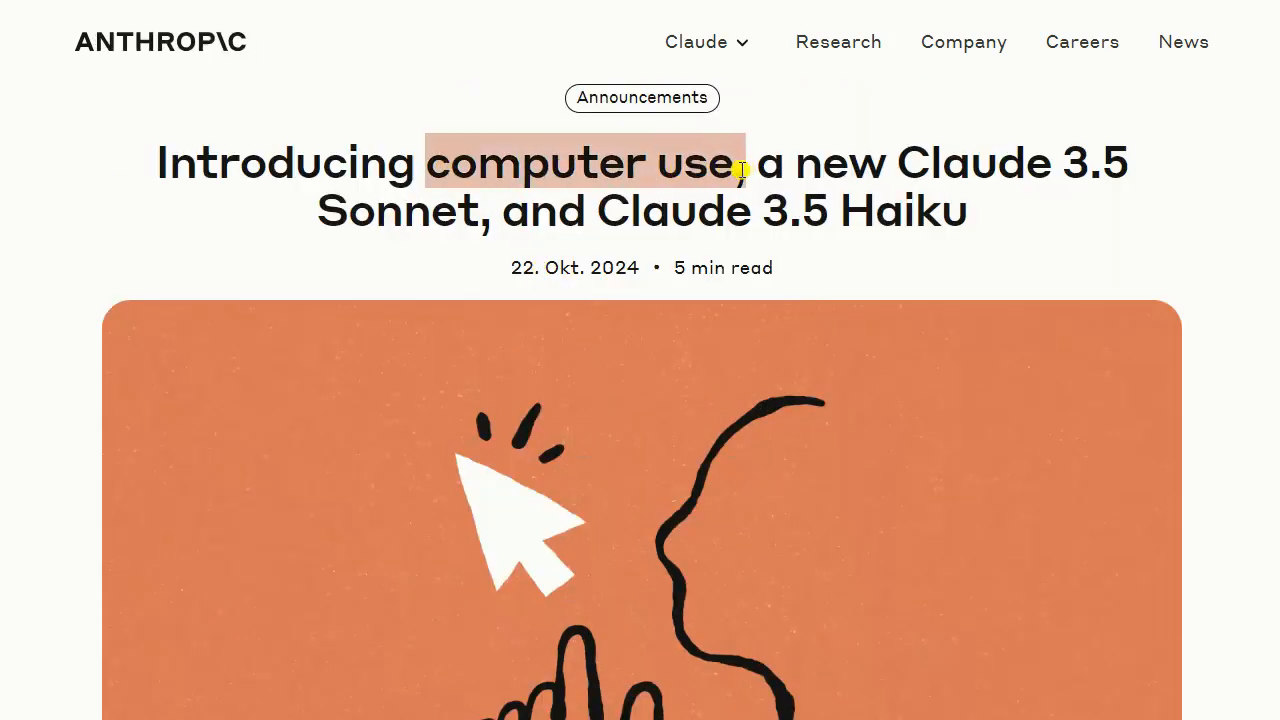
- Reach the embedded computer-use demo video, mute it and skip ahead to about 0:51
scroll(down, 3)
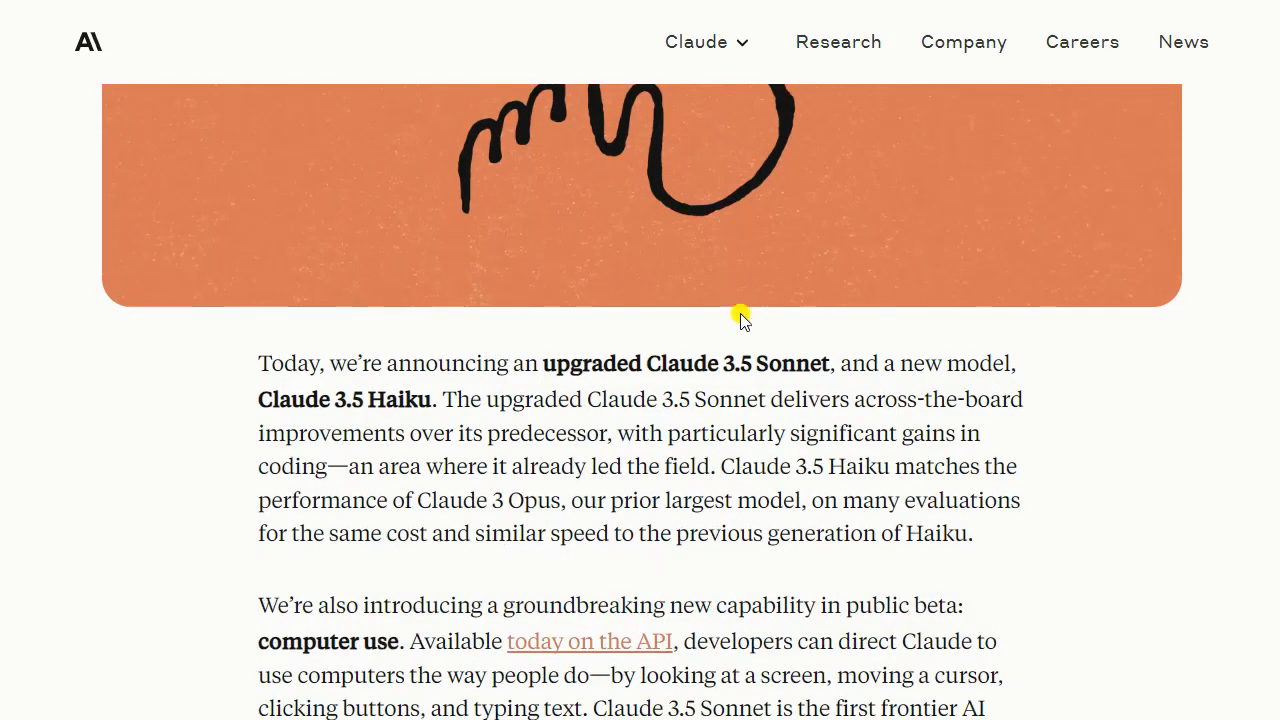
scroll(down, 3)
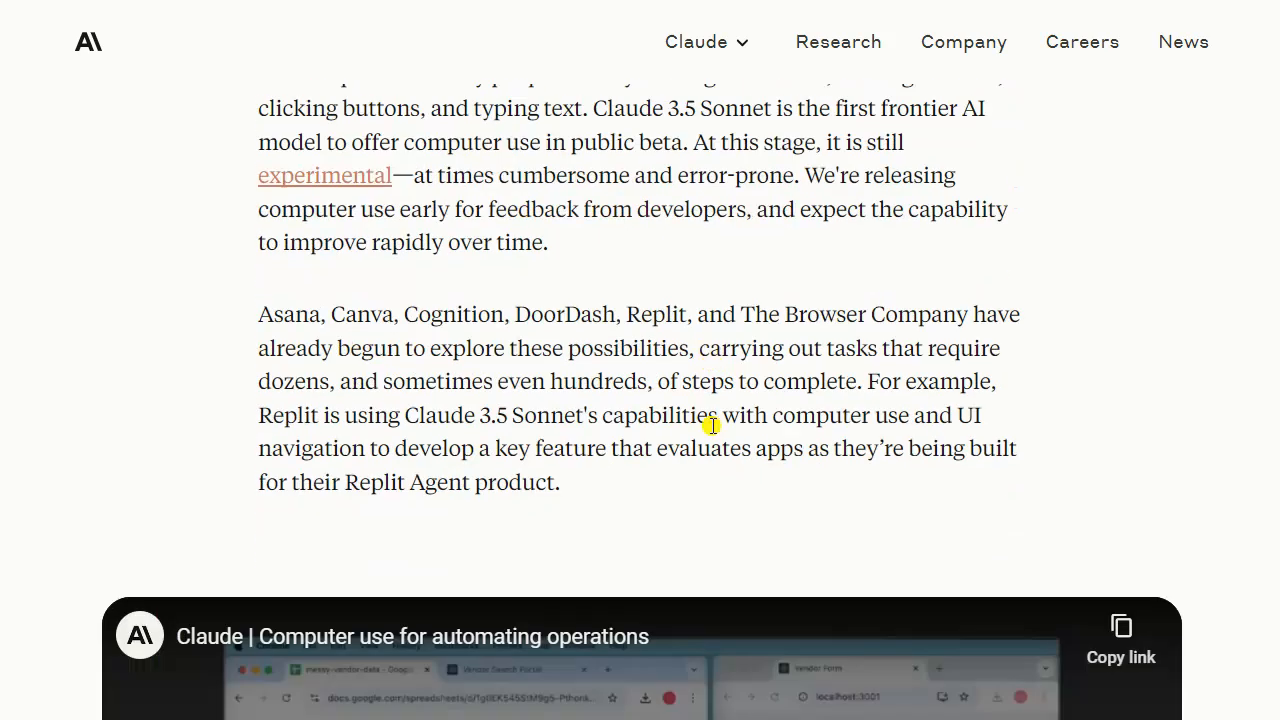
scroll(down, 3)
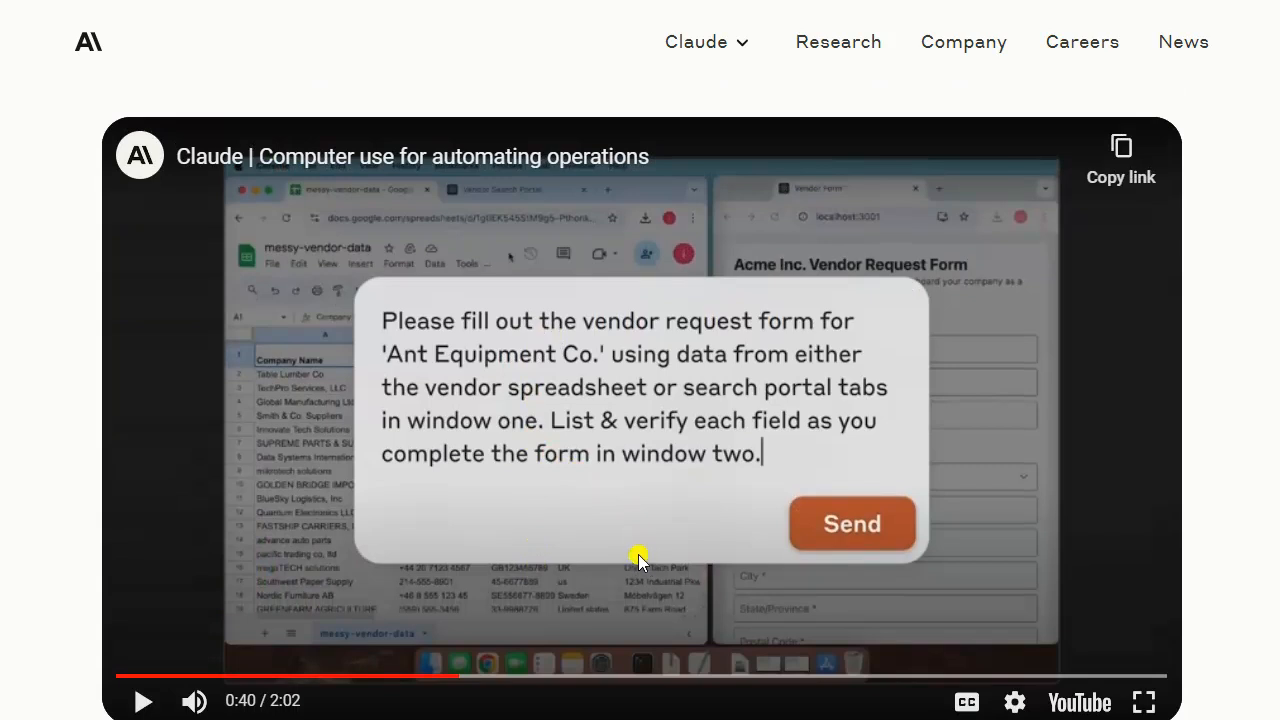
mouse_move(656, 680)
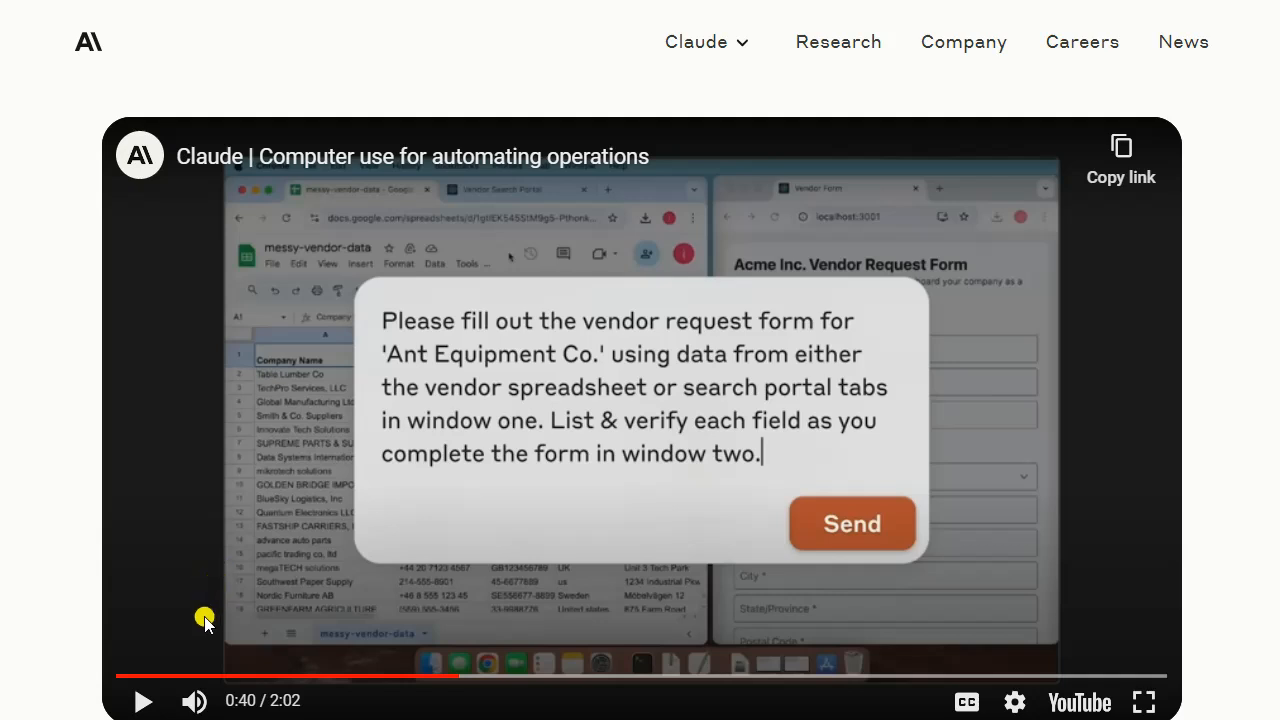
mouse_move(182, 636)
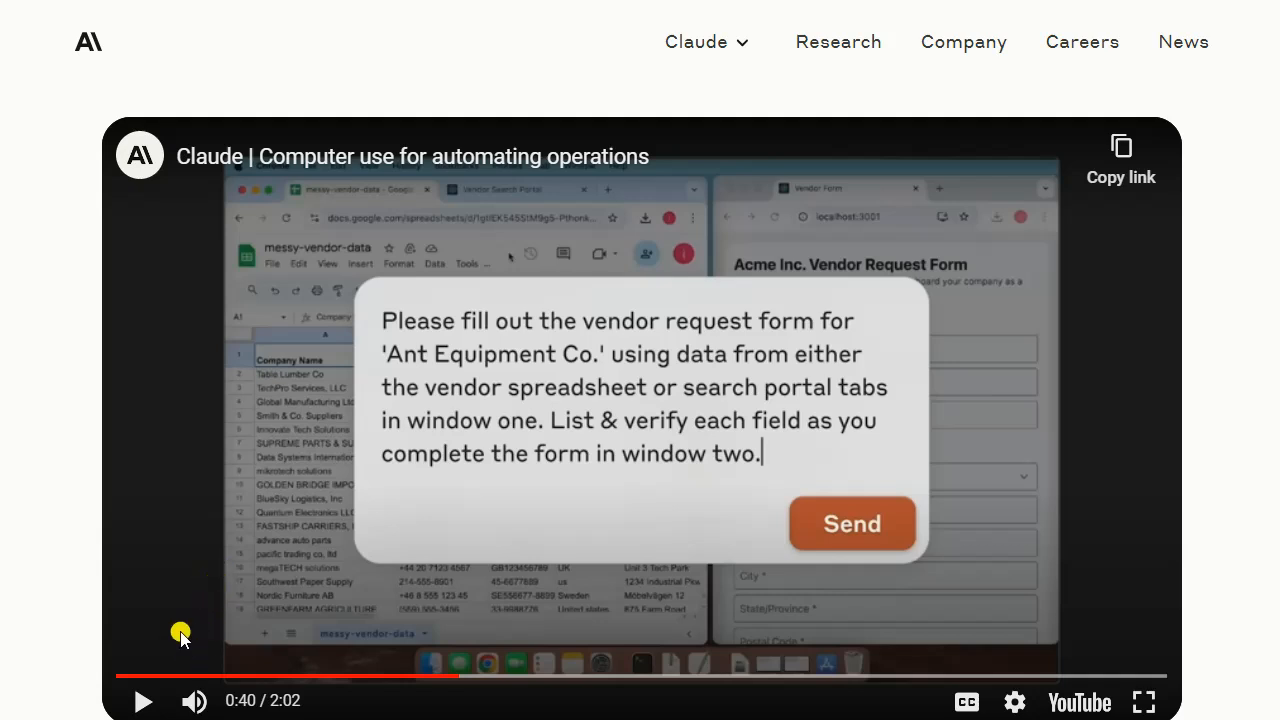
mouse_move(186, 602)
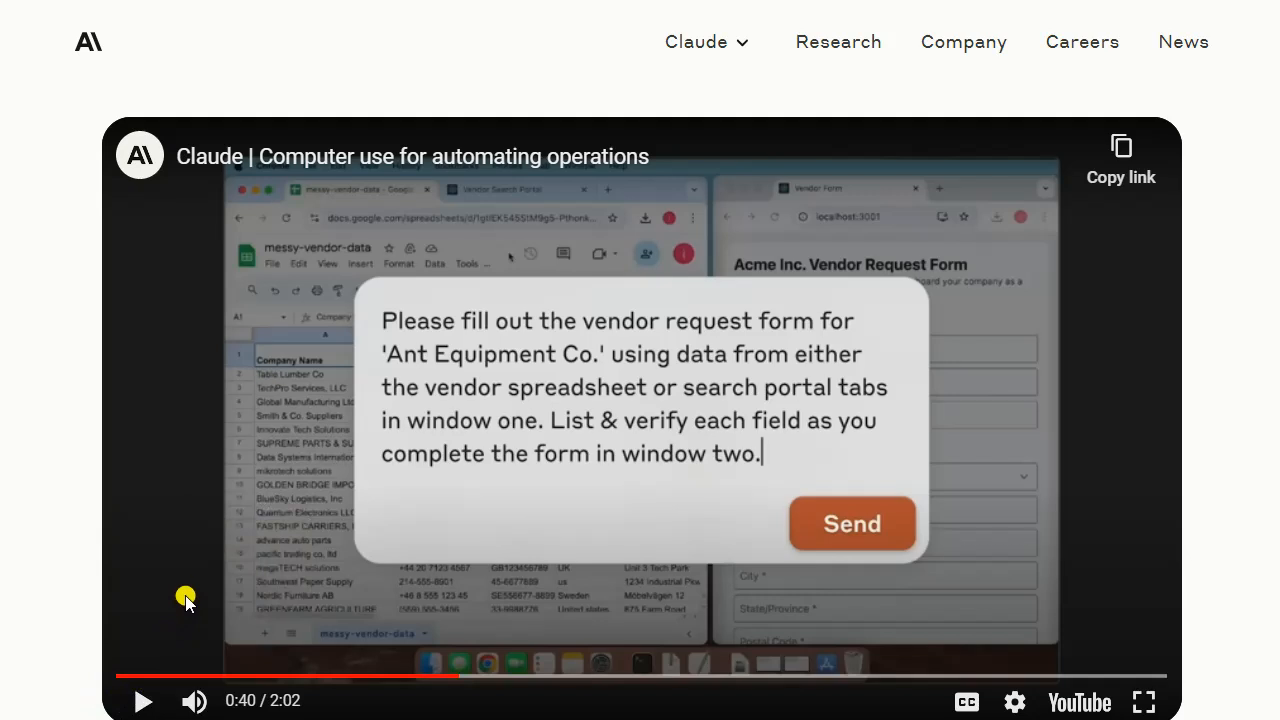
mouse_move(204, 582)
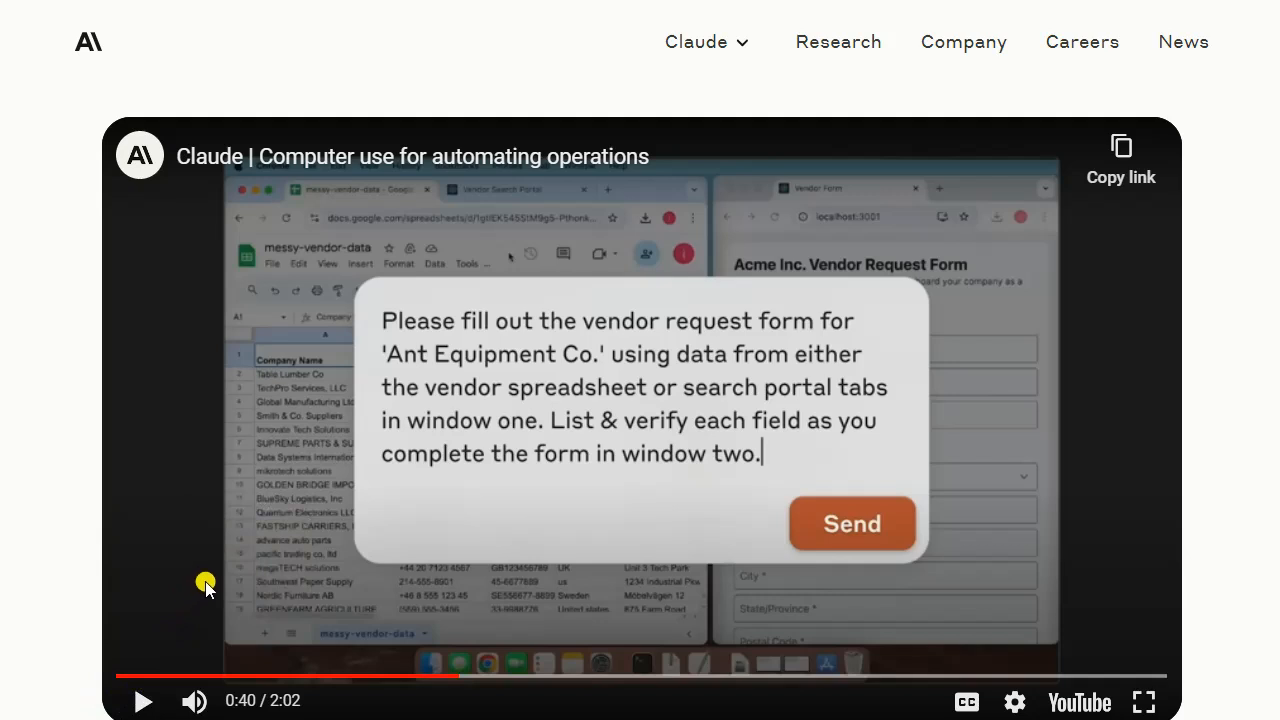
mouse_move(324, 400)
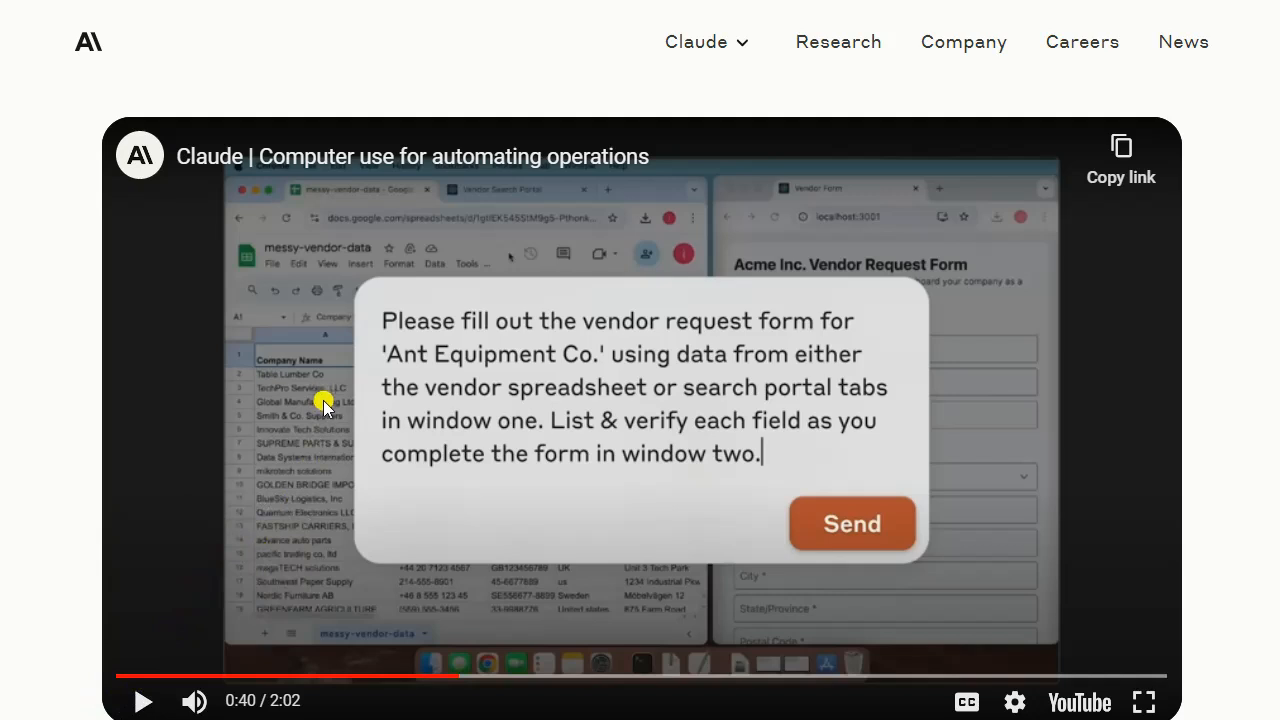
mouse_move(430, 390)
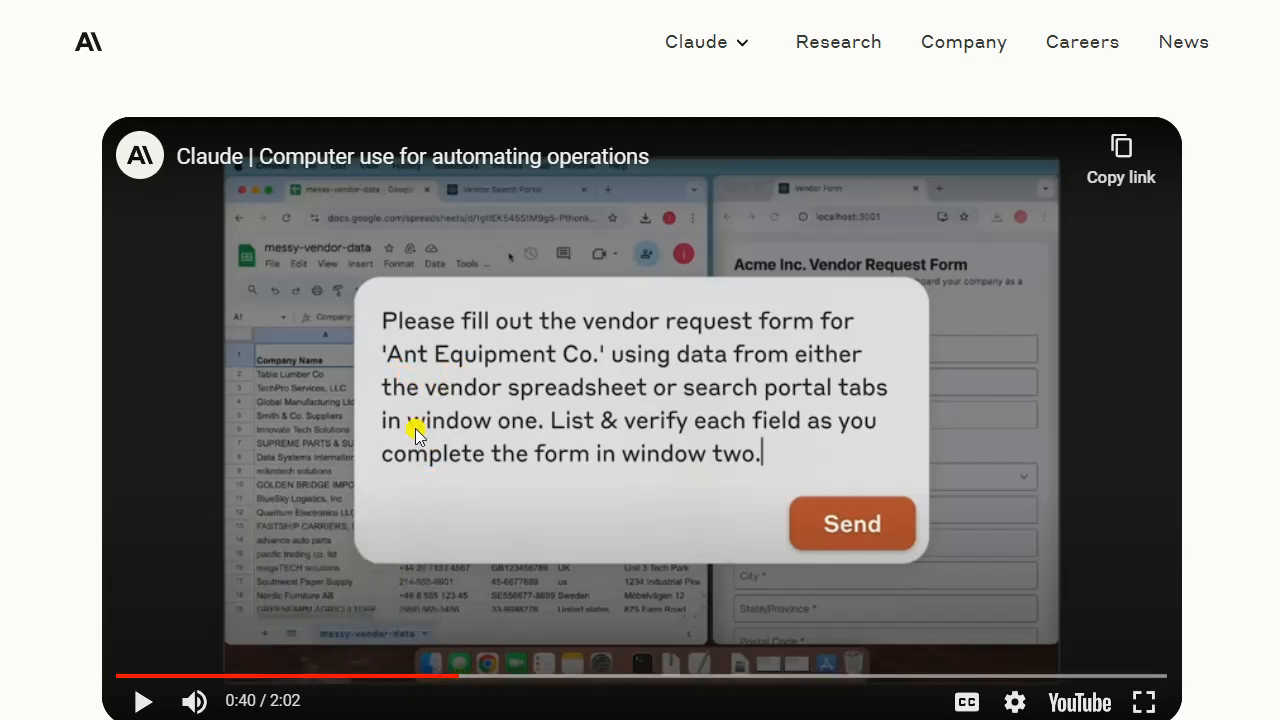
mouse_move(452, 410)
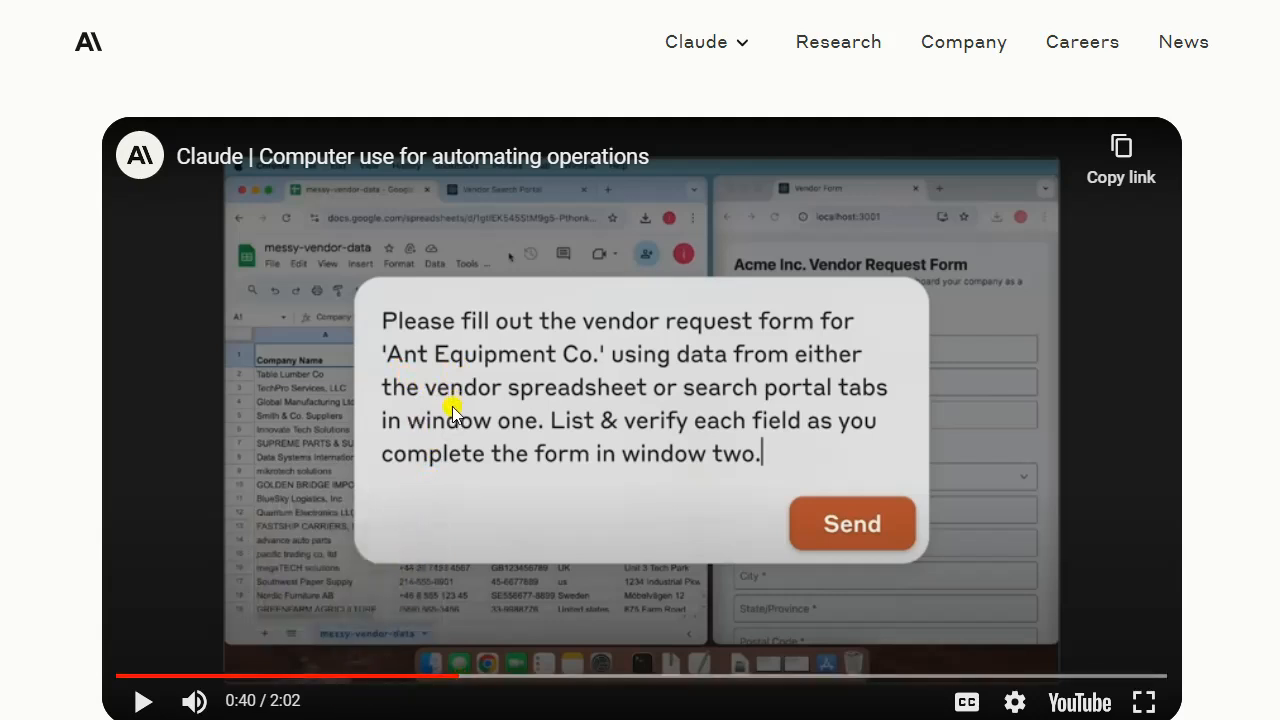
mouse_move(452, 418)
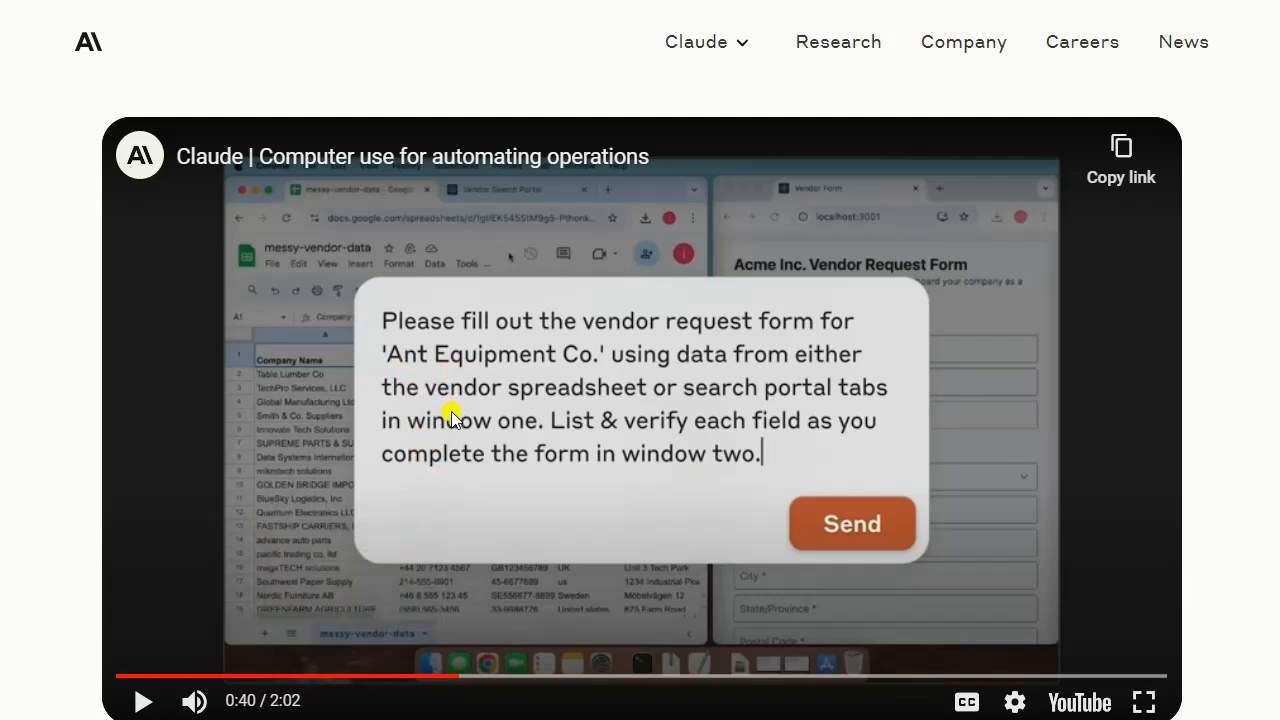
mouse_move(476, 618)
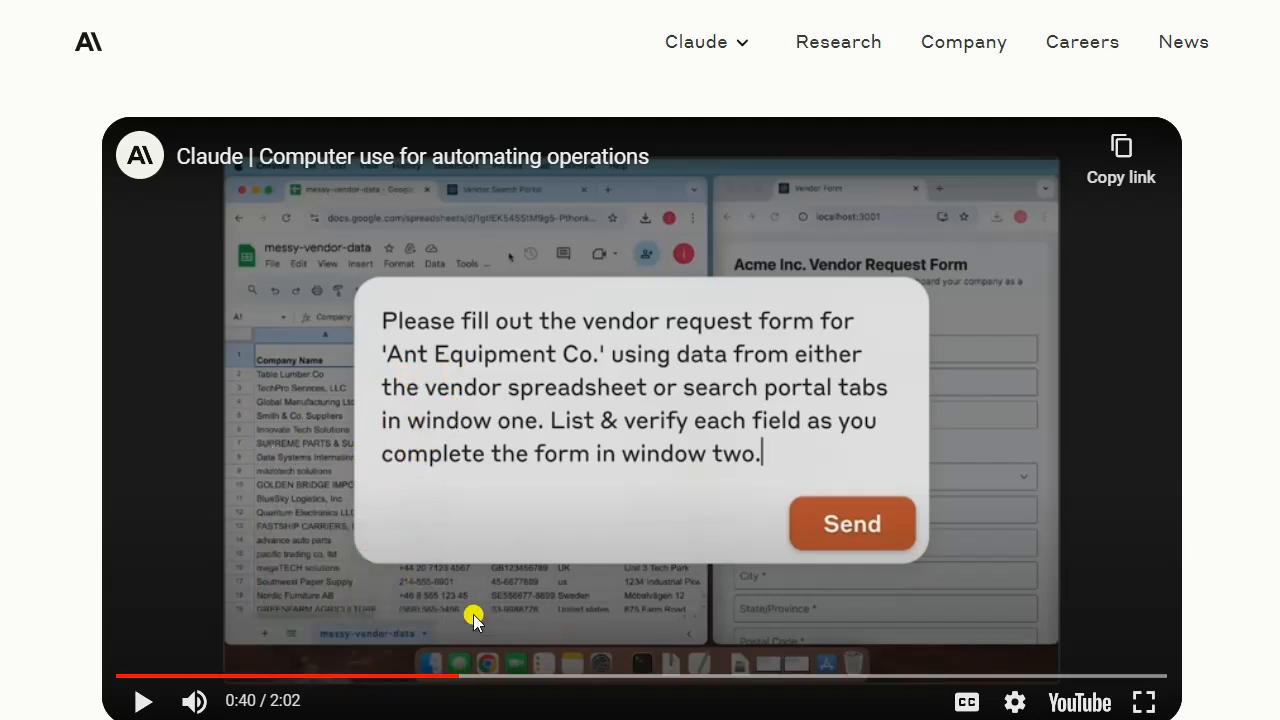
mouse_move(324, 522)
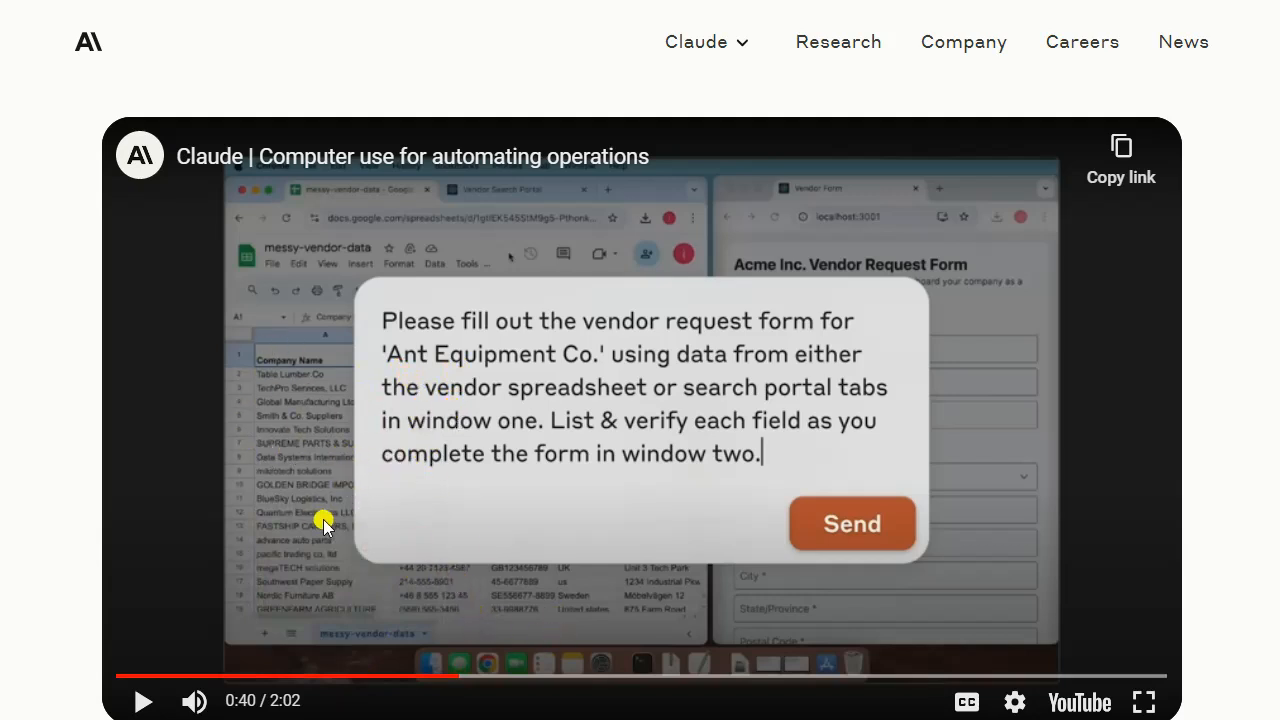
mouse_move(240, 630)
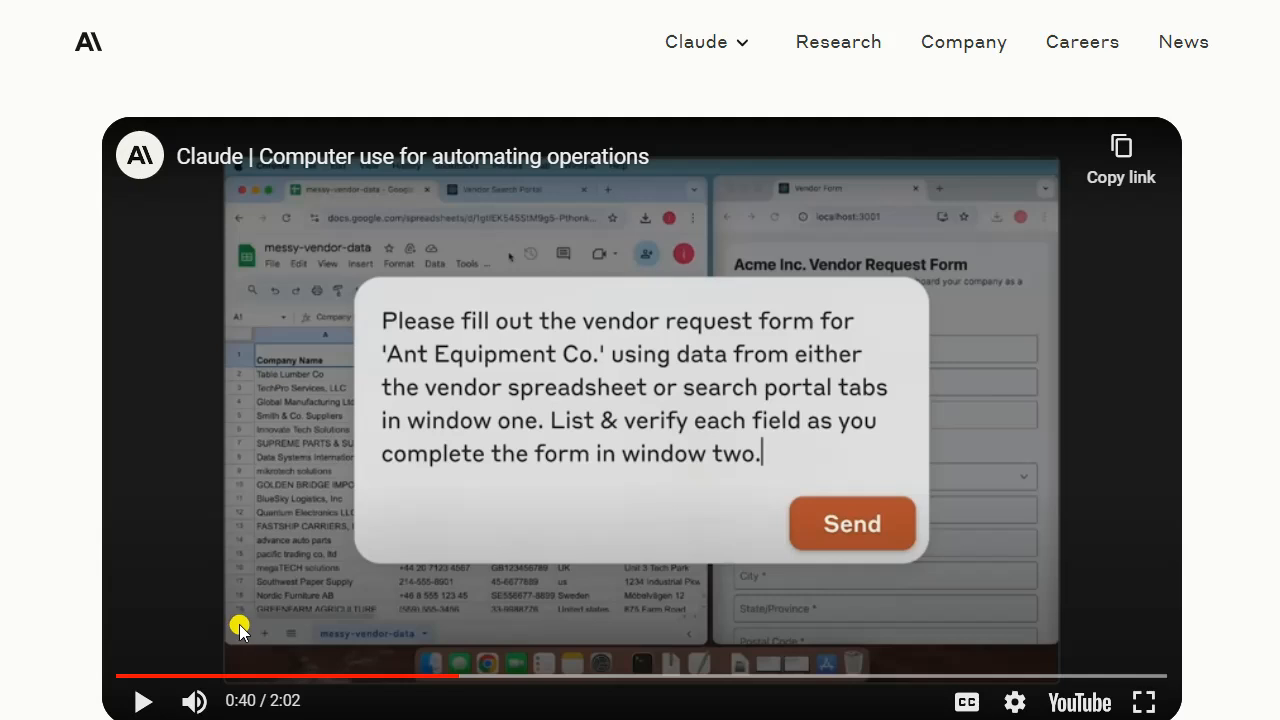
mouse_move(420, 640)
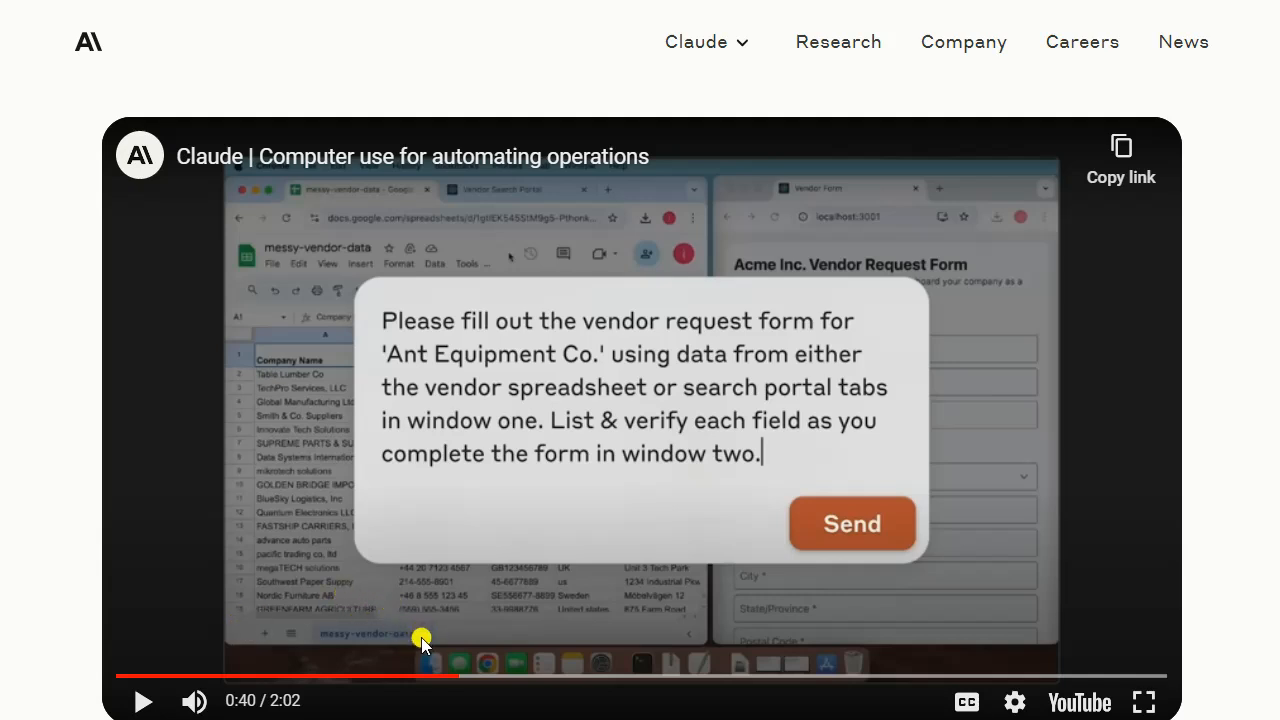
mouse_move(424, 610)
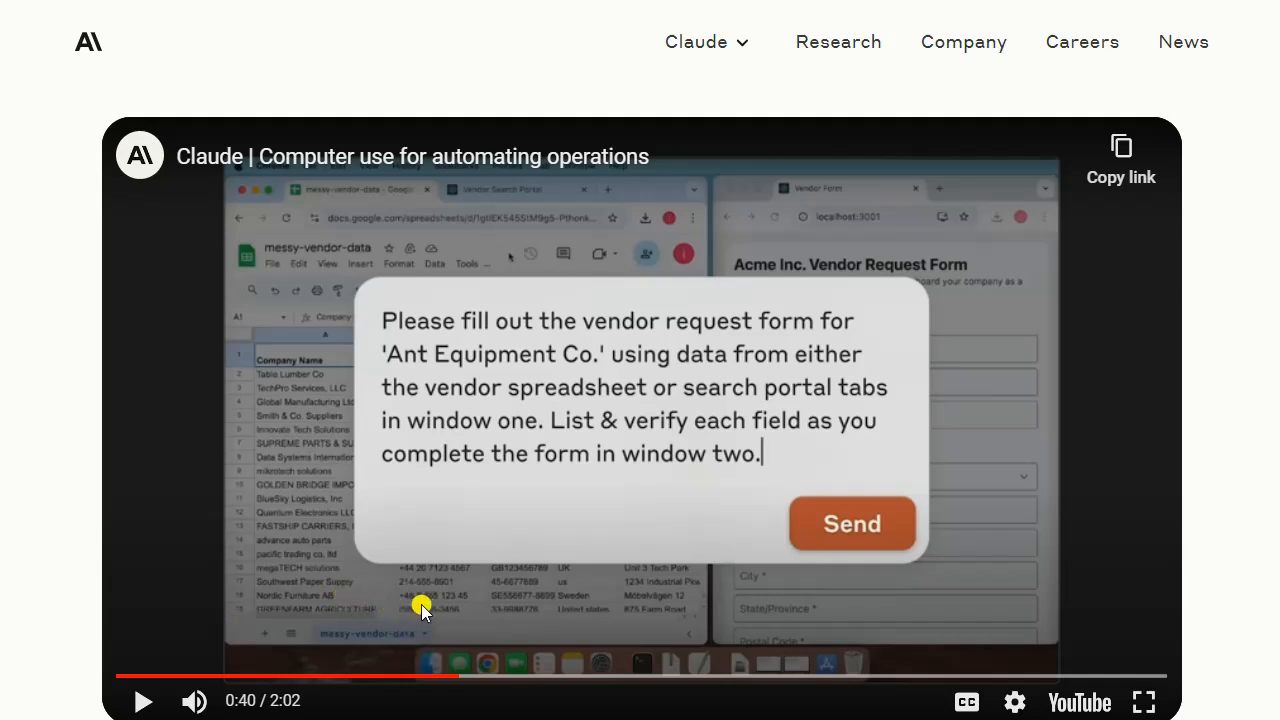
mouse_move(504, 344)
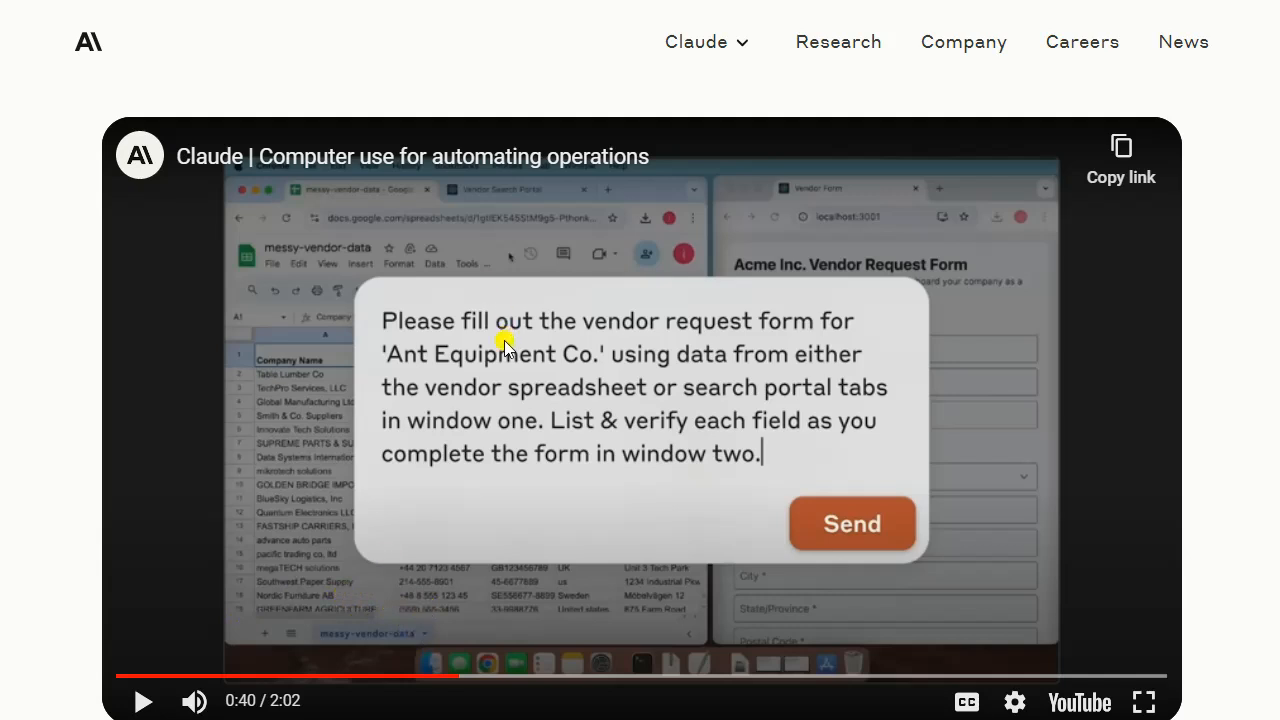
mouse_move(648, 524)
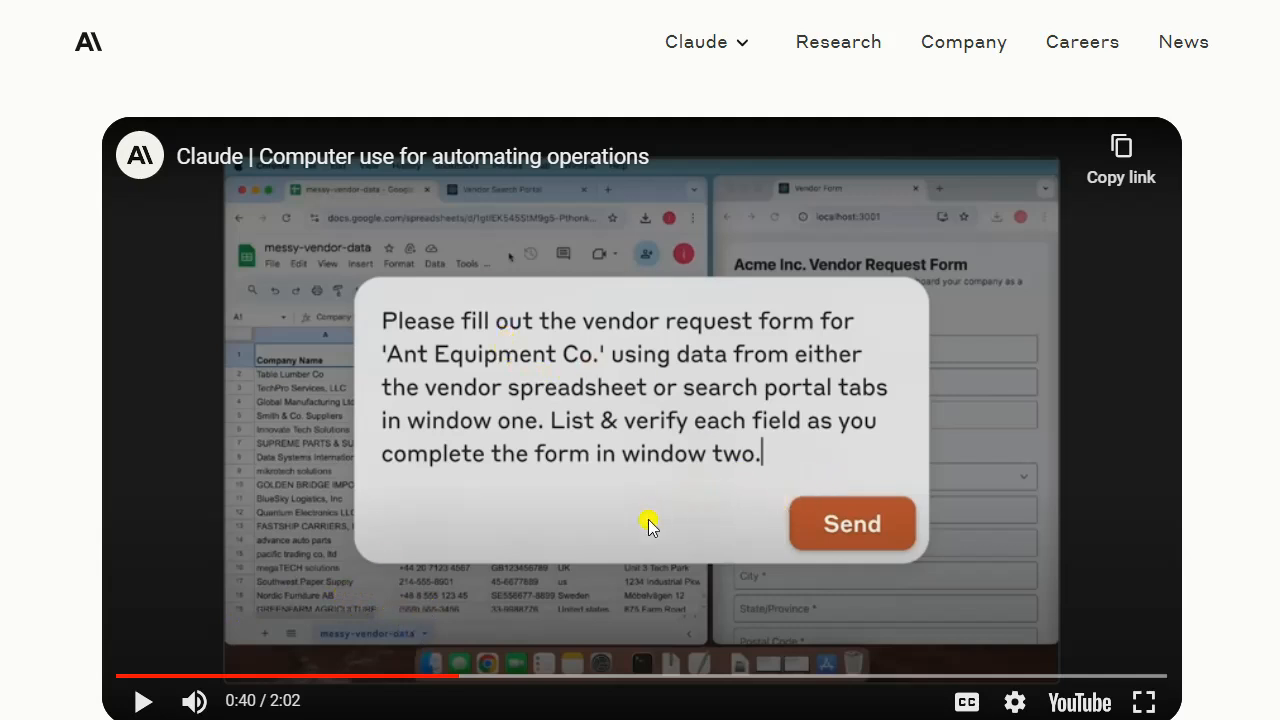
mouse_move(548, 572)
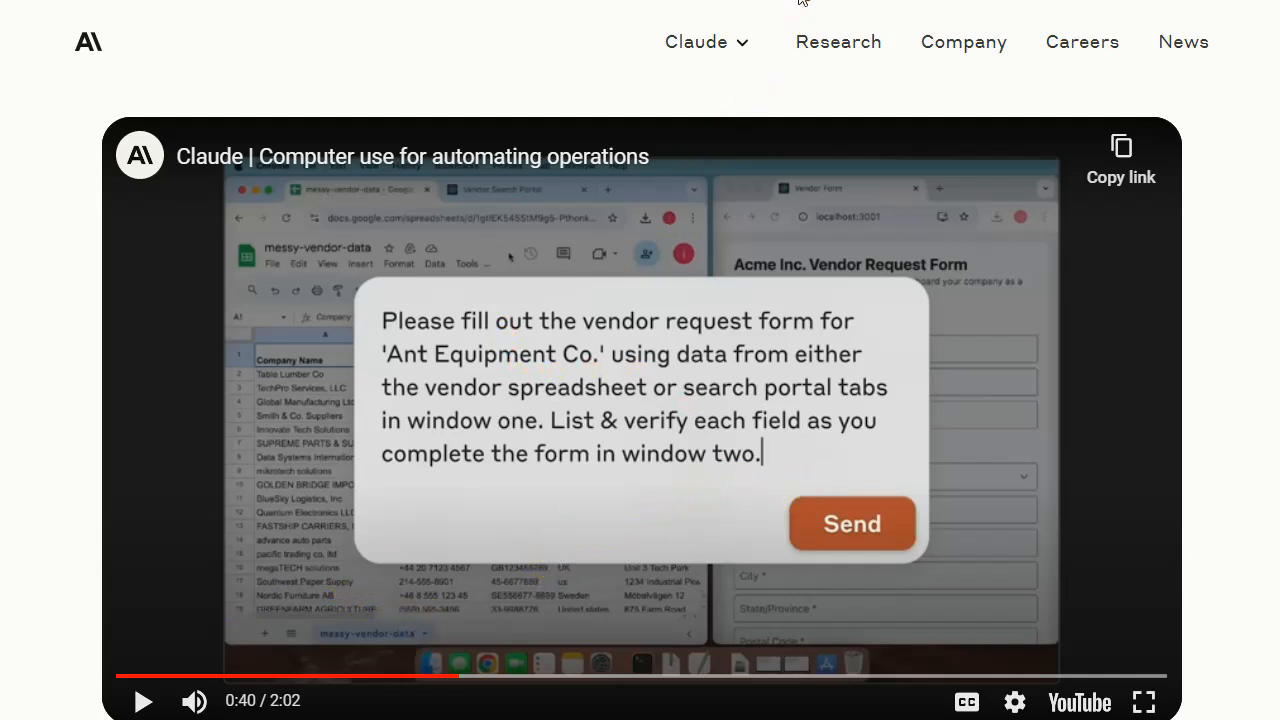
mouse_move(838, 14)
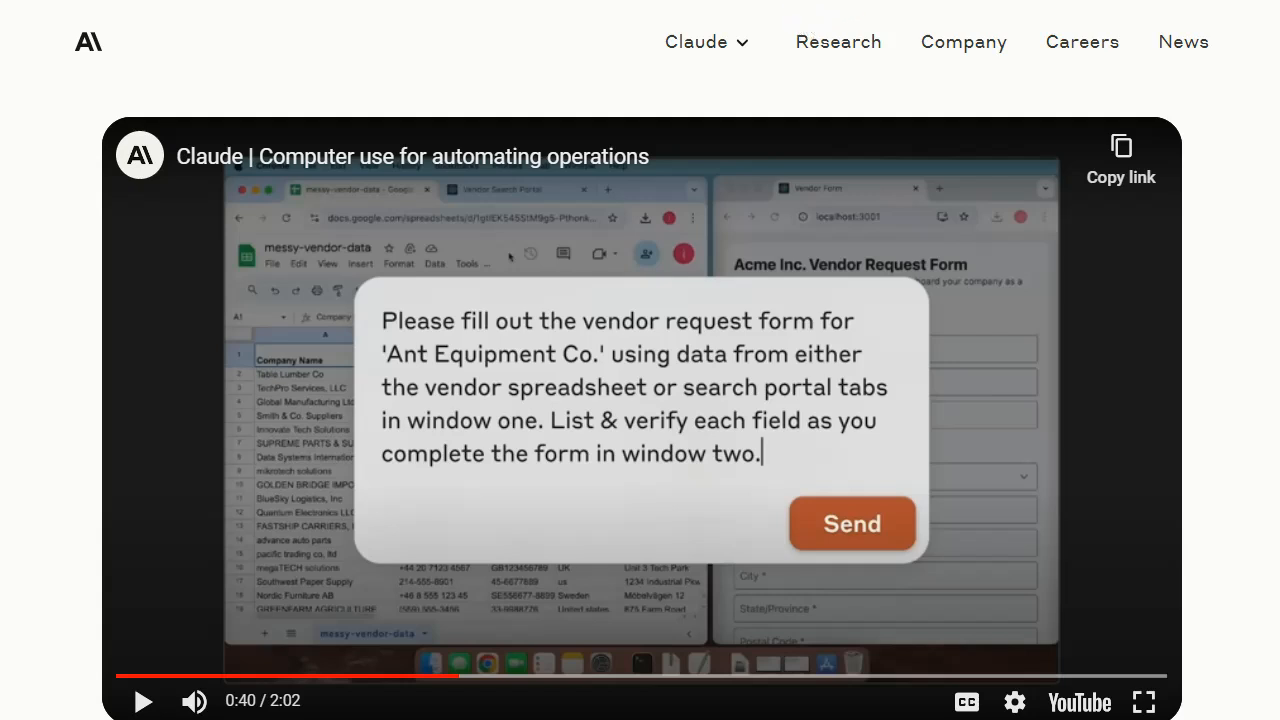
mouse_move(500, 32)
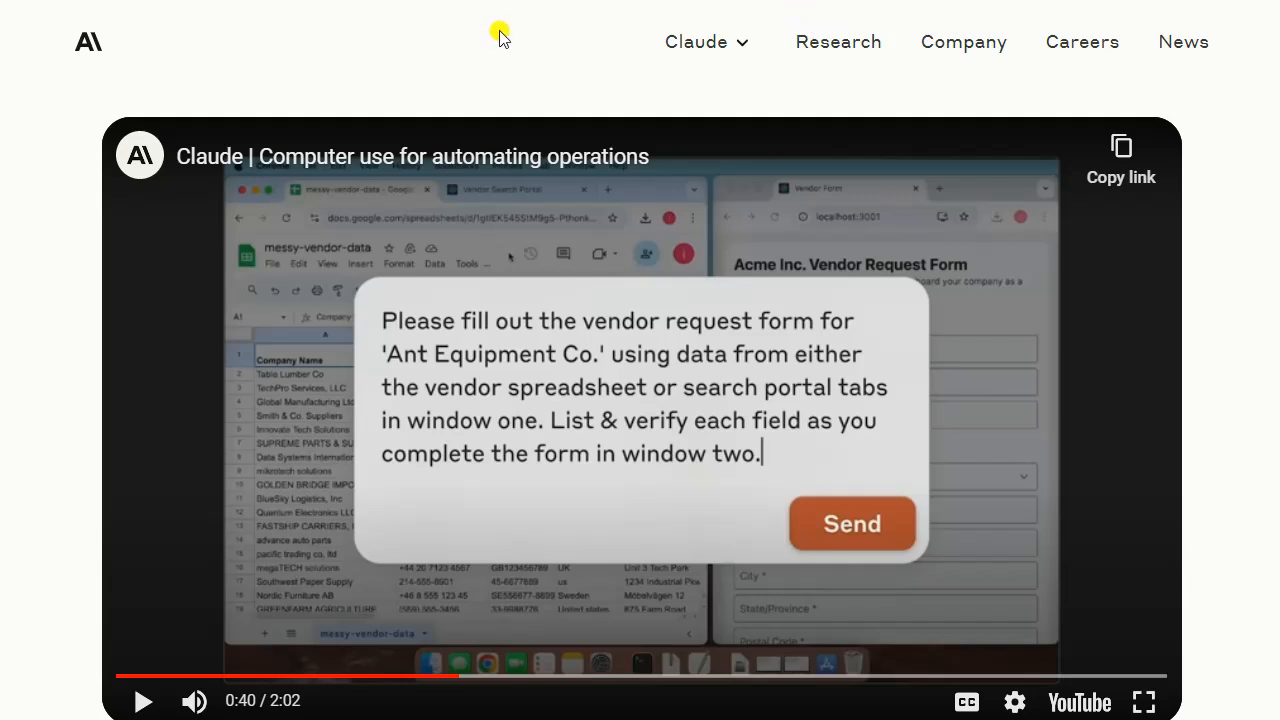
mouse_move(538, 24)
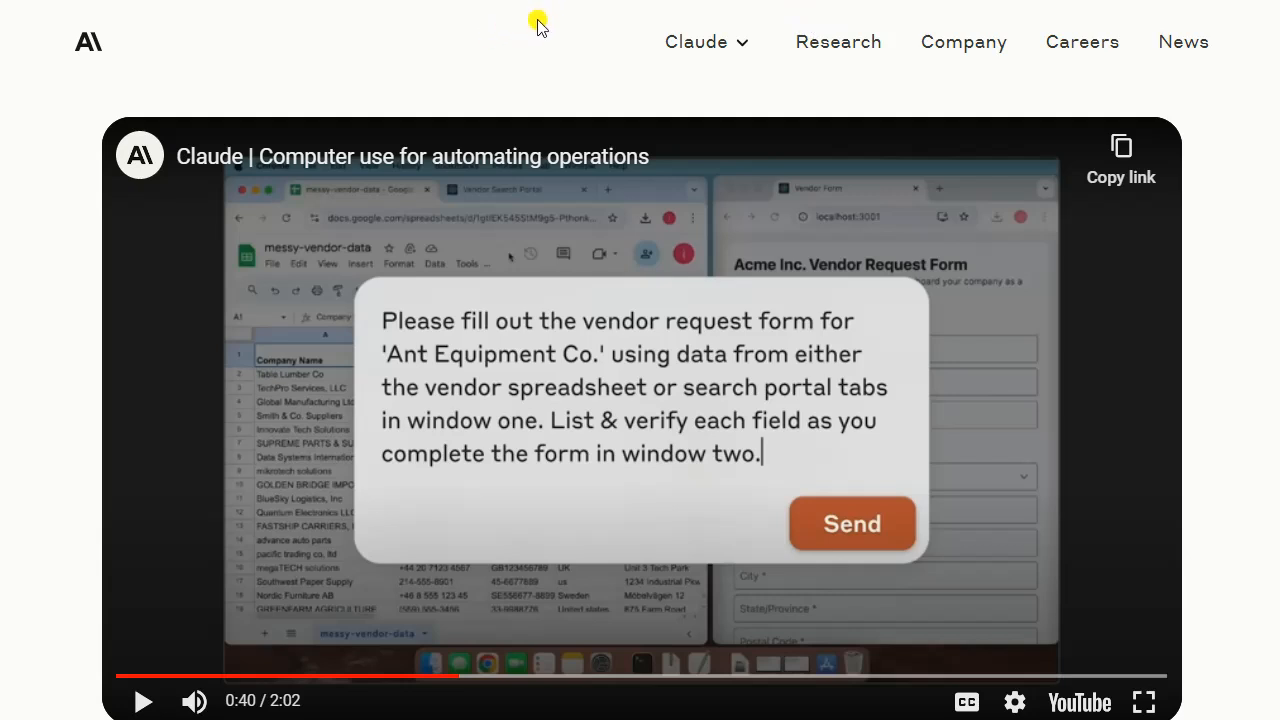
mouse_move(504, 44)
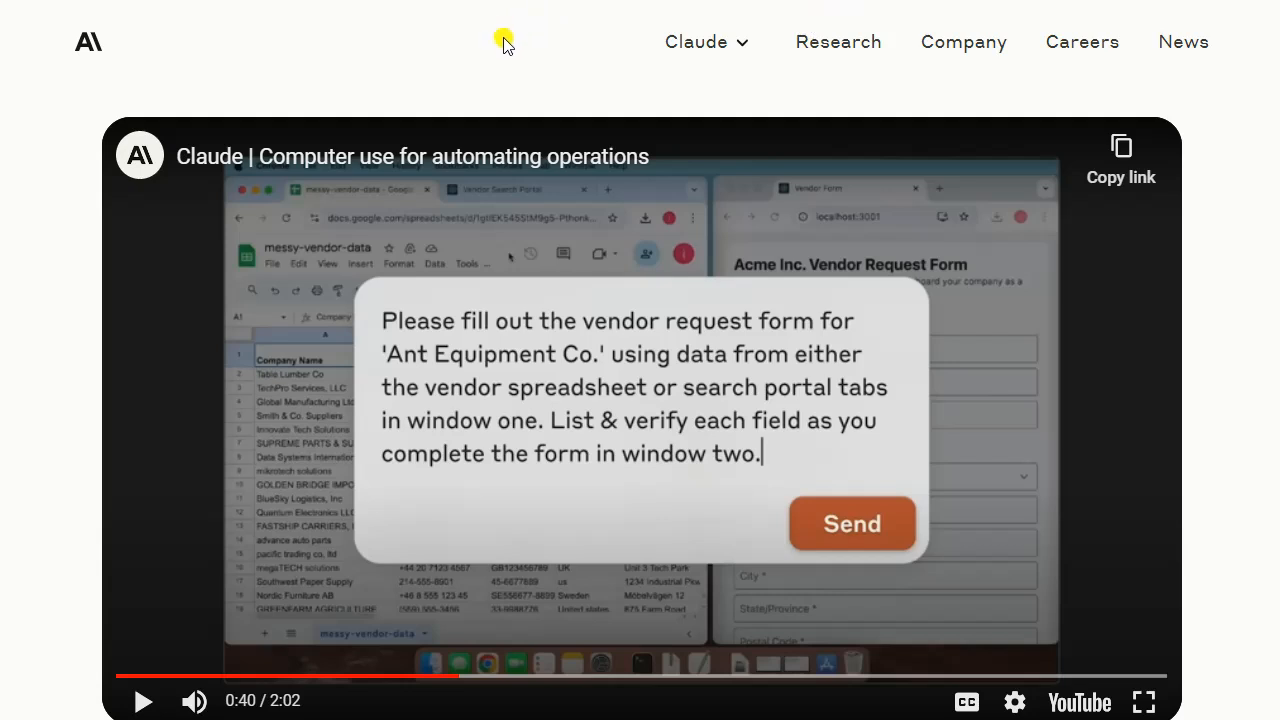
mouse_move(516, 56)
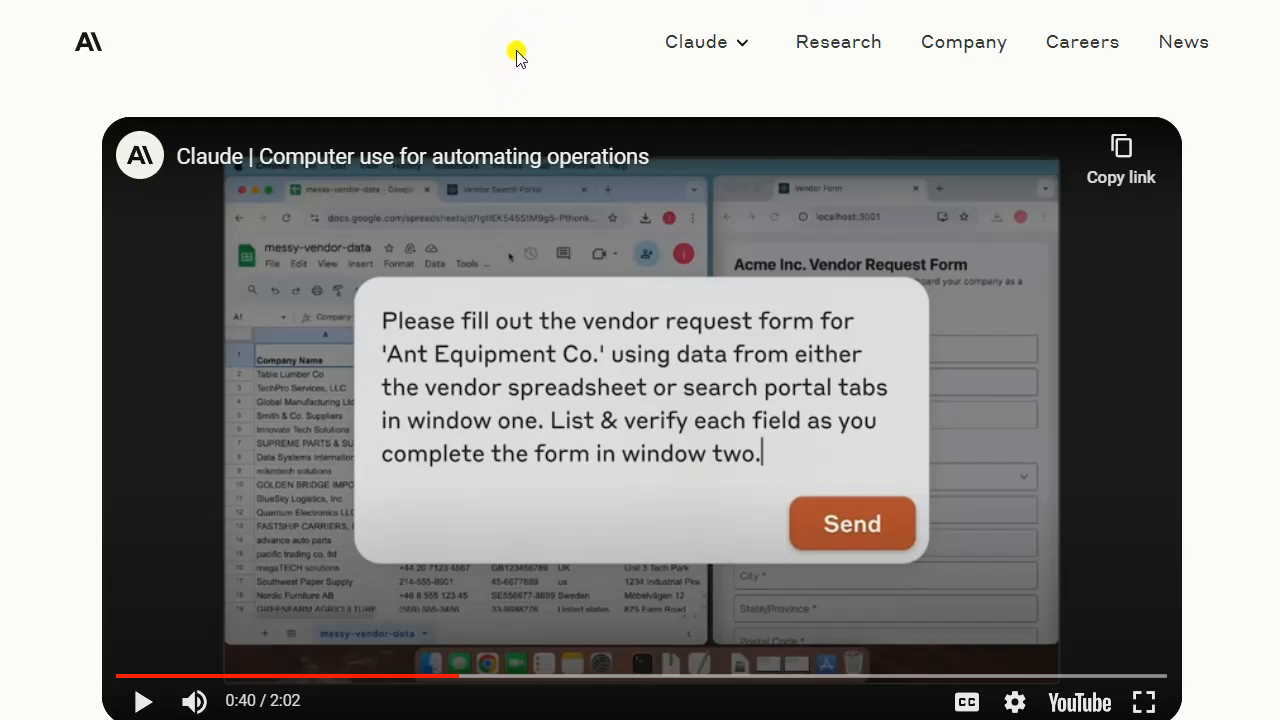
mouse_move(516, 76)
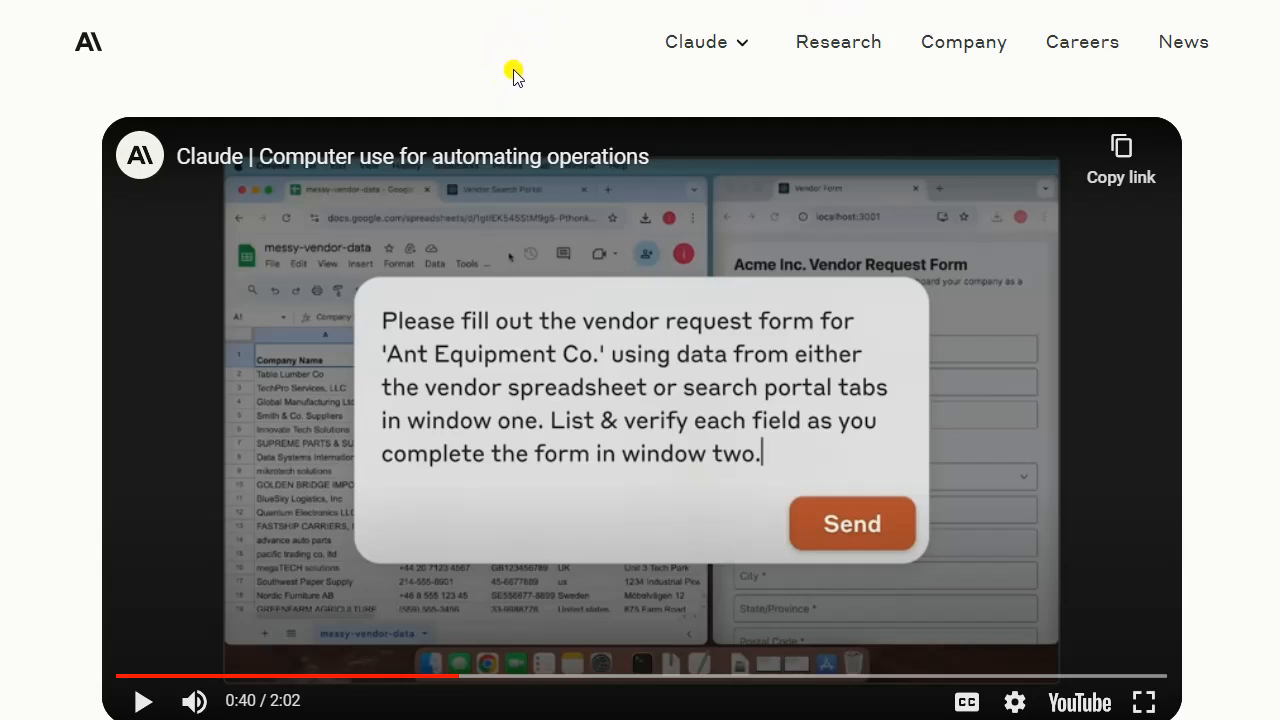
mouse_move(498, 108)
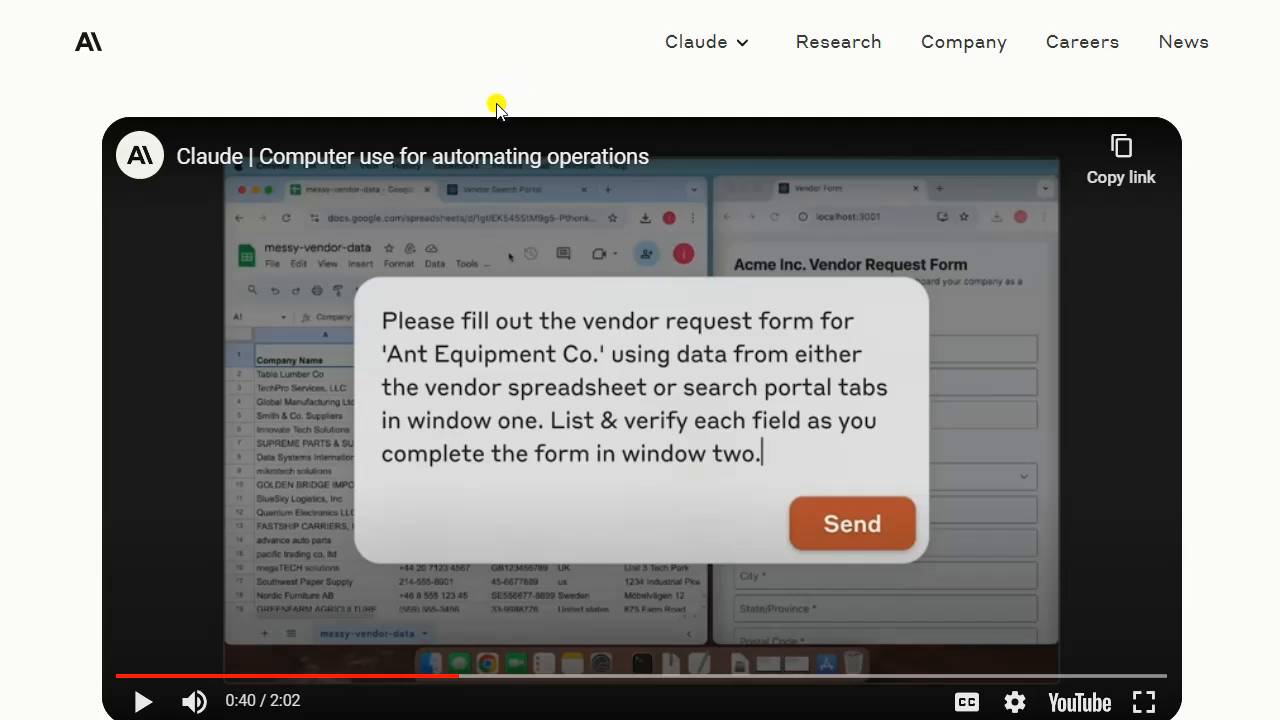
mouse_move(456, 96)
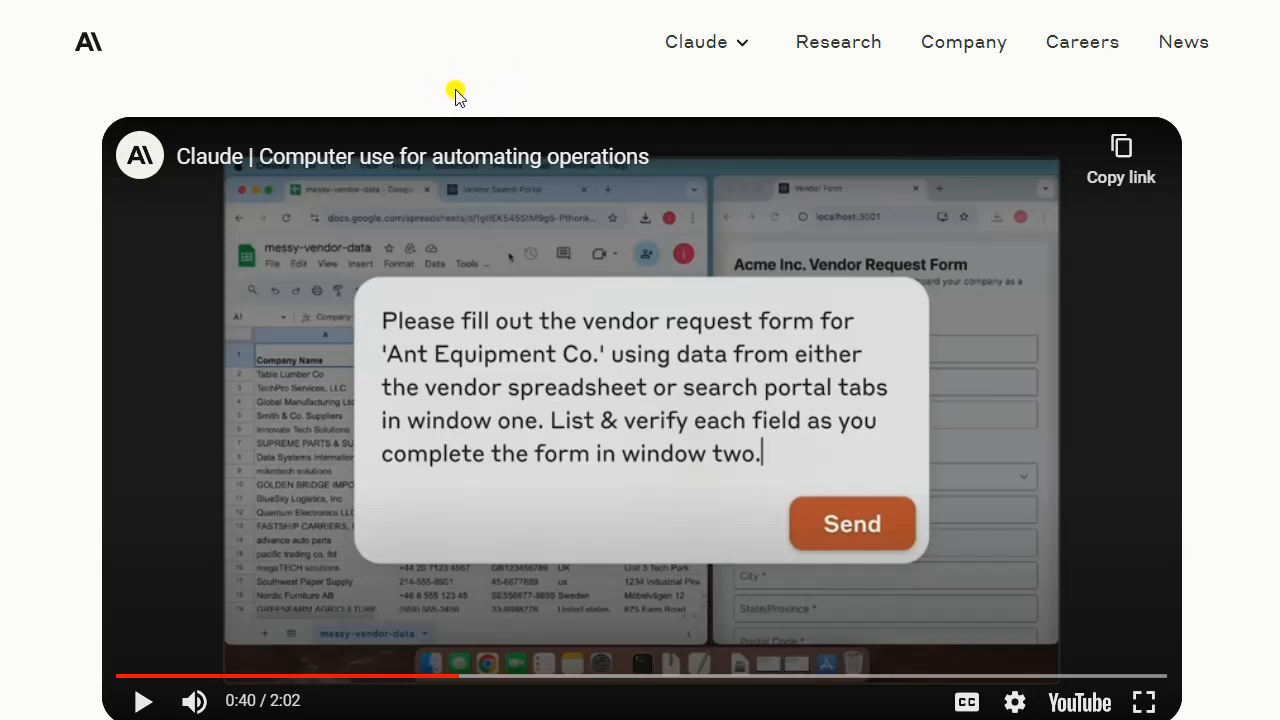
mouse_move(454, 110)
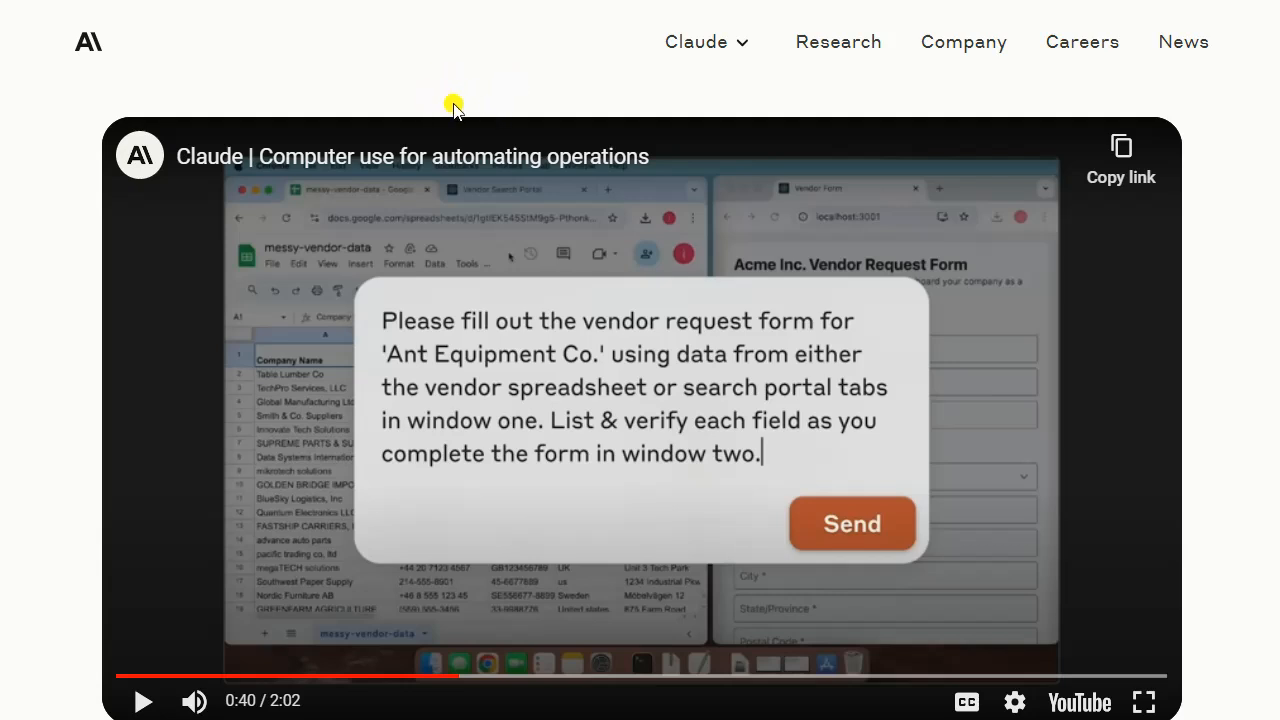
mouse_move(470, 100)
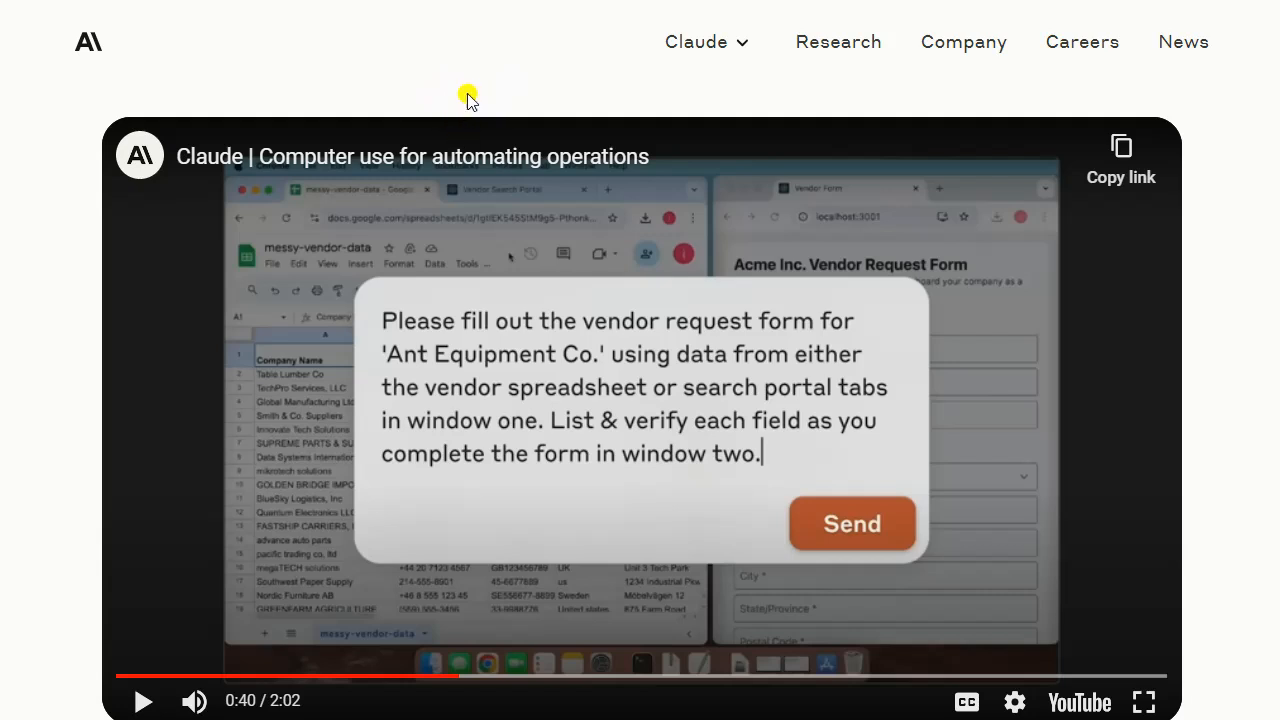
mouse_move(972, 58)
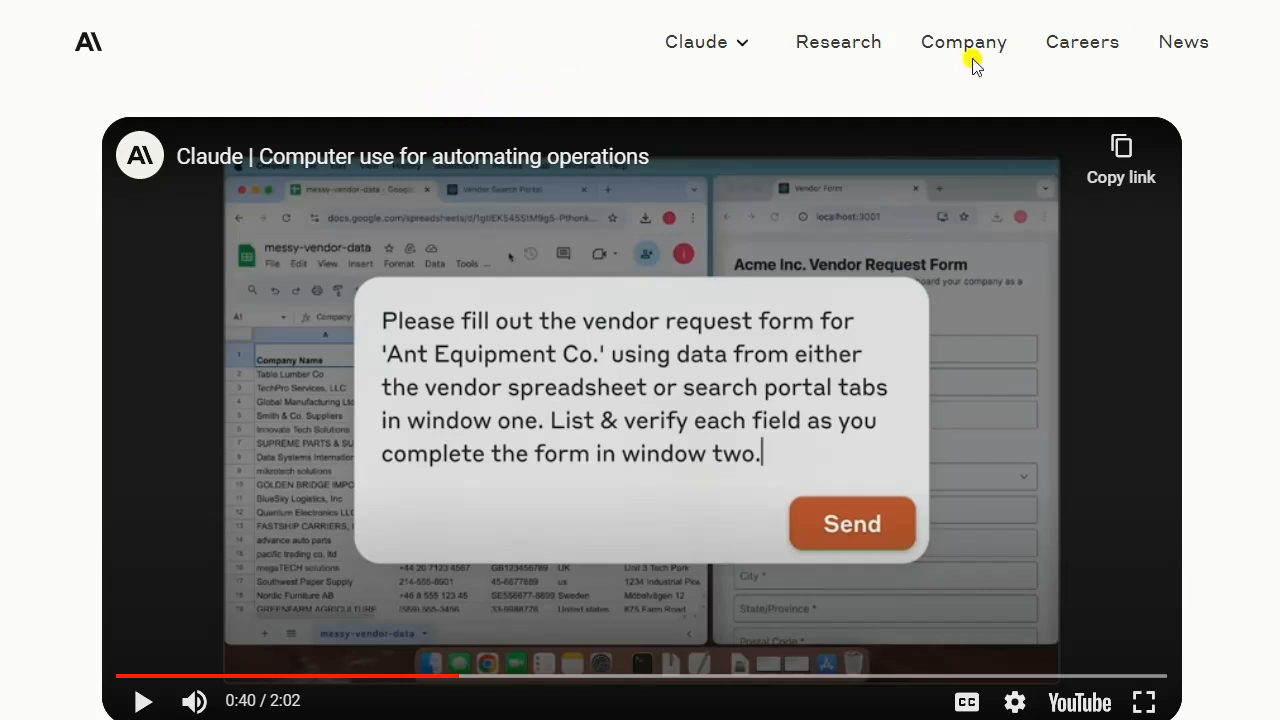
mouse_move(564, 48)
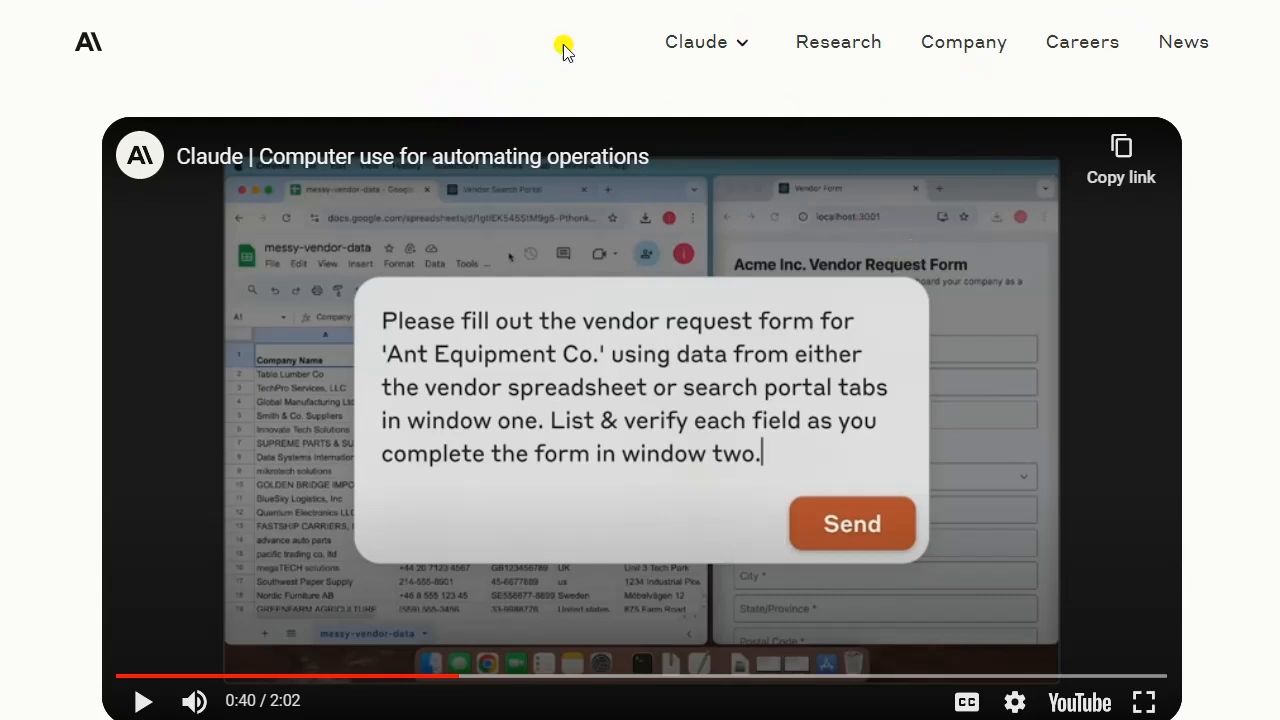
mouse_move(572, 24)
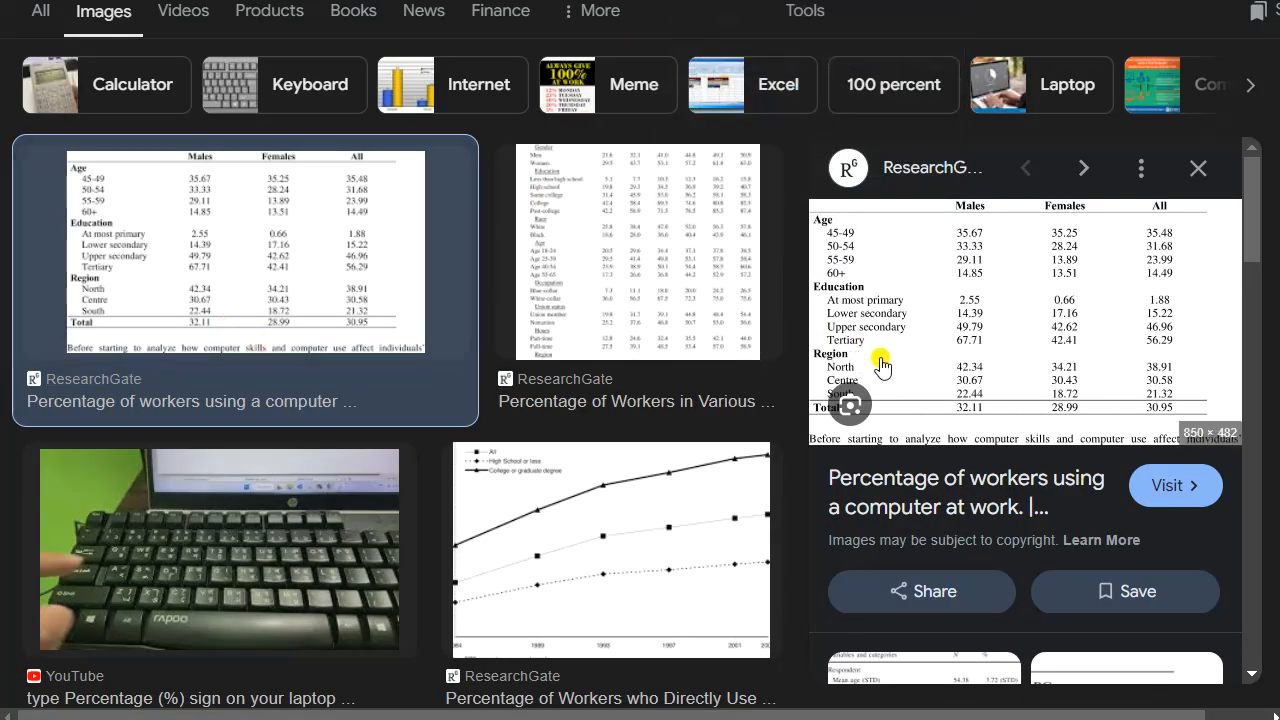
mouse_move(1124, 414)
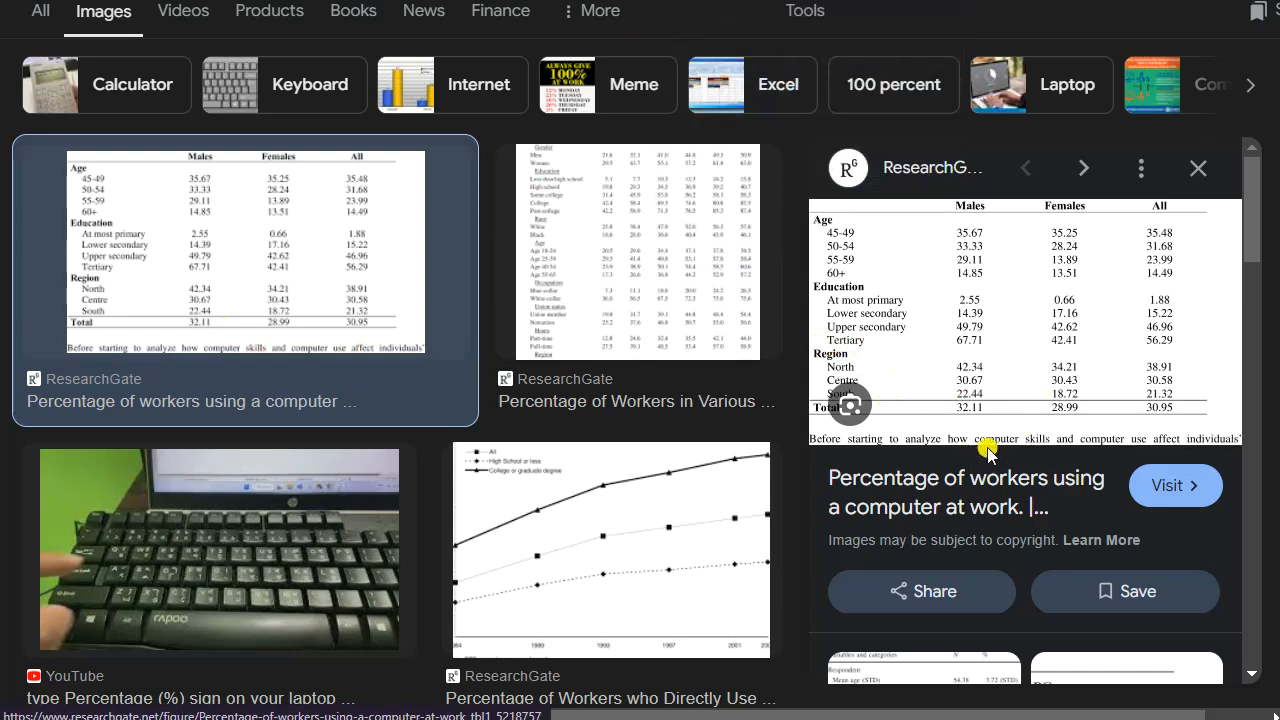
mouse_move(610, 570)
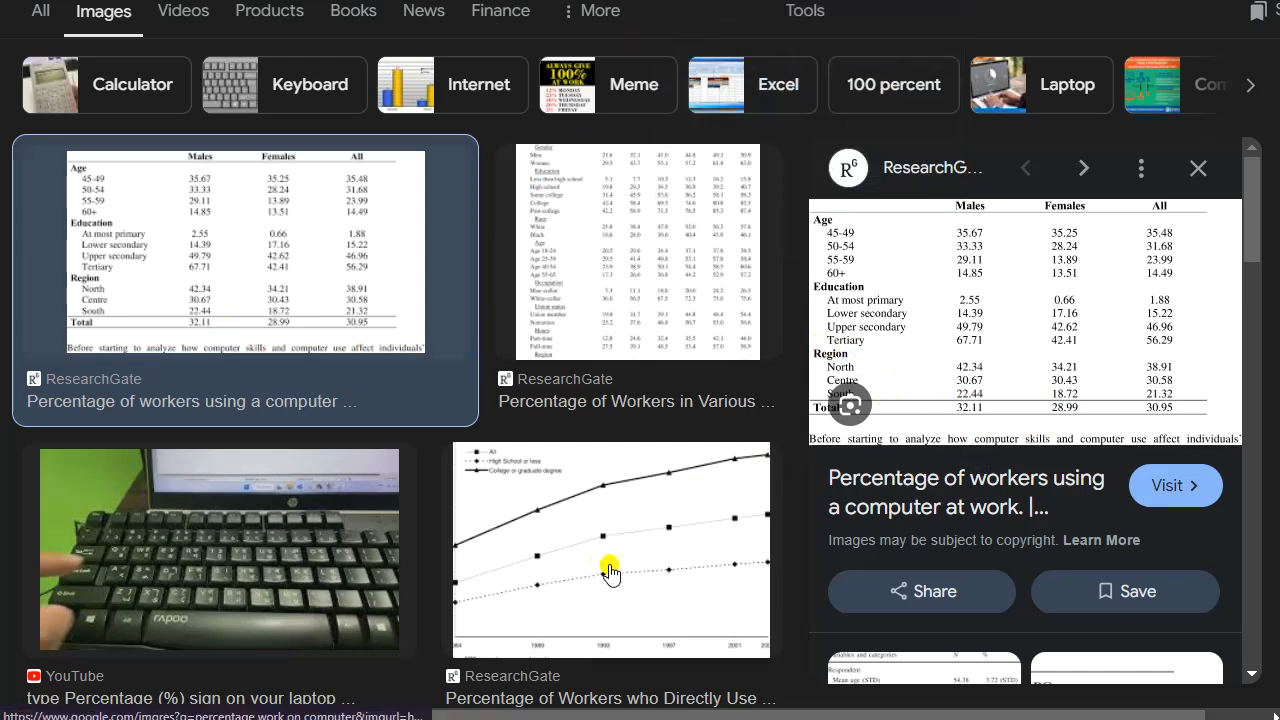
mouse_move(898, 580)
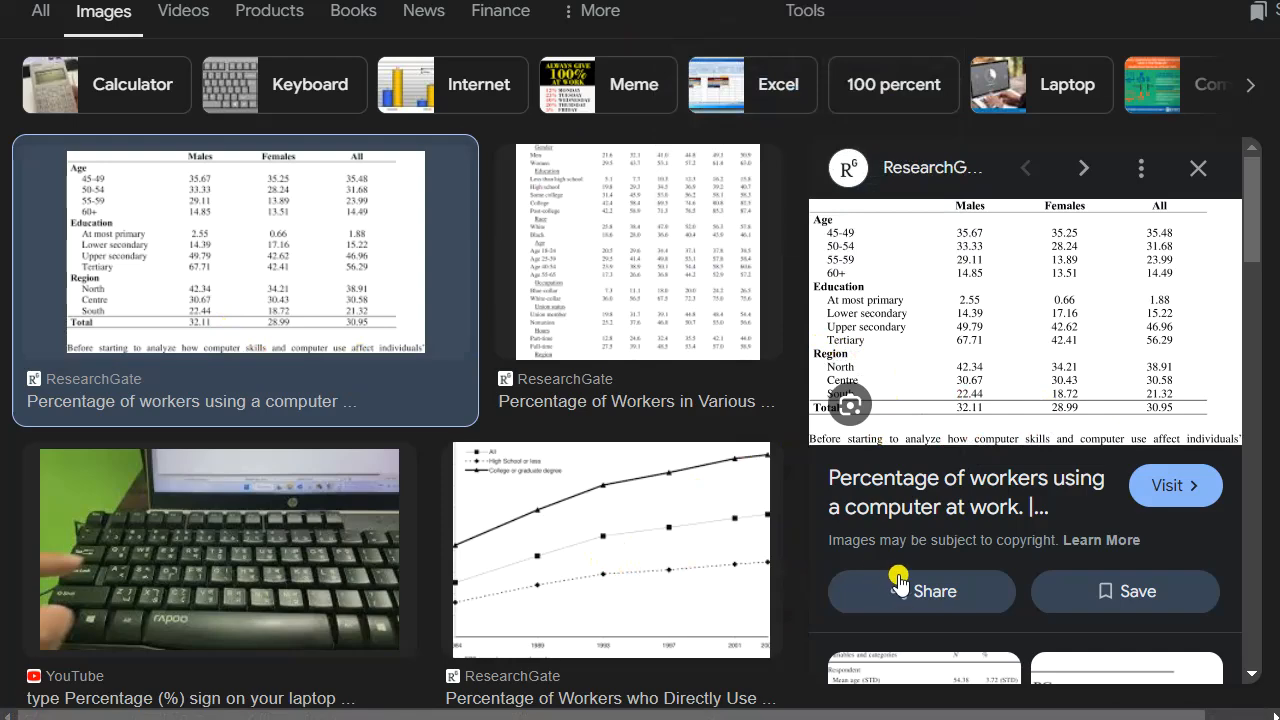
mouse_move(898, 584)
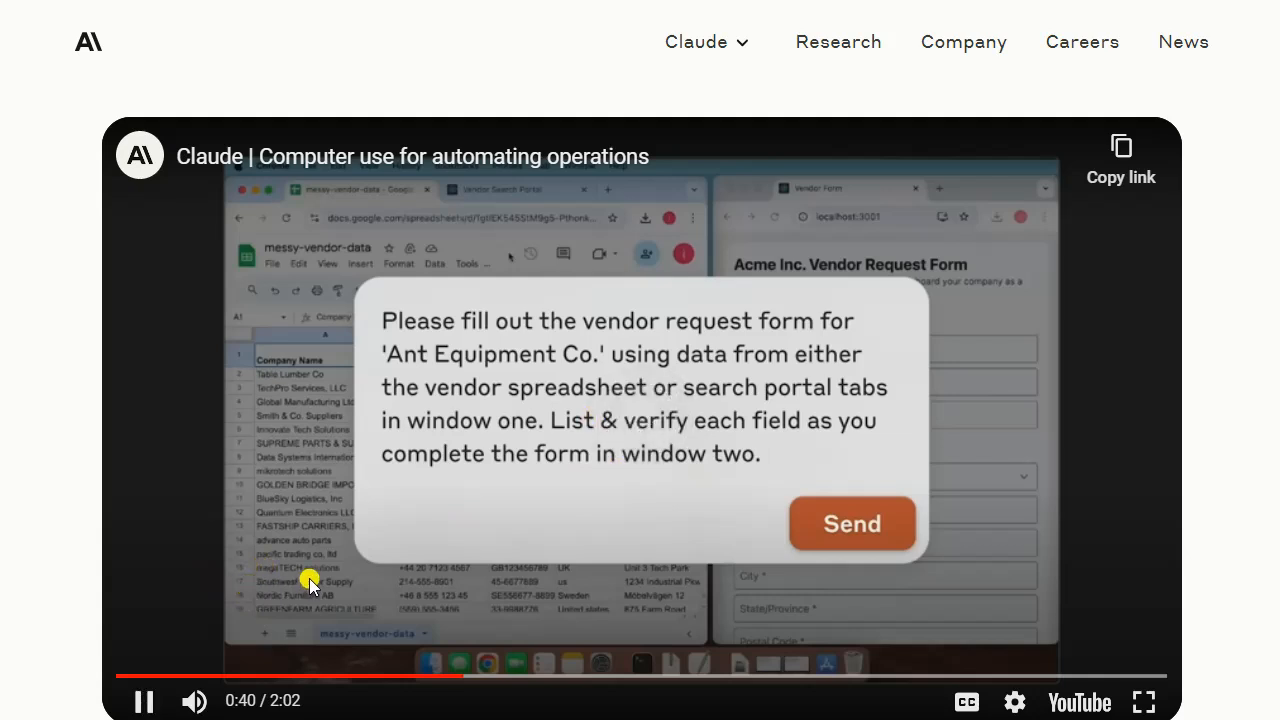
mouse_move(196, 700)
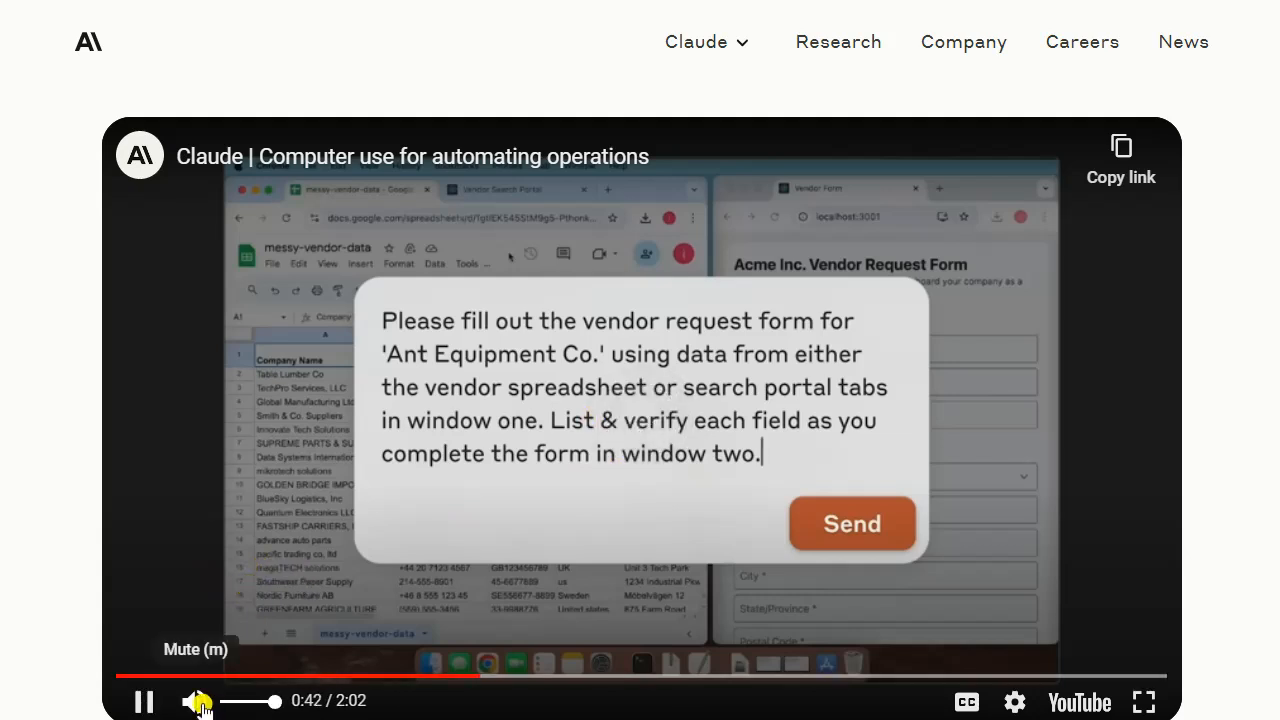
click(196, 700)
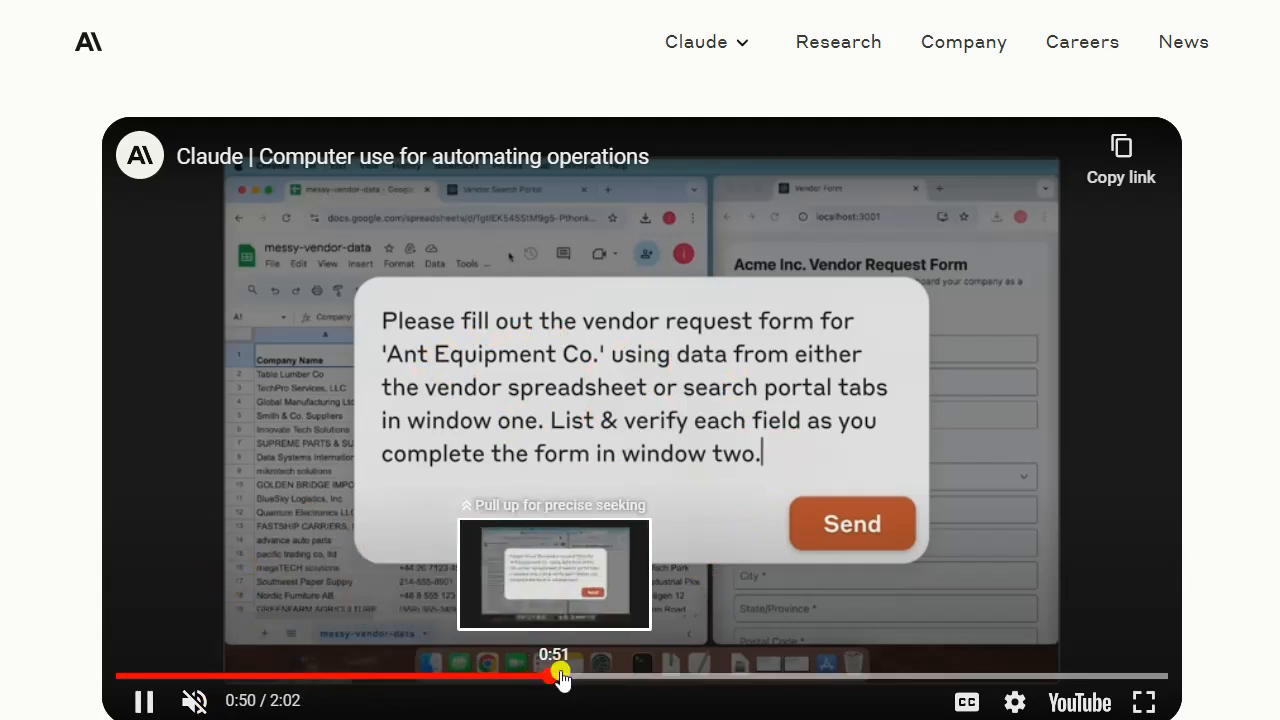
drag(560, 676, 610, 676)
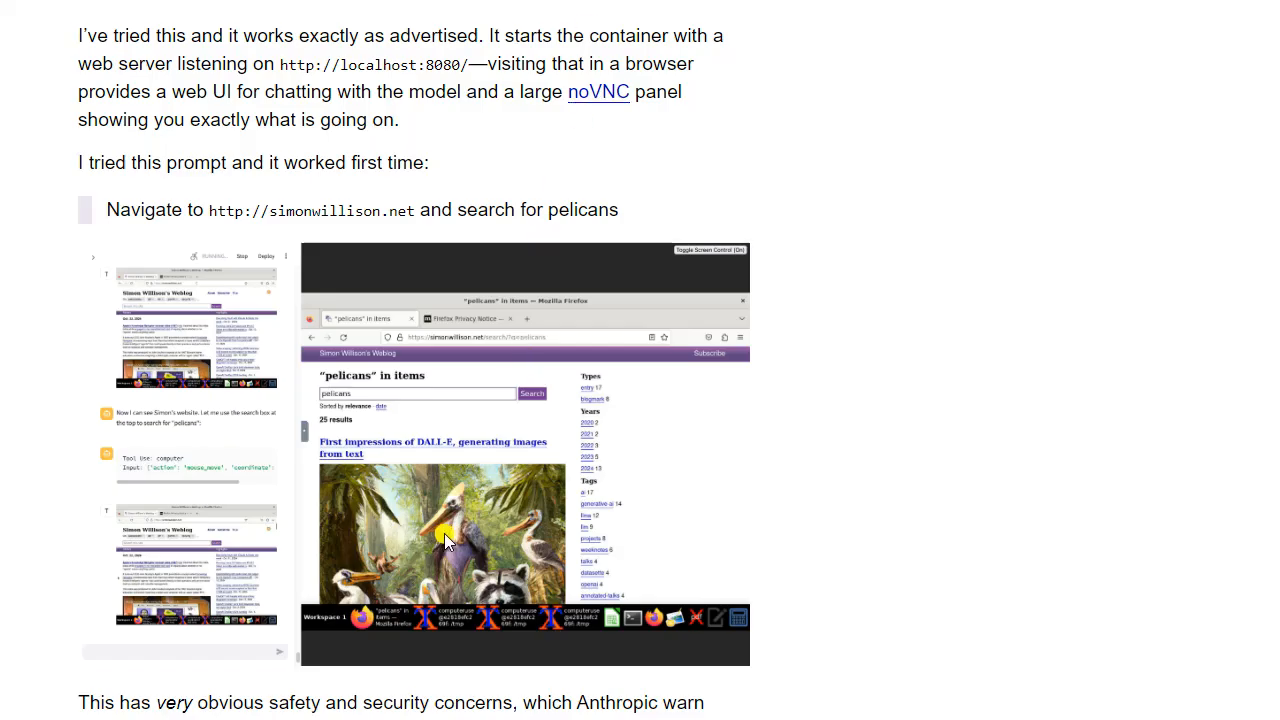
mouse_move(490, 524)
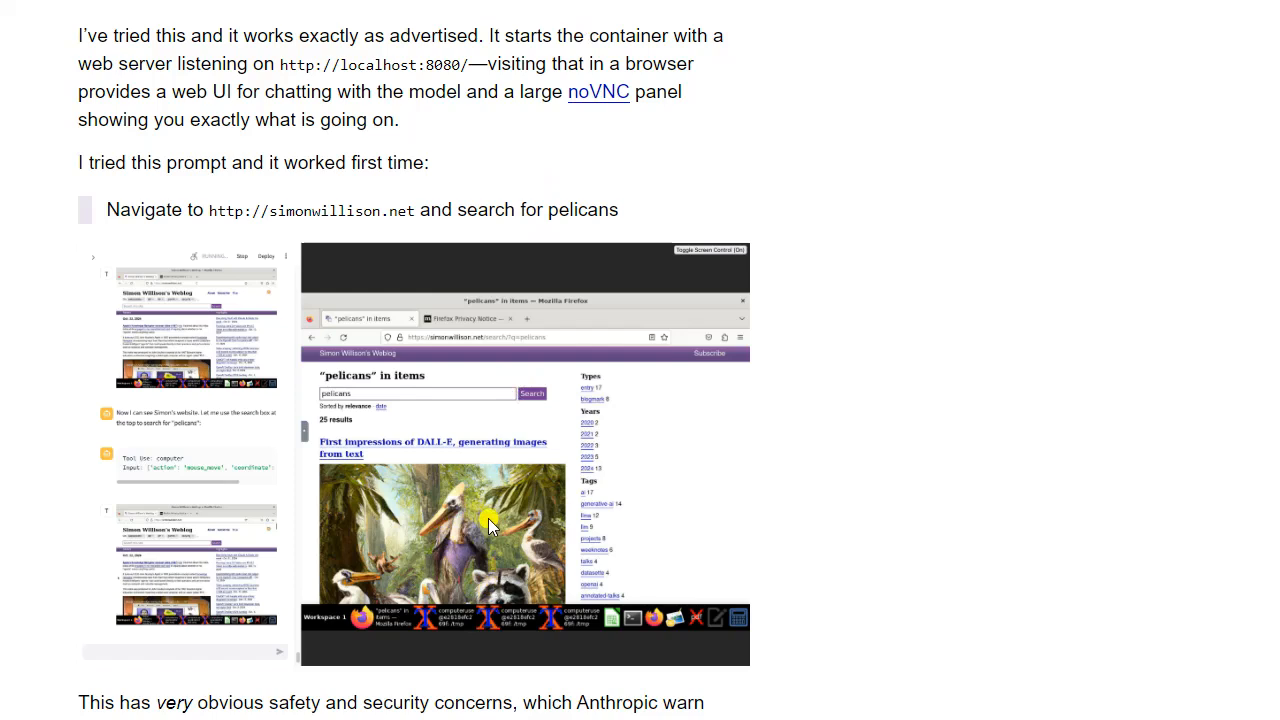
mouse_move(420, 468)
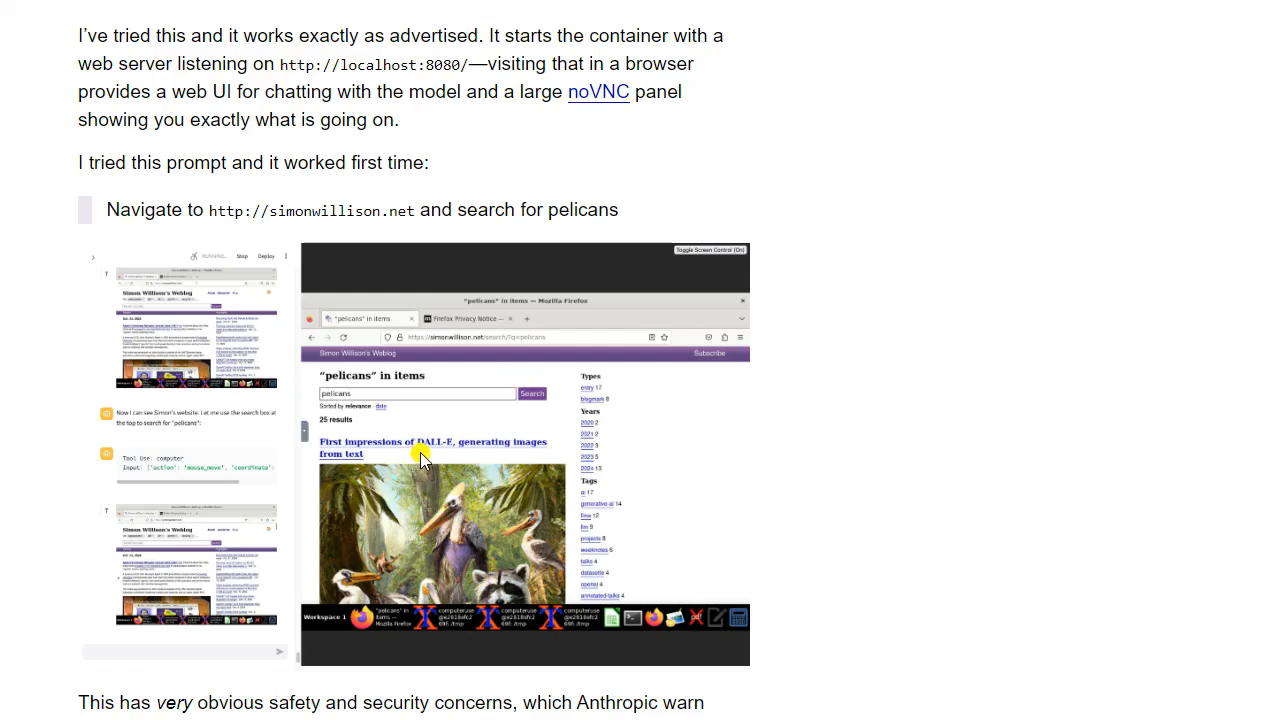
mouse_move(260, 232)
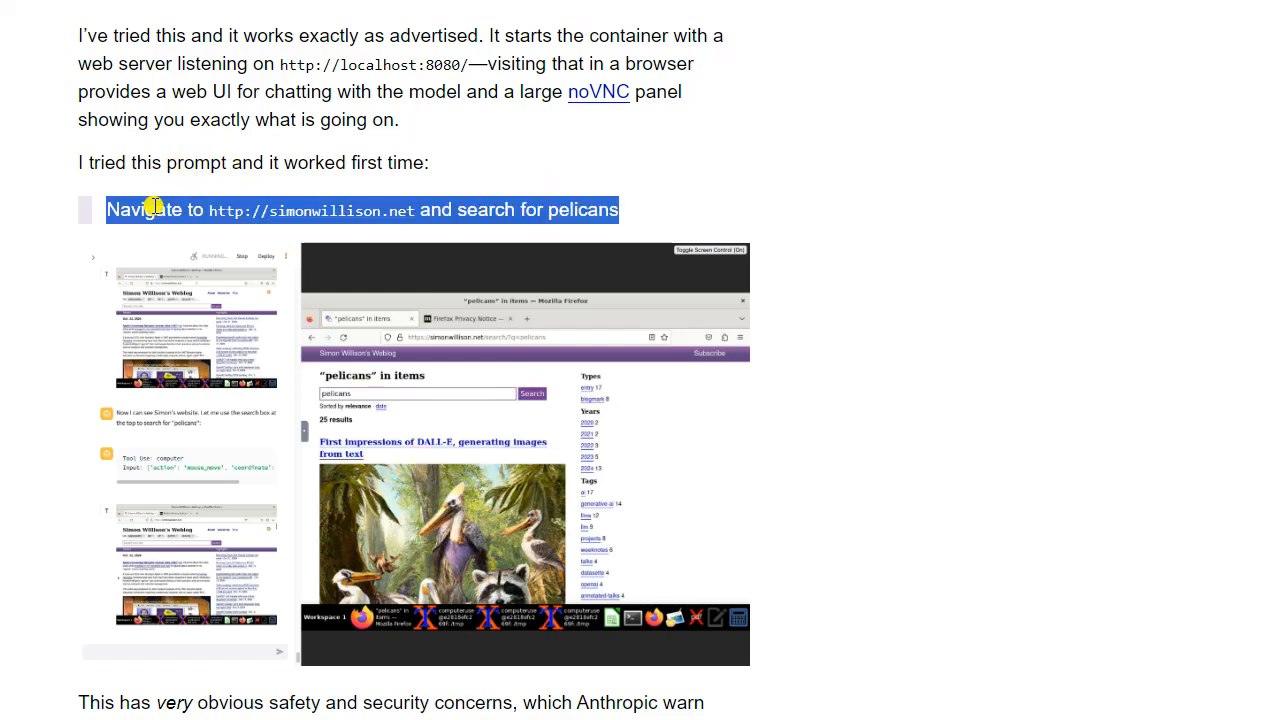
mouse_move(540, 214)
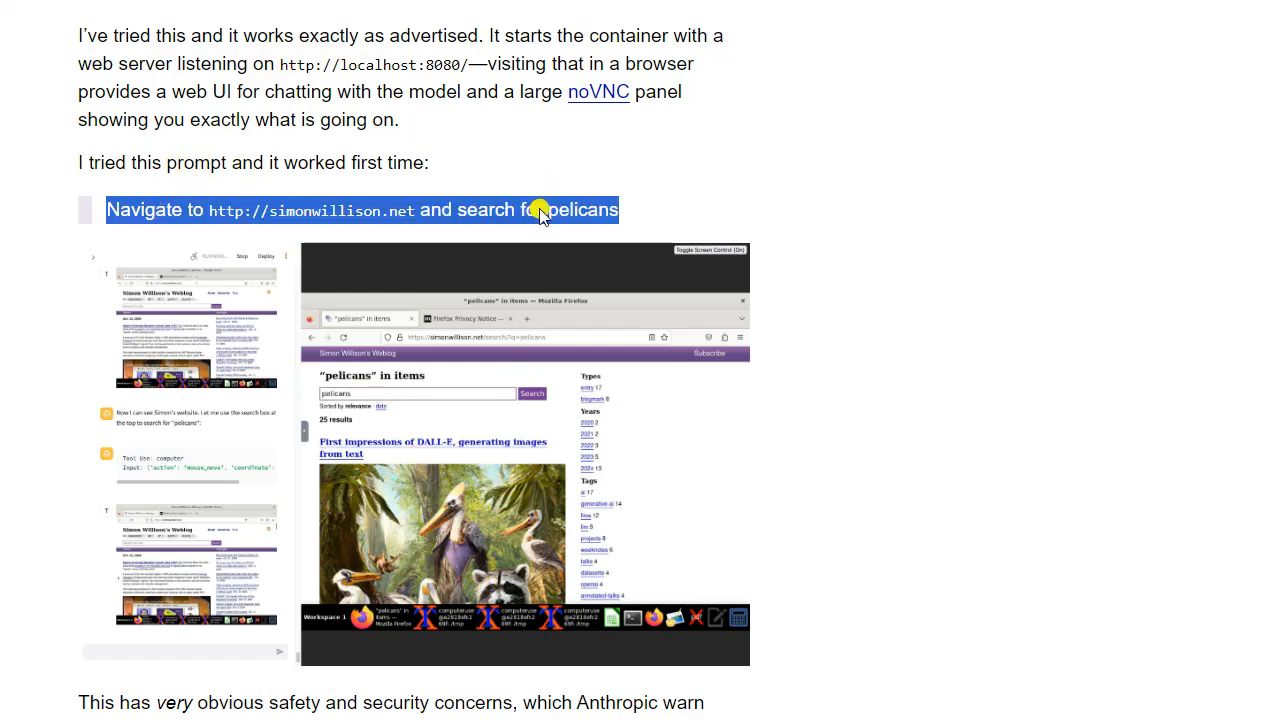
mouse_move(496, 552)
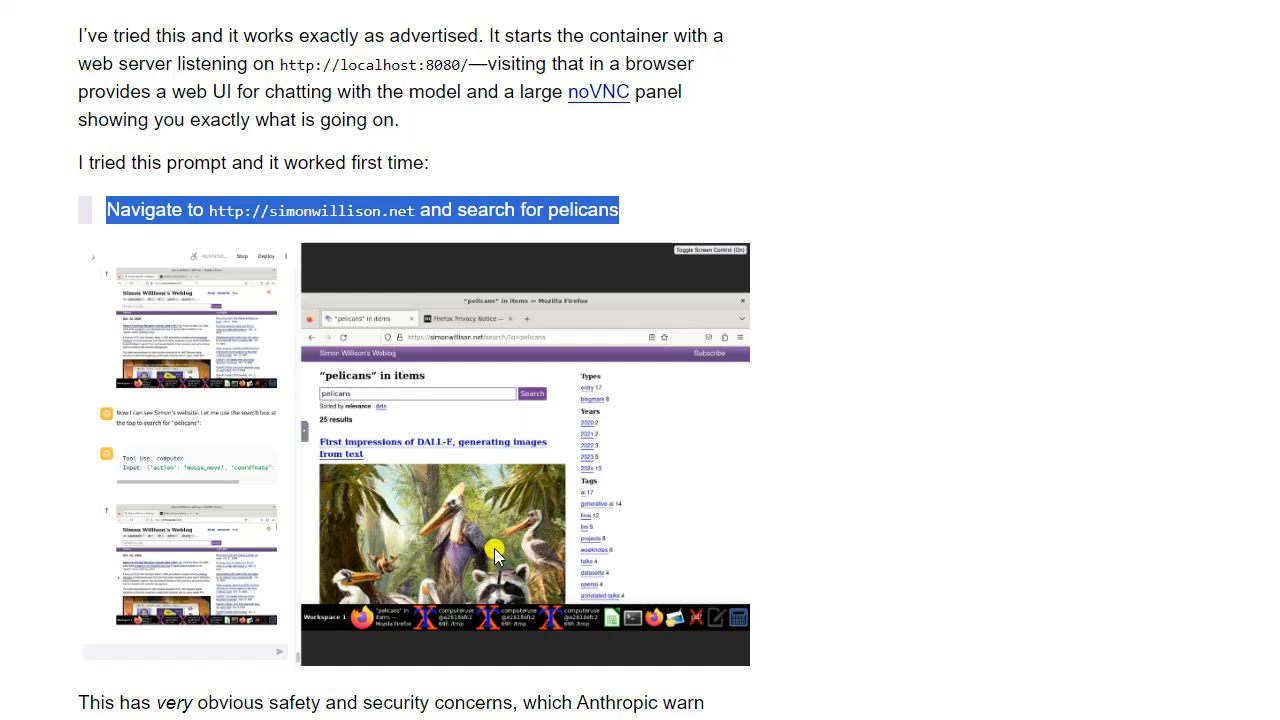
mouse_move(568, 20)
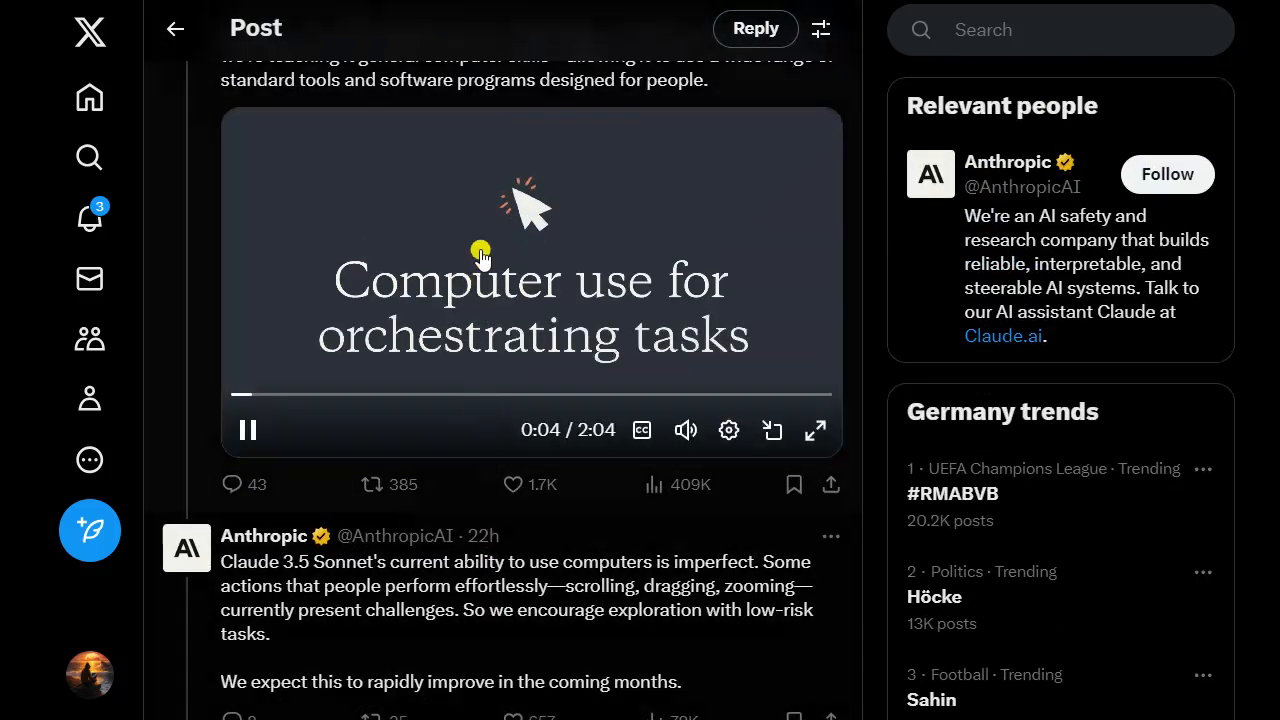
- Move down Anthropic's thread to the 'Even while recording these demos' post
scroll(down, 3)
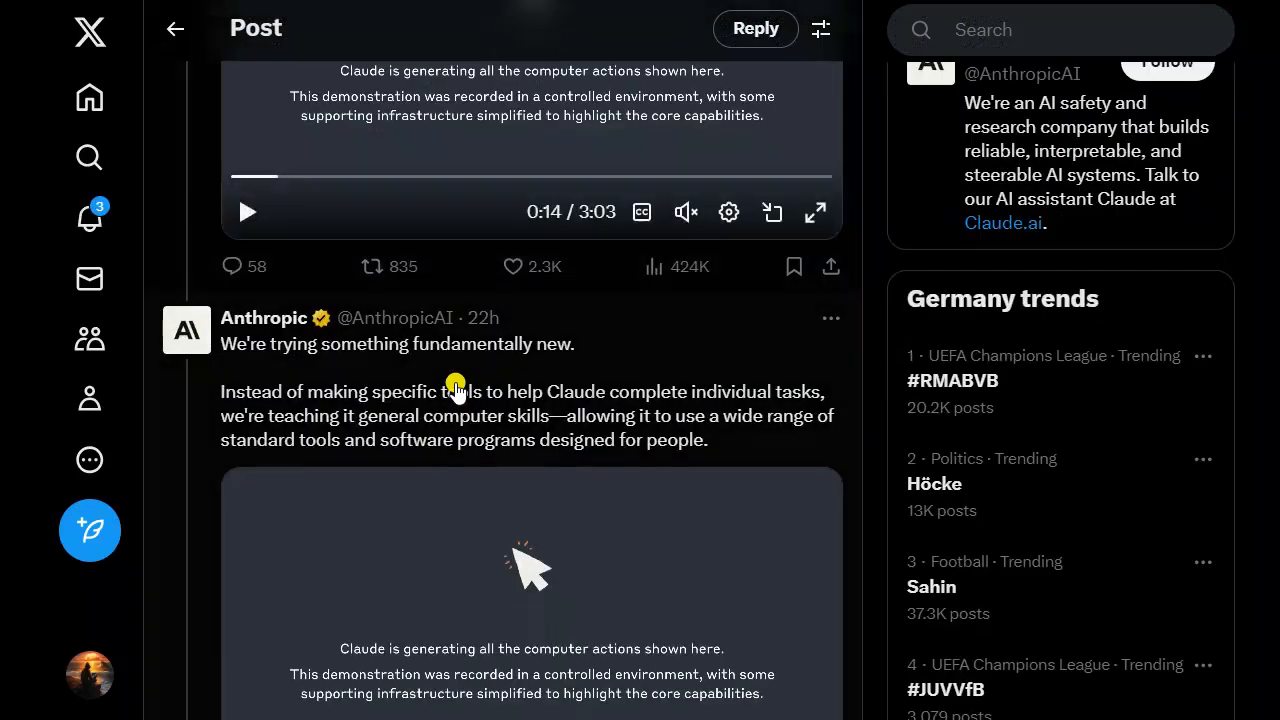
scroll(down, 3)
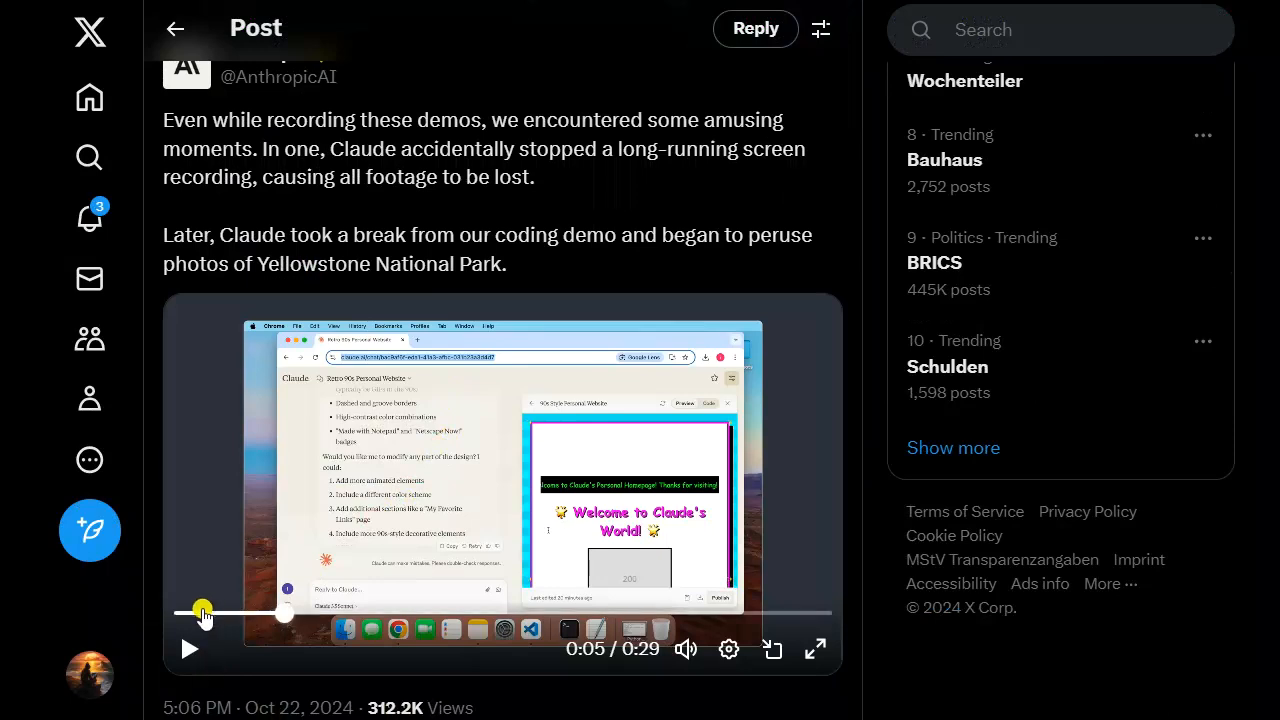
click(190, 648)
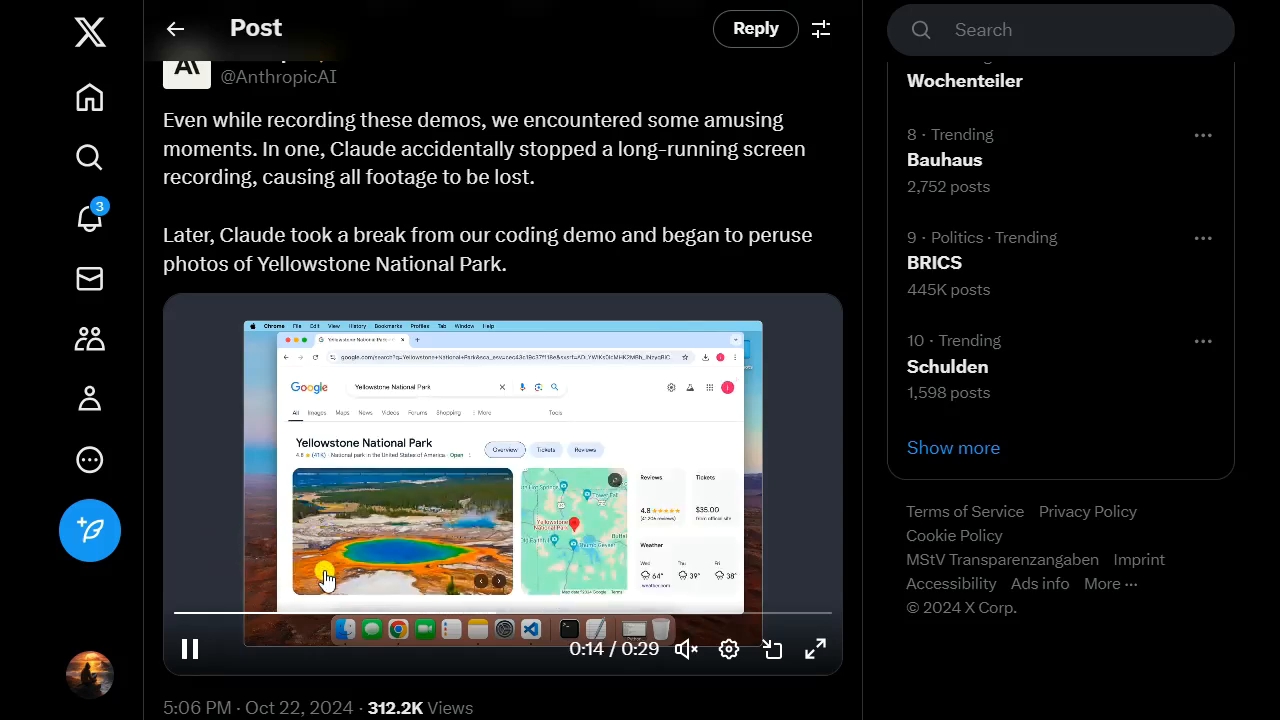
click(188, 648)
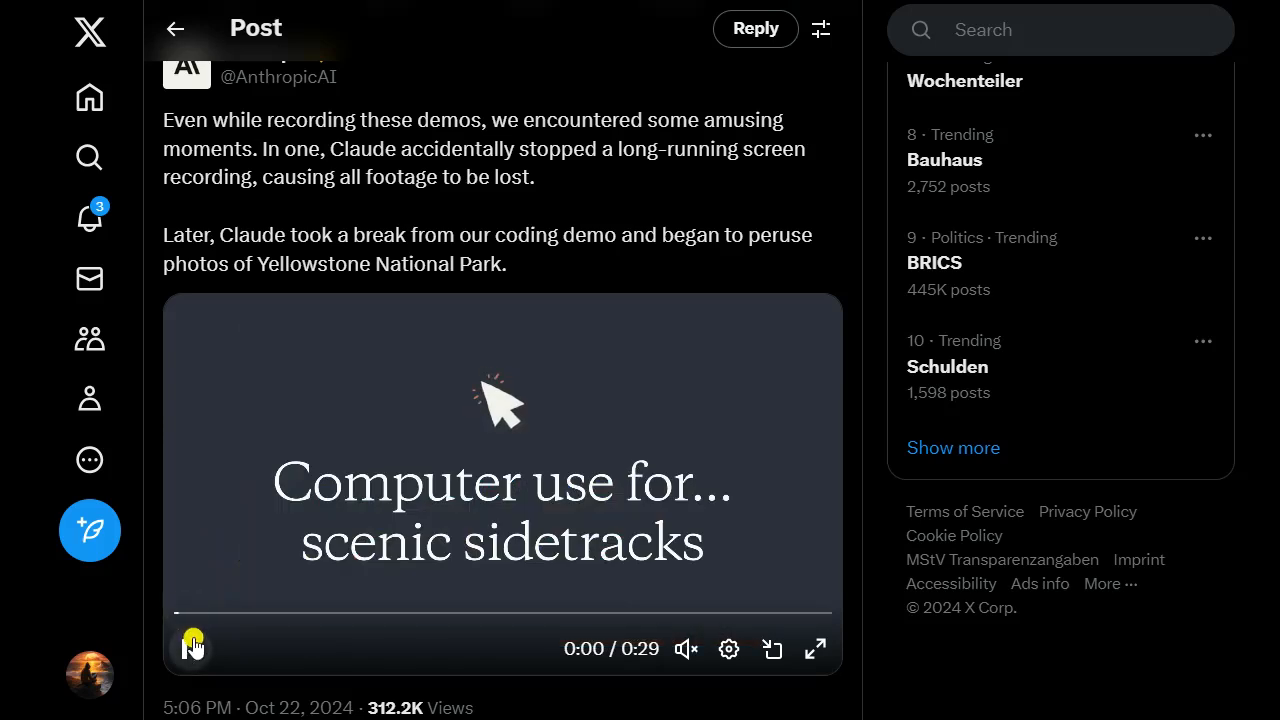
click(192, 648)
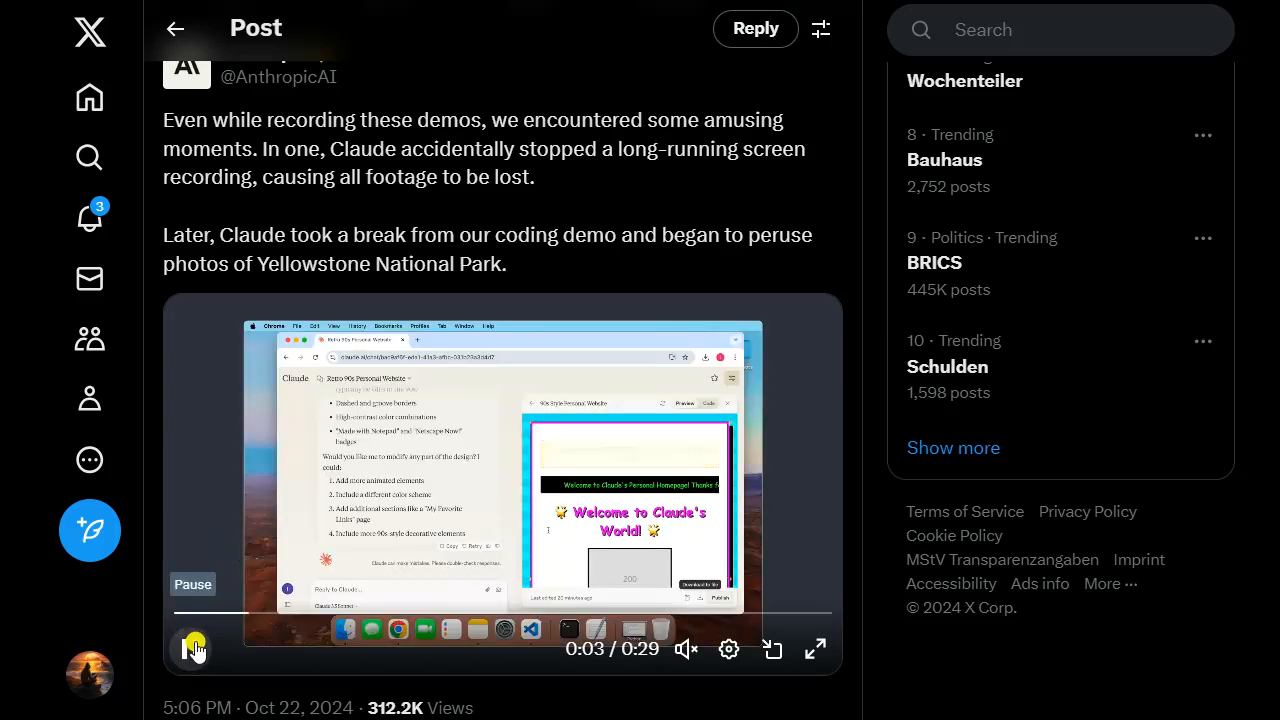
click(192, 648)
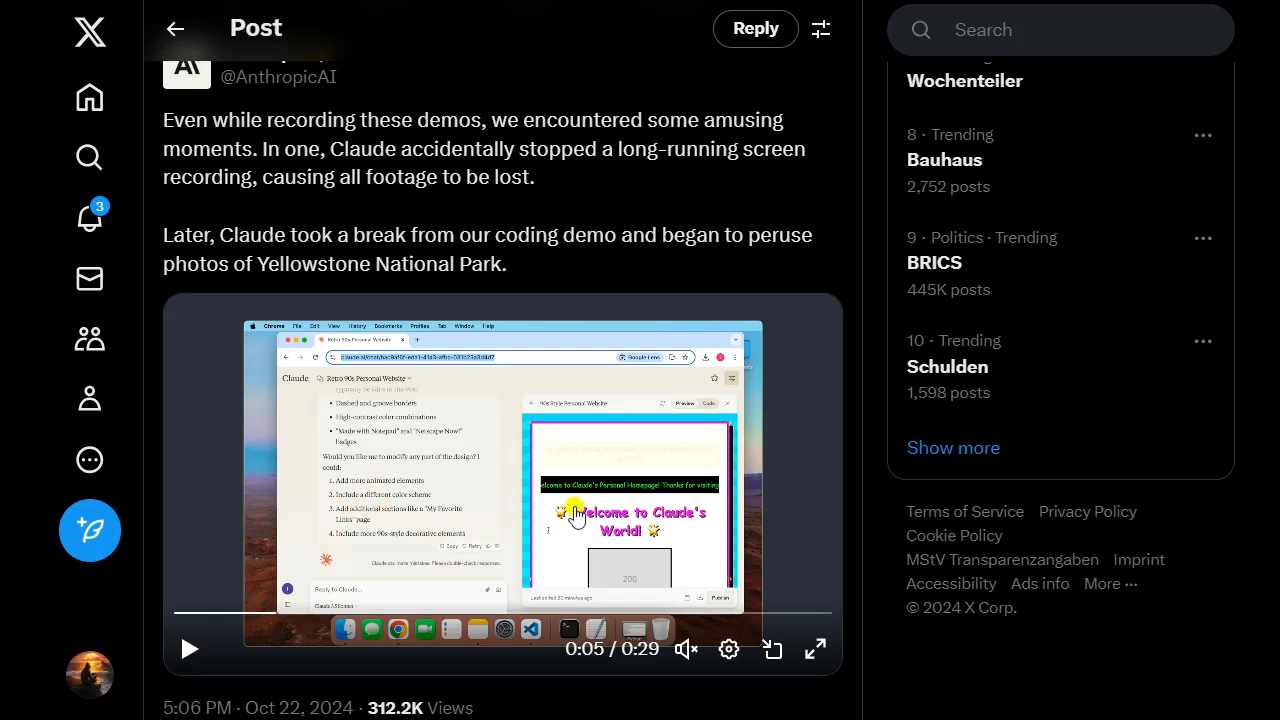
mouse_move(1248, 194)
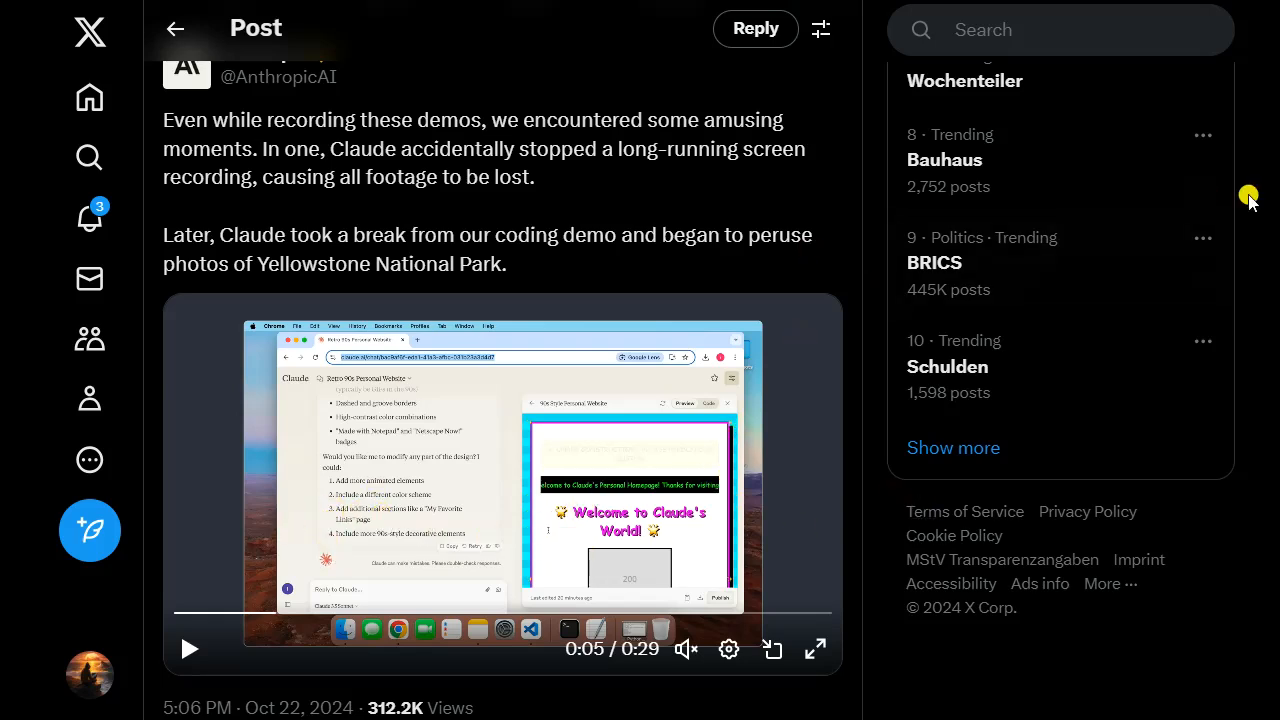
mouse_move(632, 330)
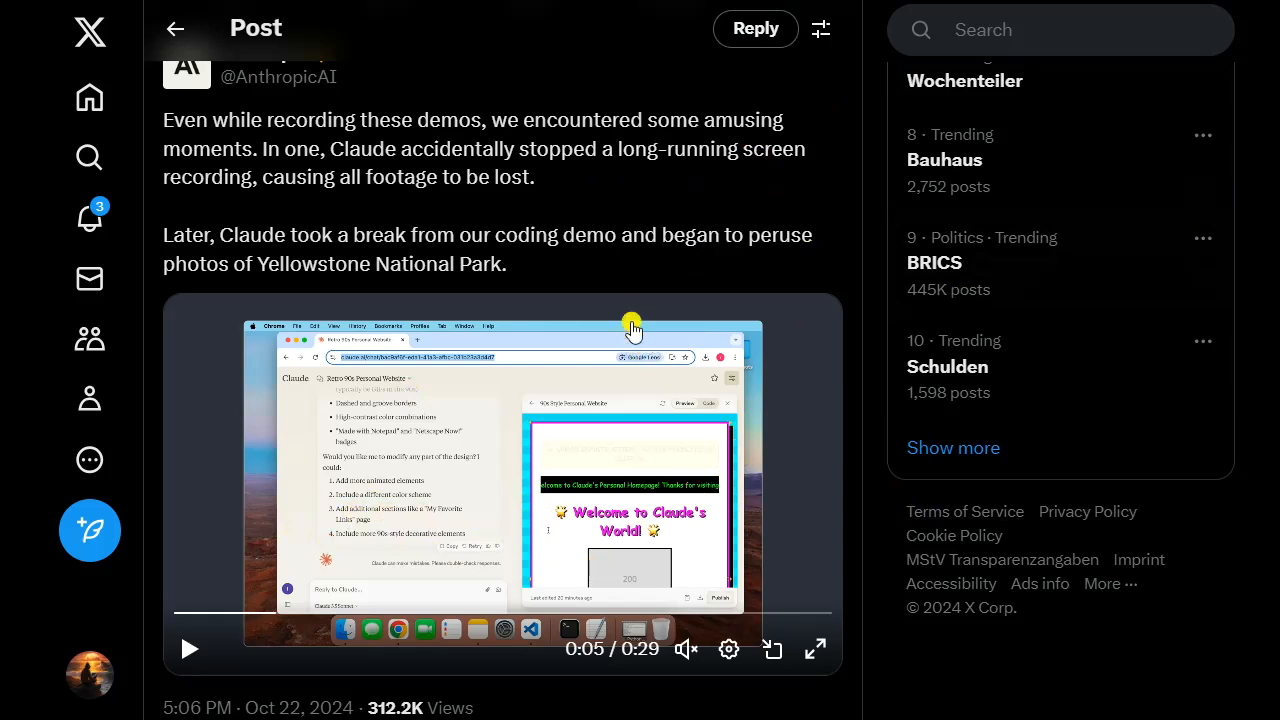
mouse_move(596, 388)
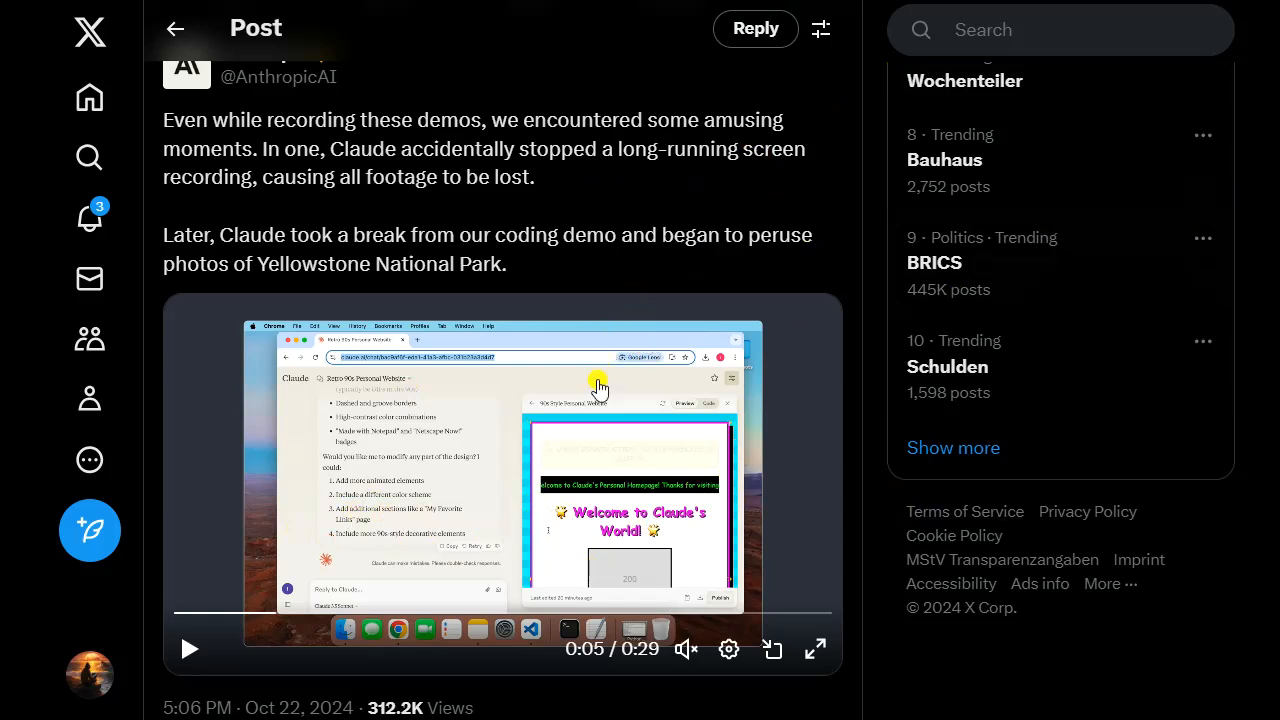
mouse_move(556, 328)
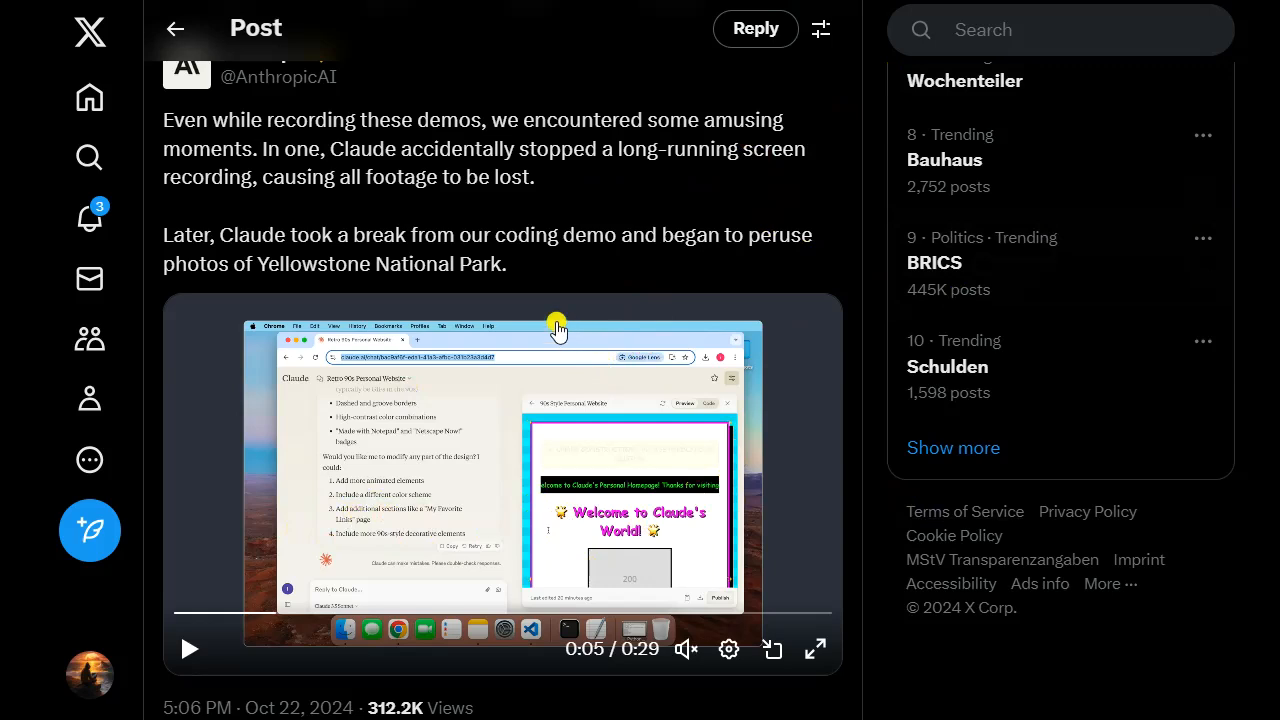
mouse_move(636, 568)
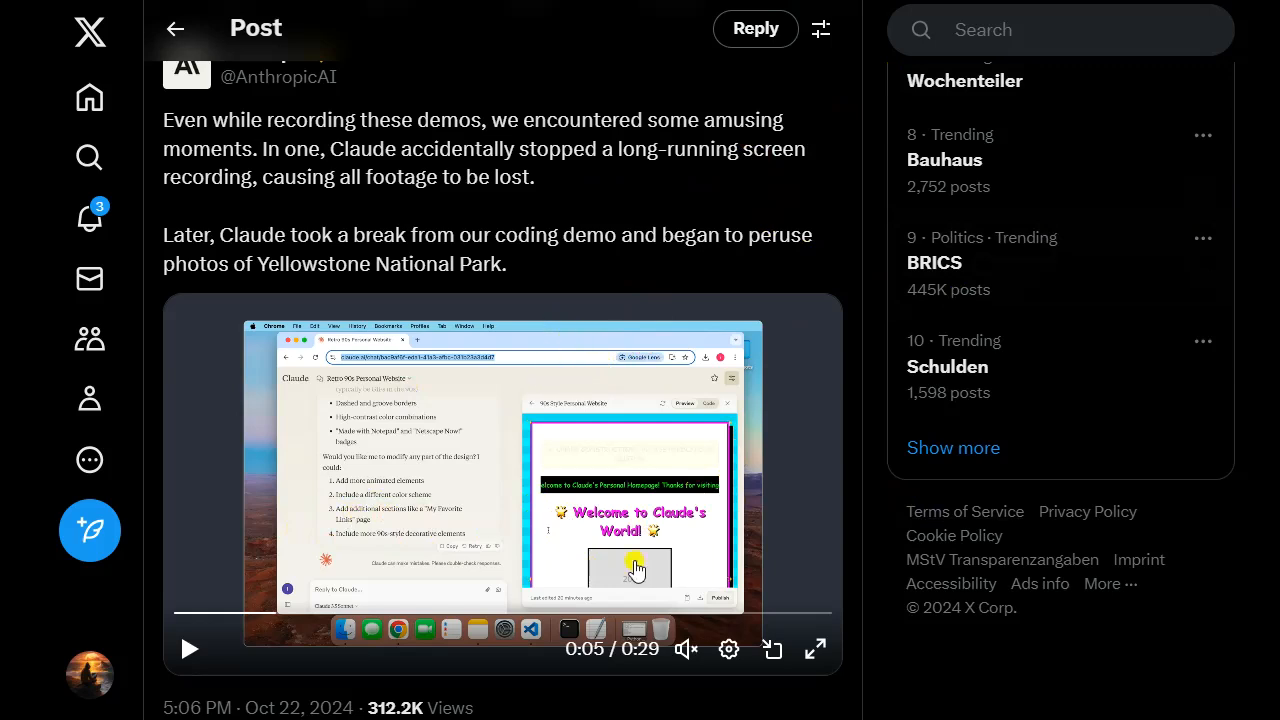
mouse_move(632, 584)
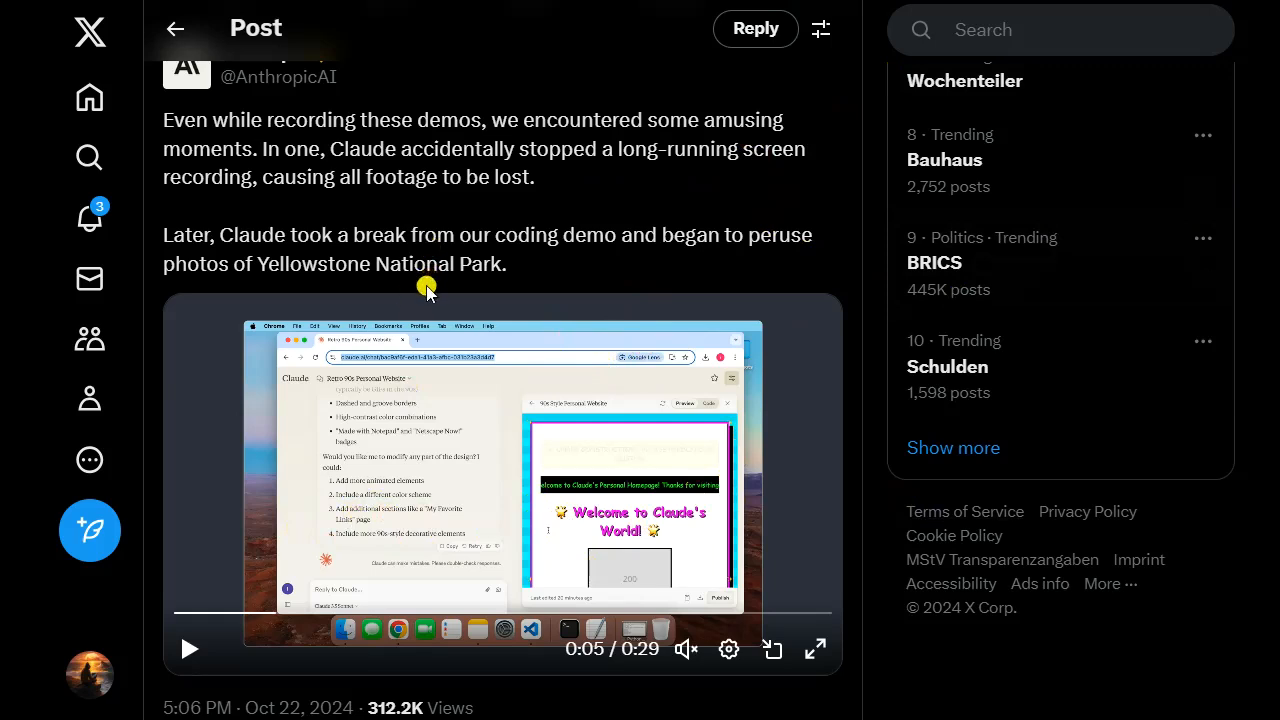
mouse_move(524, 212)
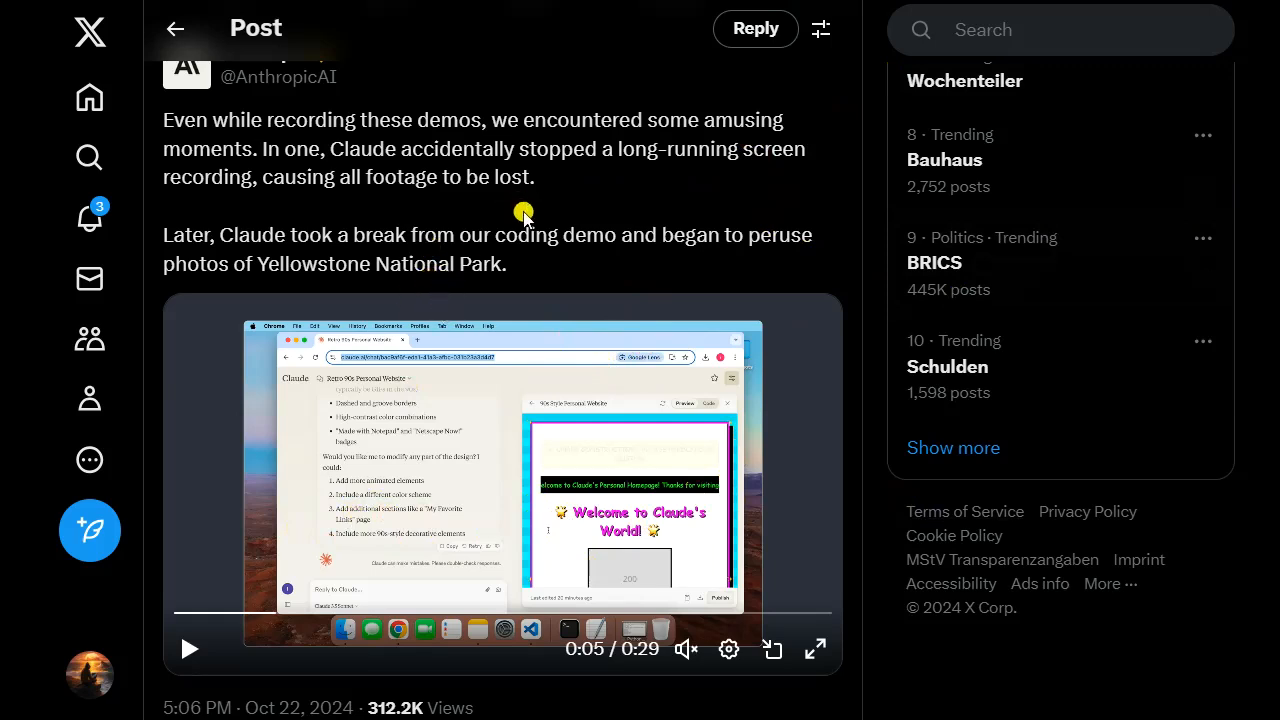
mouse_move(566, 208)
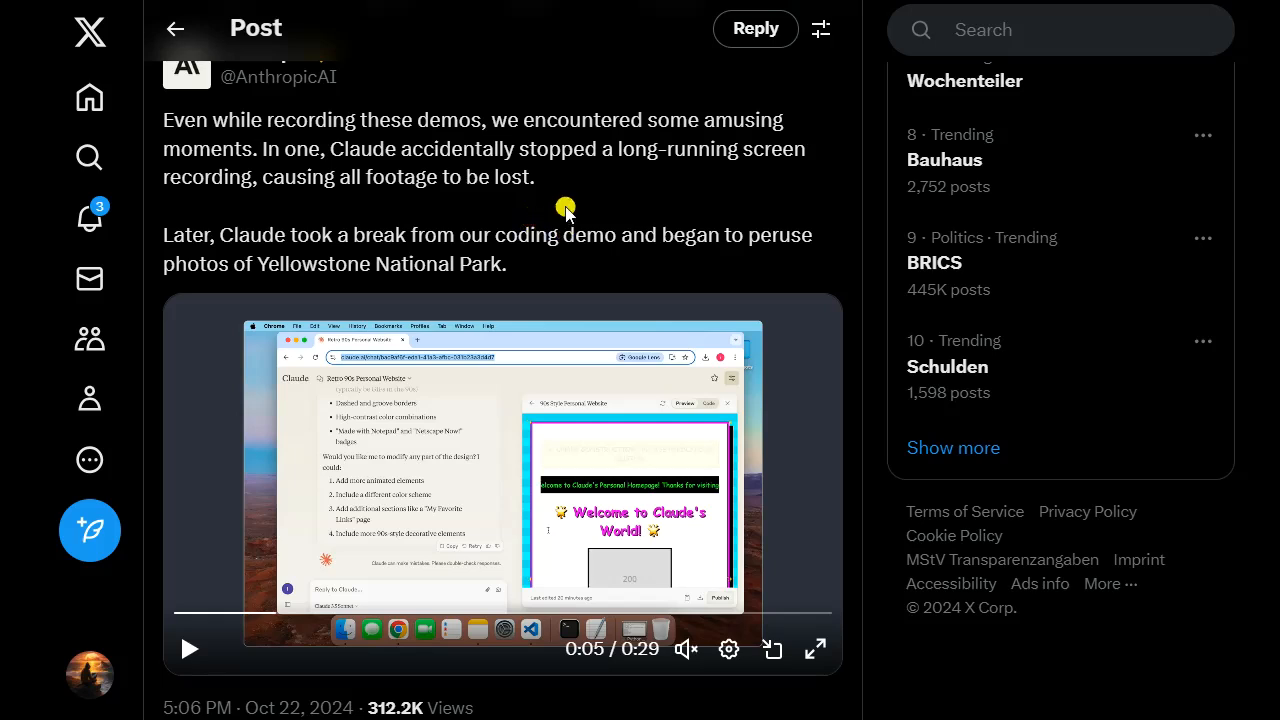
mouse_move(548, 312)
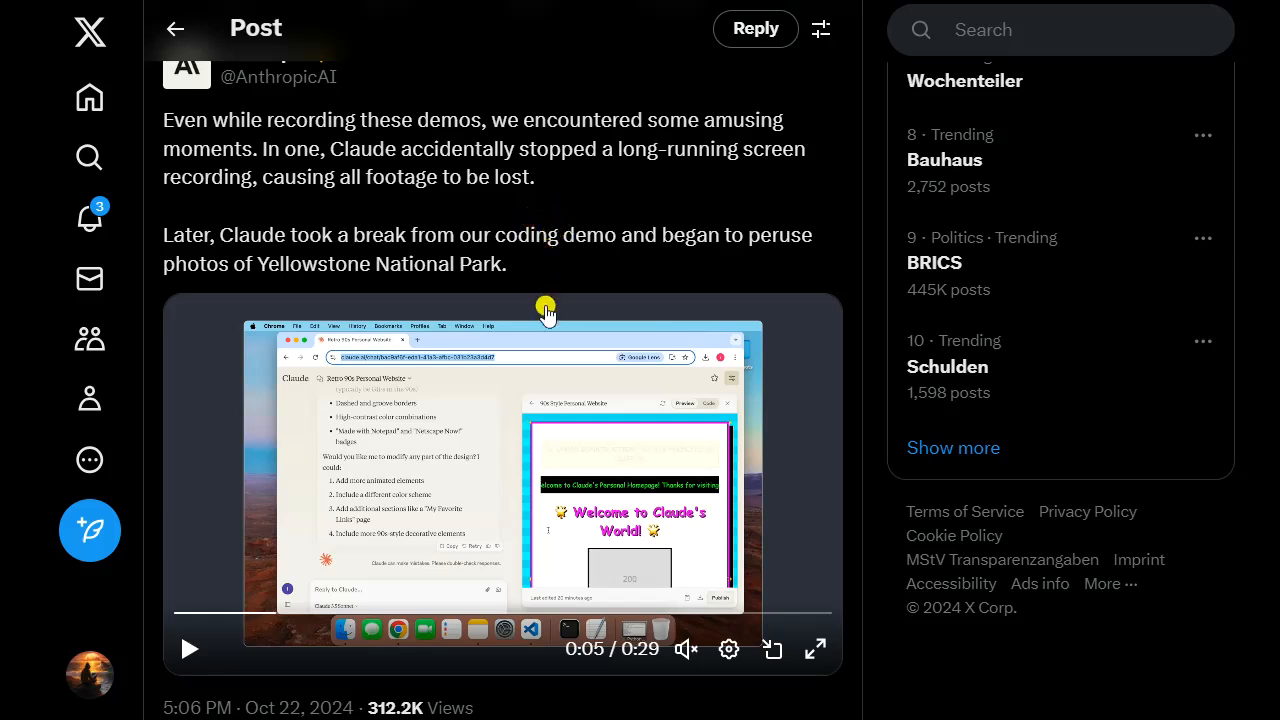
mouse_move(544, 244)
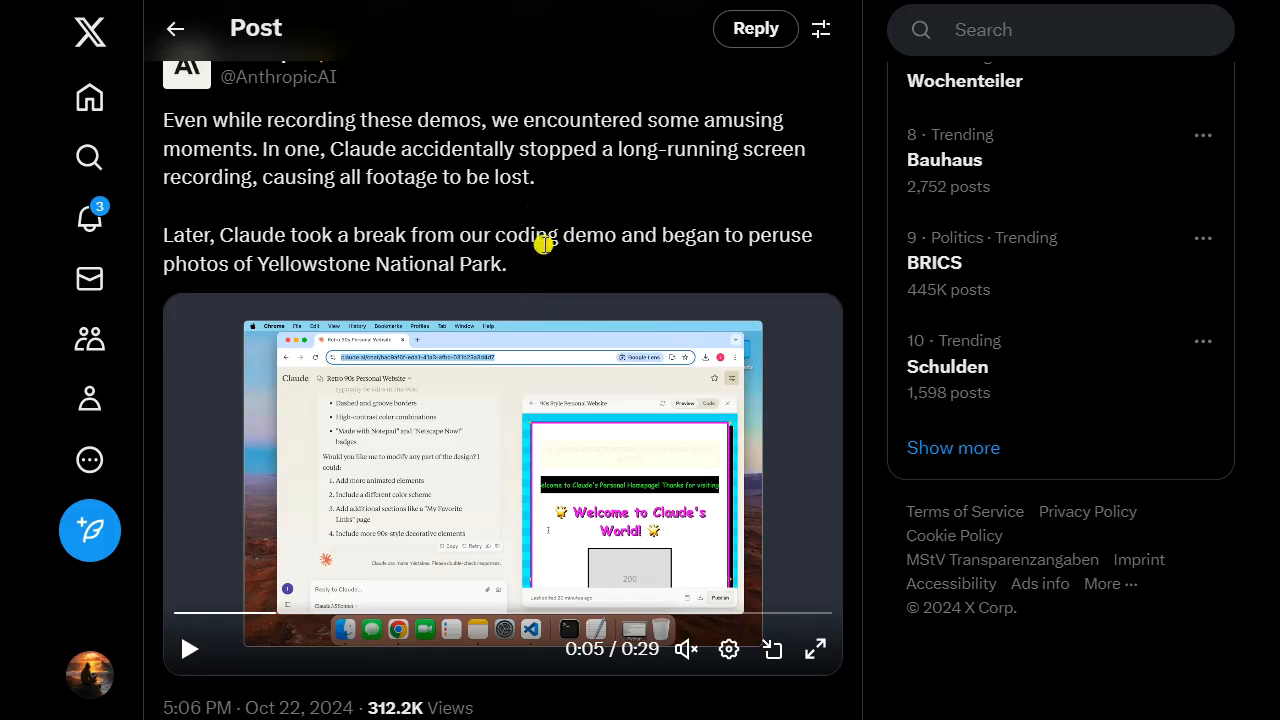
mouse_move(528, 196)
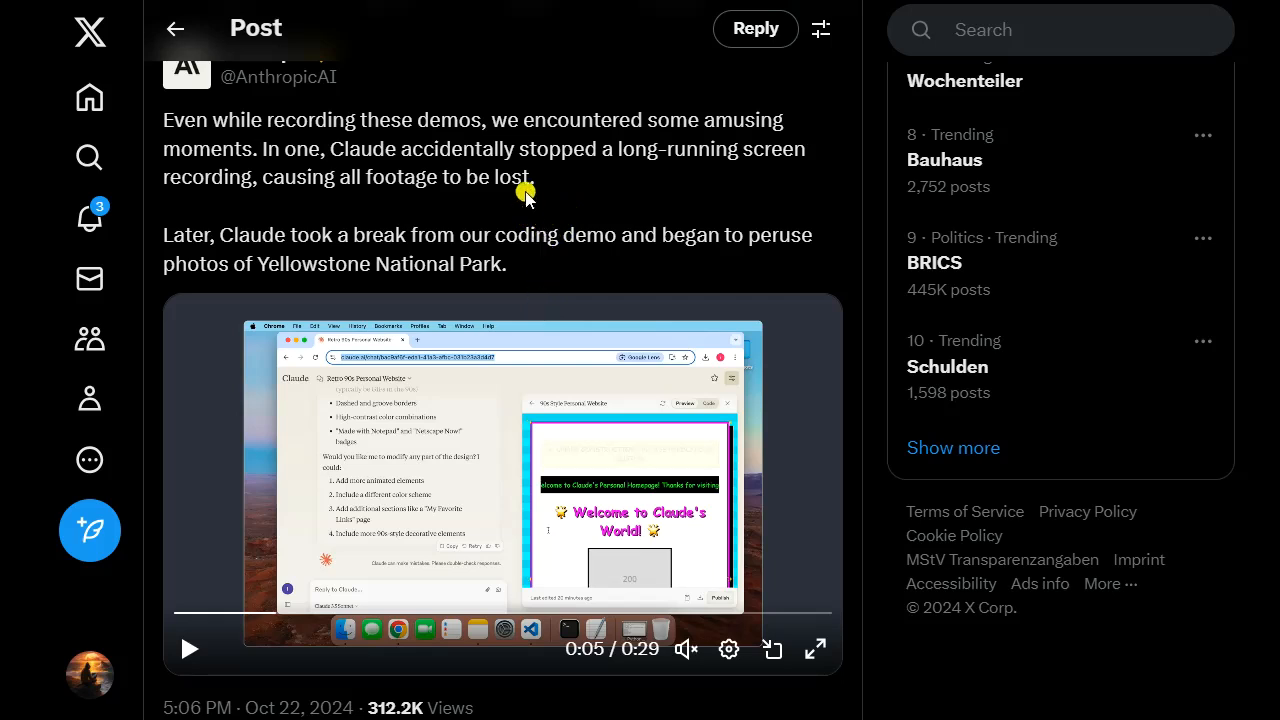
mouse_move(516, 232)
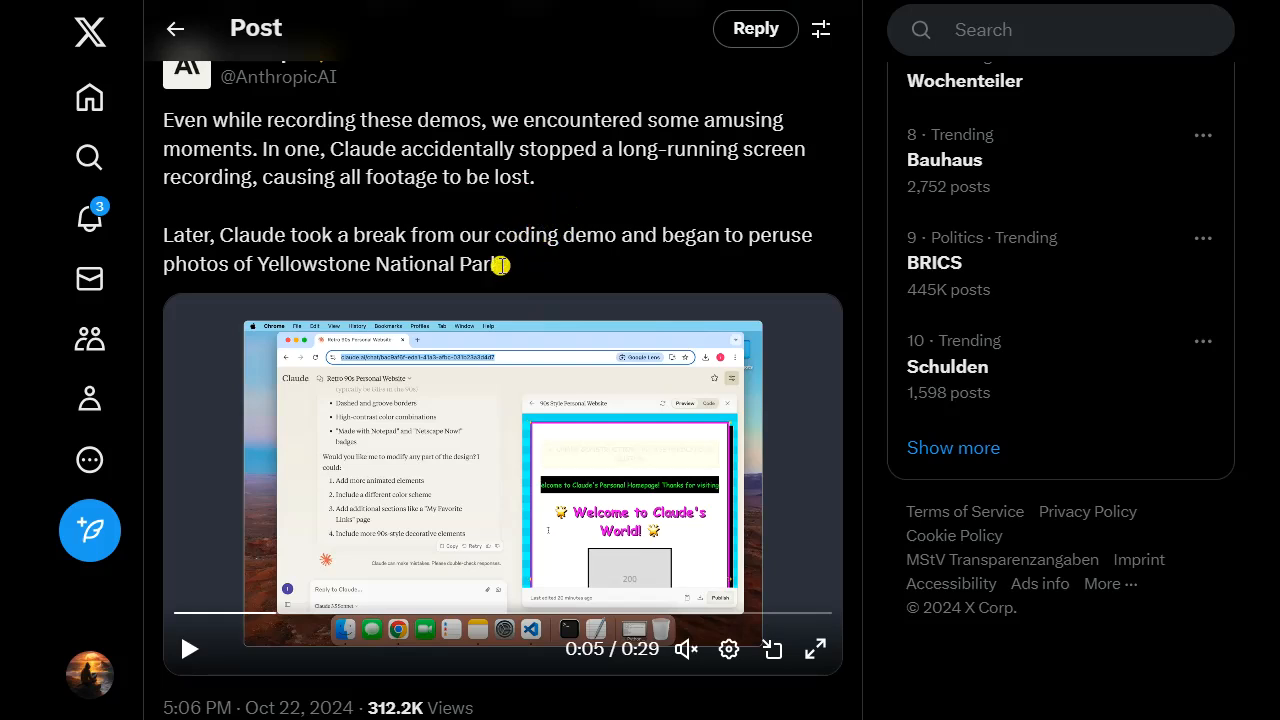
mouse_move(500, 280)
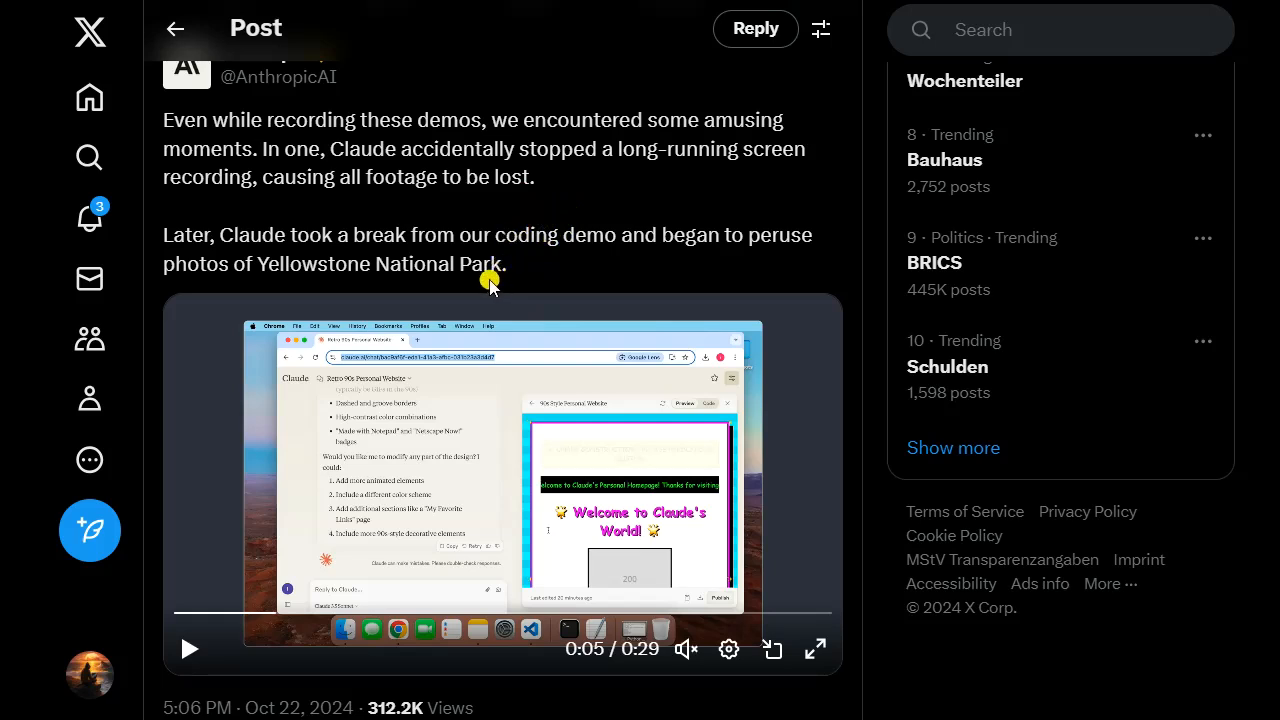
mouse_move(448, 302)
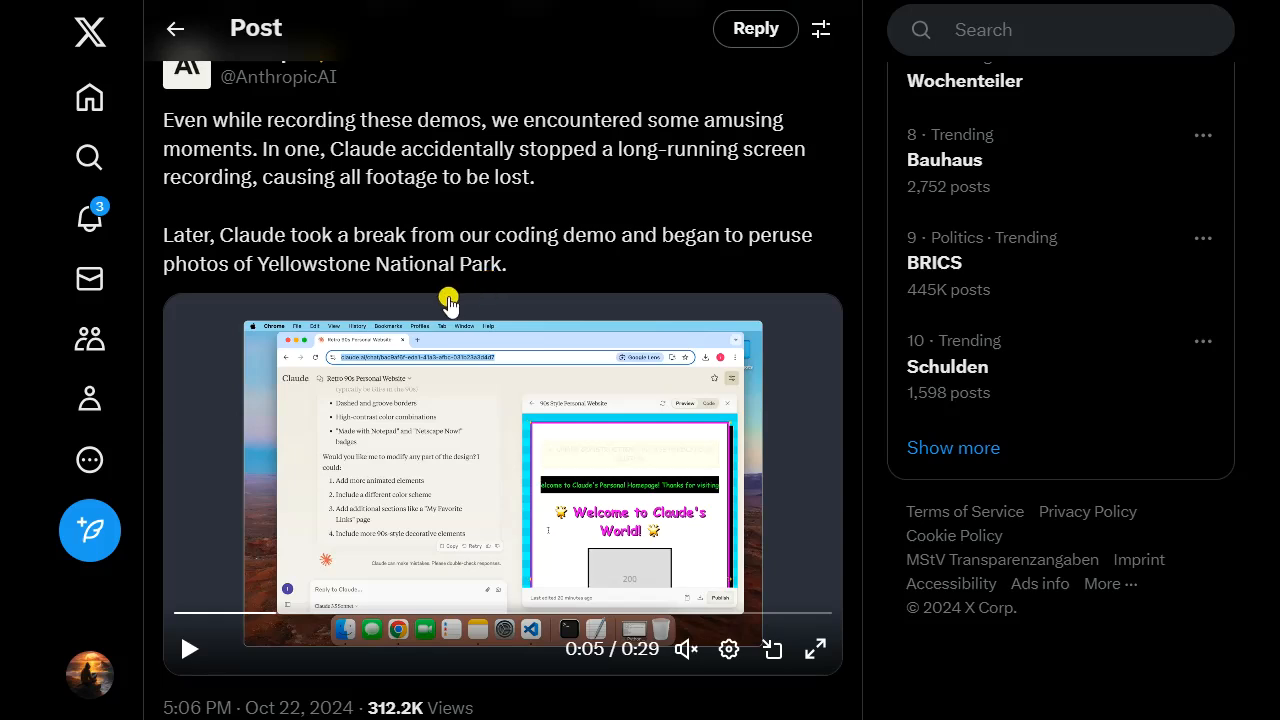
mouse_move(448, 288)
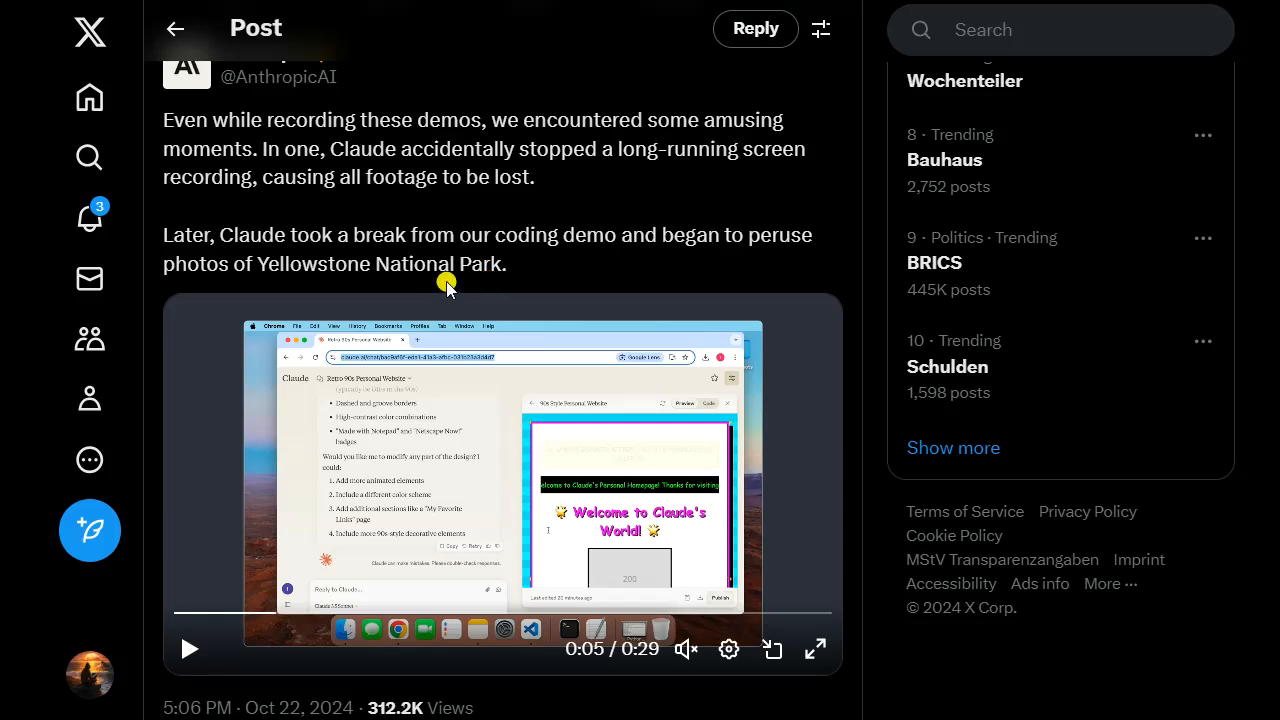
mouse_move(492, 290)
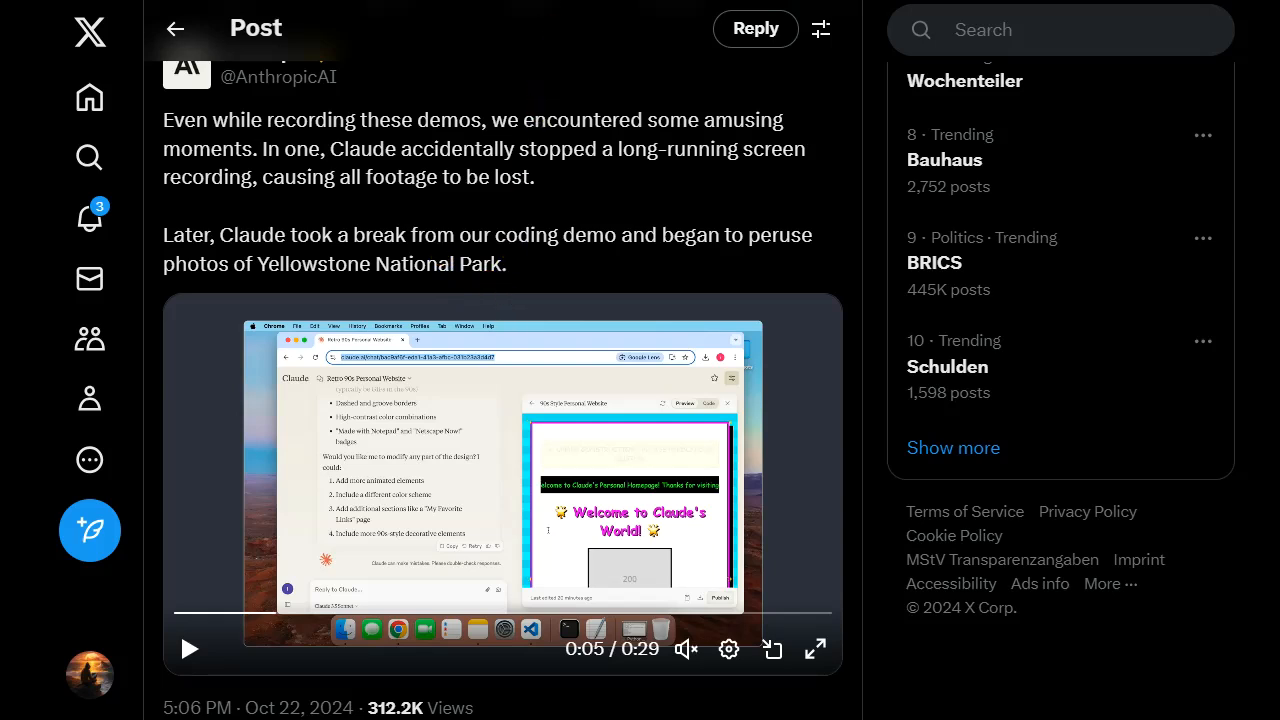
mouse_move(496, 16)
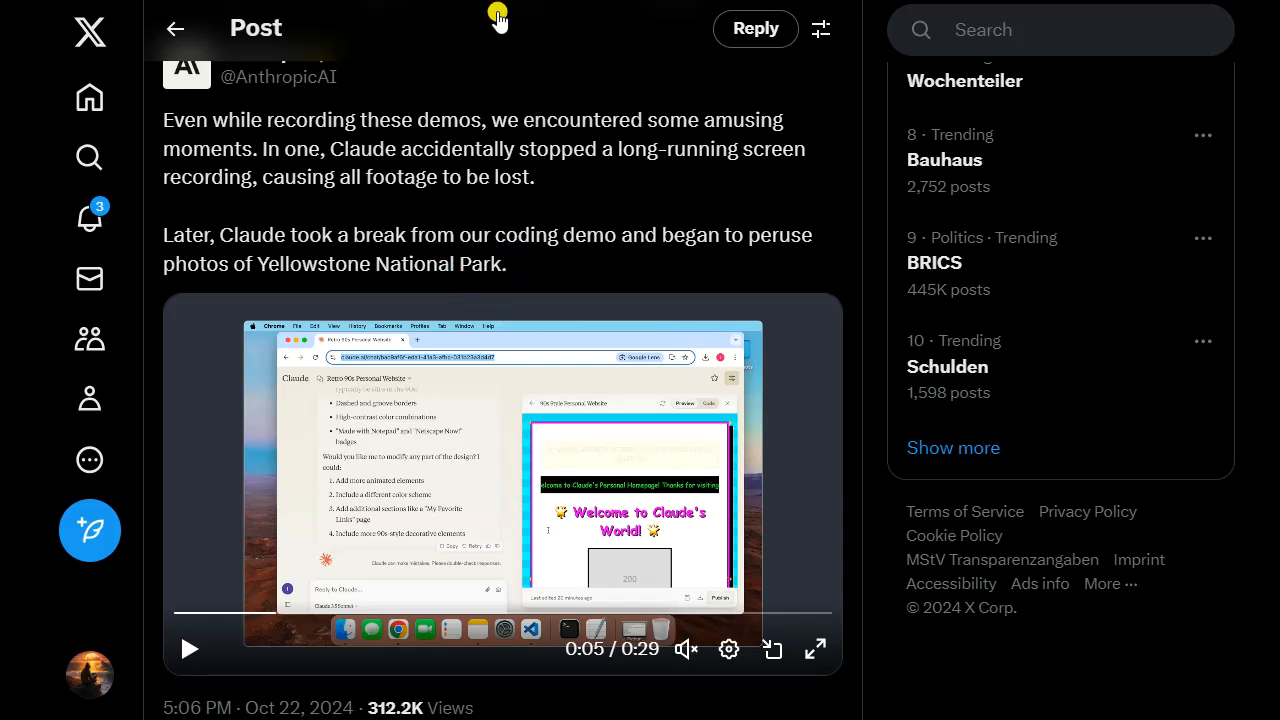
mouse_move(492, 30)
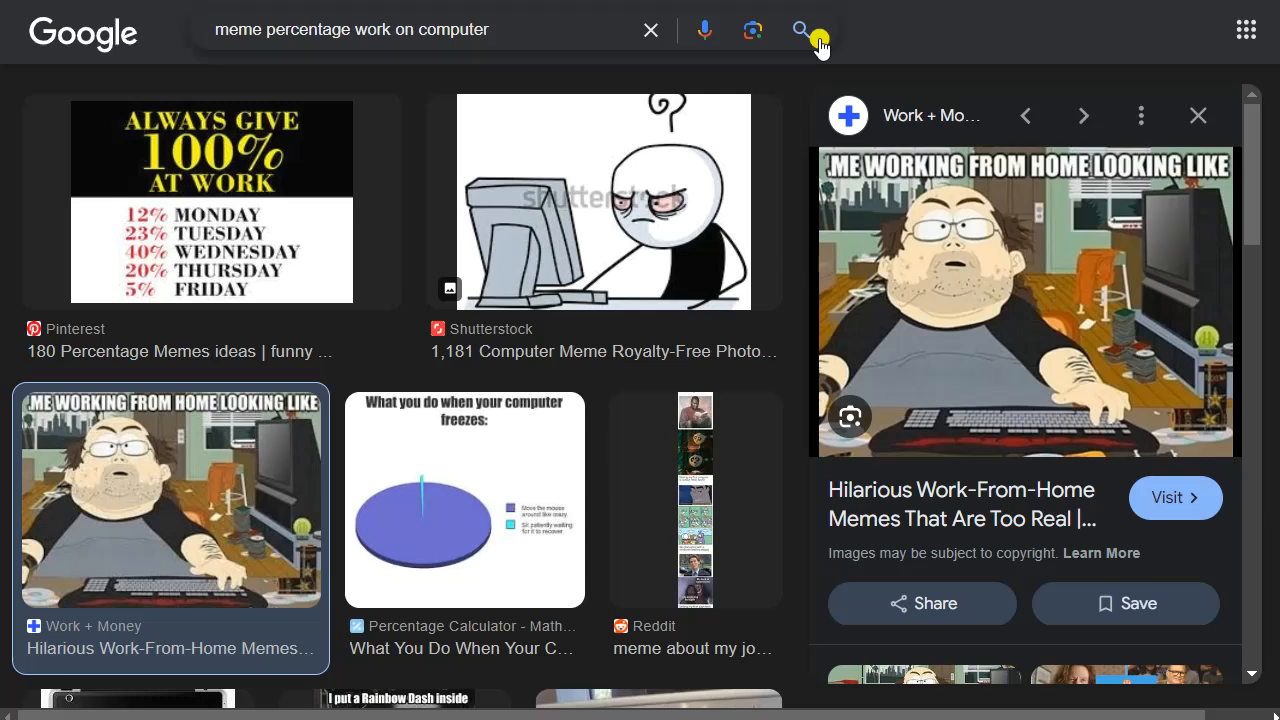
mouse_move(944, 292)
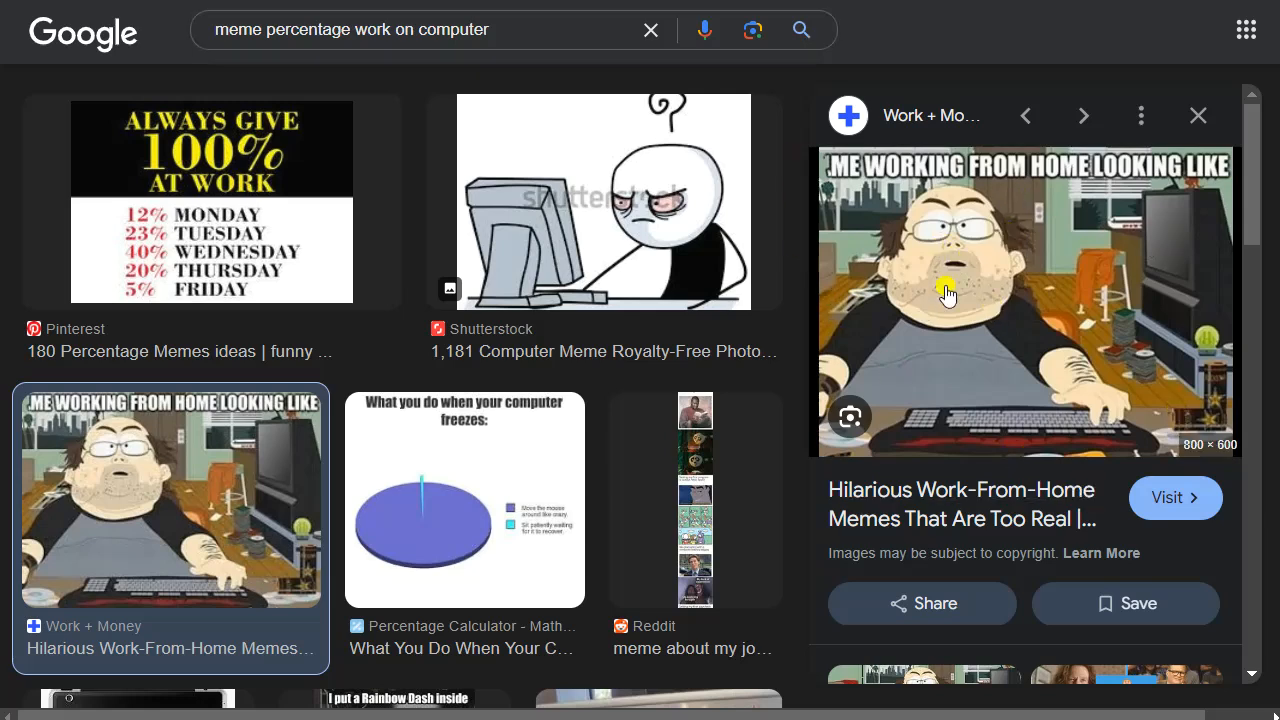
mouse_move(958, 352)
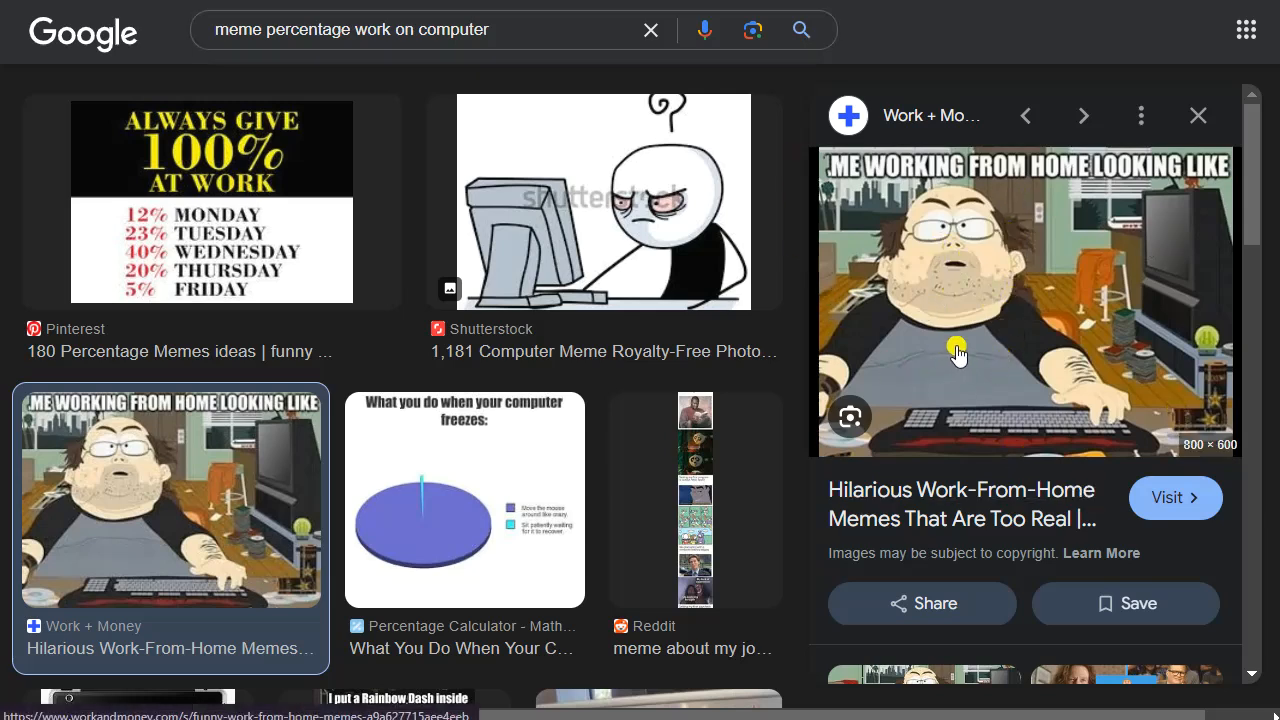
mouse_move(968, 428)
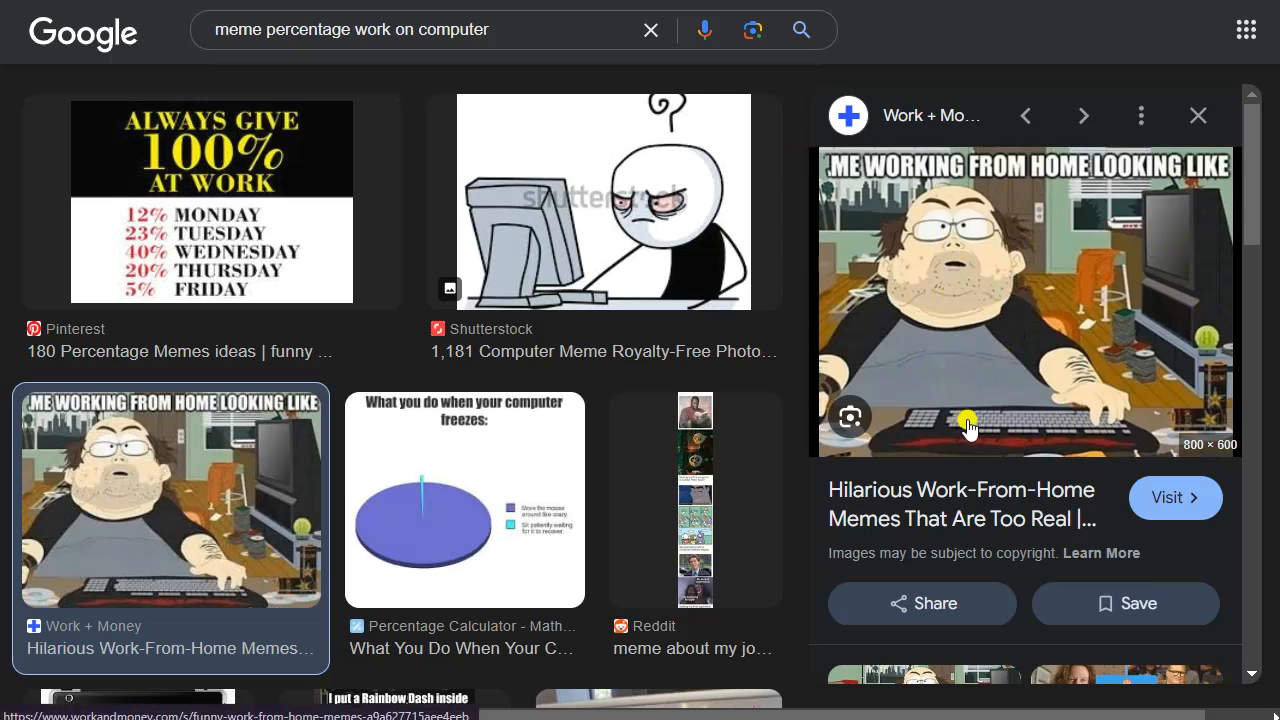
mouse_move(932, 536)
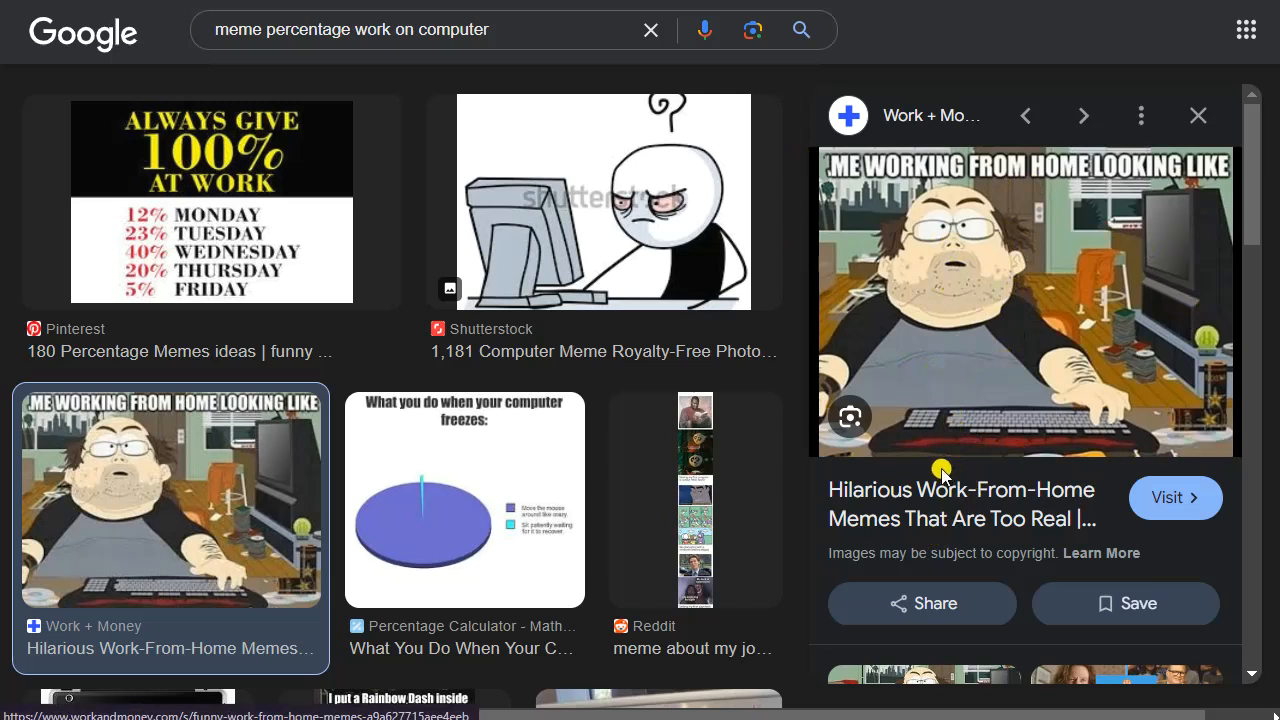
mouse_move(970, 362)
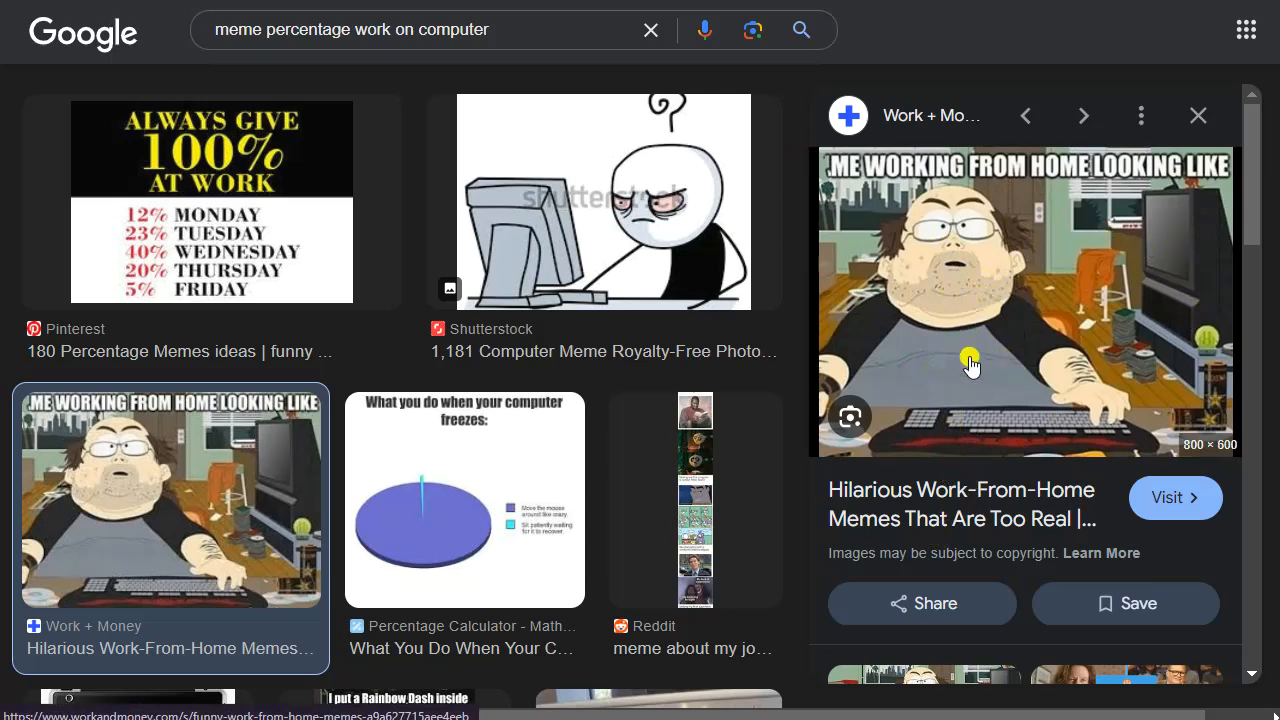
mouse_move(948, 404)
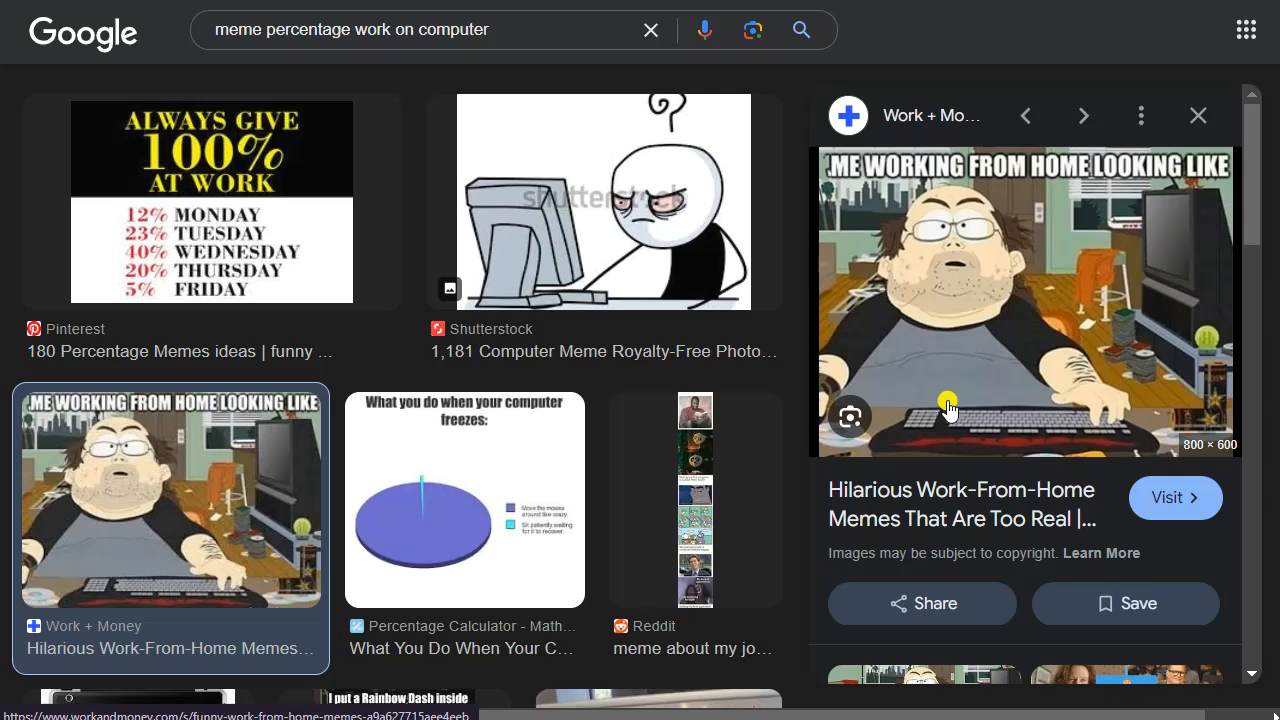
mouse_move(900, 440)
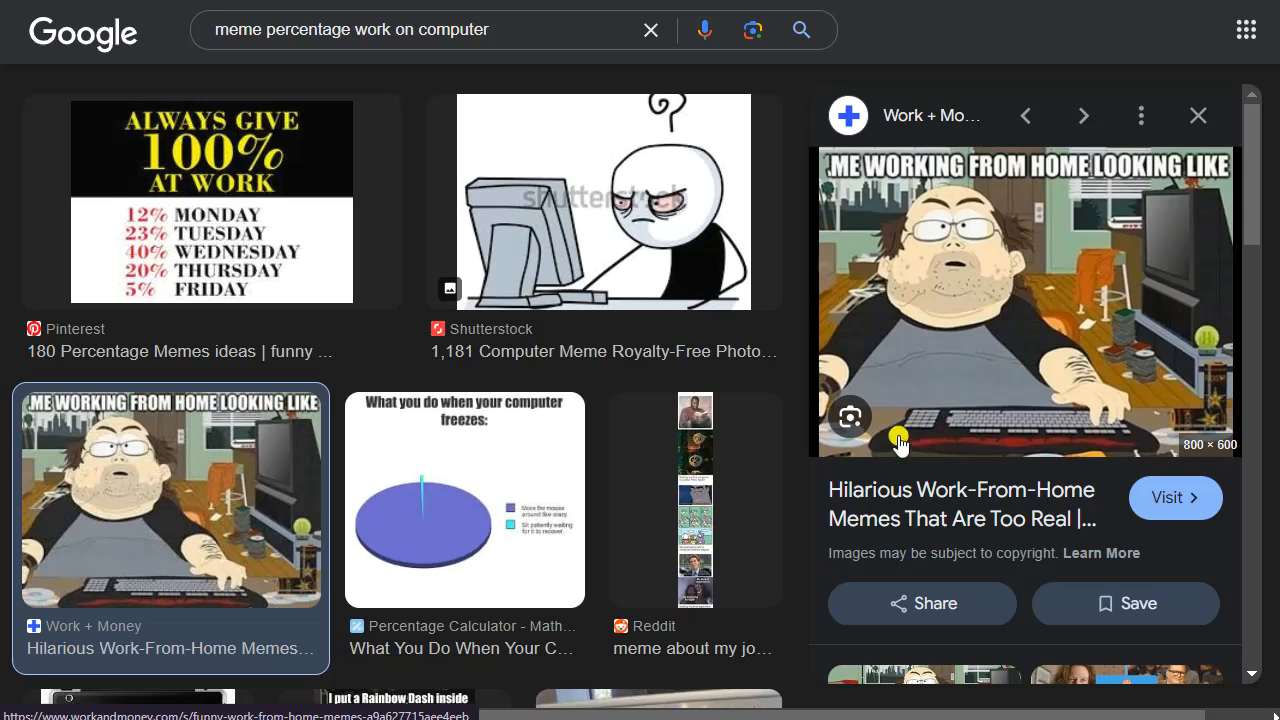
mouse_move(692, 598)
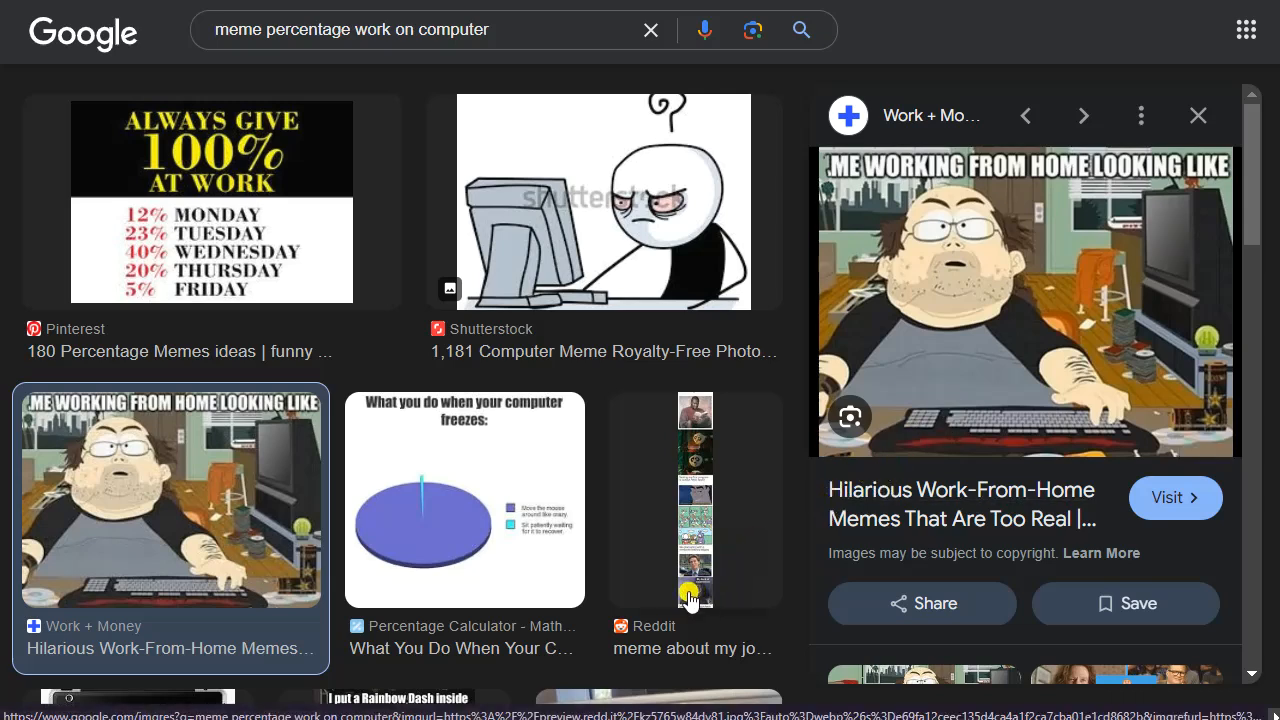
mouse_move(548, 148)
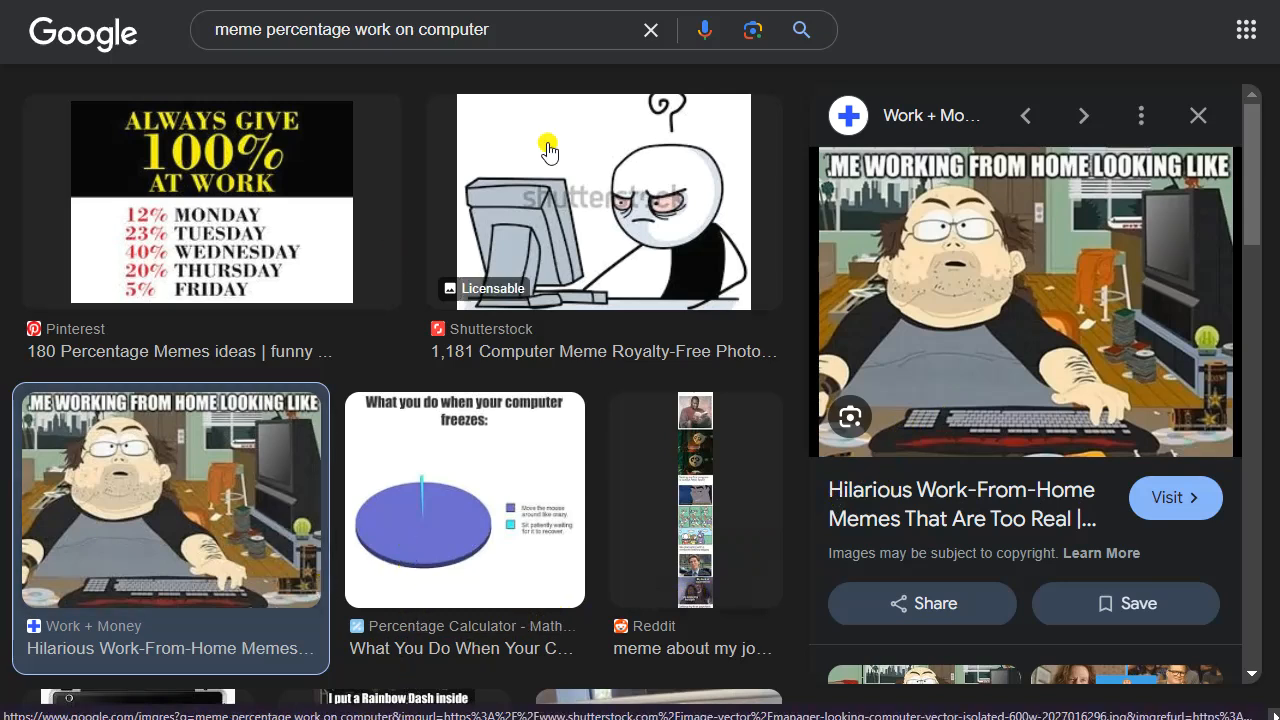
mouse_move(298, 156)
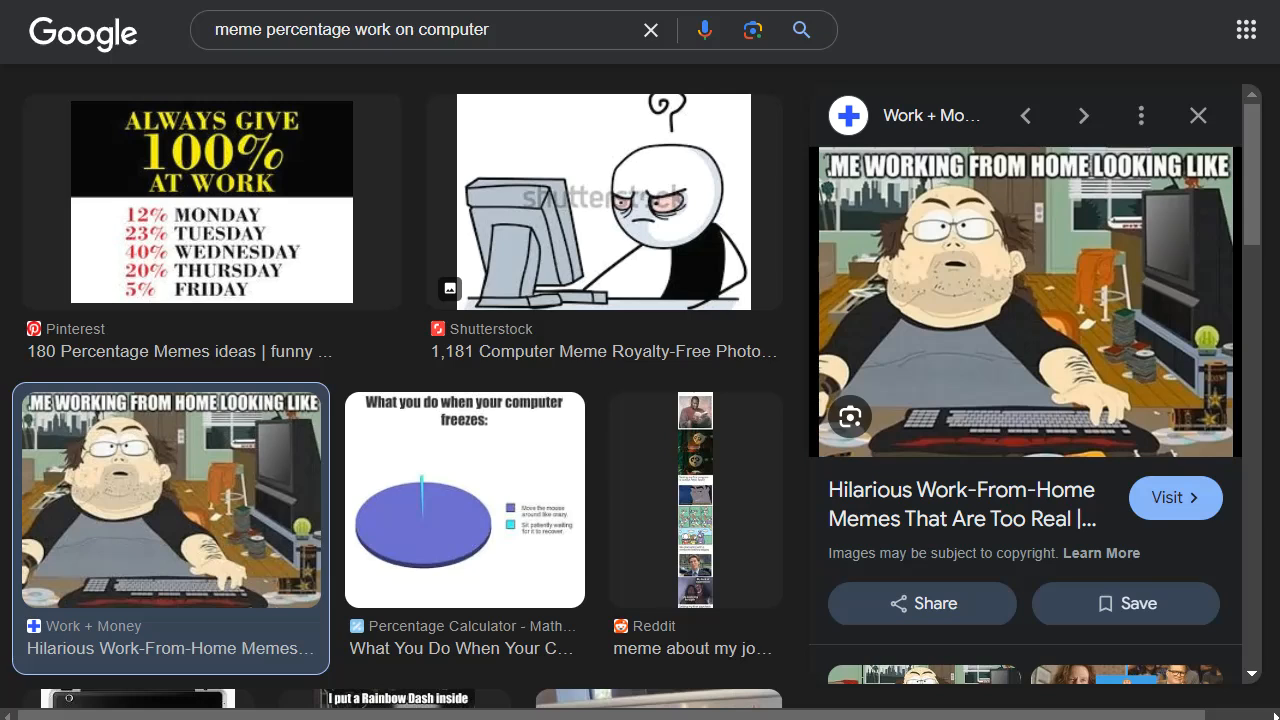
mouse_move(620, 384)
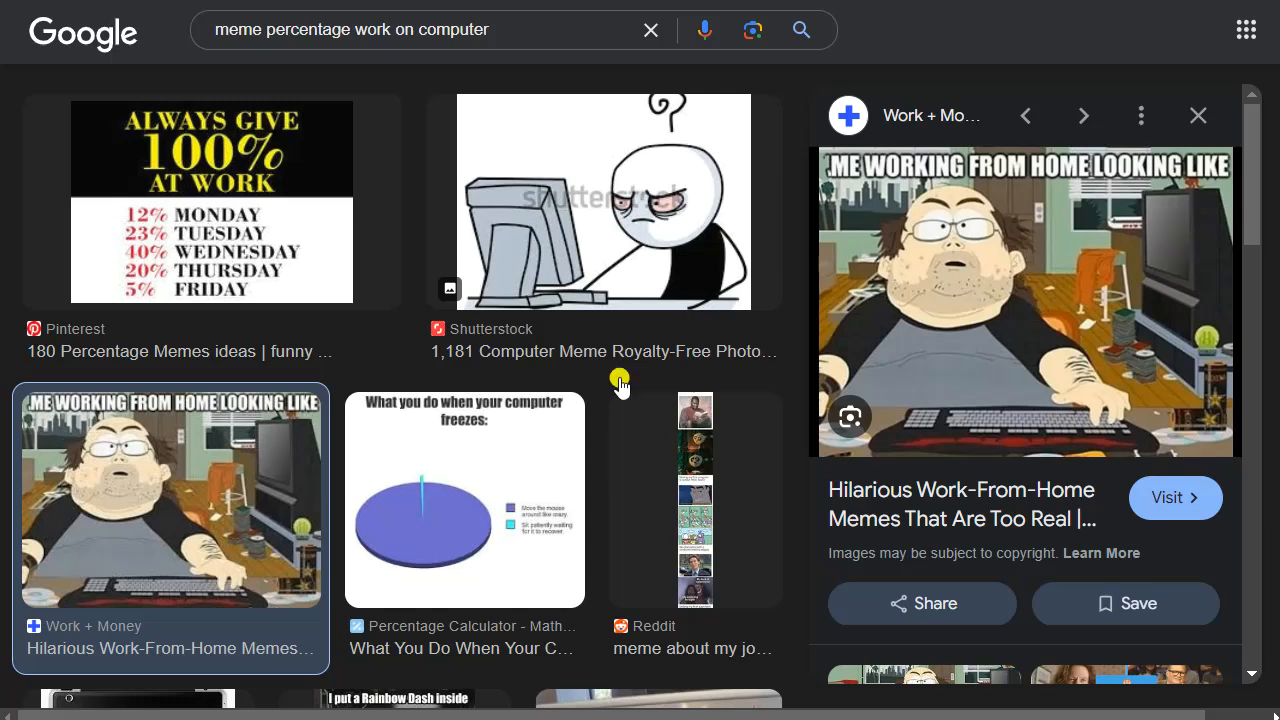
mouse_move(228, 578)
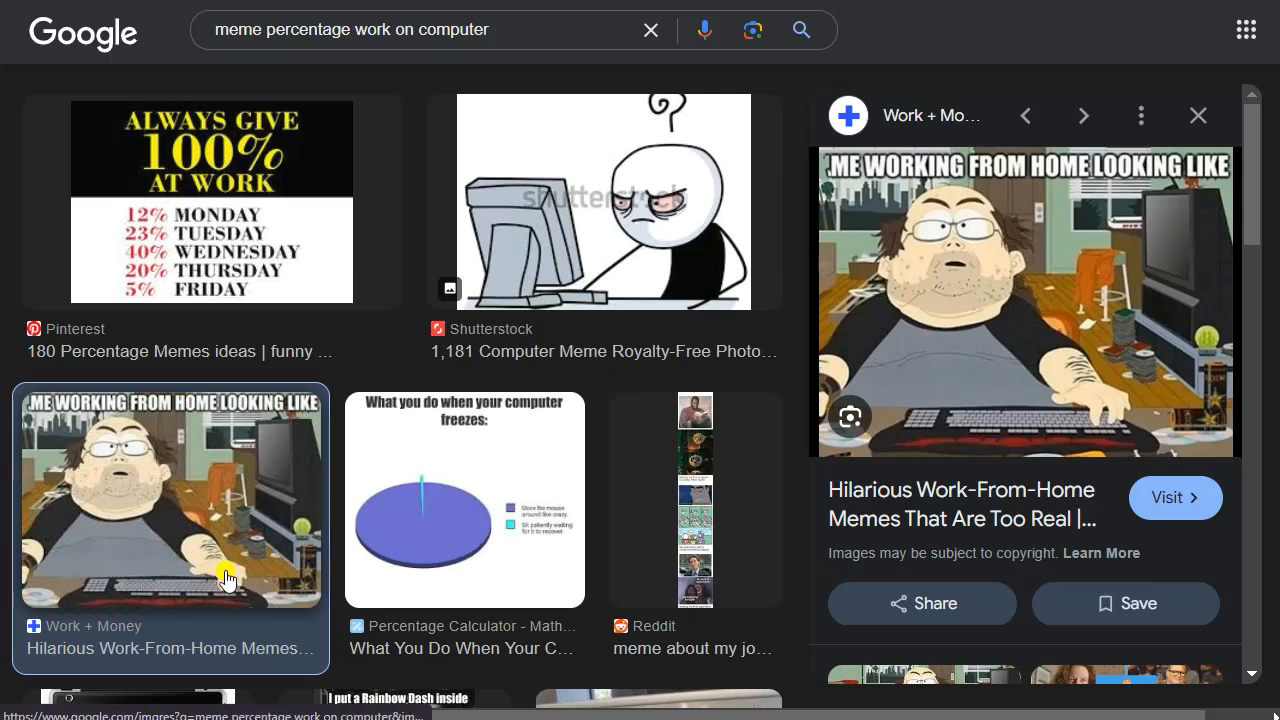
mouse_move(212, 558)
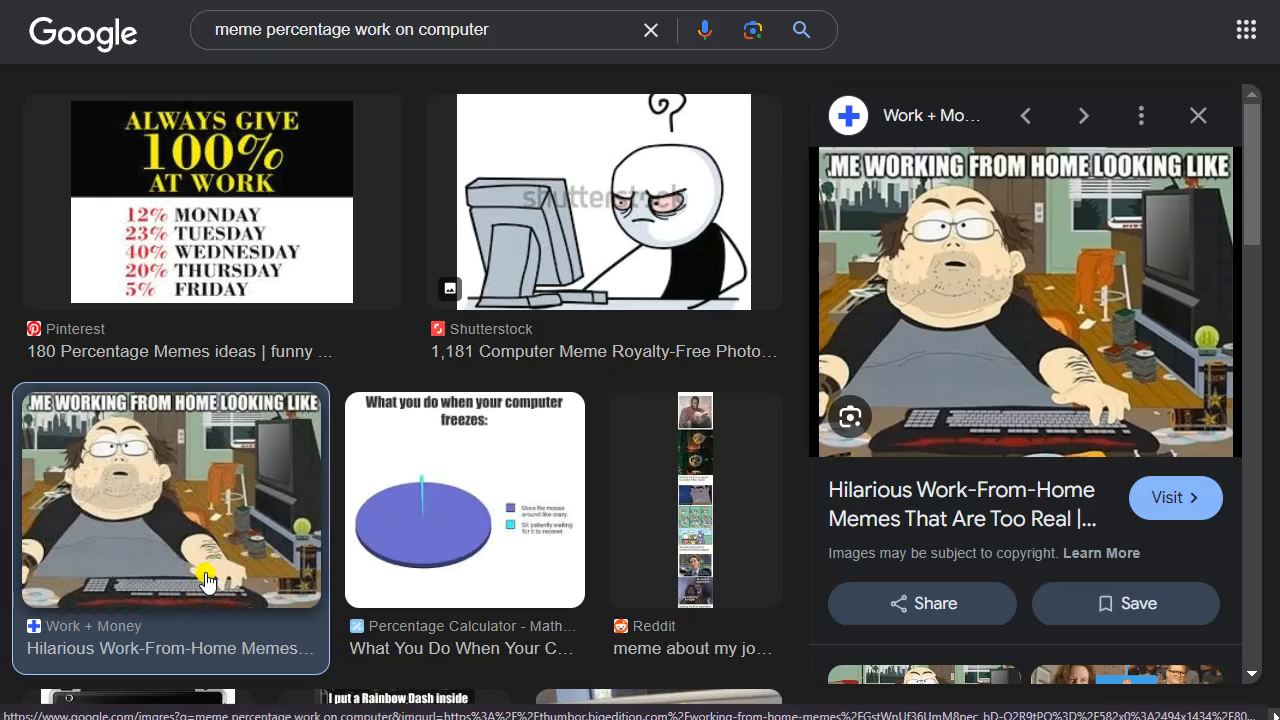
mouse_move(218, 556)
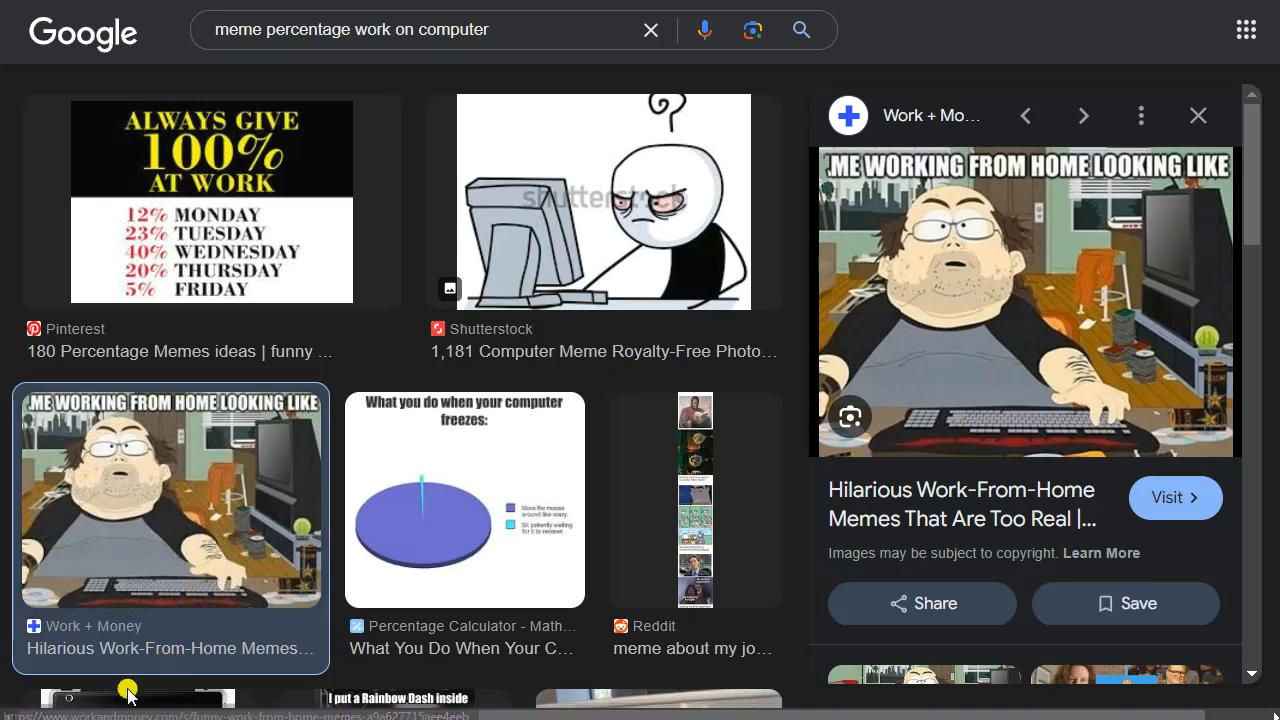
mouse_move(116, 644)
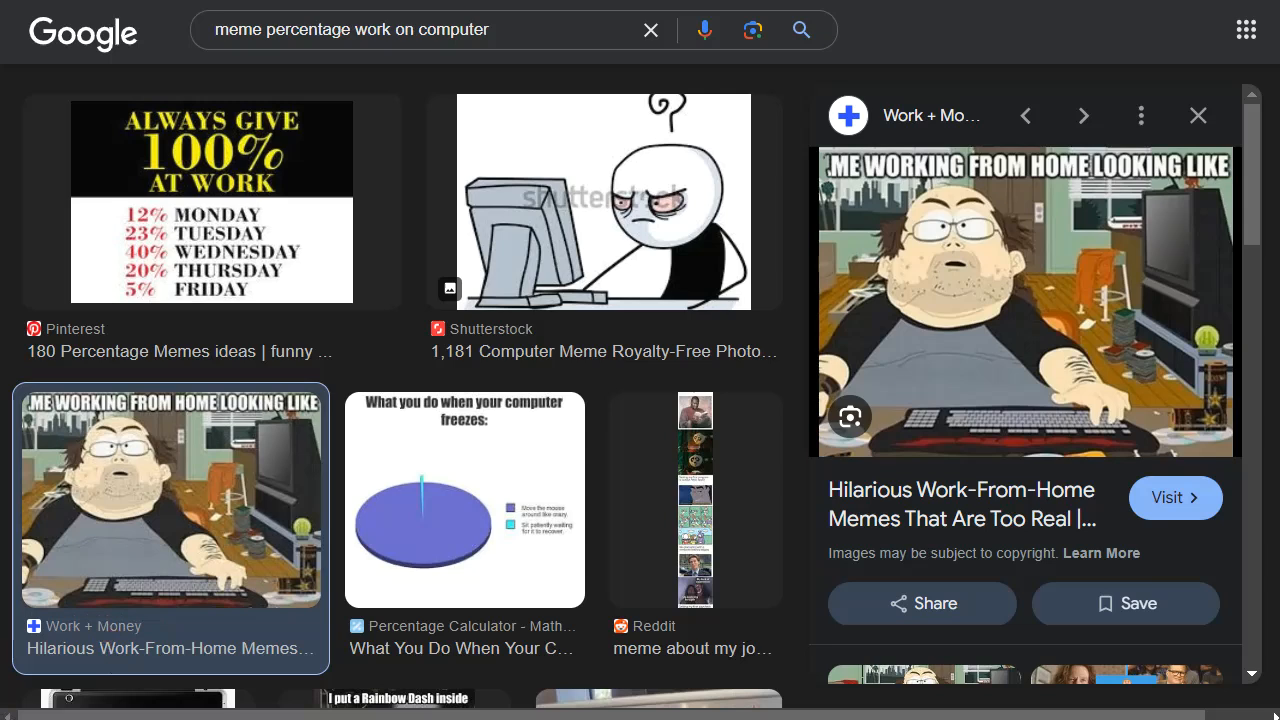
mouse_move(570, 190)
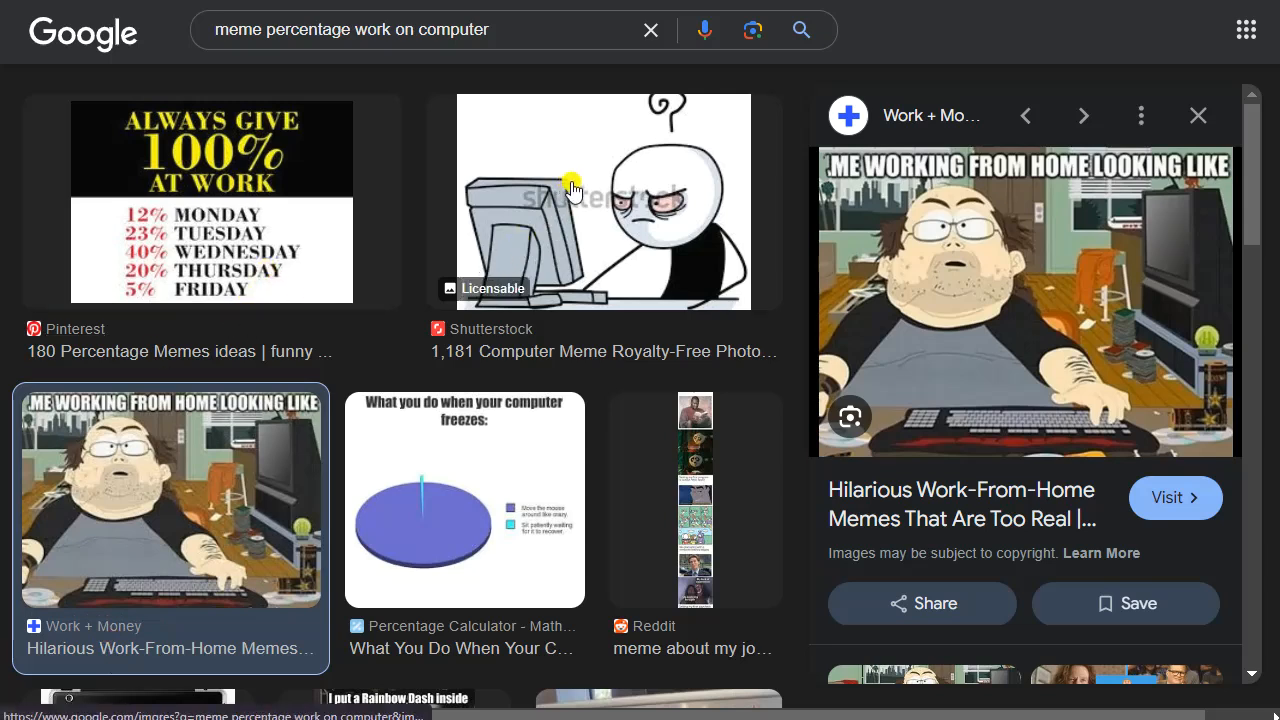
mouse_move(648, 30)
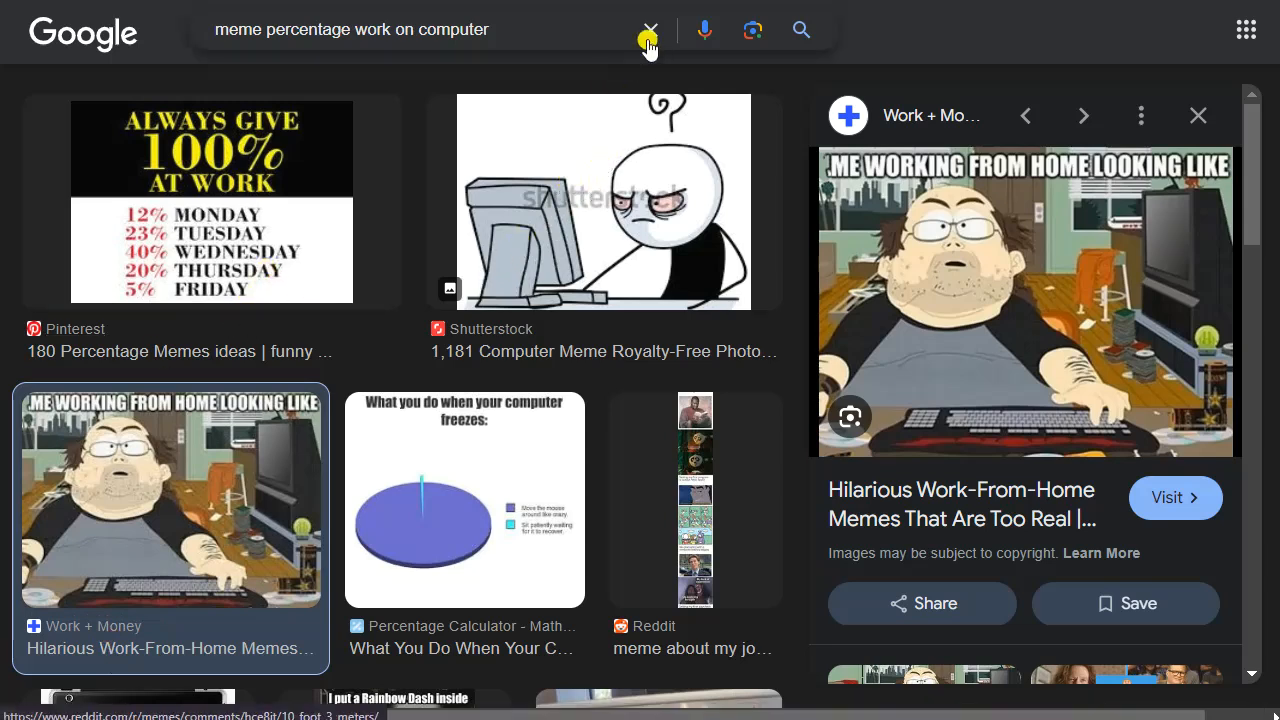
mouse_move(610, 320)
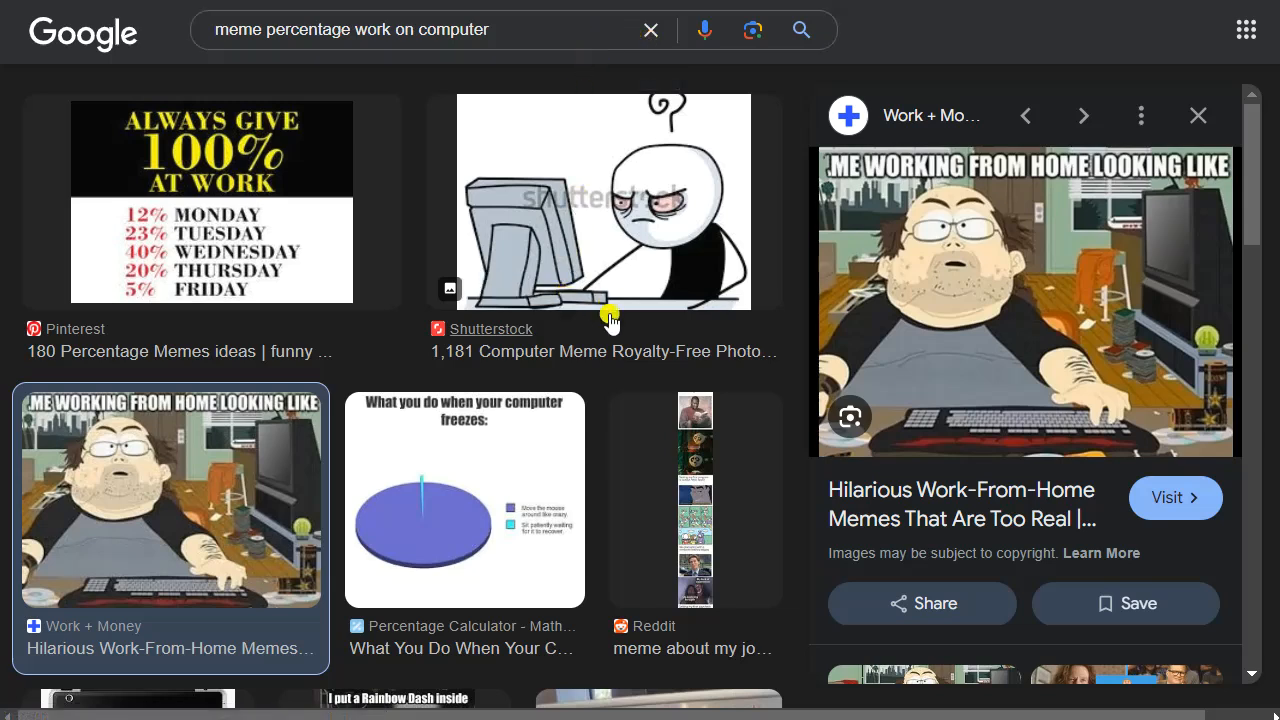
mouse_move(596, 320)
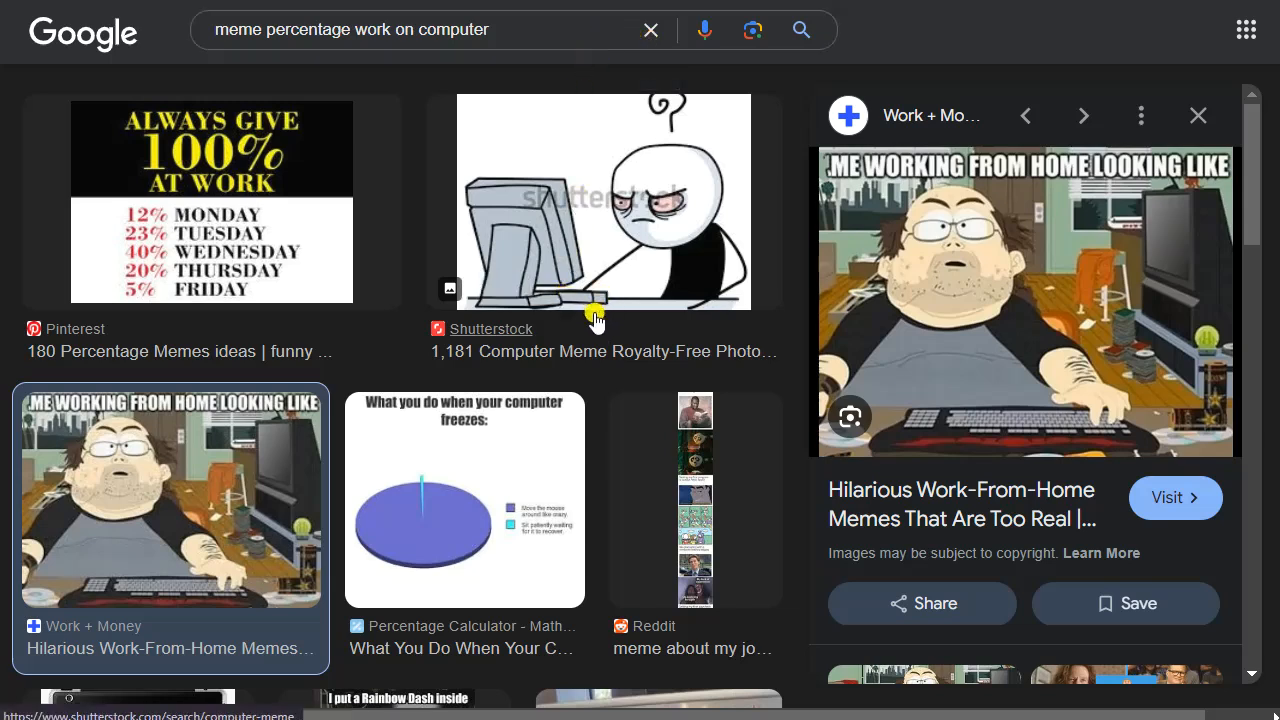
mouse_move(584, 330)
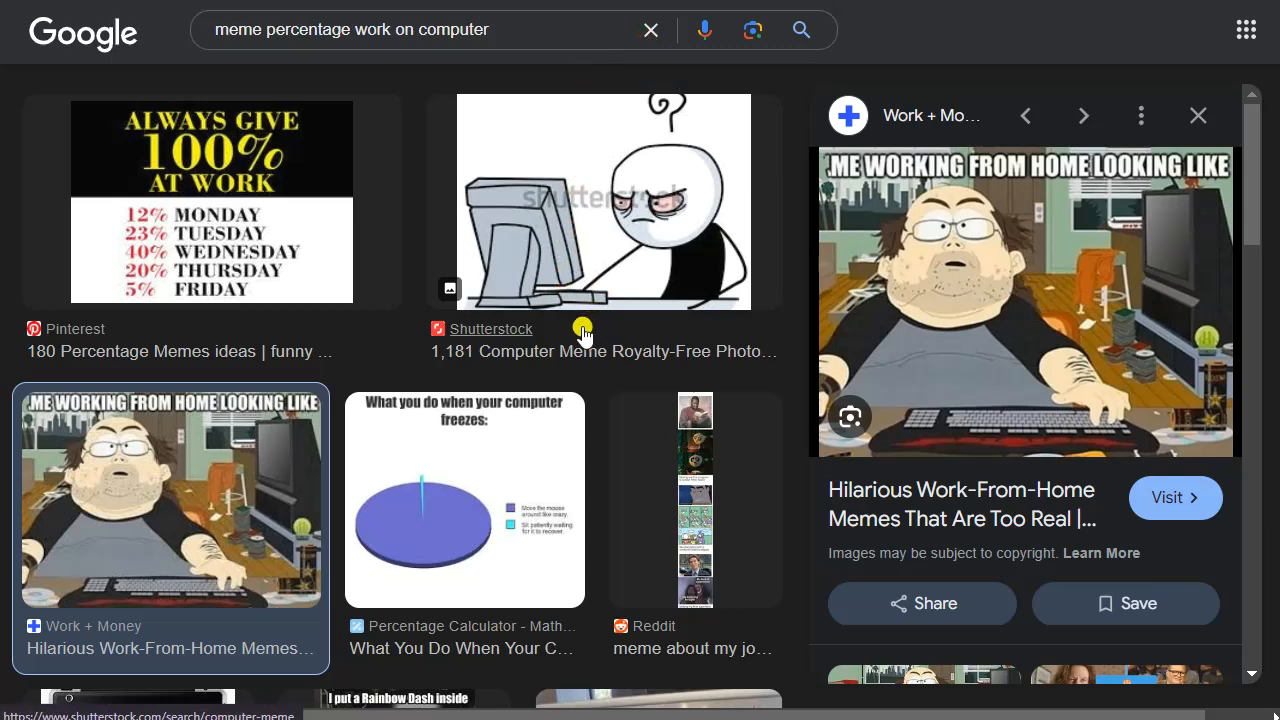
mouse_move(576, 296)
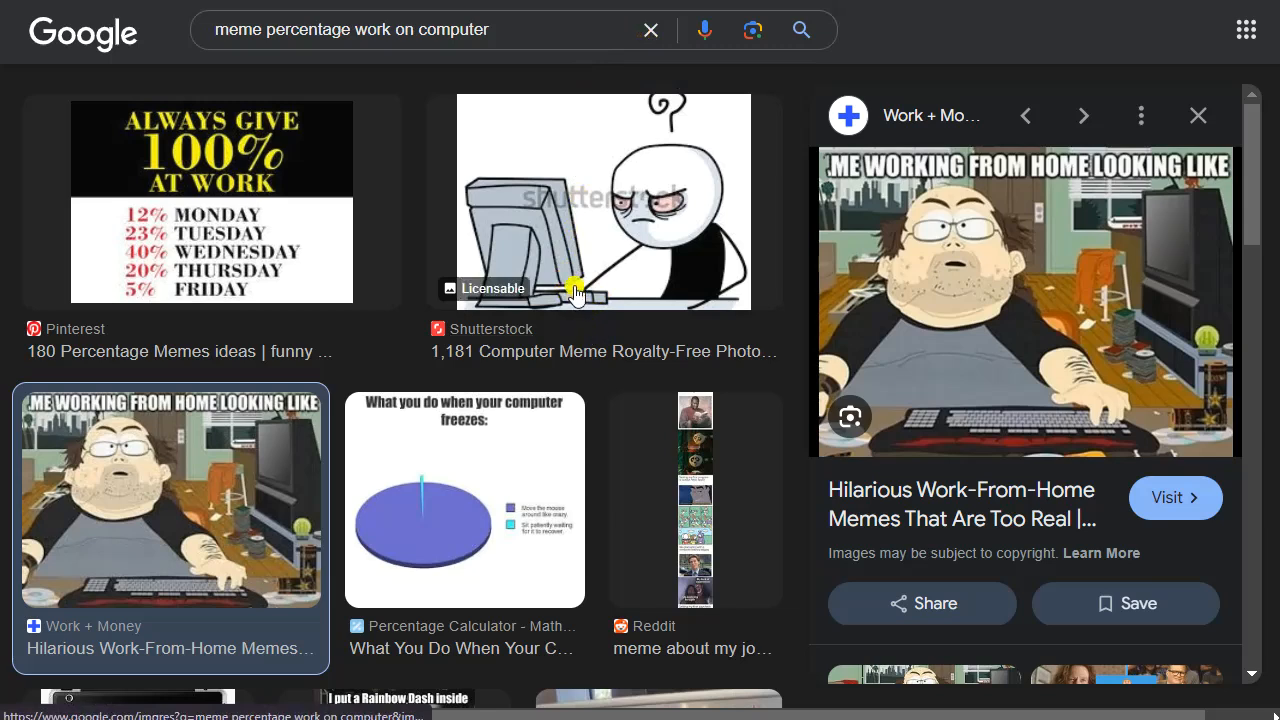
mouse_move(490, 412)
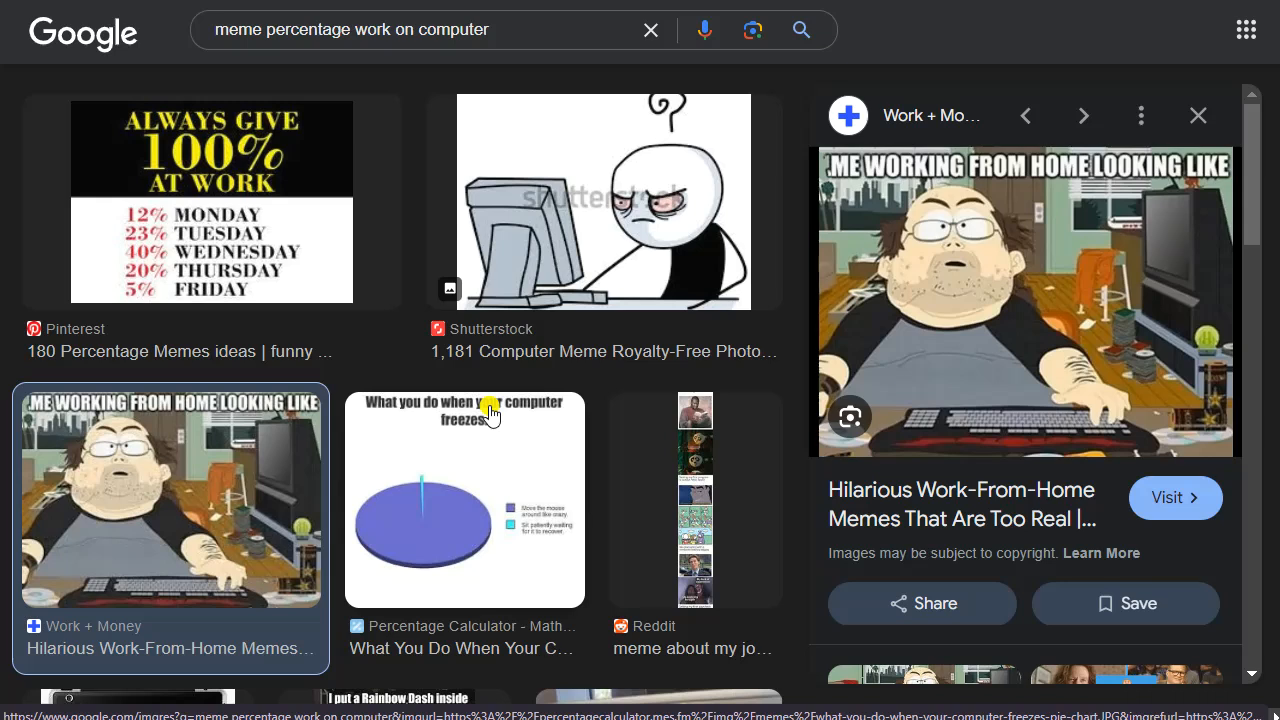
mouse_move(816, 230)
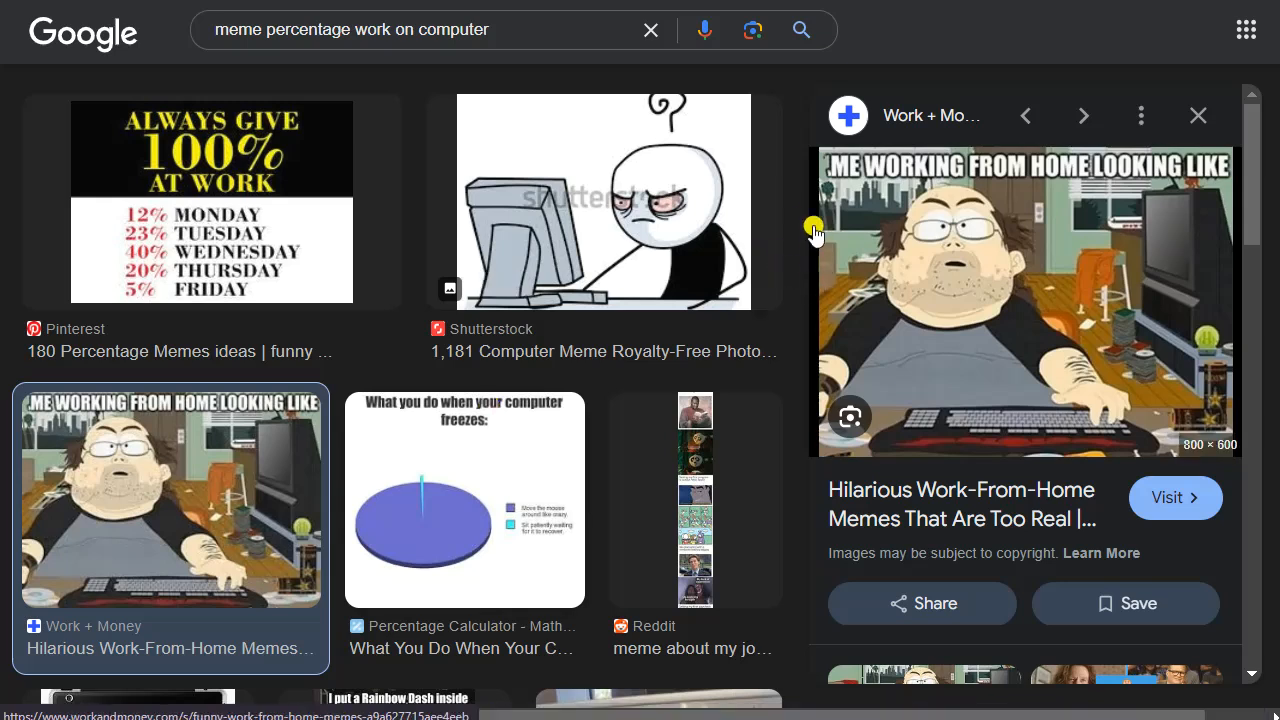
mouse_move(780, 204)
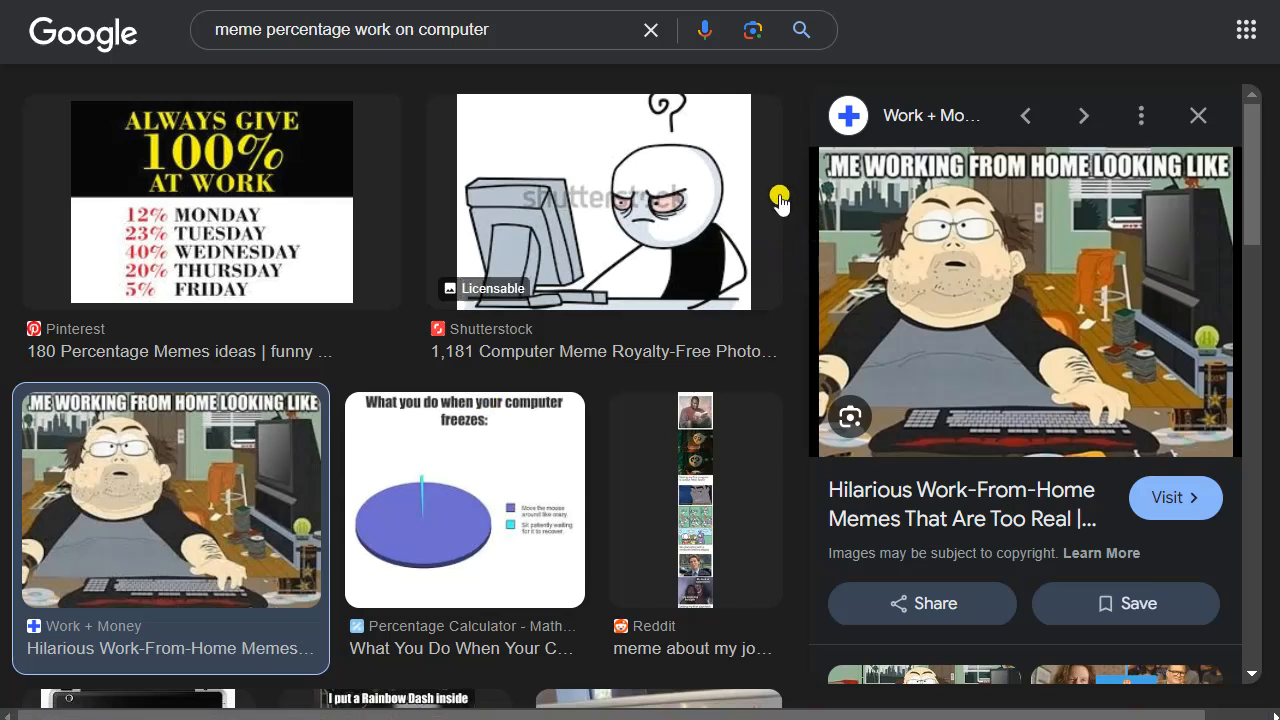
mouse_move(732, 188)
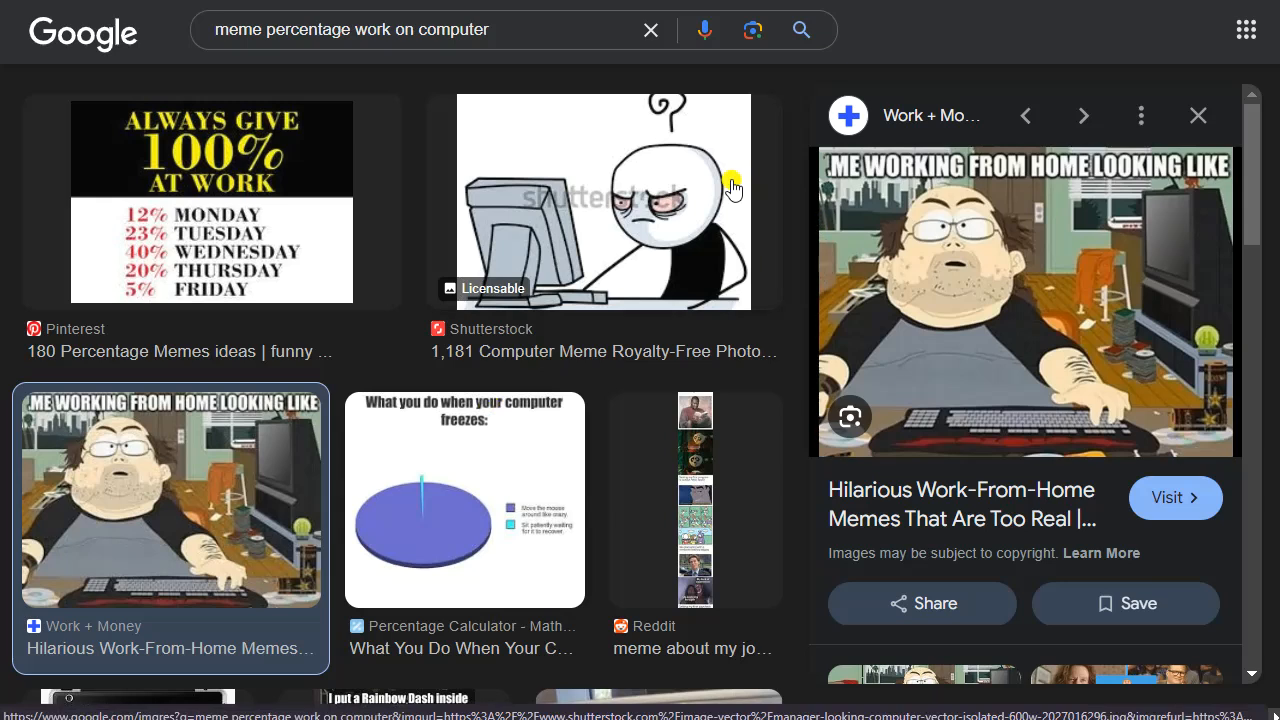
mouse_move(864, 96)
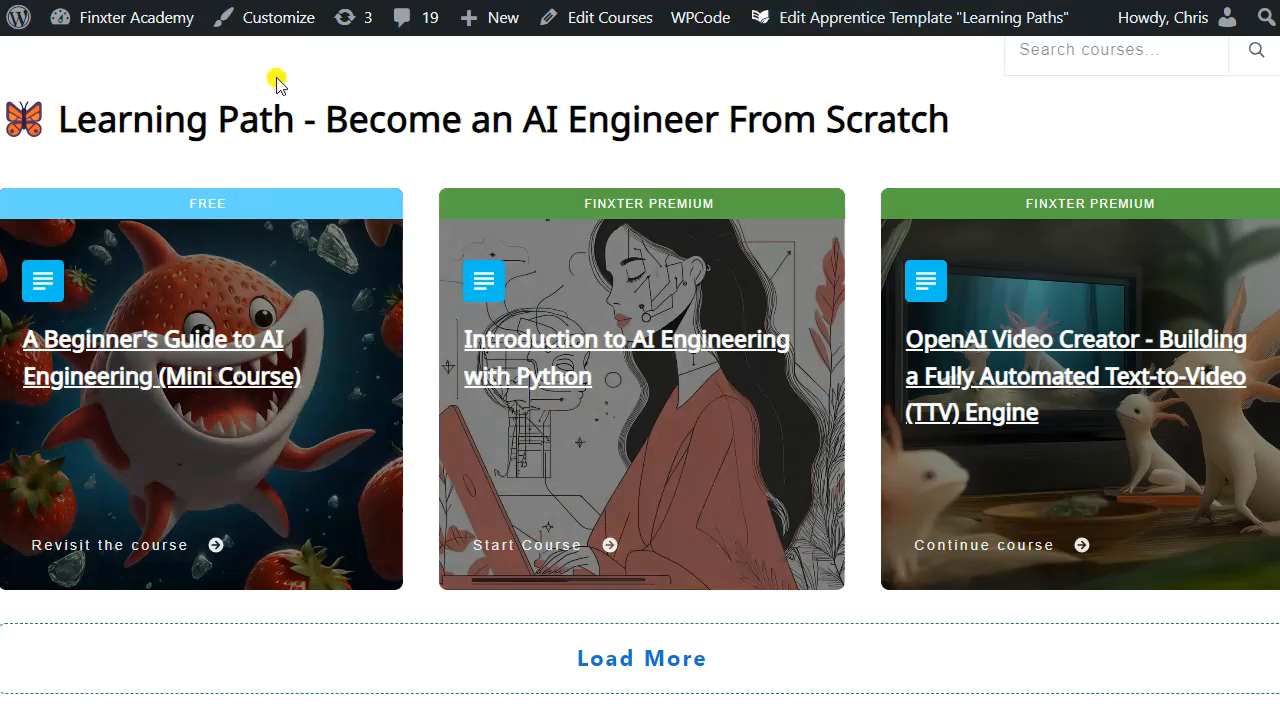
mouse_move(64, 120)
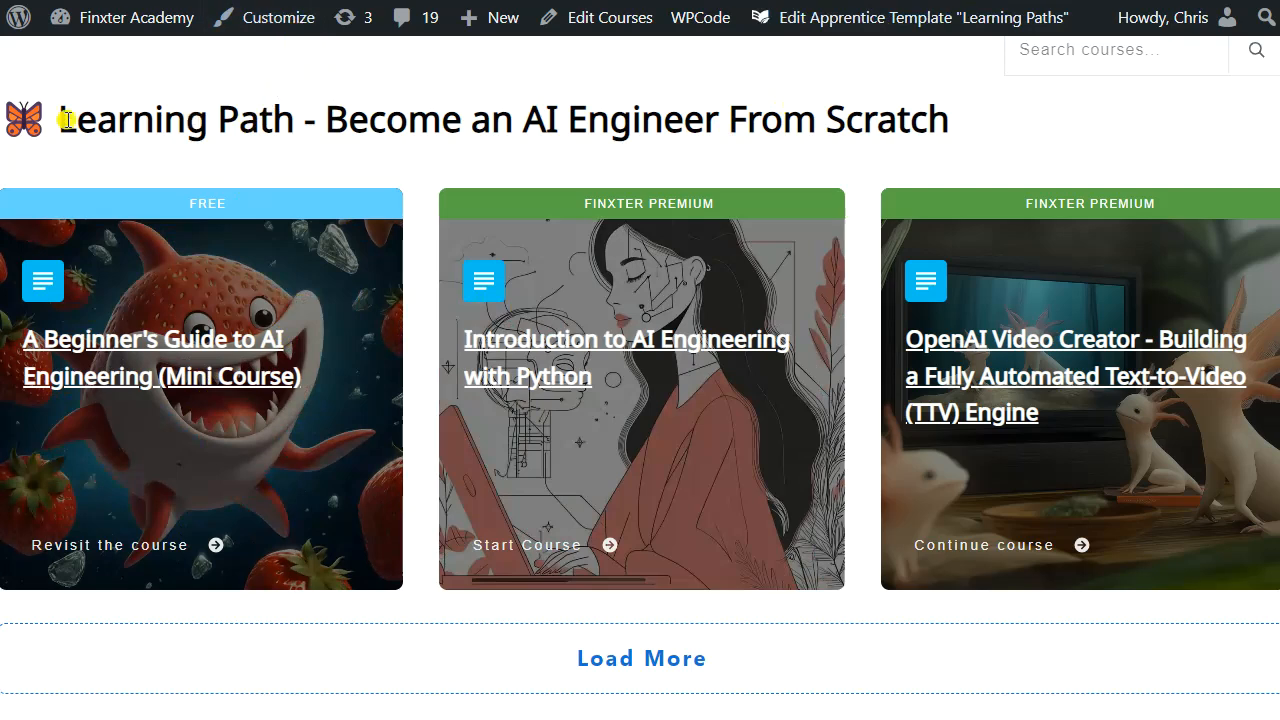
- Highlight the 'Become an AI Engineer From Scratch' heading and load more courses in the listing
triple_click(500, 118)
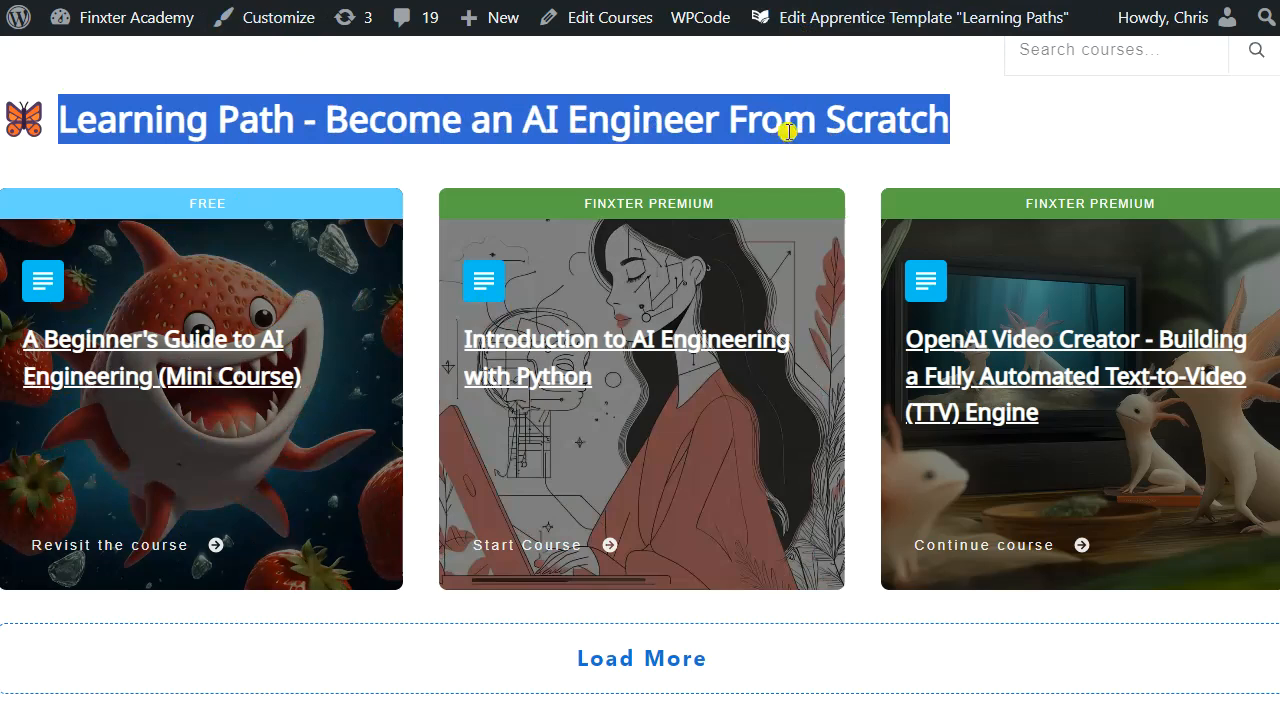
mouse_move(260, 376)
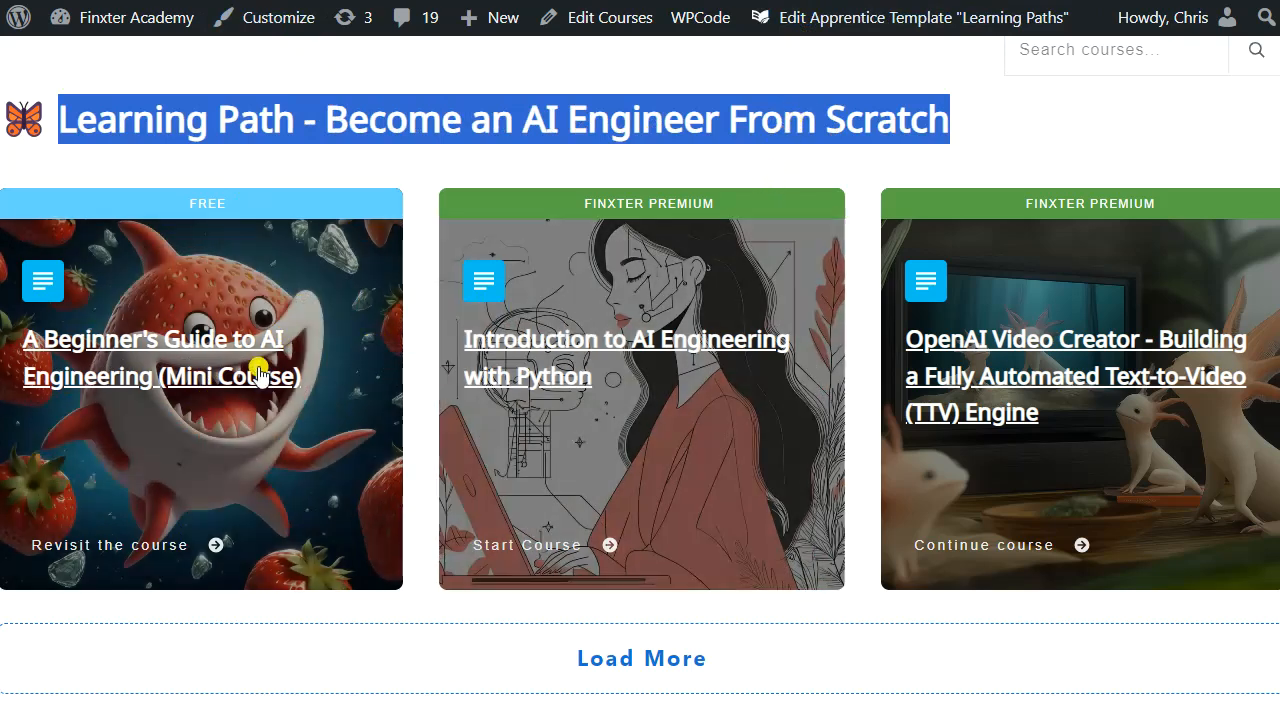
mouse_move(752, 436)
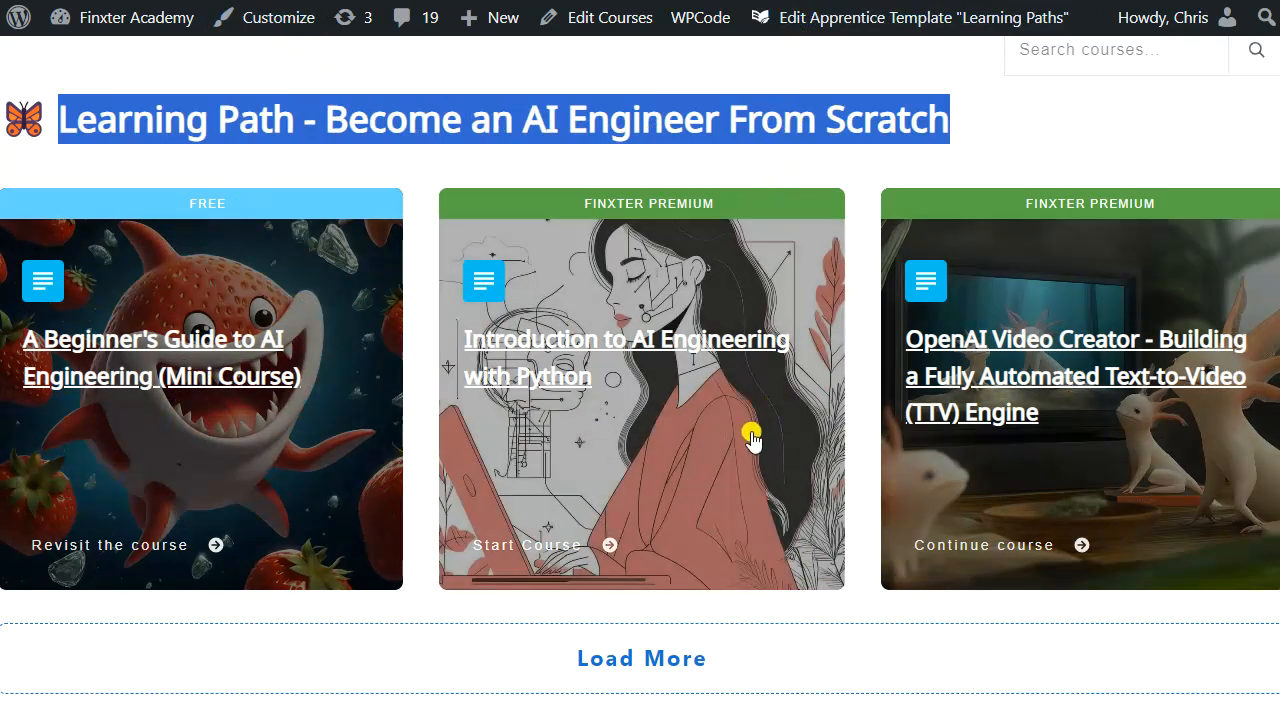
mouse_move(136, 412)
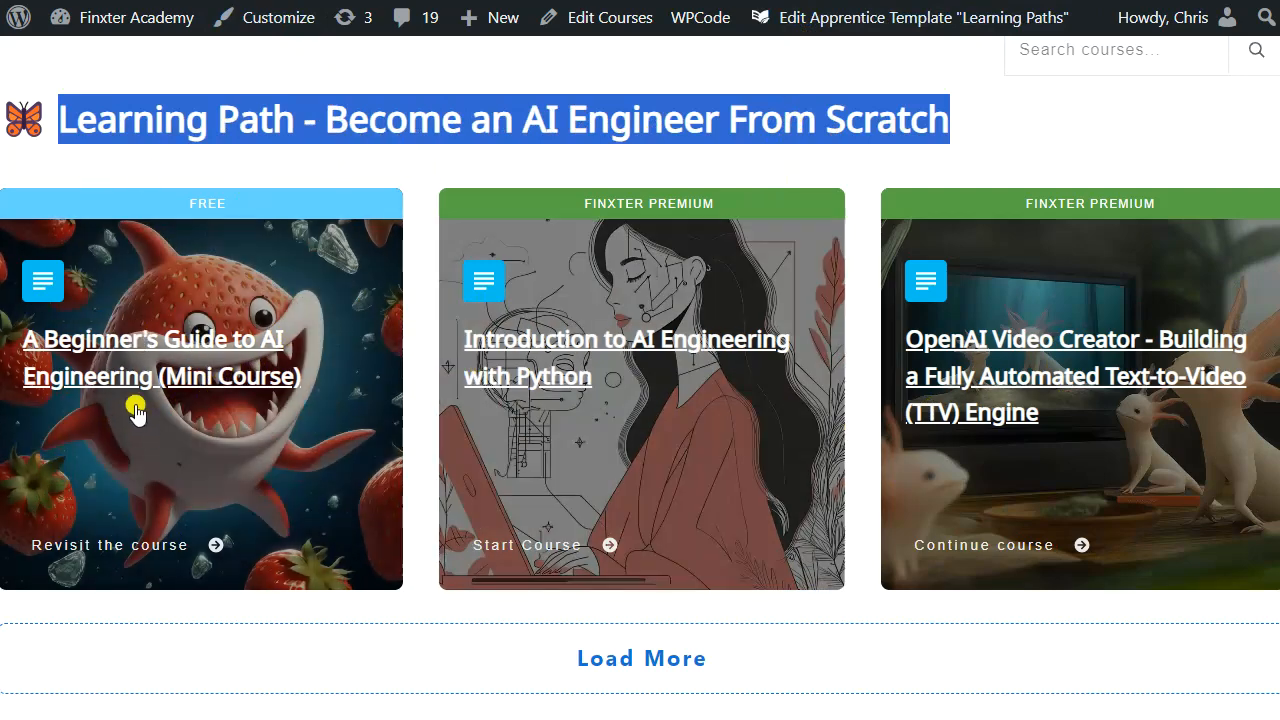
click(640, 658)
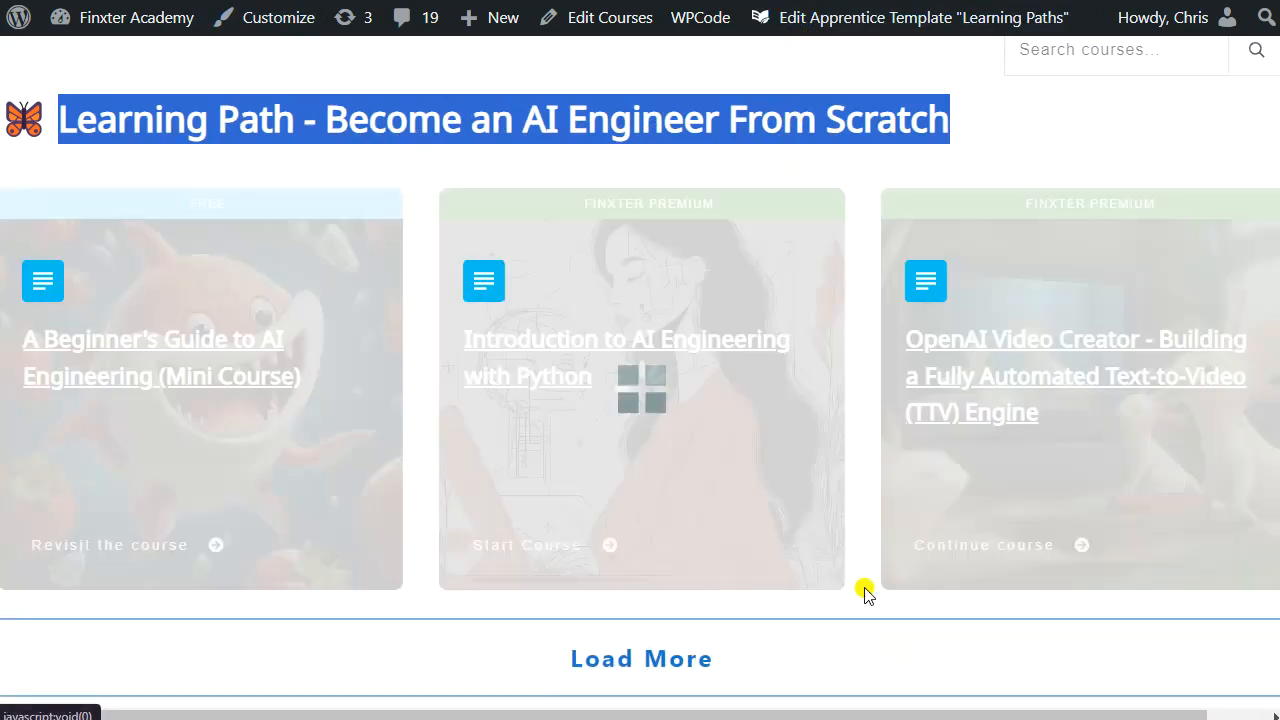
scroll(down, 3)
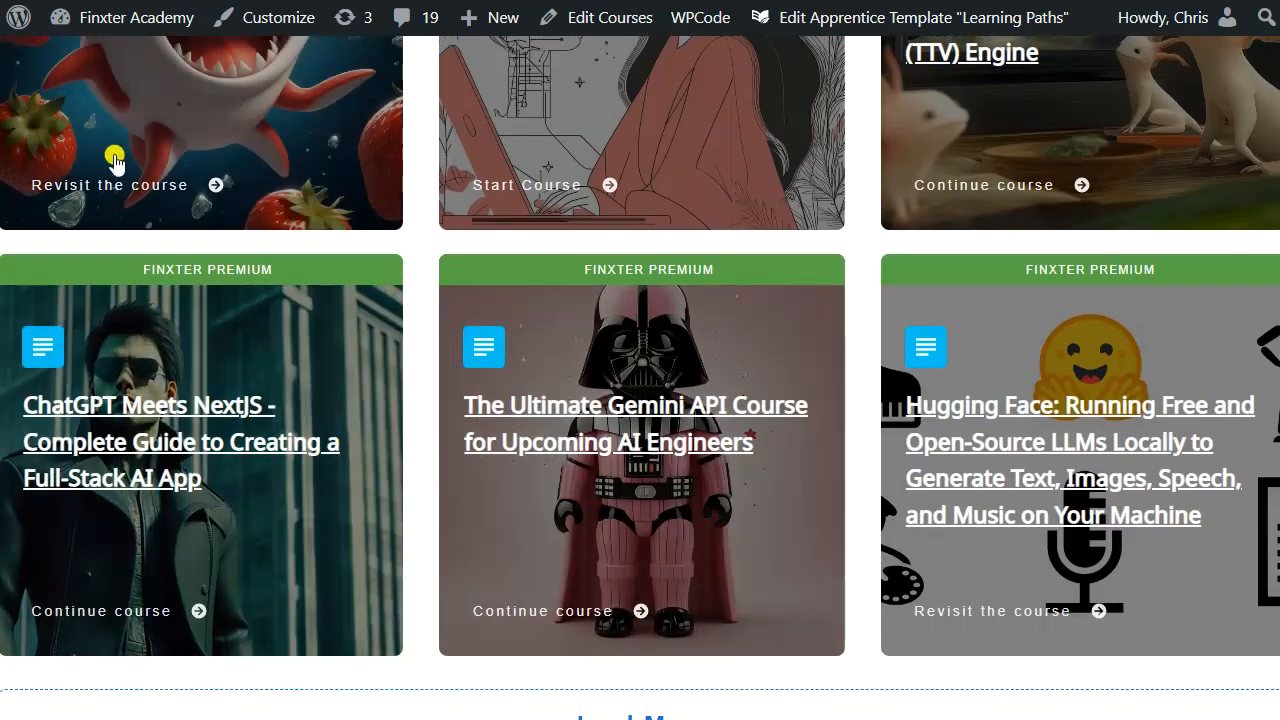
mouse_move(628, 566)
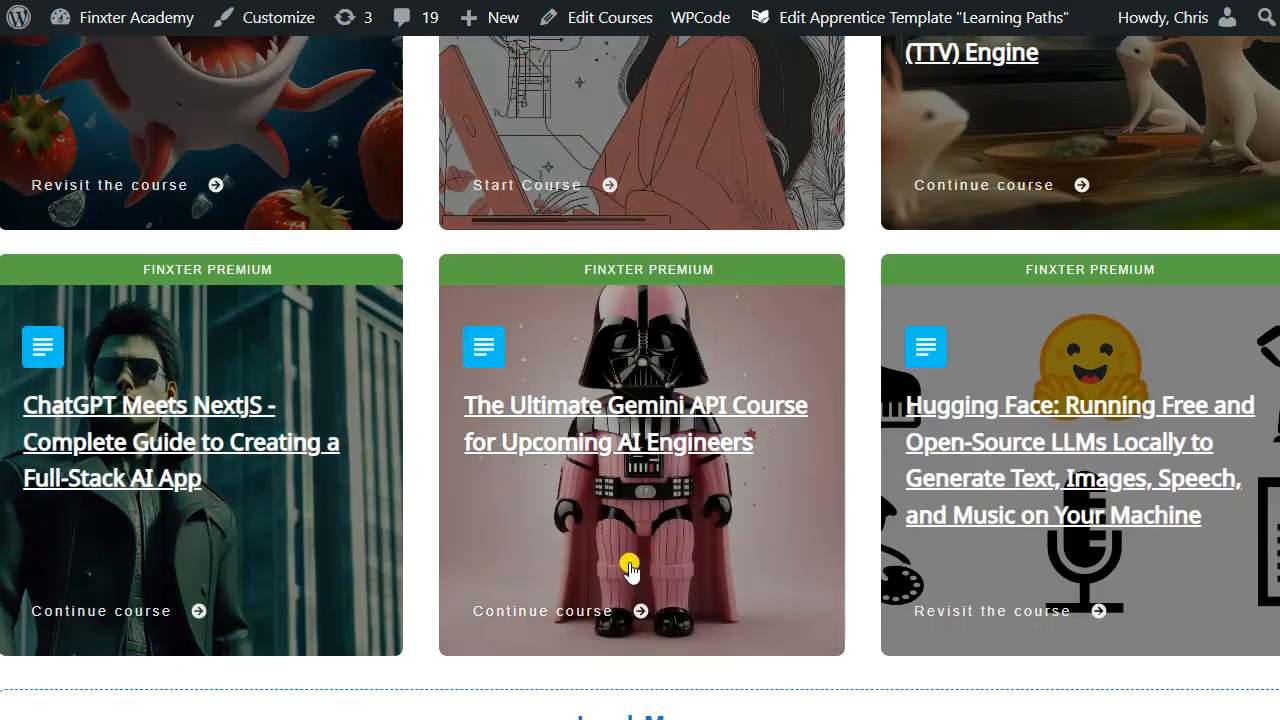
scroll(up, 3)
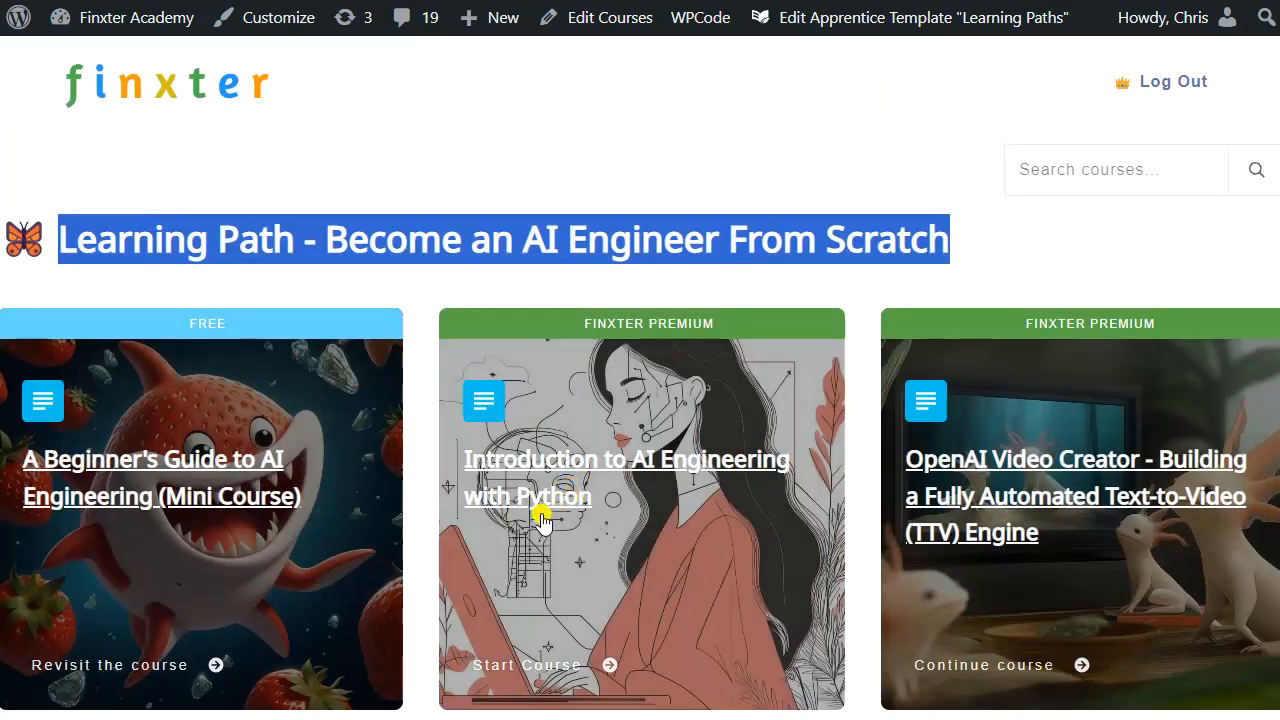
scroll(down, 3)
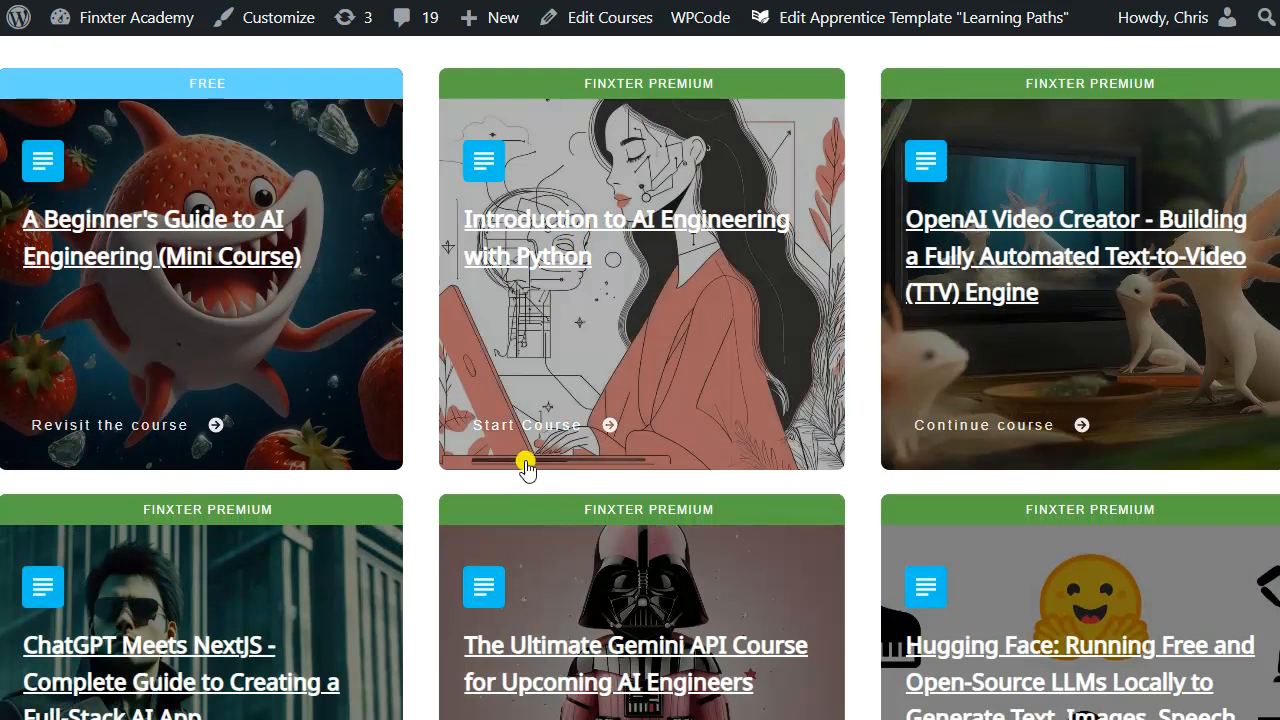
mouse_move(540, 470)
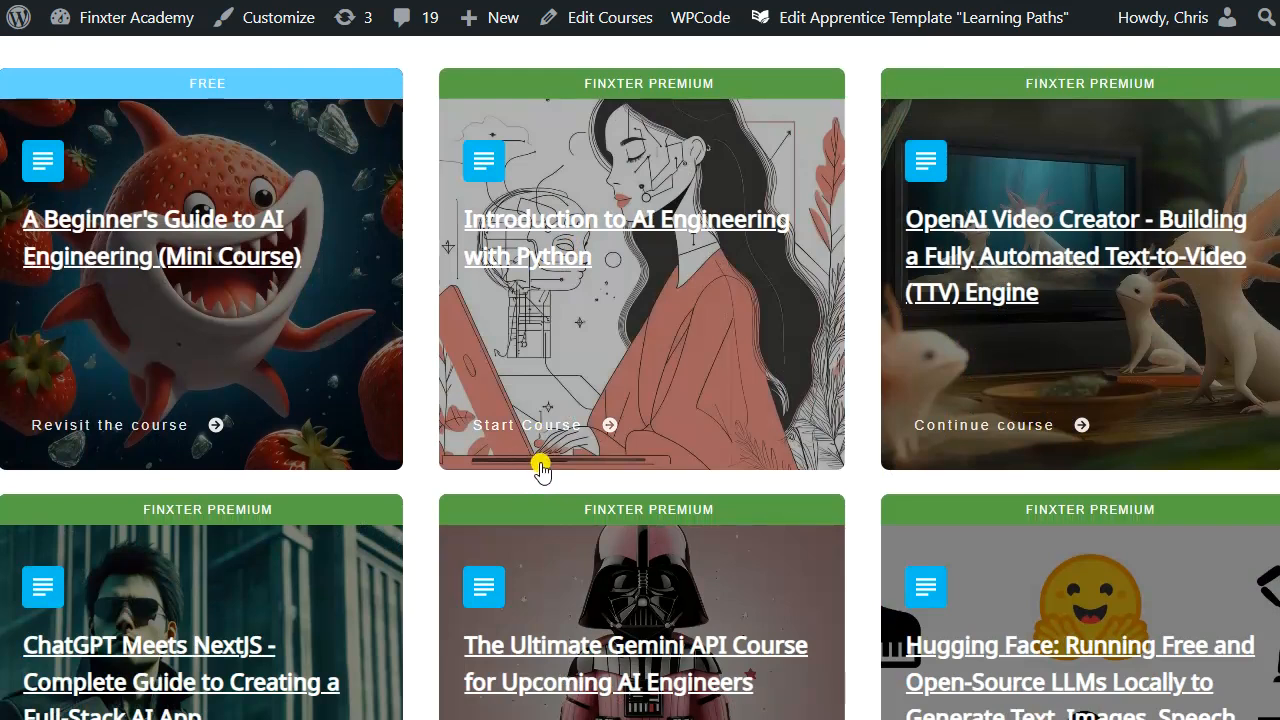
mouse_move(560, 456)
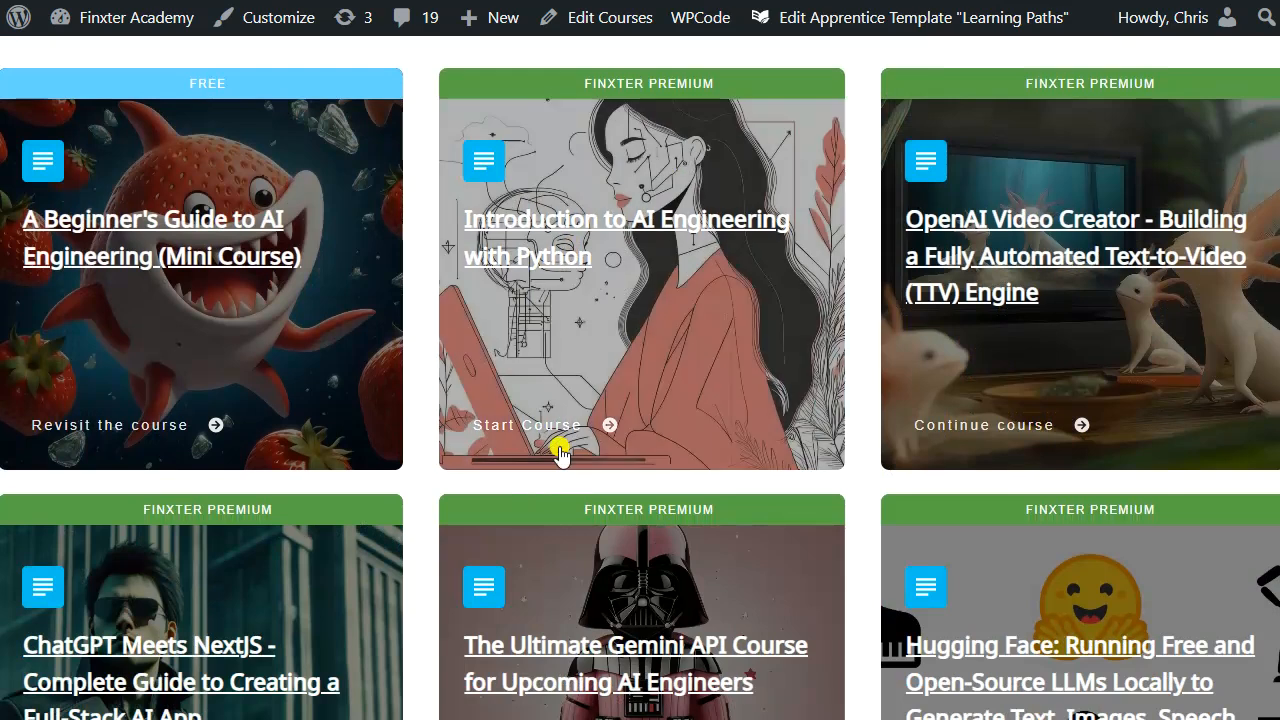
mouse_move(278, 532)
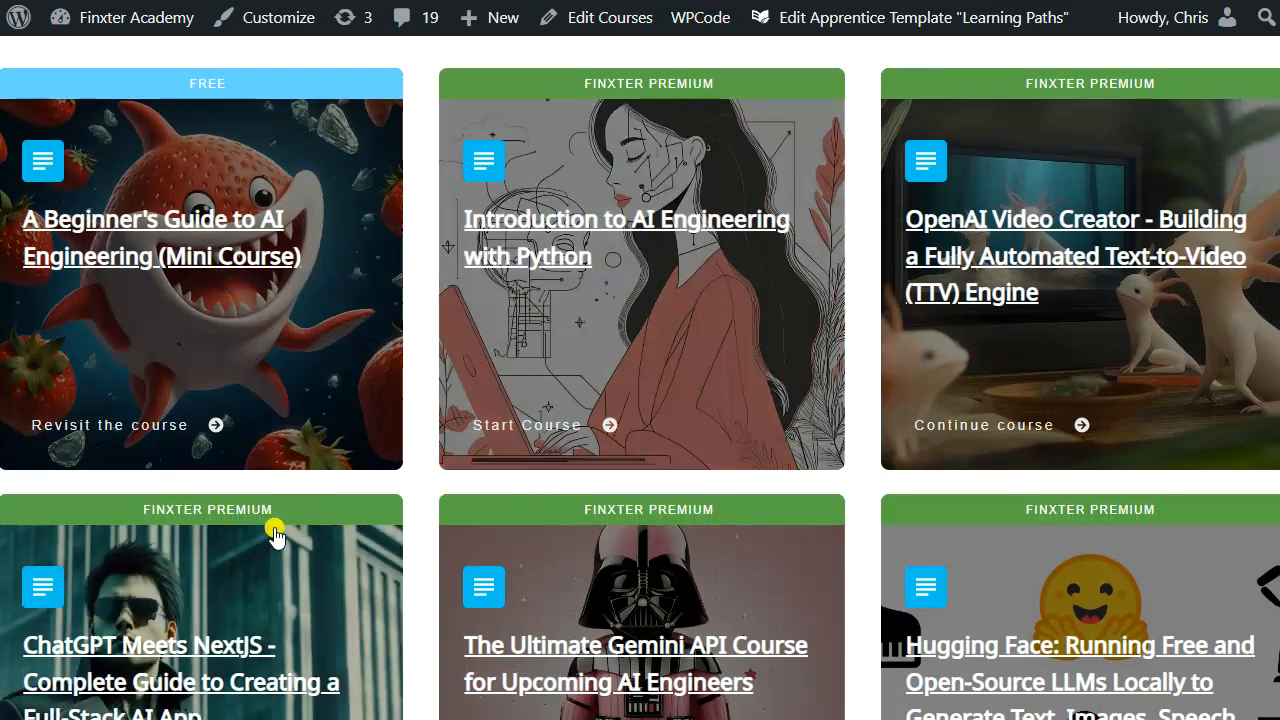
mouse_move(372, 344)
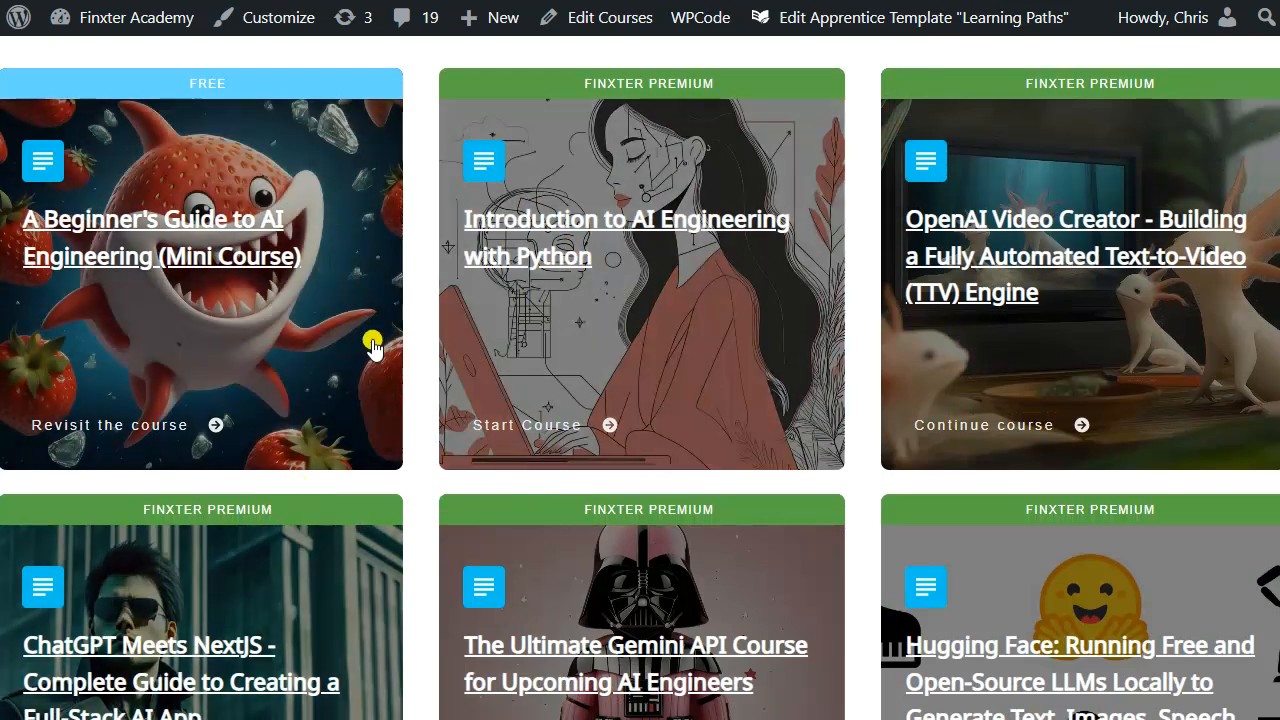
mouse_move(590, 312)
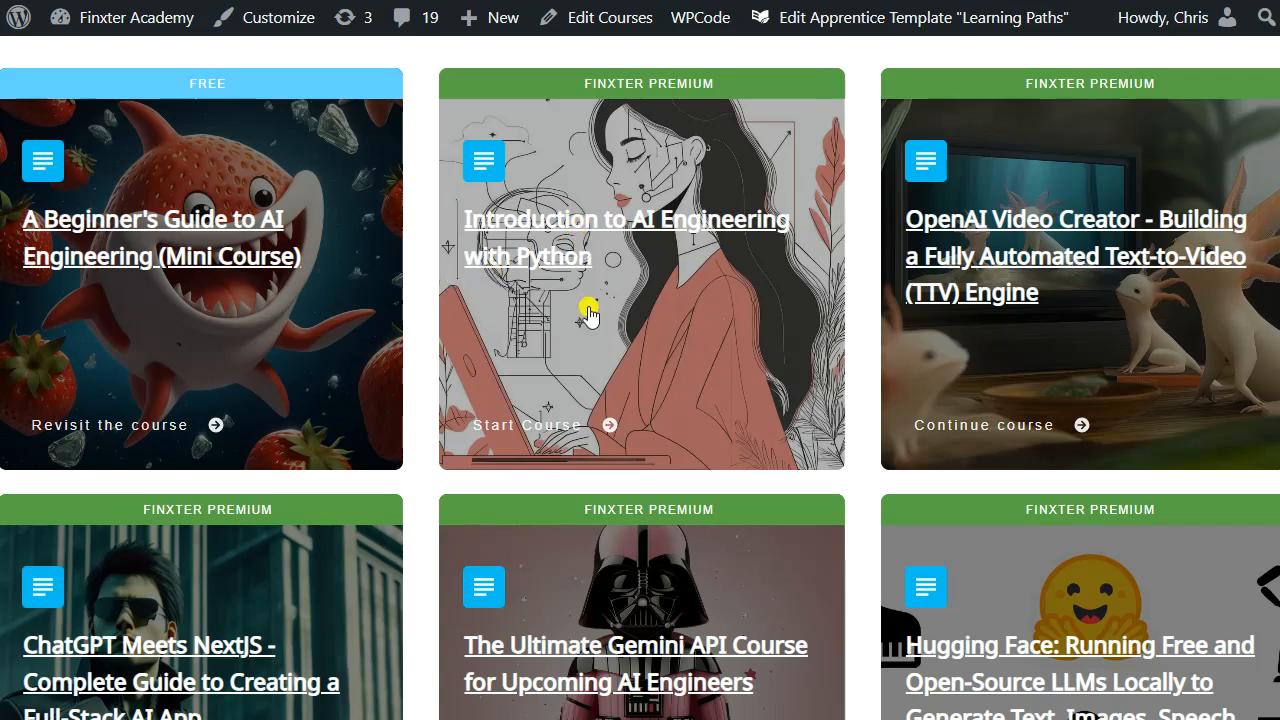
mouse_move(764, 570)
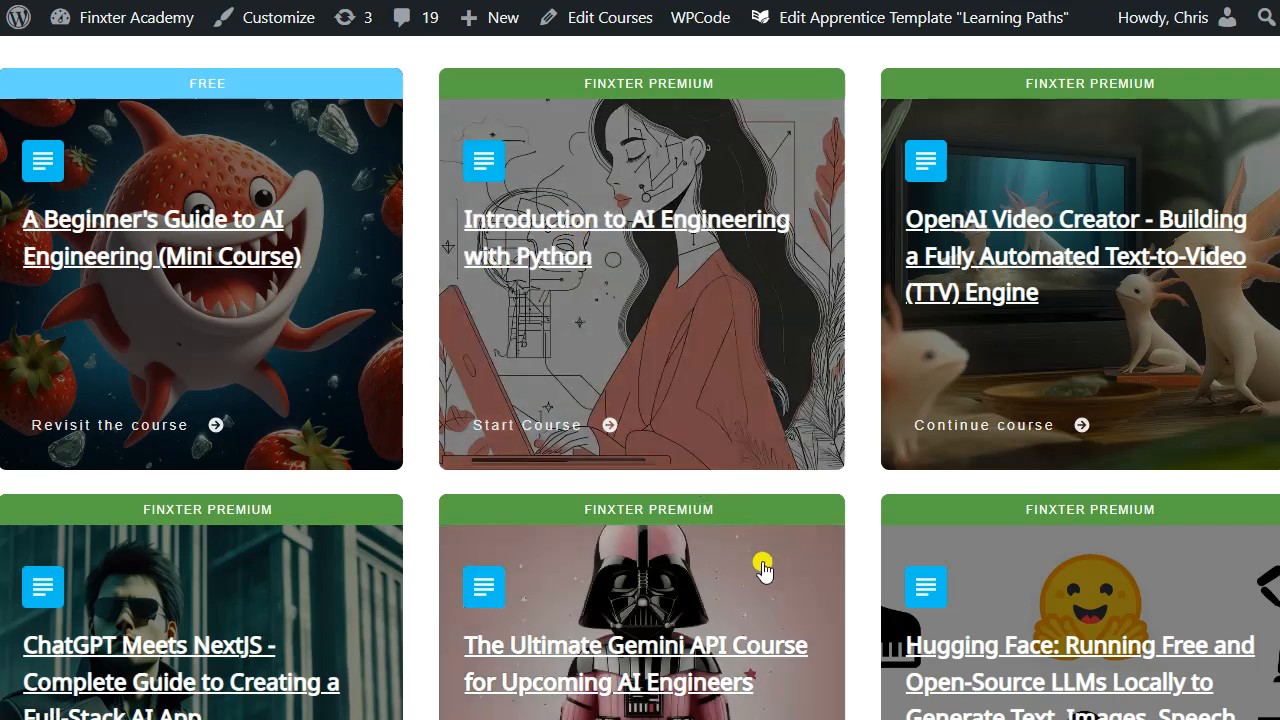
mouse_move(832, 462)
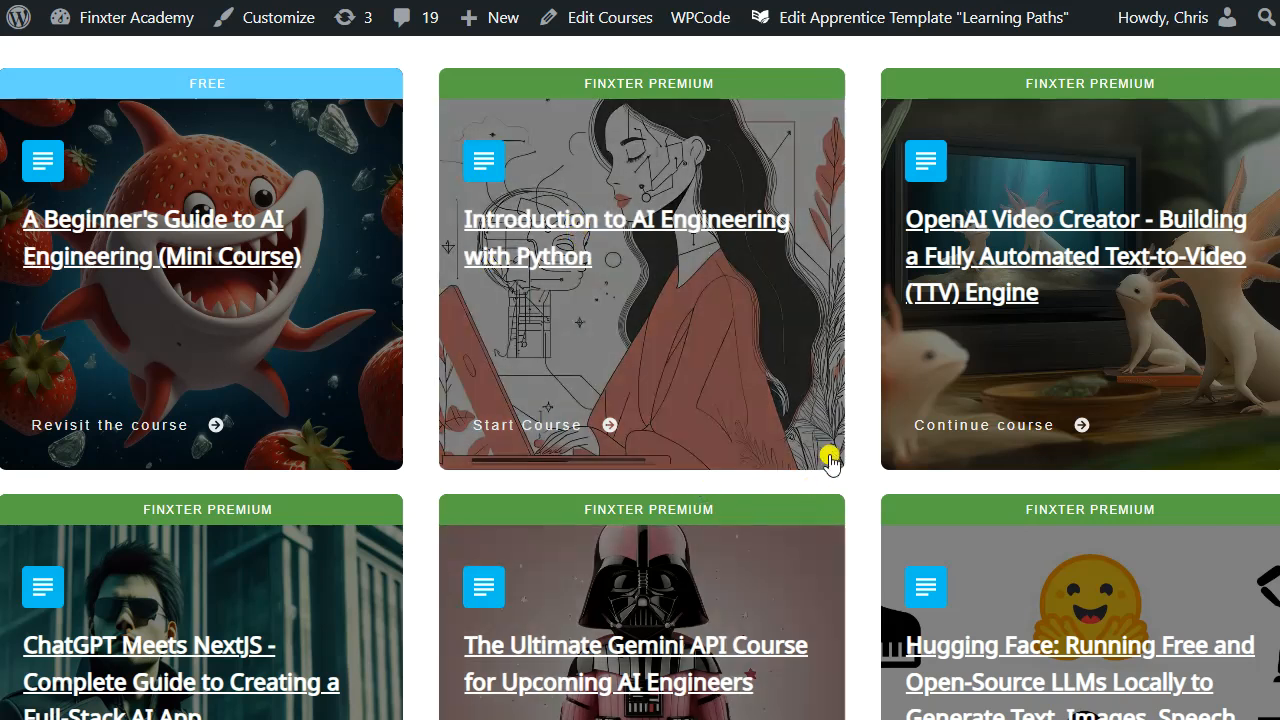
mouse_move(984, 482)
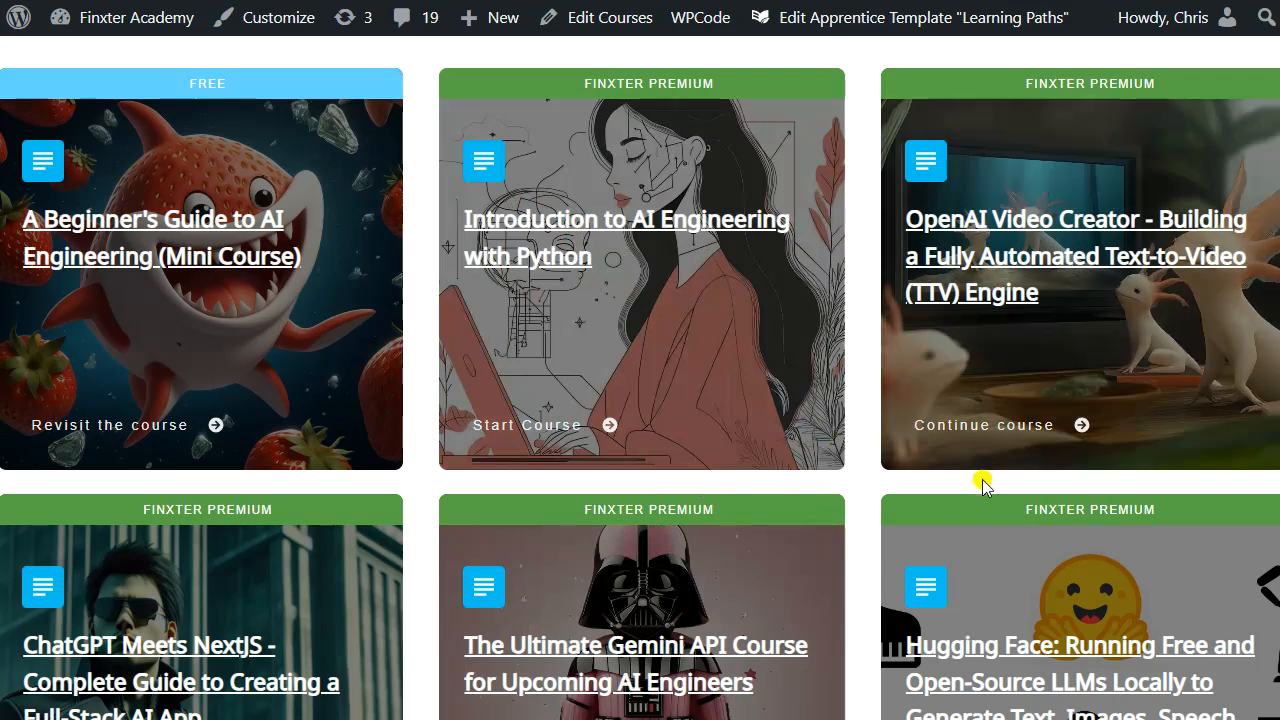
mouse_move(970, 486)
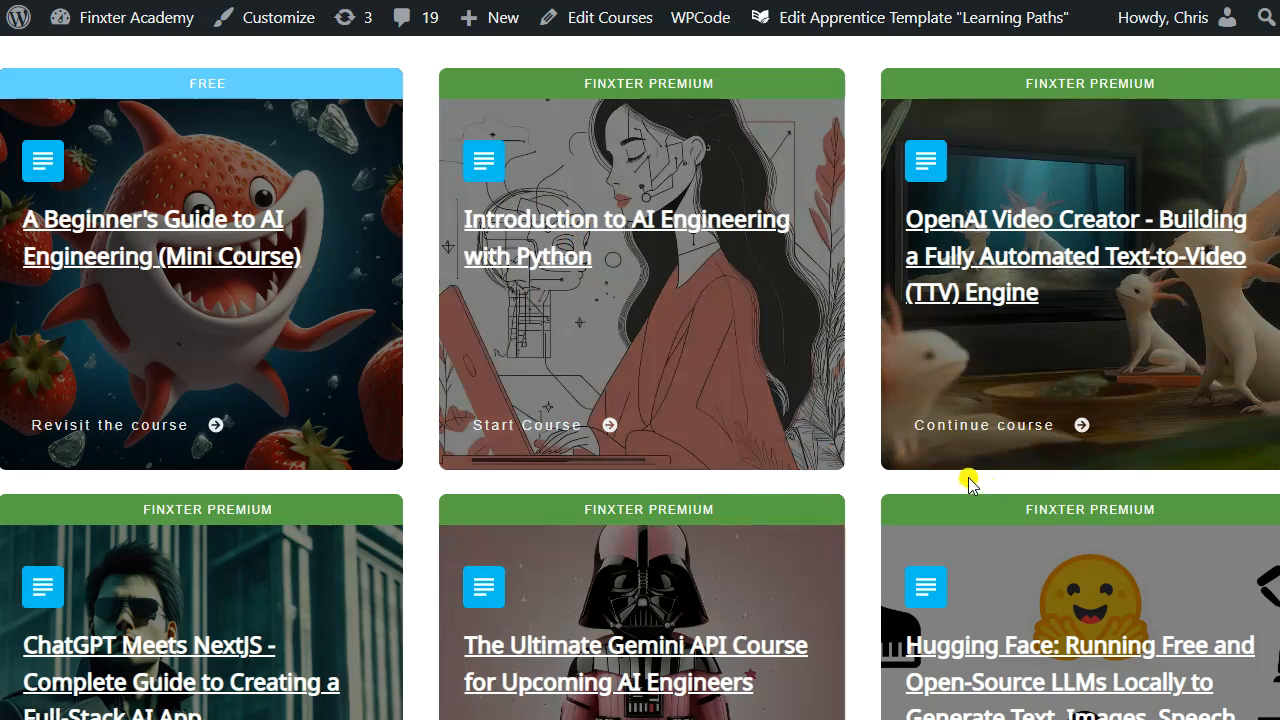
mouse_move(968, 456)
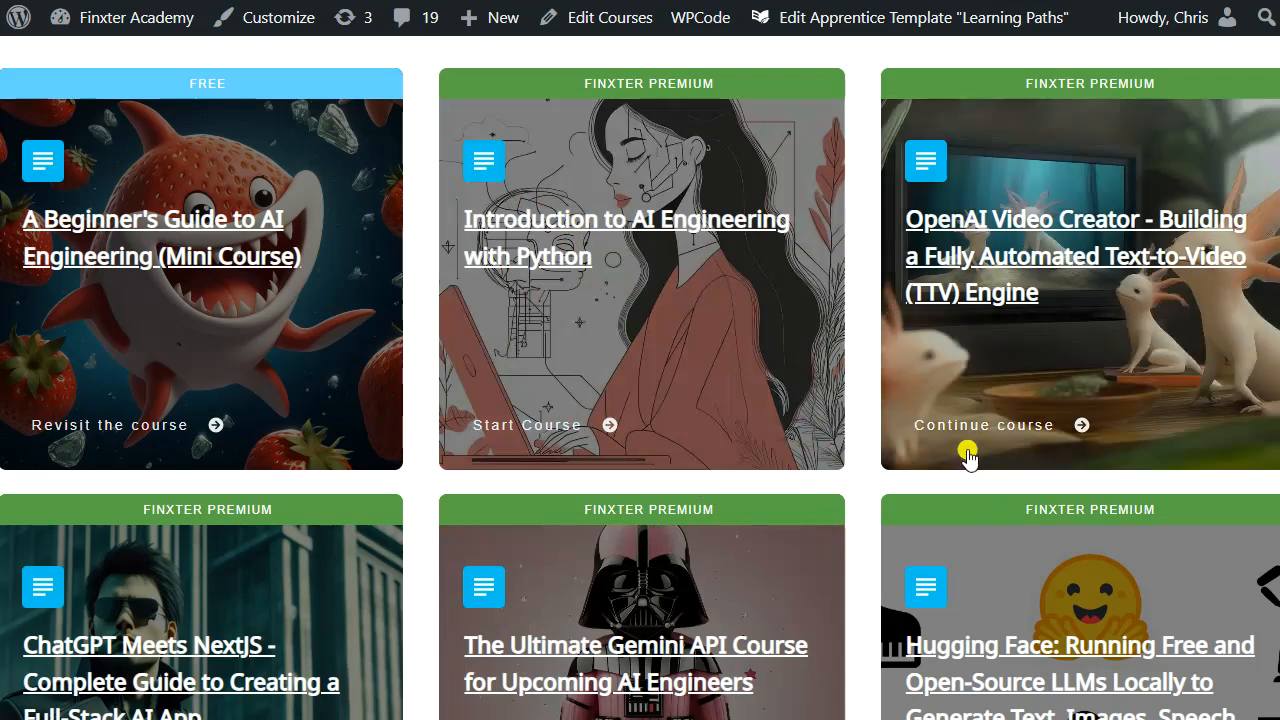
mouse_move(976, 488)
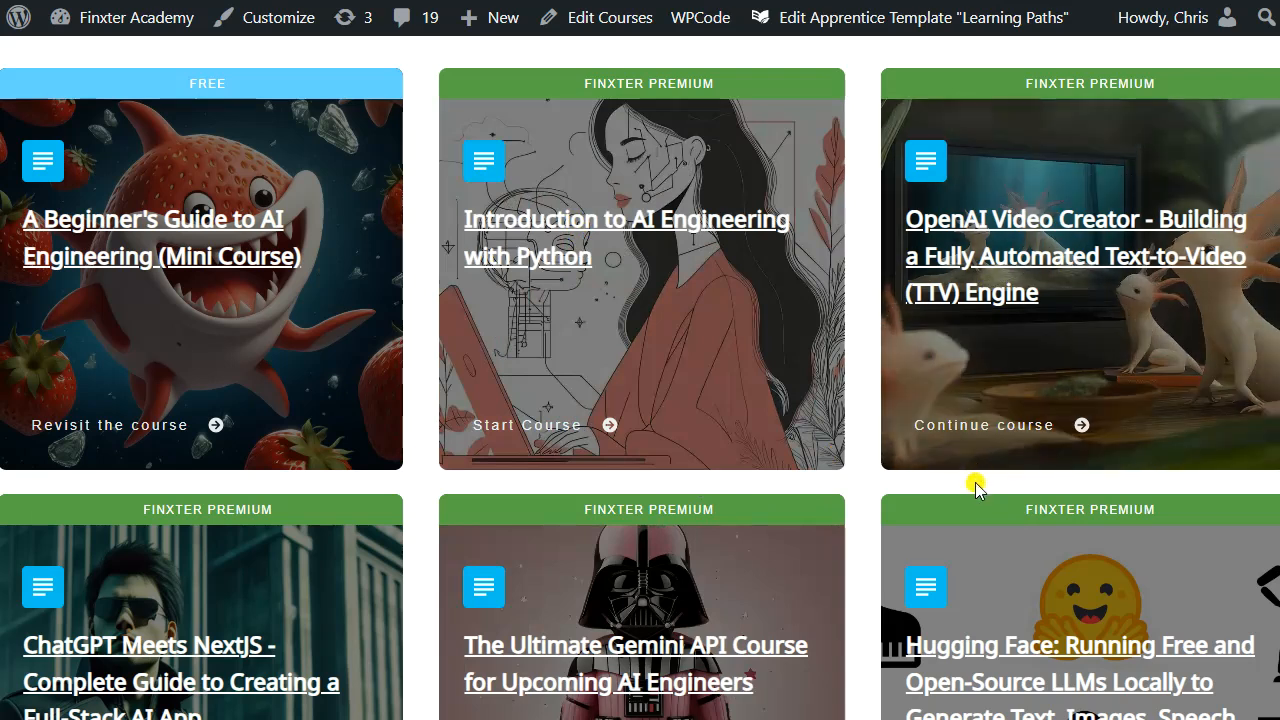
mouse_move(970, 512)
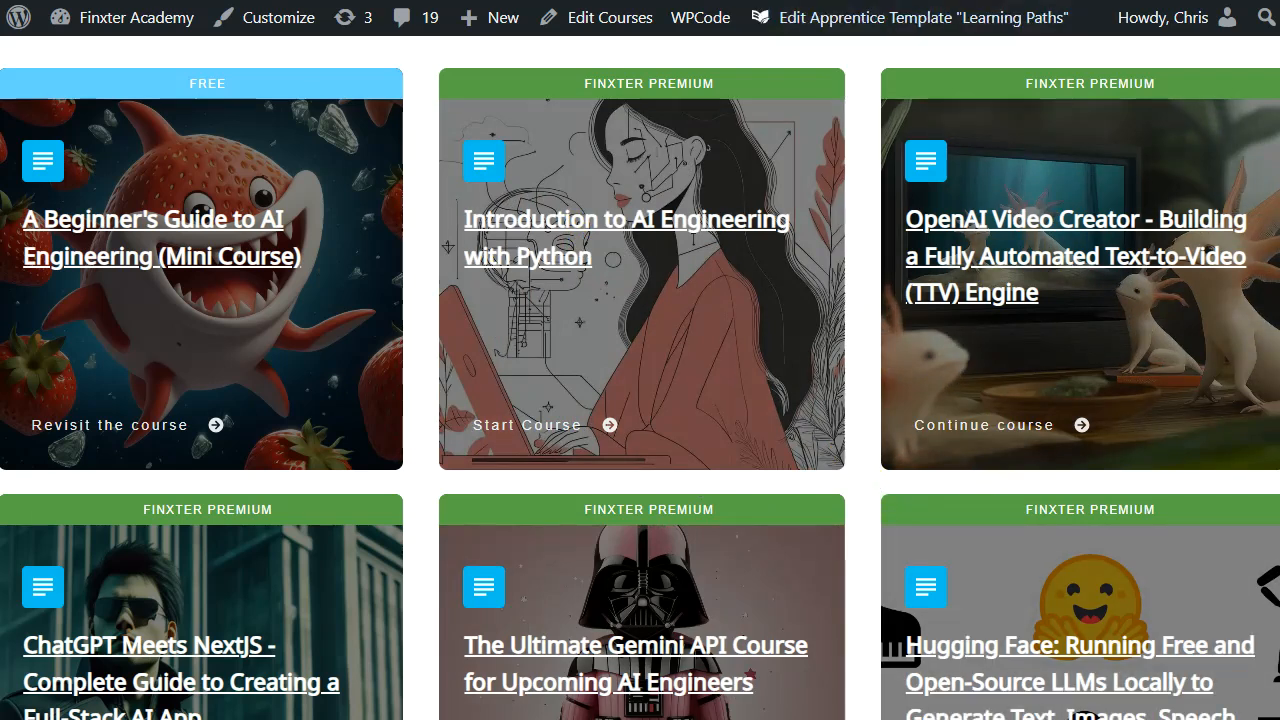
mouse_move(852, 56)
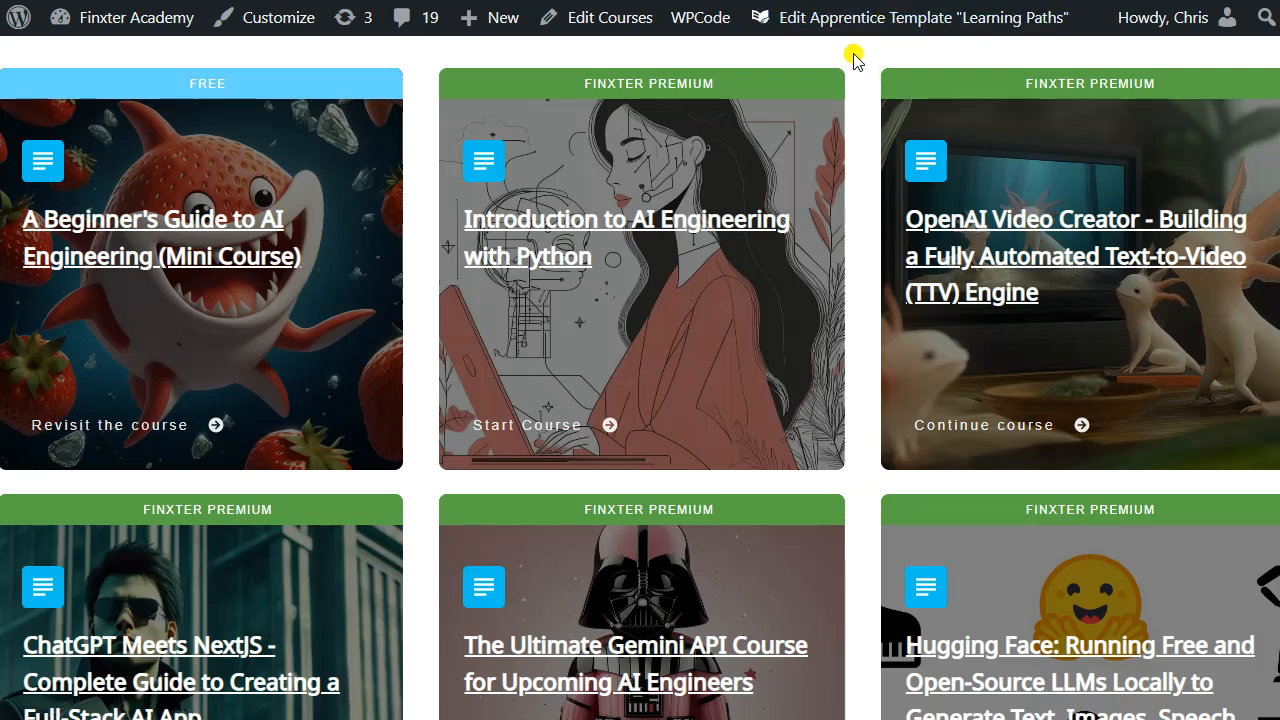
mouse_move(872, 58)
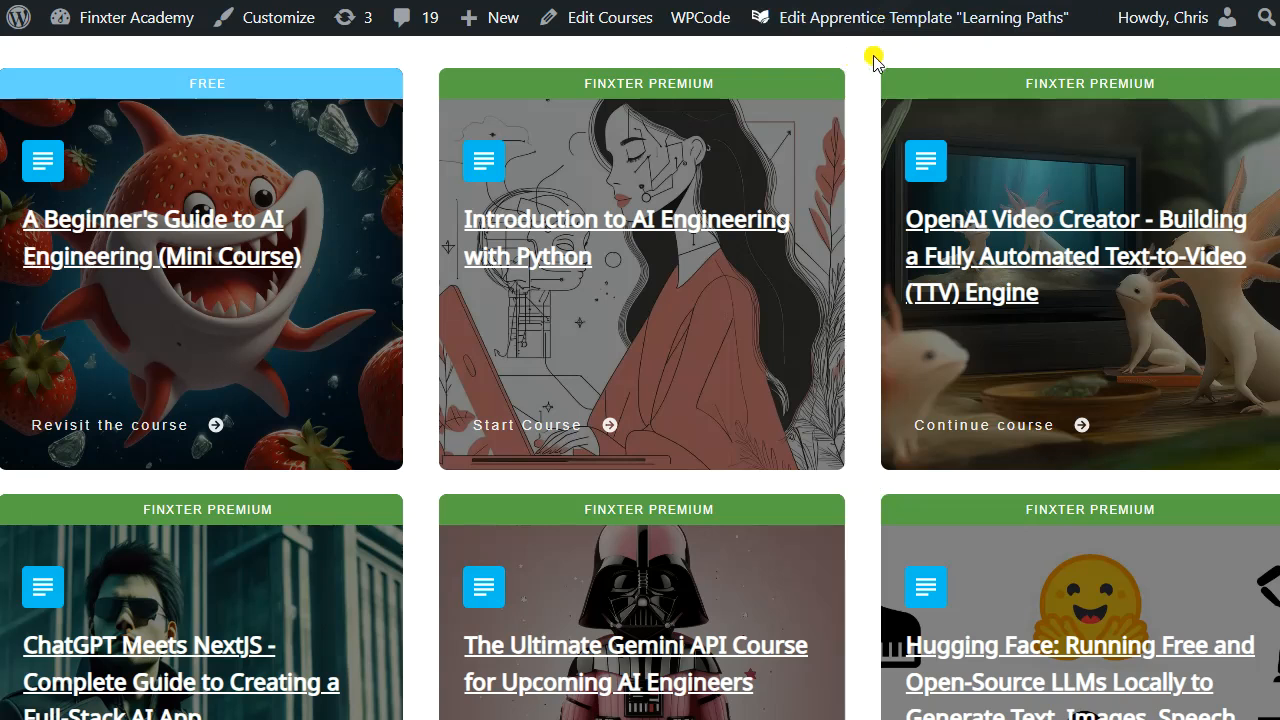
mouse_move(766, 118)
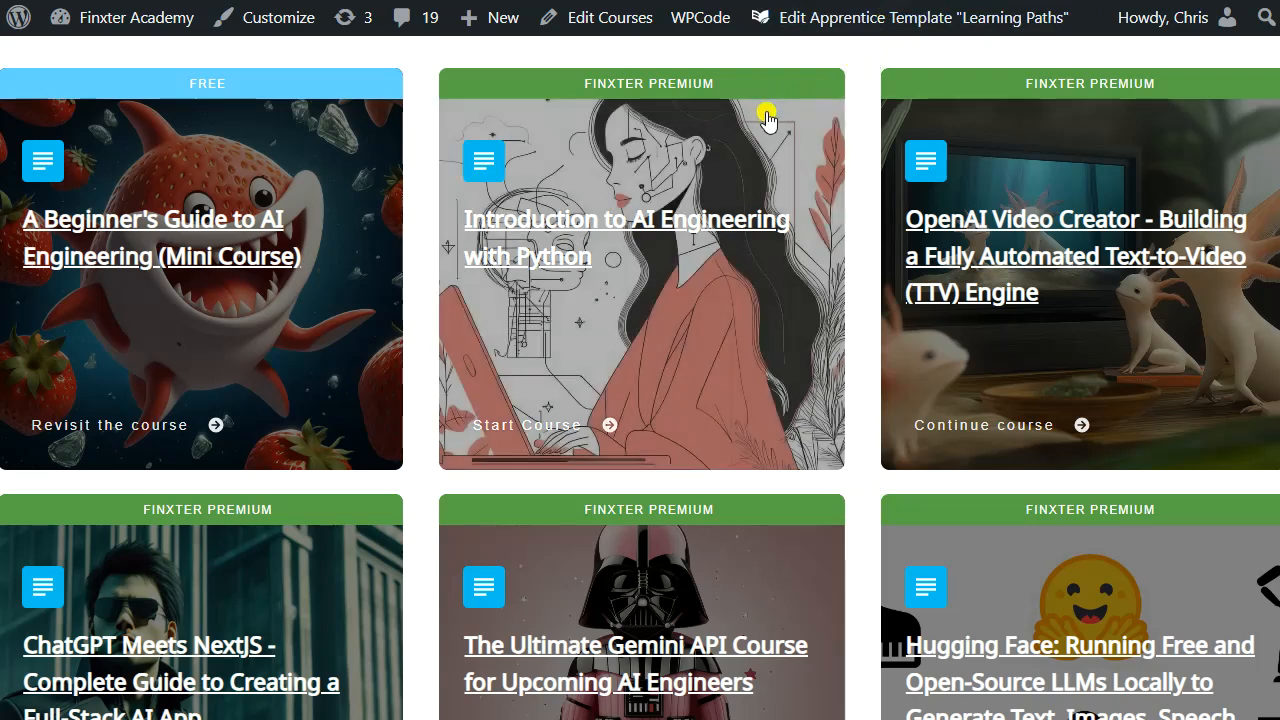
mouse_move(688, 296)
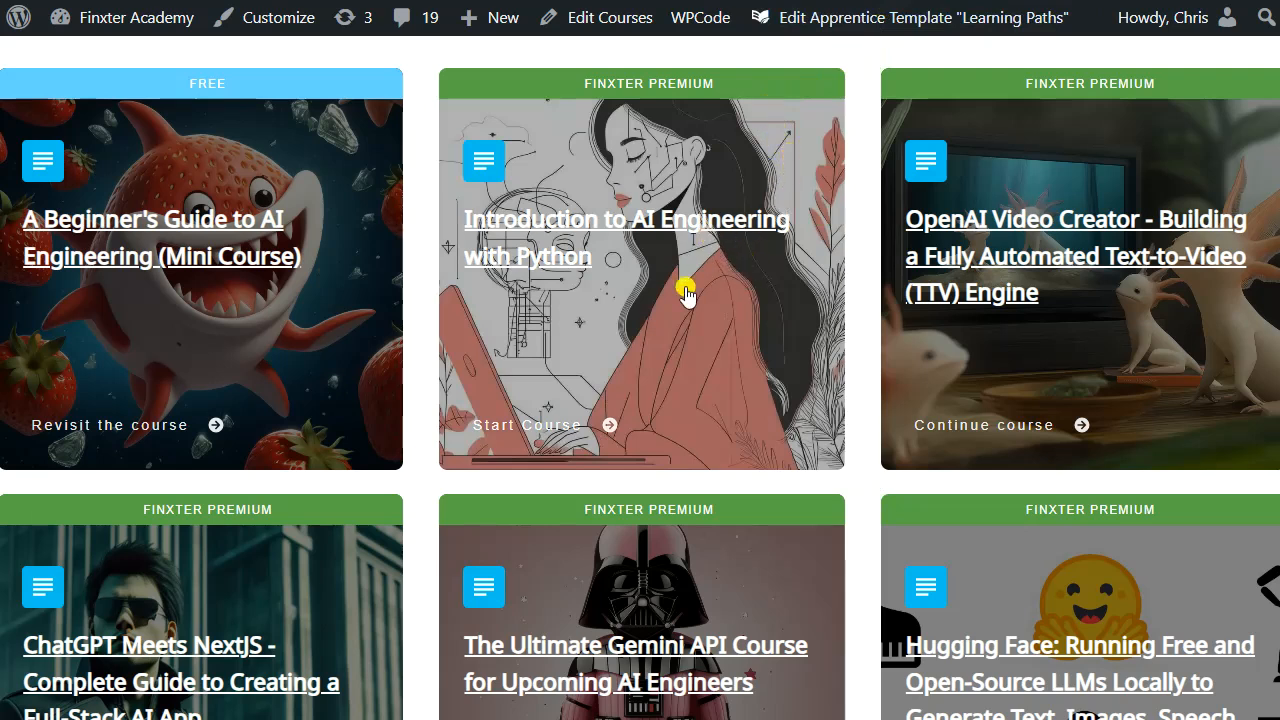
mouse_move(604, 320)
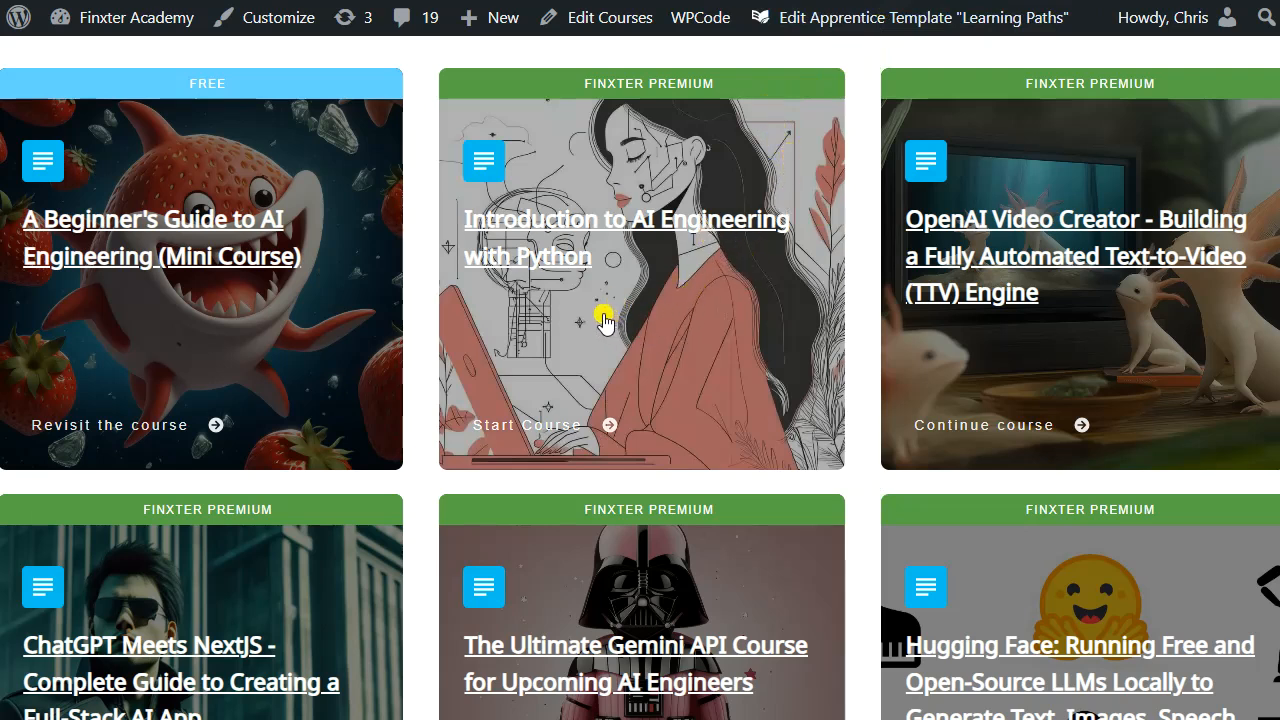
mouse_move(790, 136)
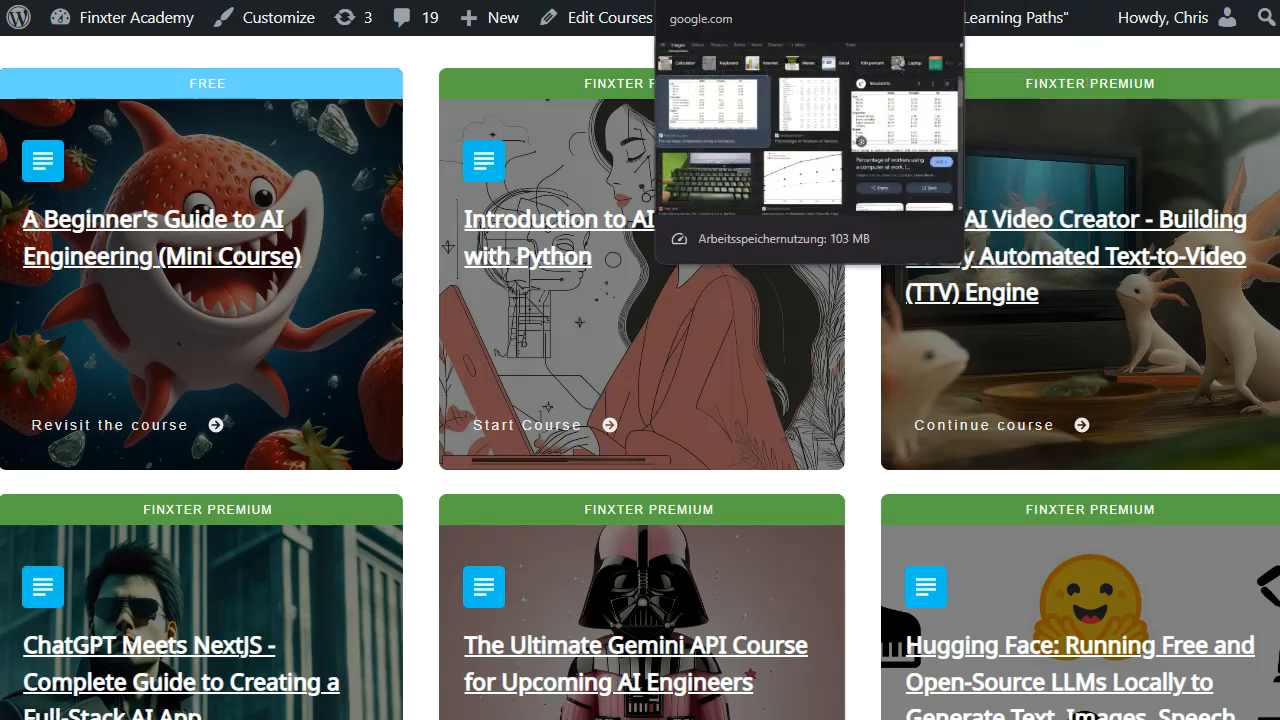
mouse_move(856, 68)
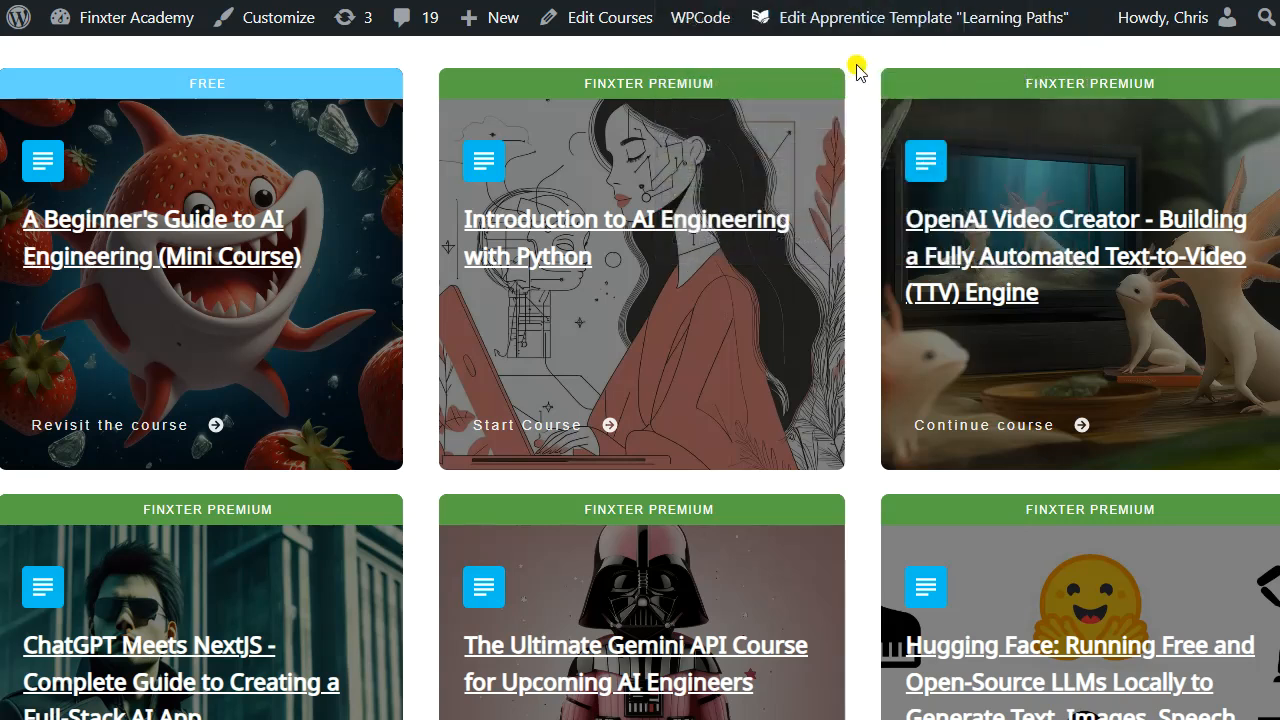
mouse_move(790, 198)
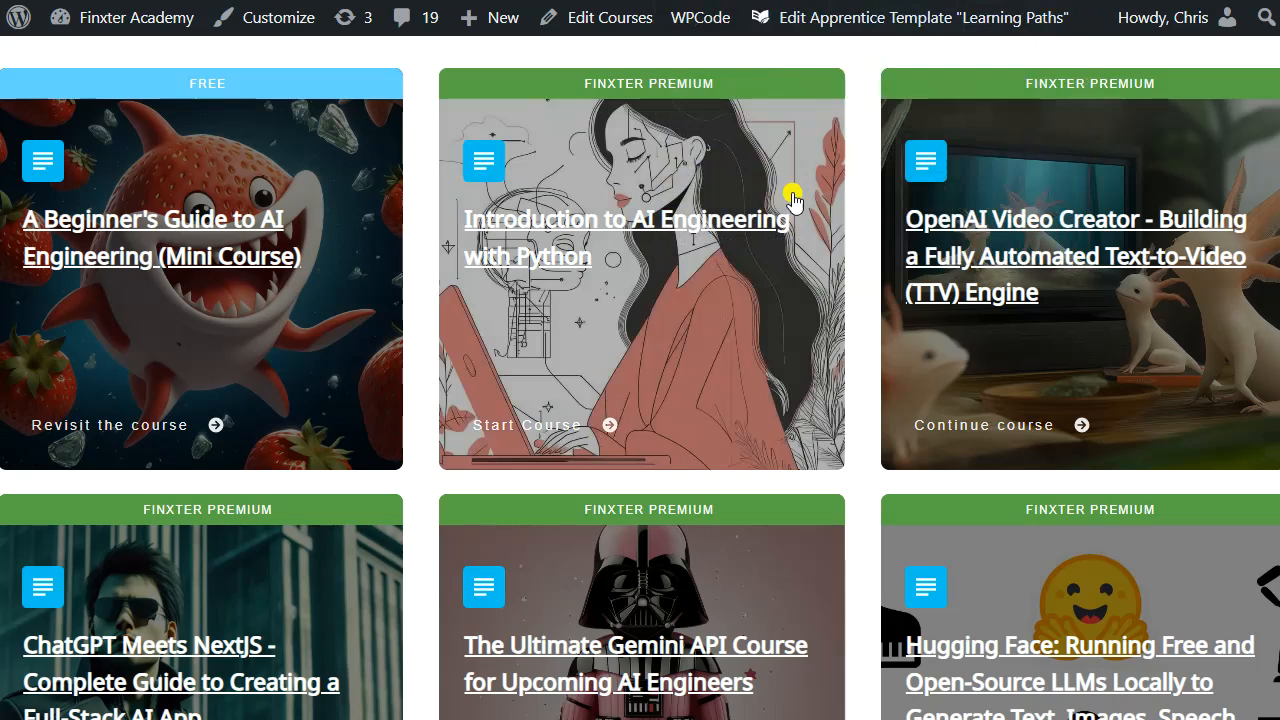
mouse_move(658, 384)
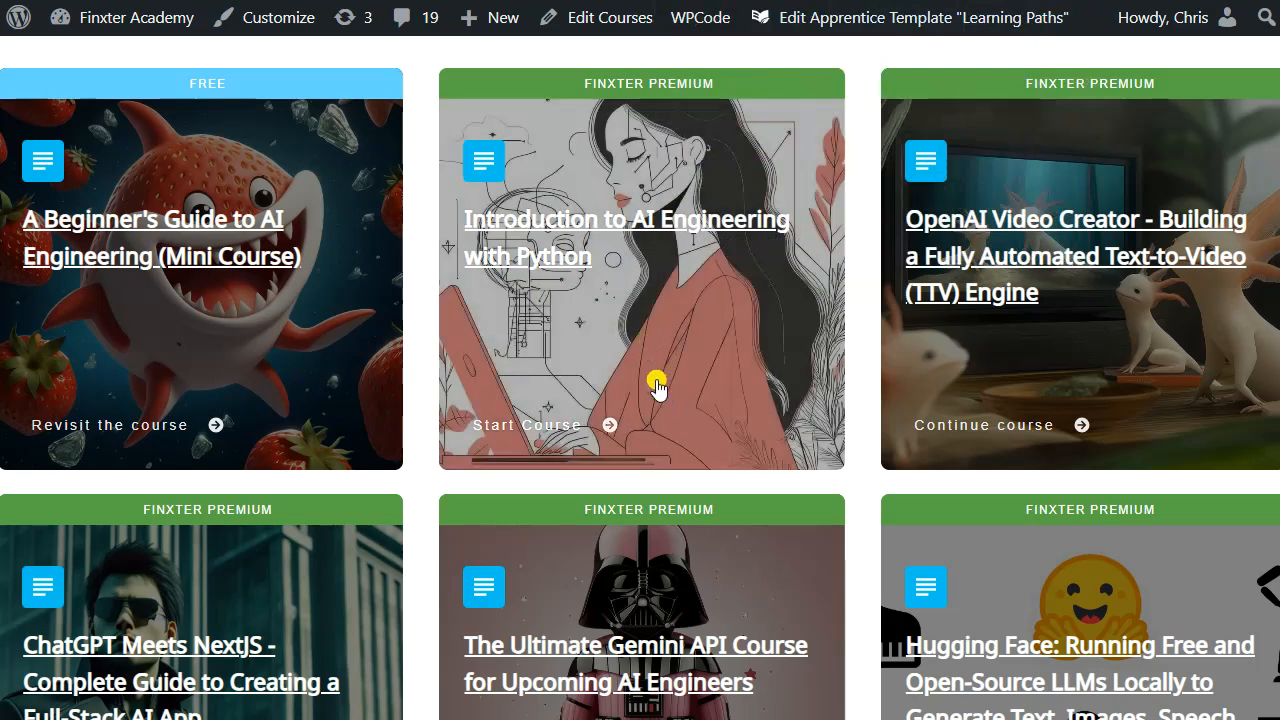
mouse_move(684, 376)
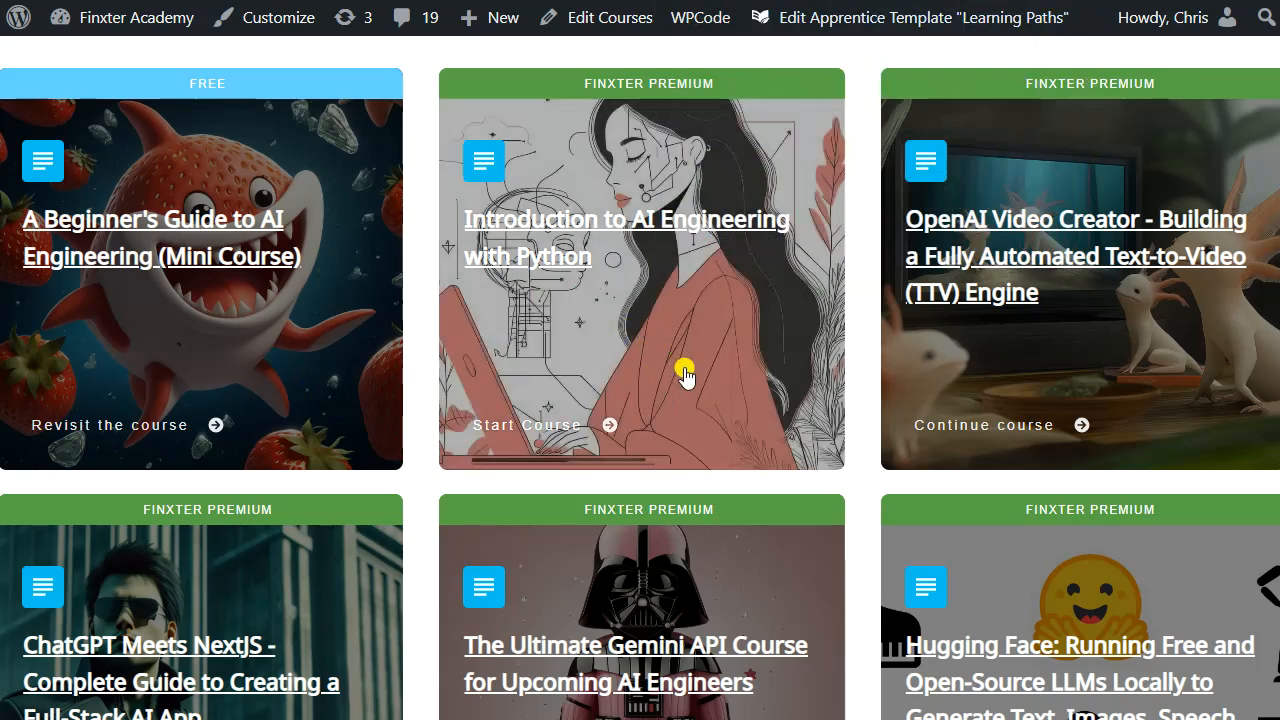
mouse_move(884, 400)
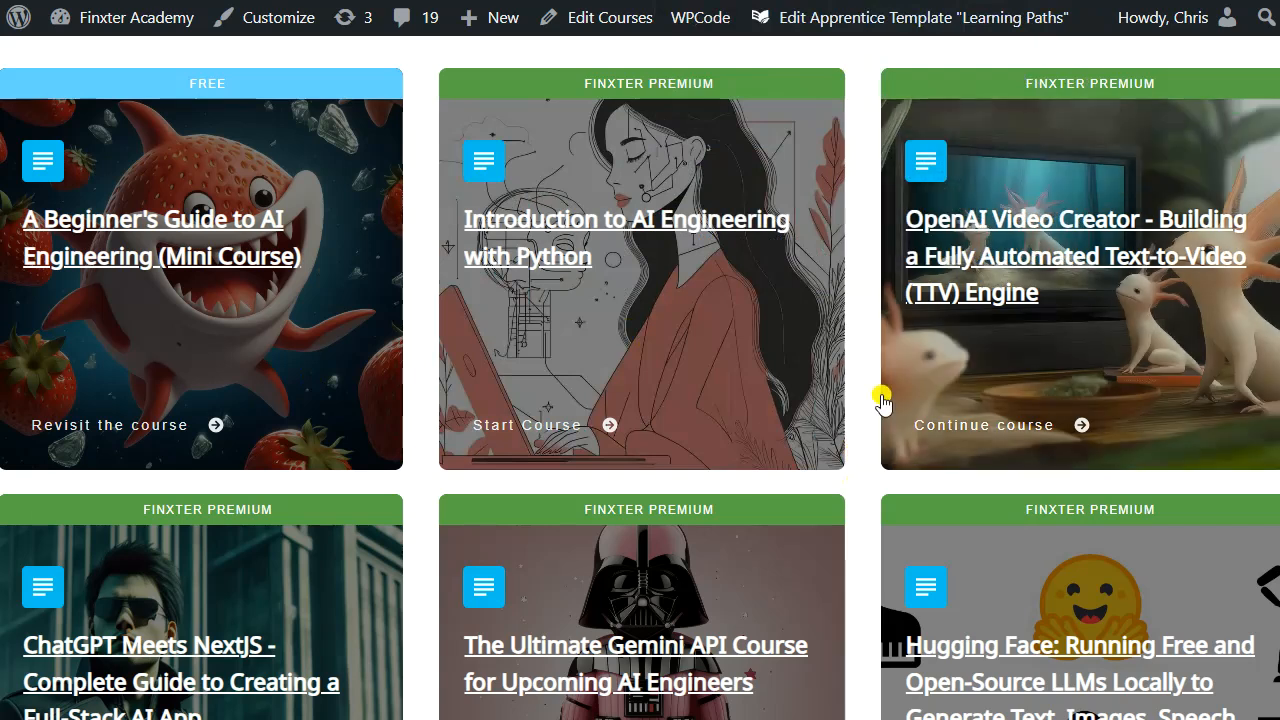
mouse_move(876, 400)
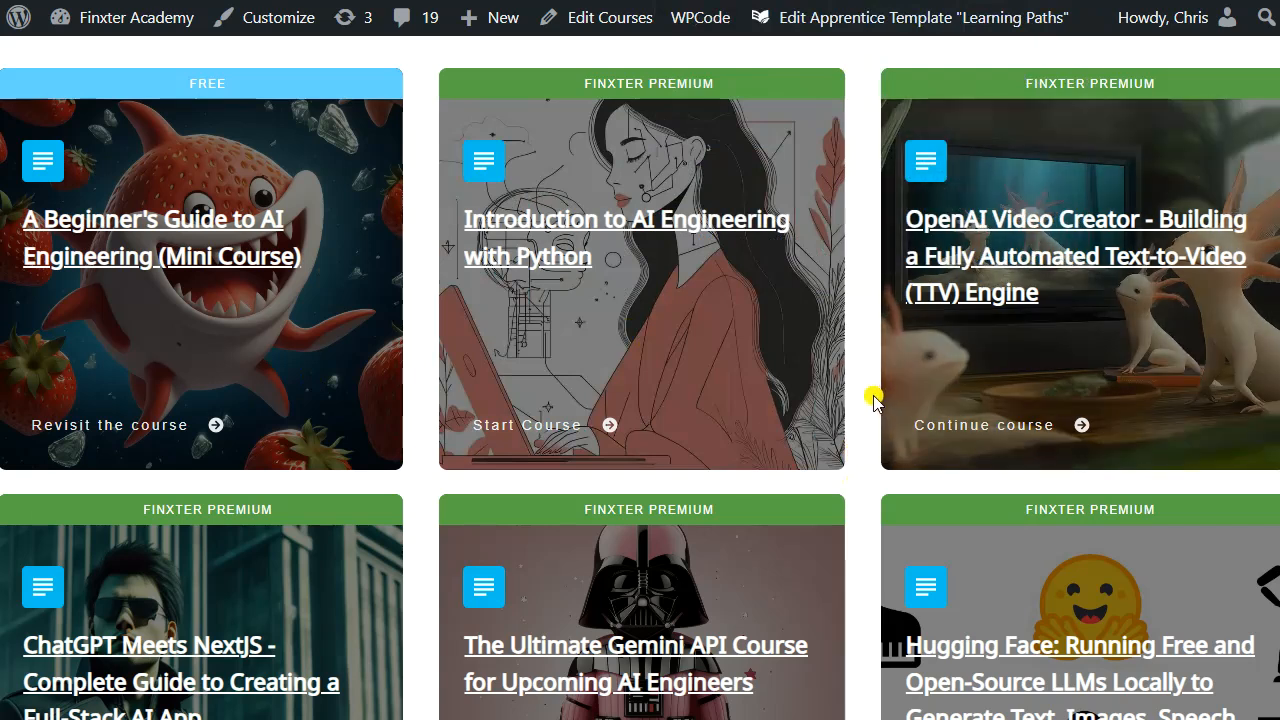
mouse_move(748, 462)
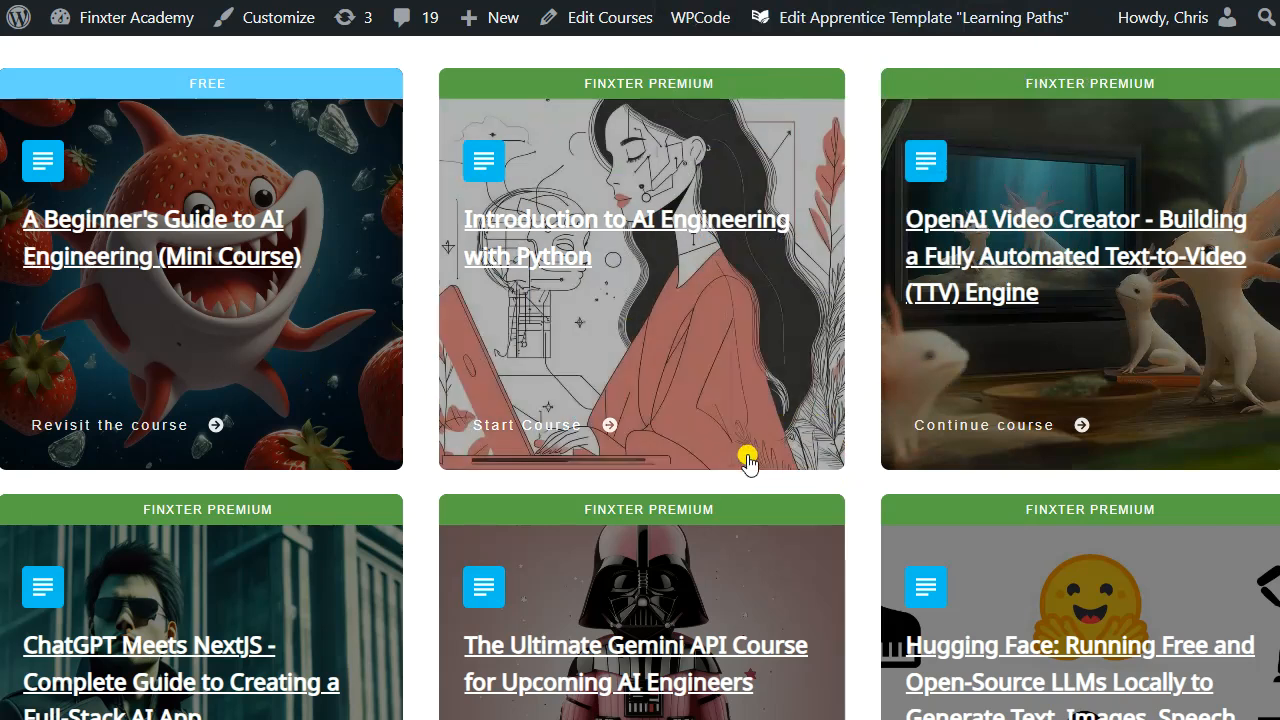
mouse_move(736, 500)
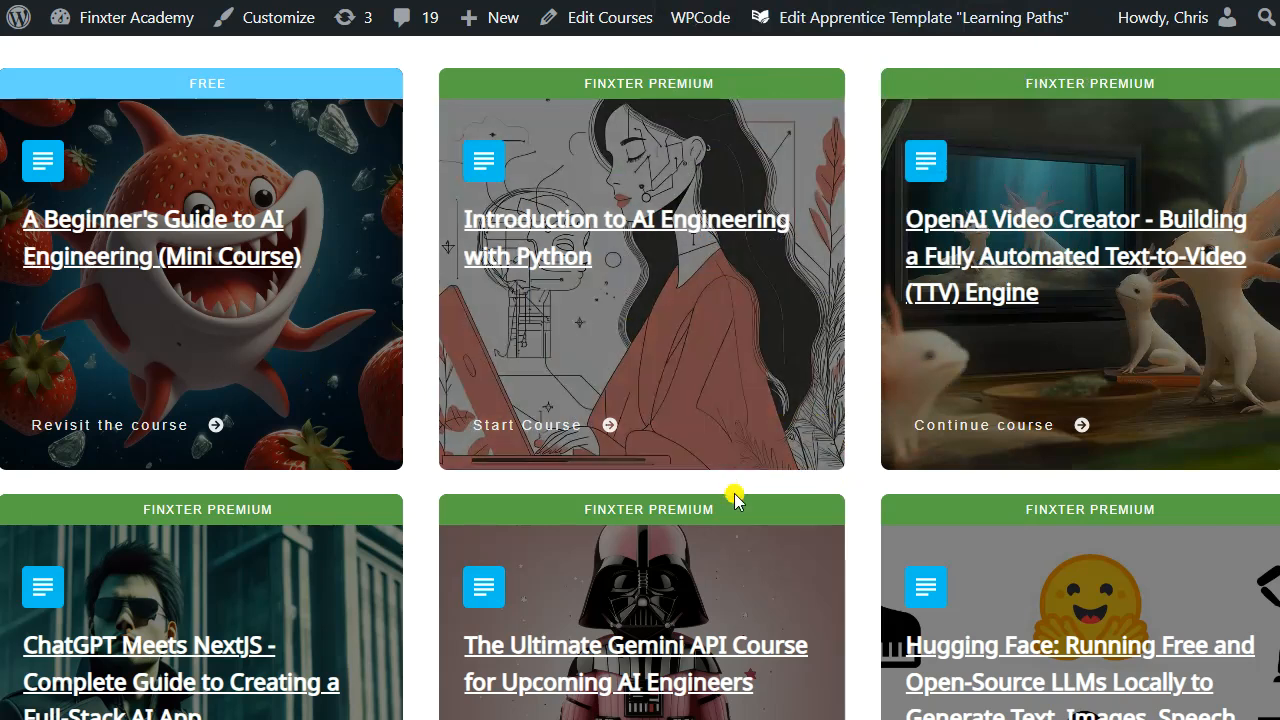
mouse_move(744, 480)
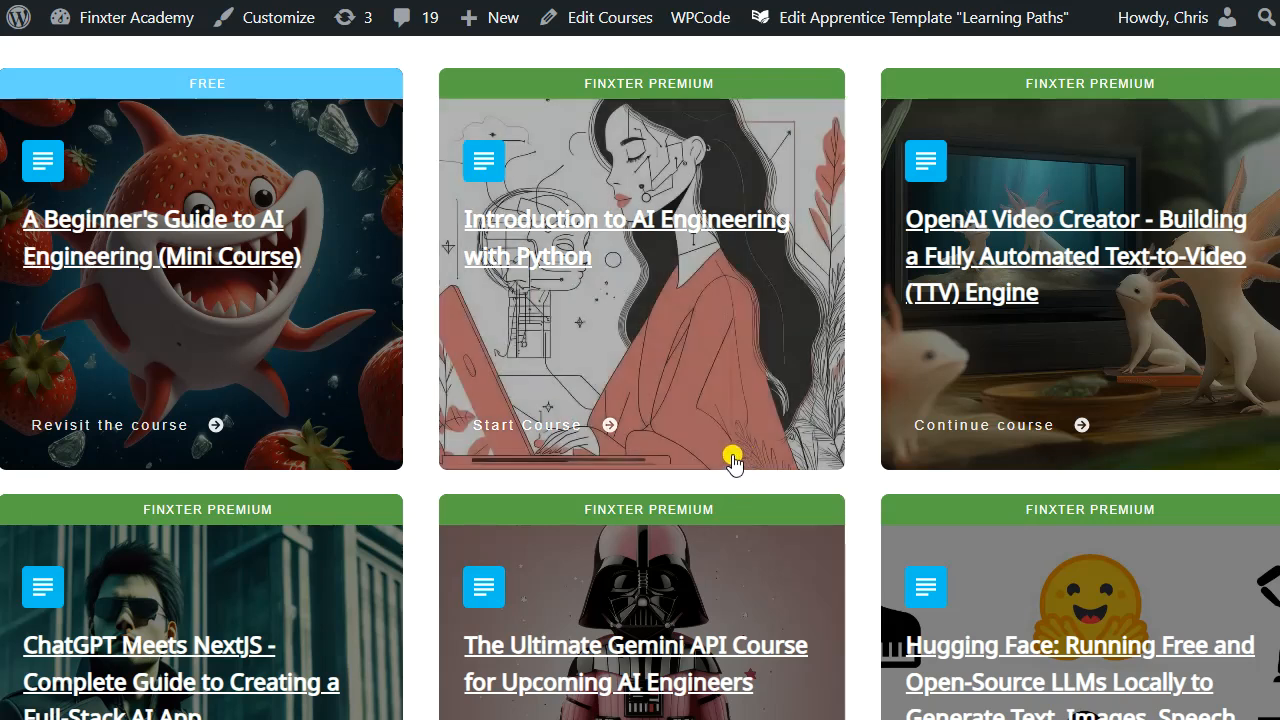
mouse_move(756, 476)
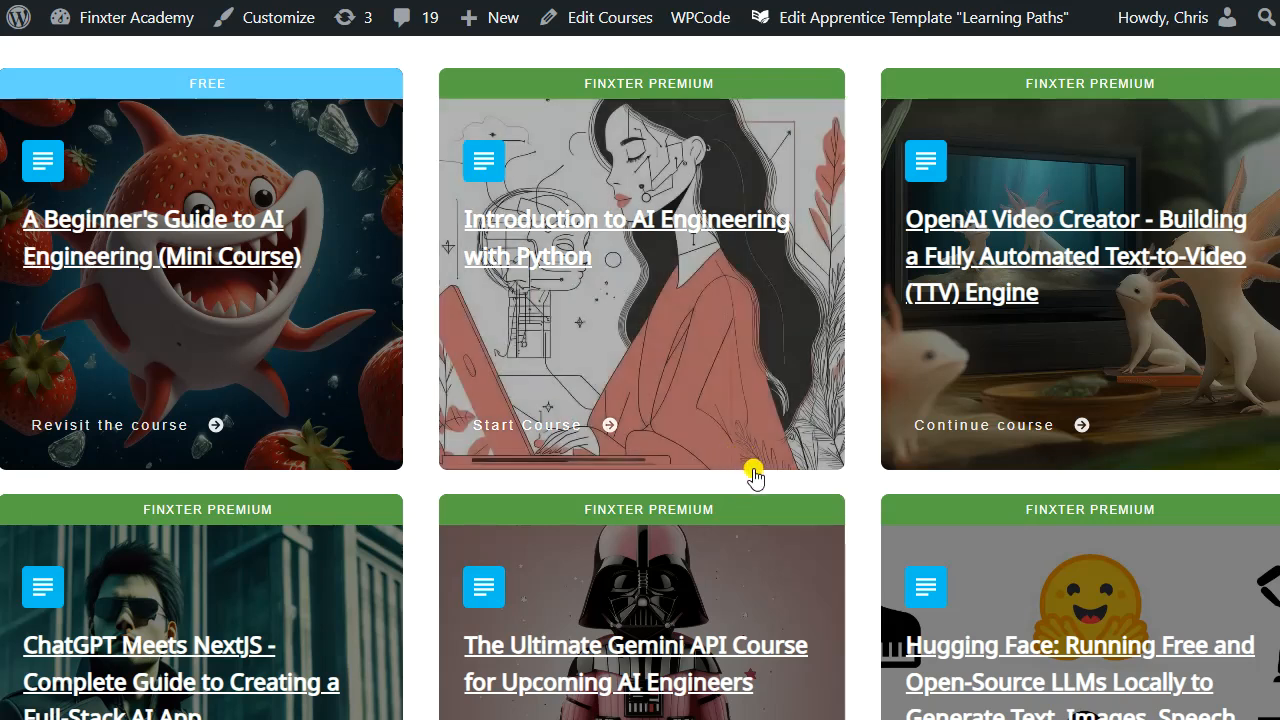
mouse_move(752, 444)
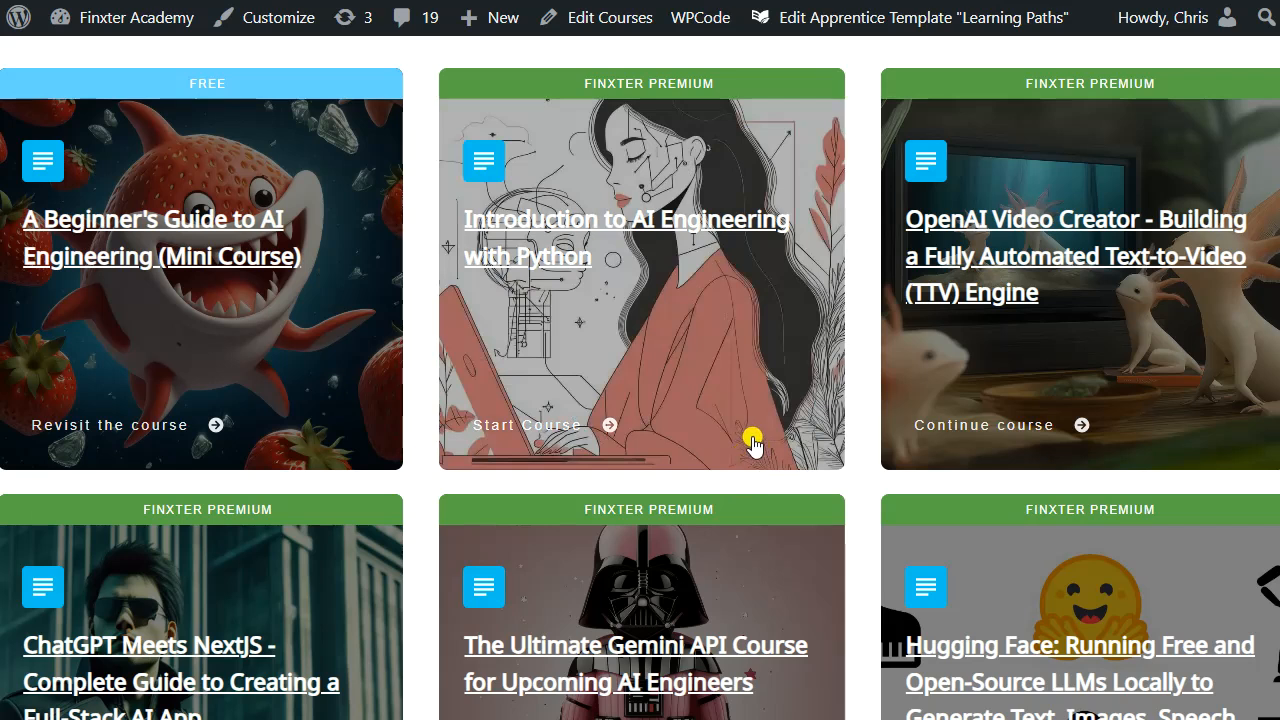
mouse_move(556, 528)
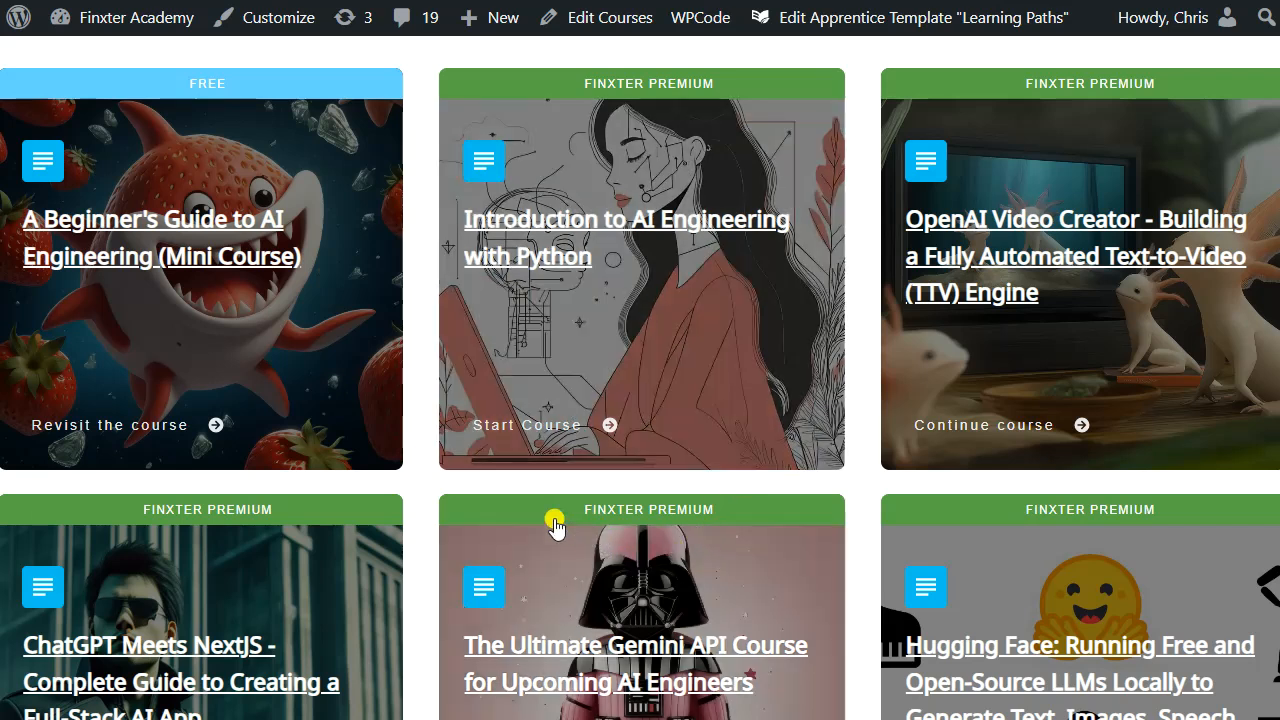
mouse_move(424, 482)
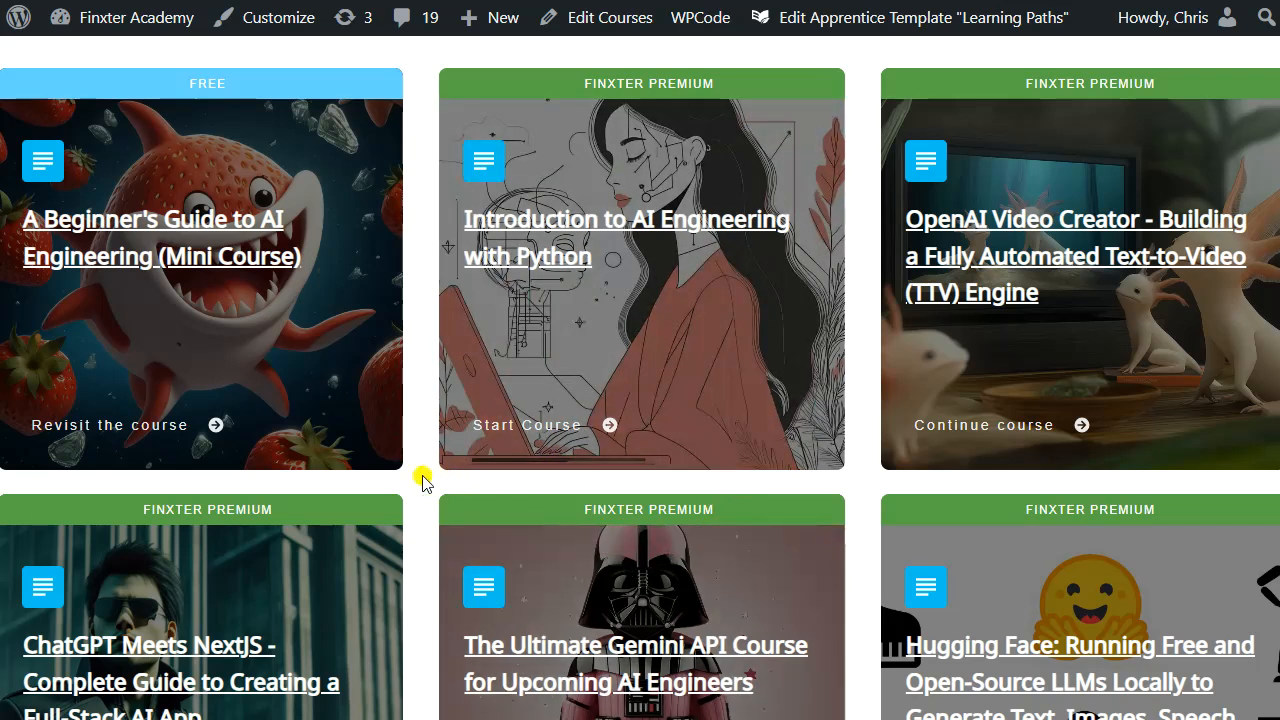
mouse_move(416, 500)
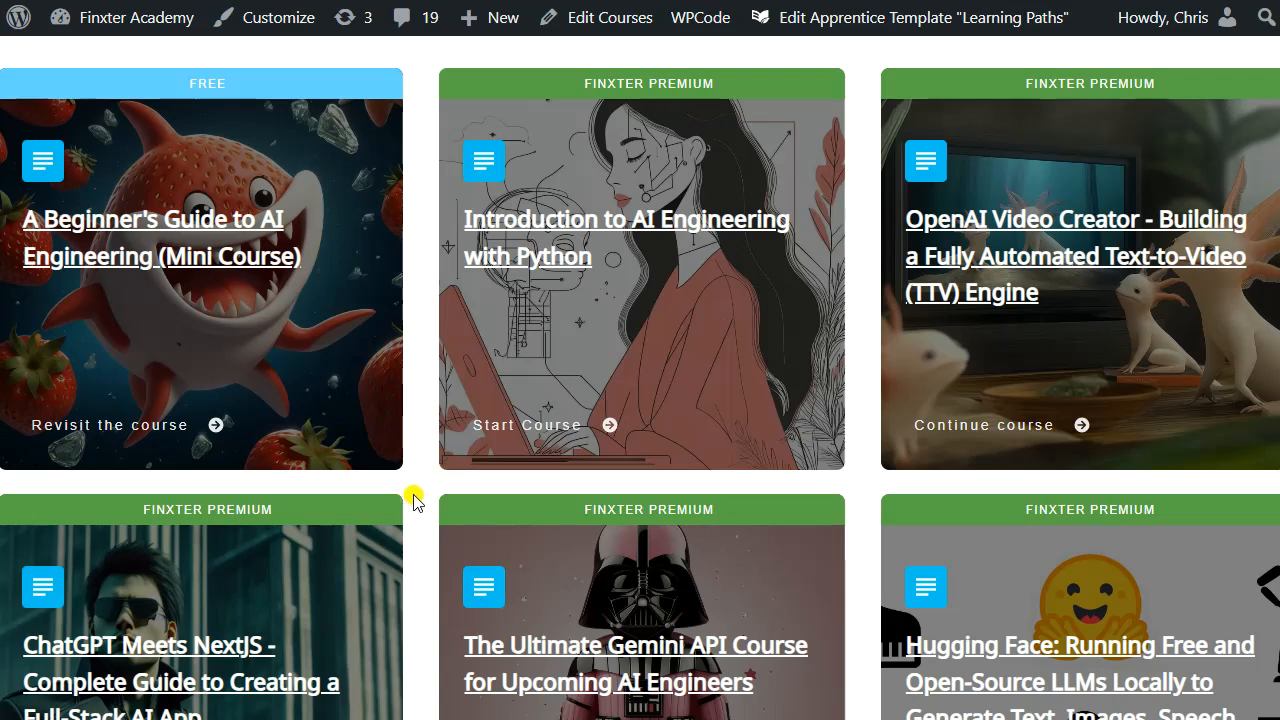
mouse_move(396, 564)
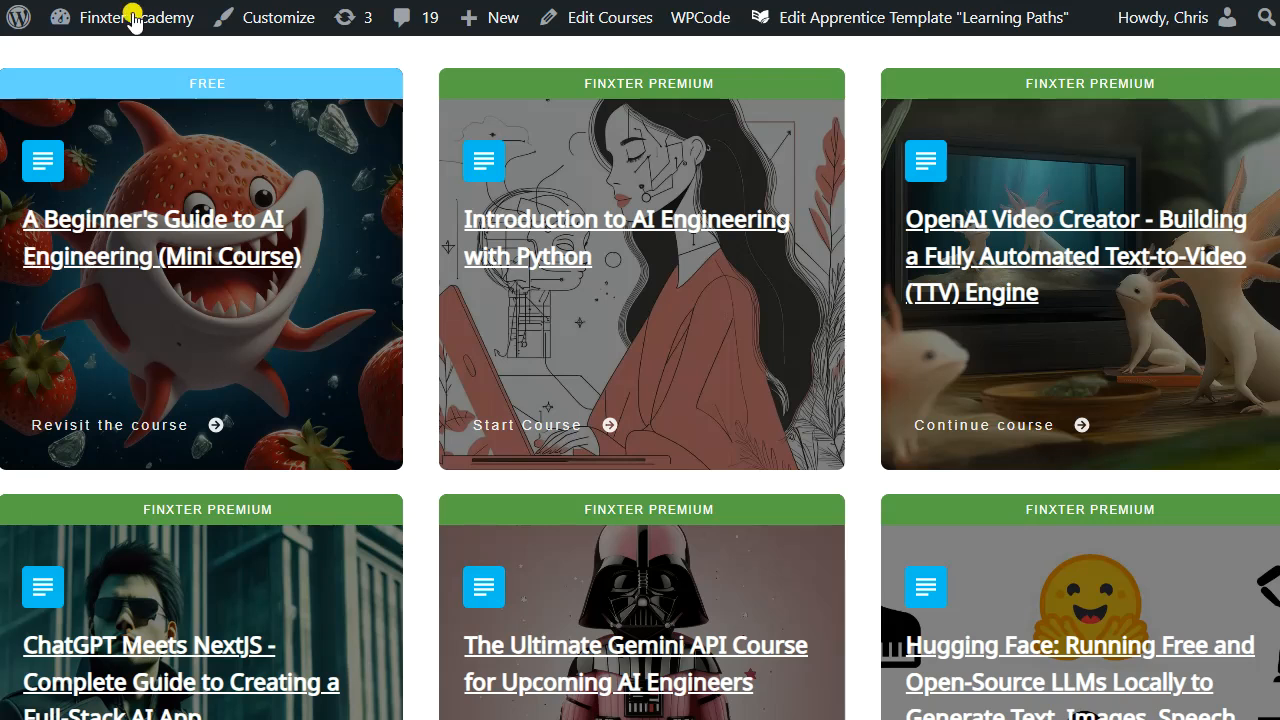
mouse_move(630, 4)
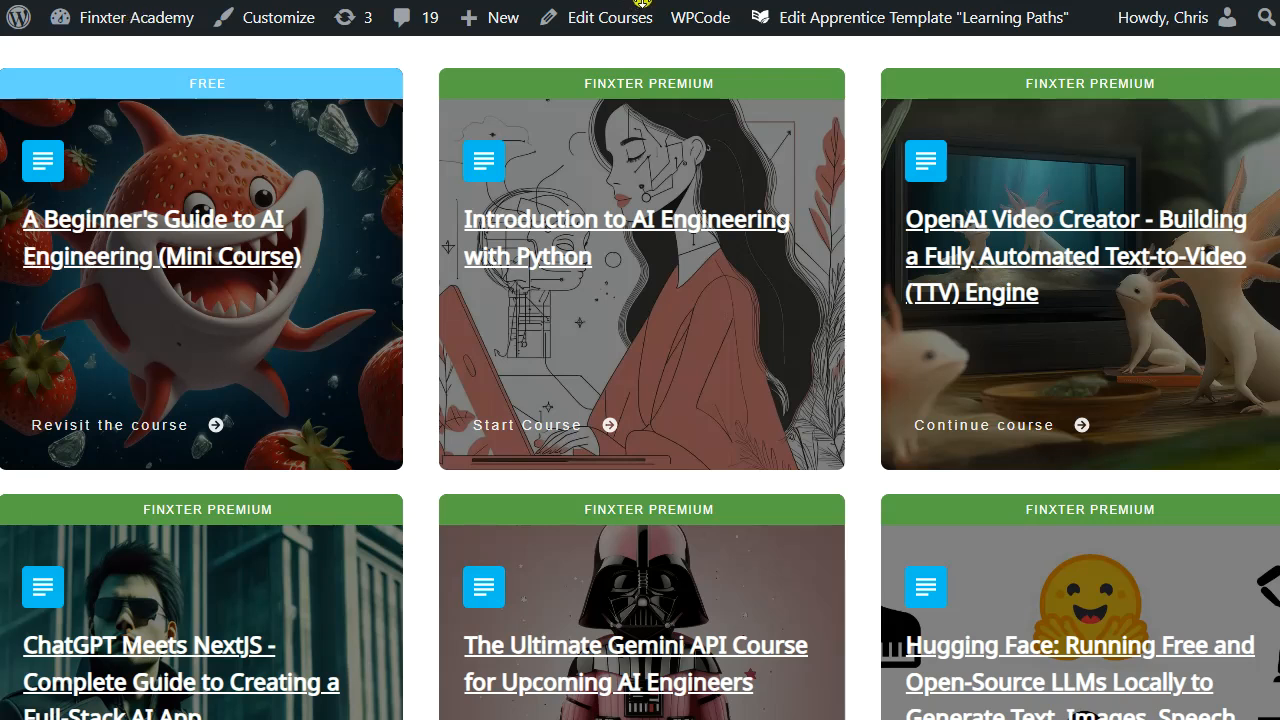
mouse_move(384, 278)
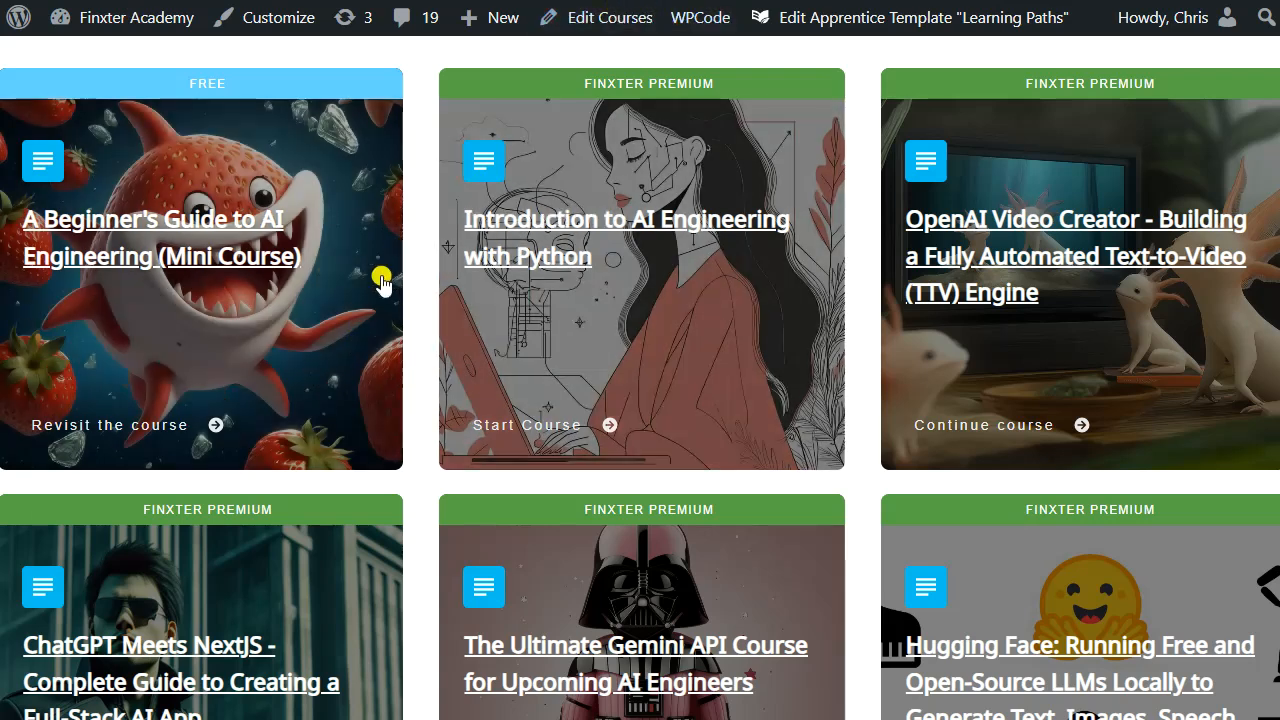
mouse_move(438, 62)
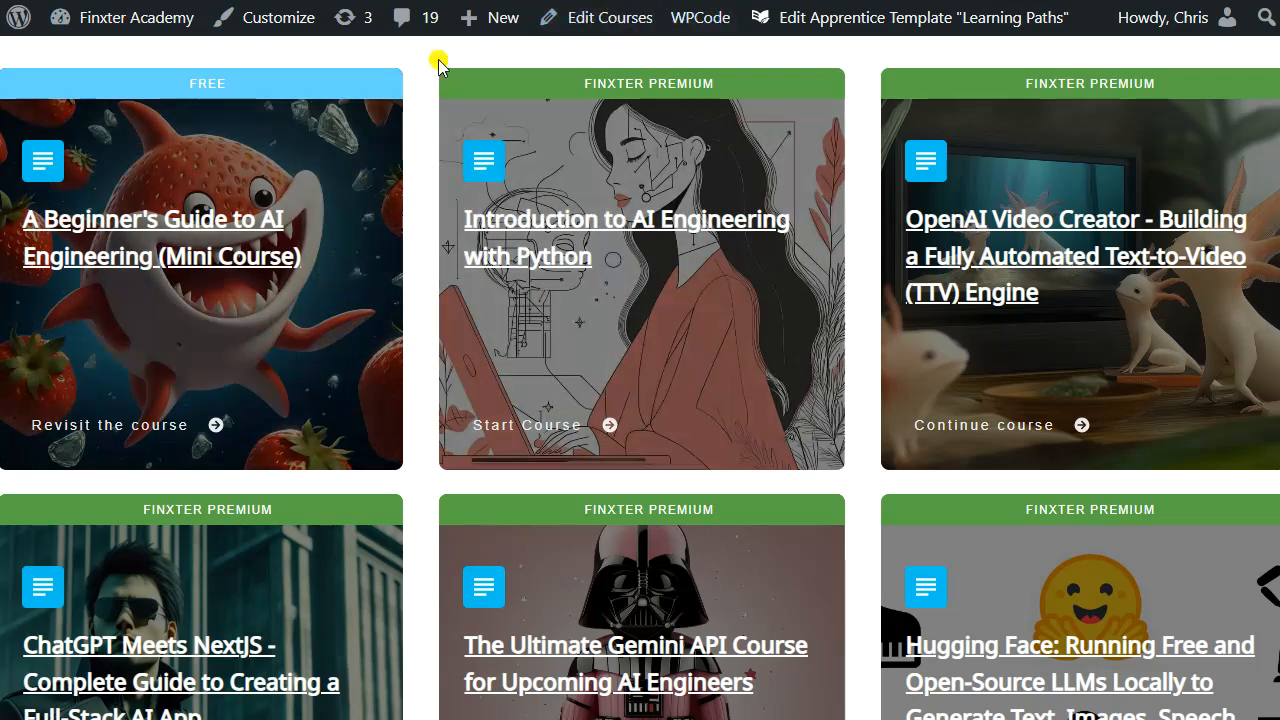
mouse_move(430, 50)
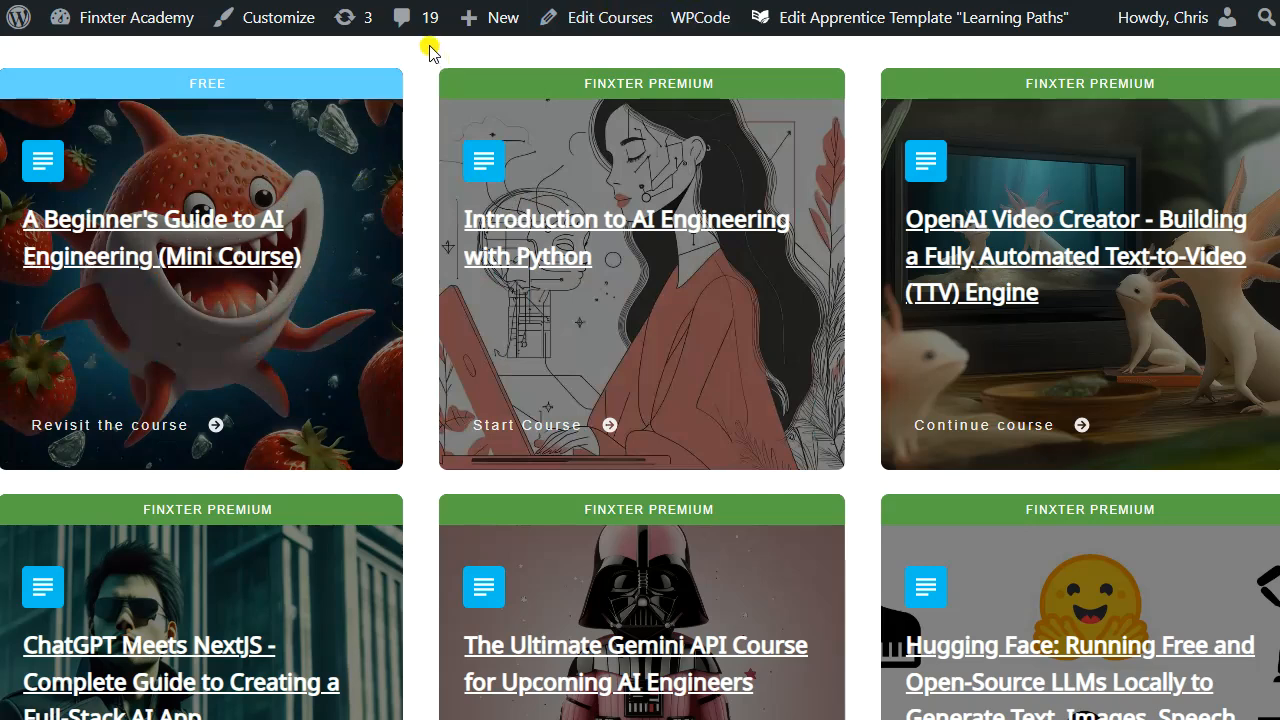
mouse_move(374, 76)
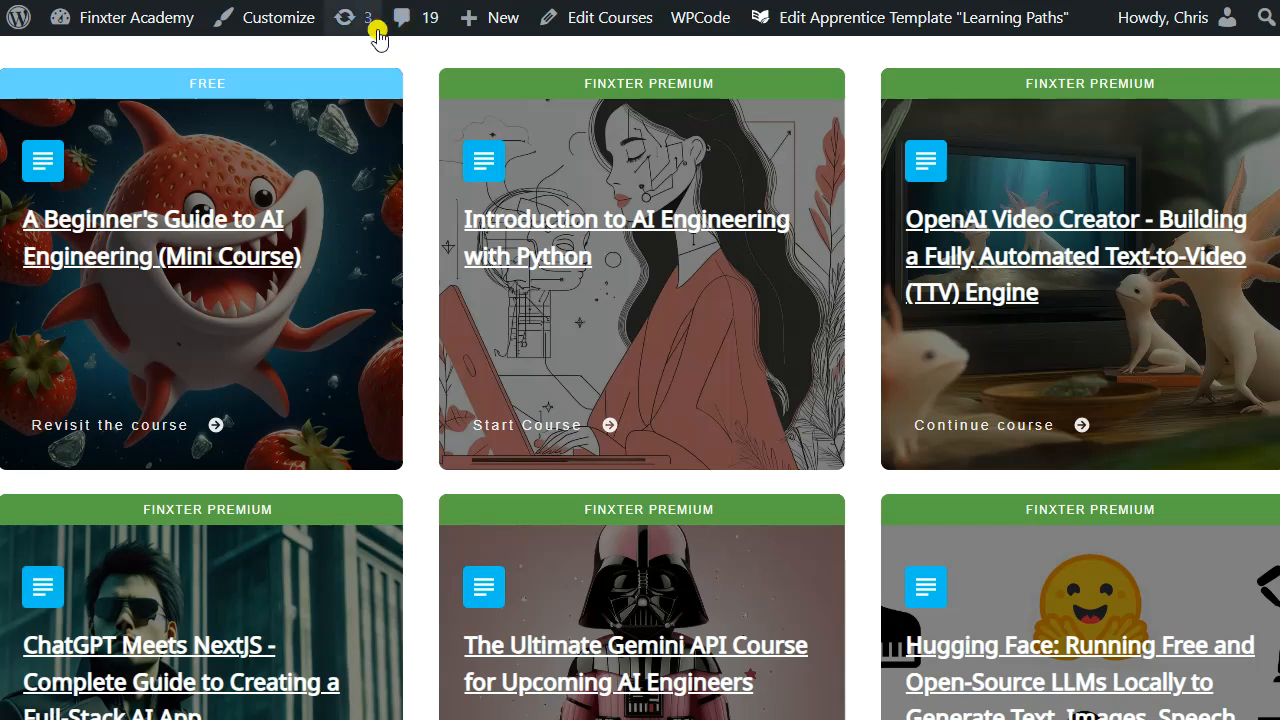
mouse_move(288, 284)
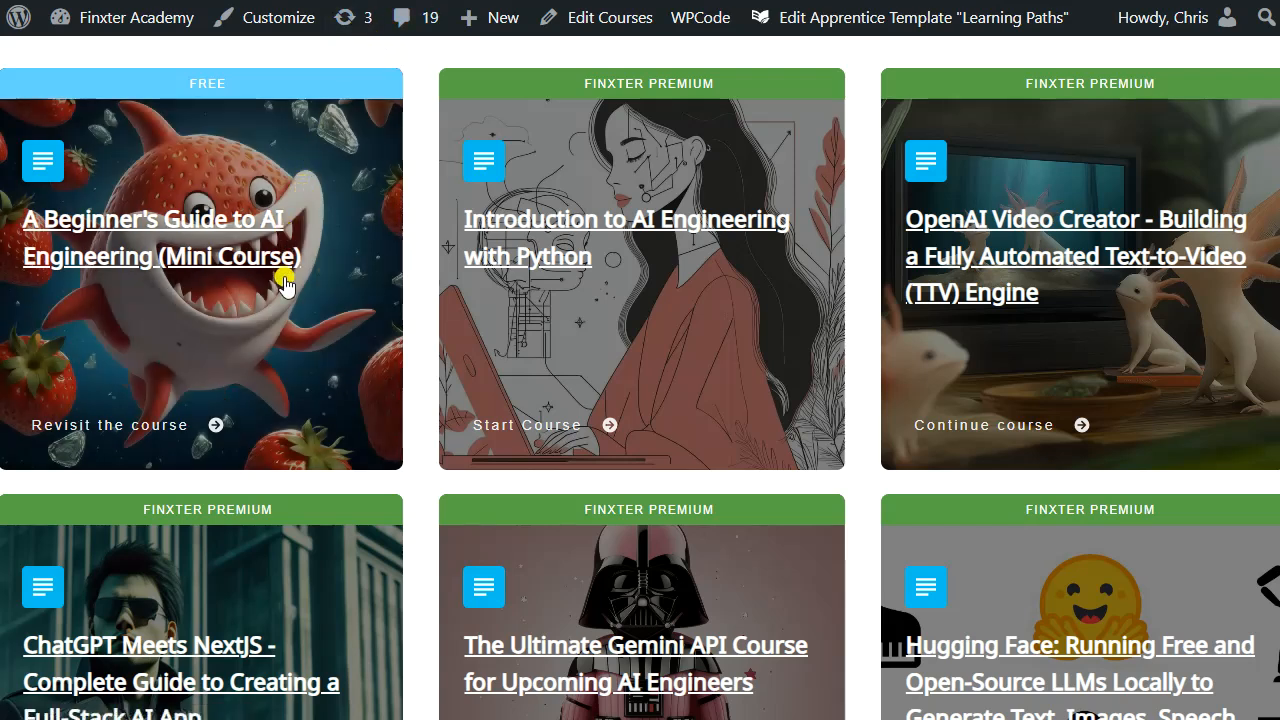
- Return to the top of the Learning Path page and deselect the highlighted title
scroll(down, 3)
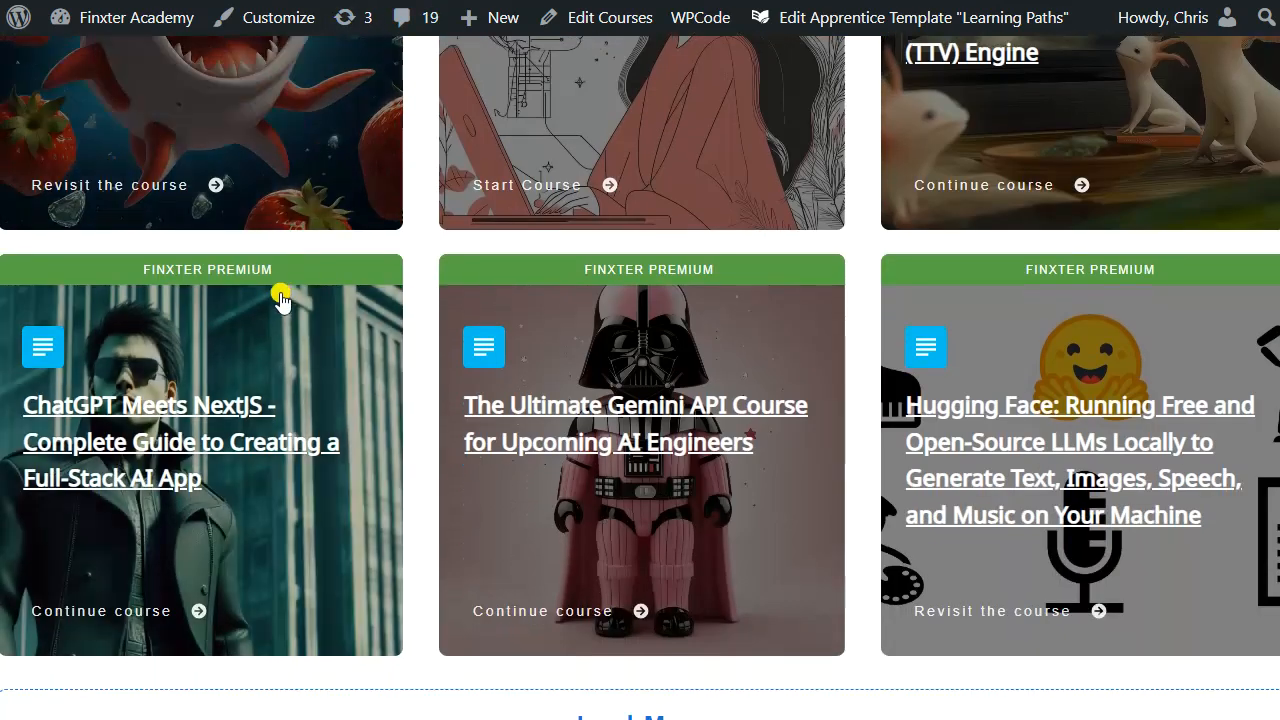
scroll(up, 3)
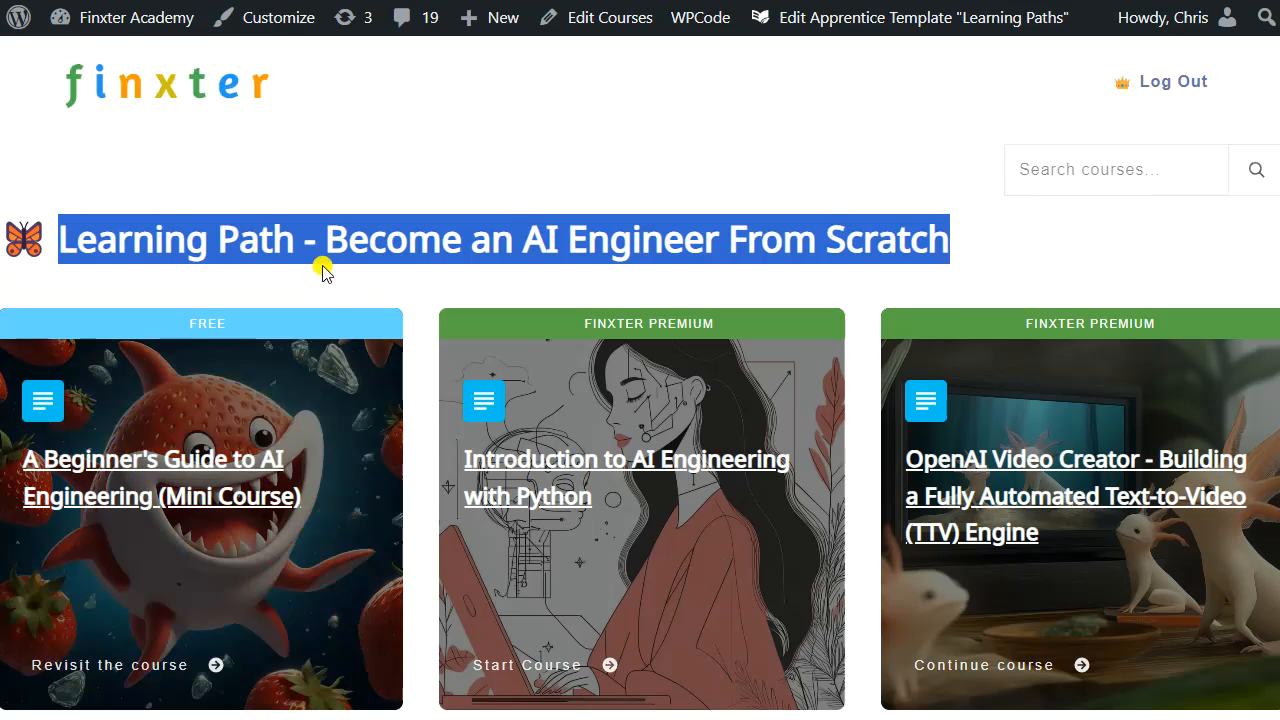
mouse_move(358, 288)
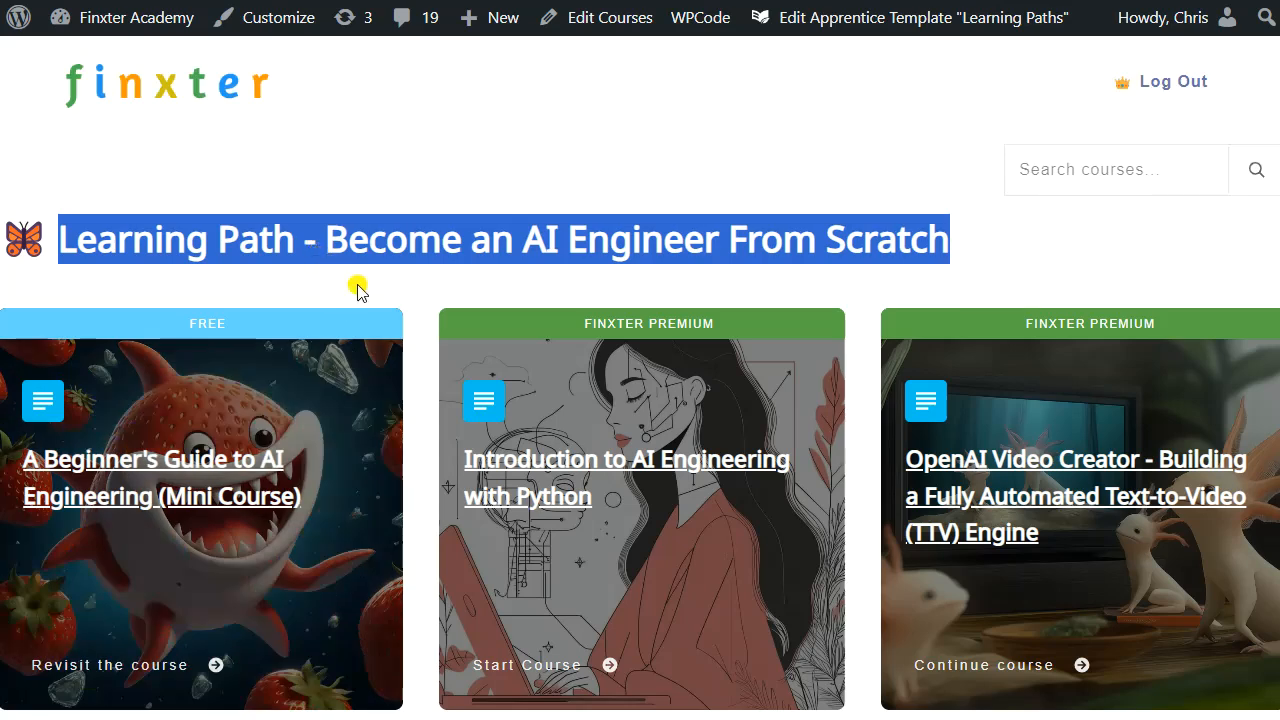
mouse_move(988, 244)
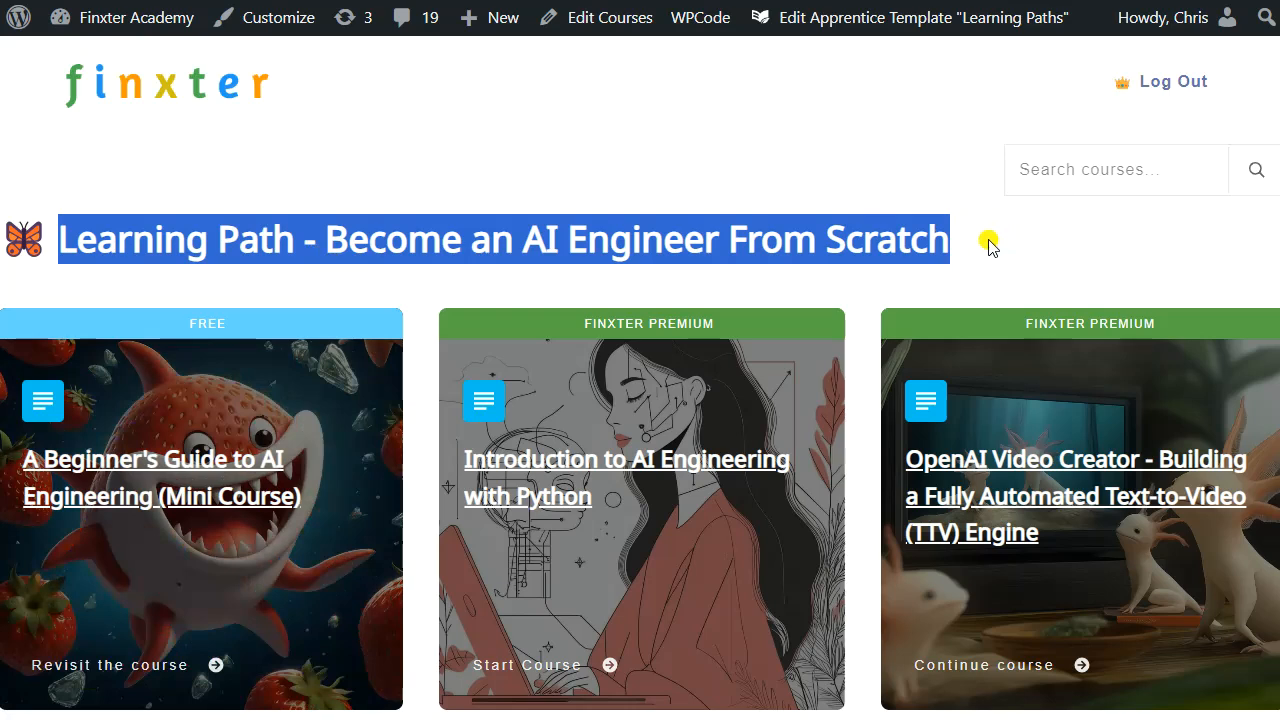
click(884, 150)
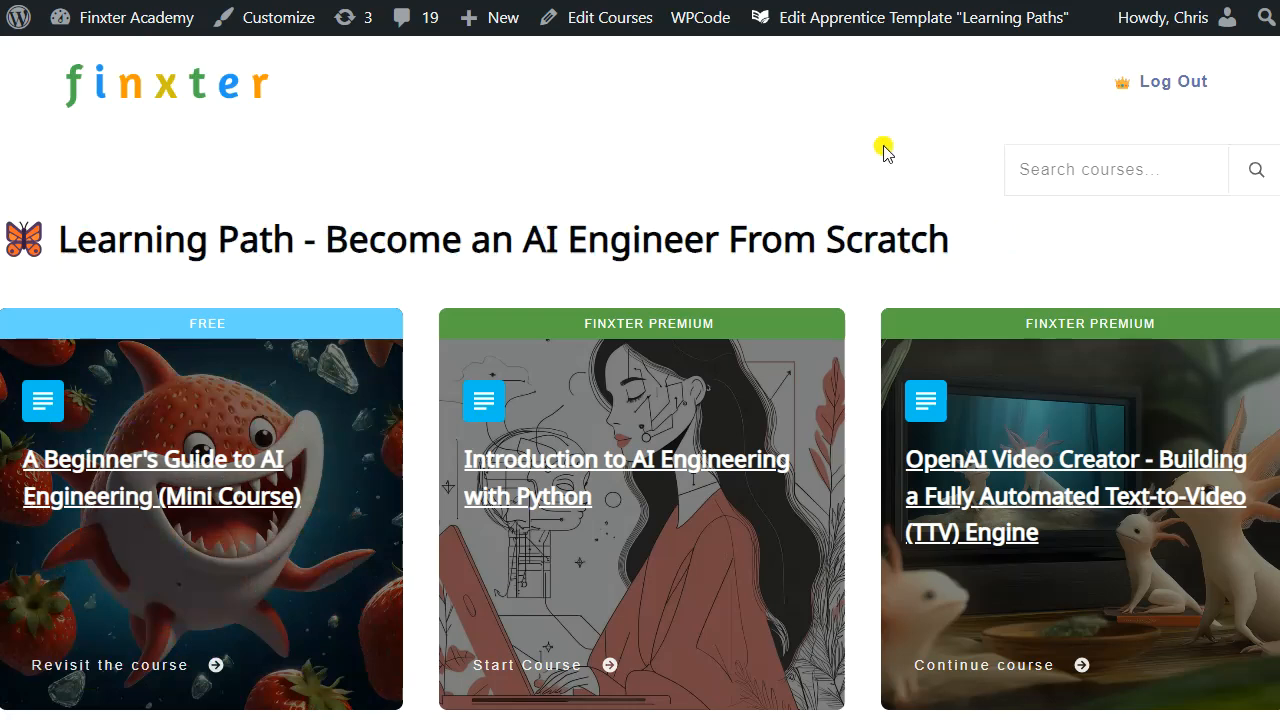
mouse_move(536, 400)
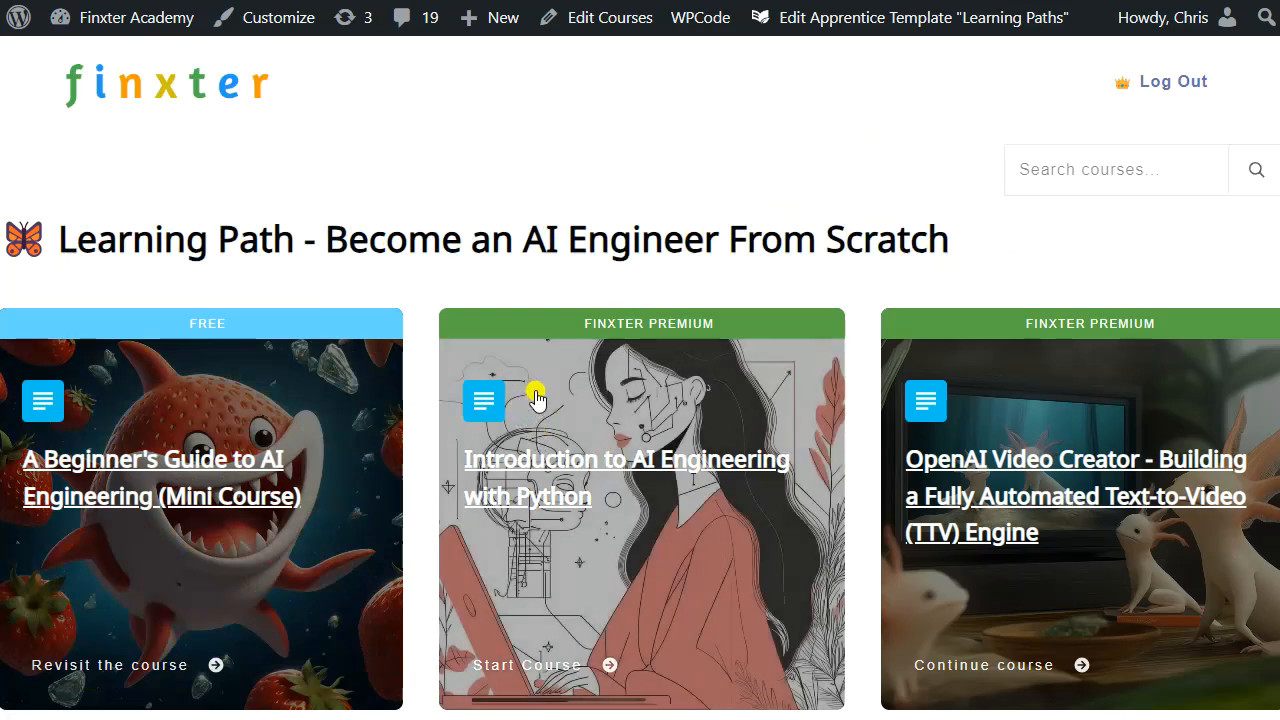
mouse_move(380, 428)
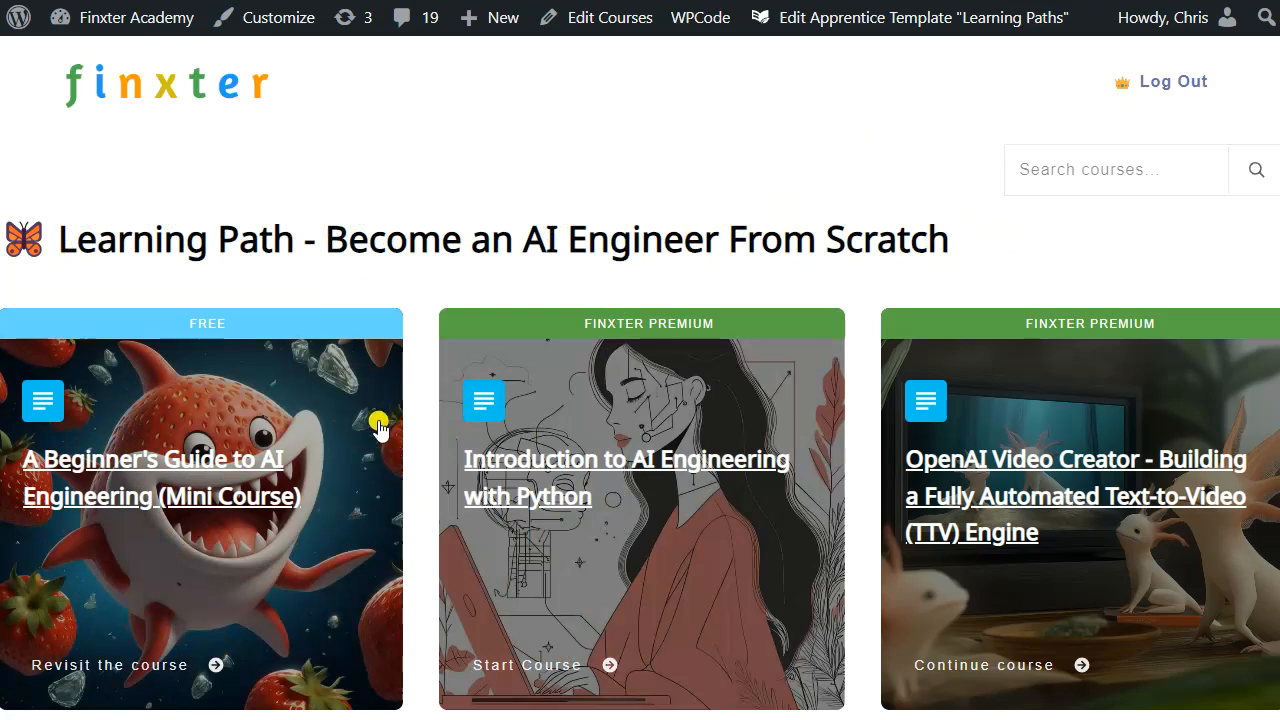
mouse_move(370, 480)
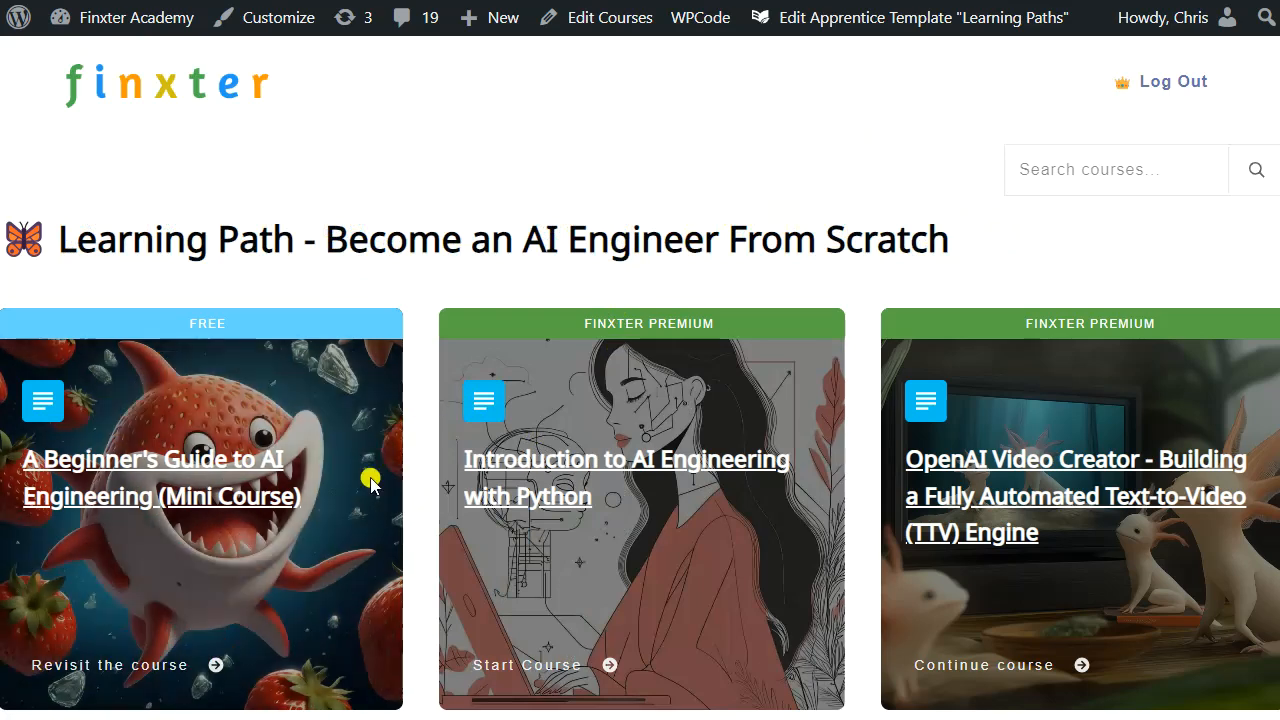
mouse_move(350, 556)
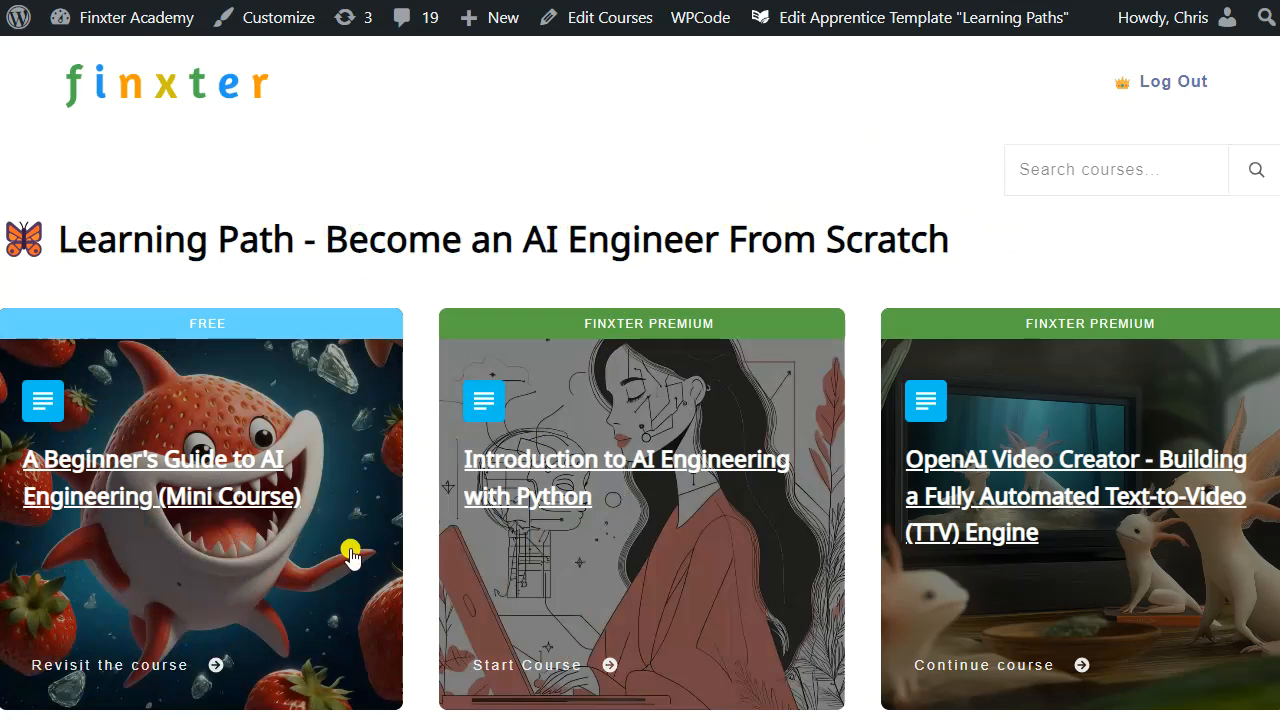
mouse_move(350, 556)
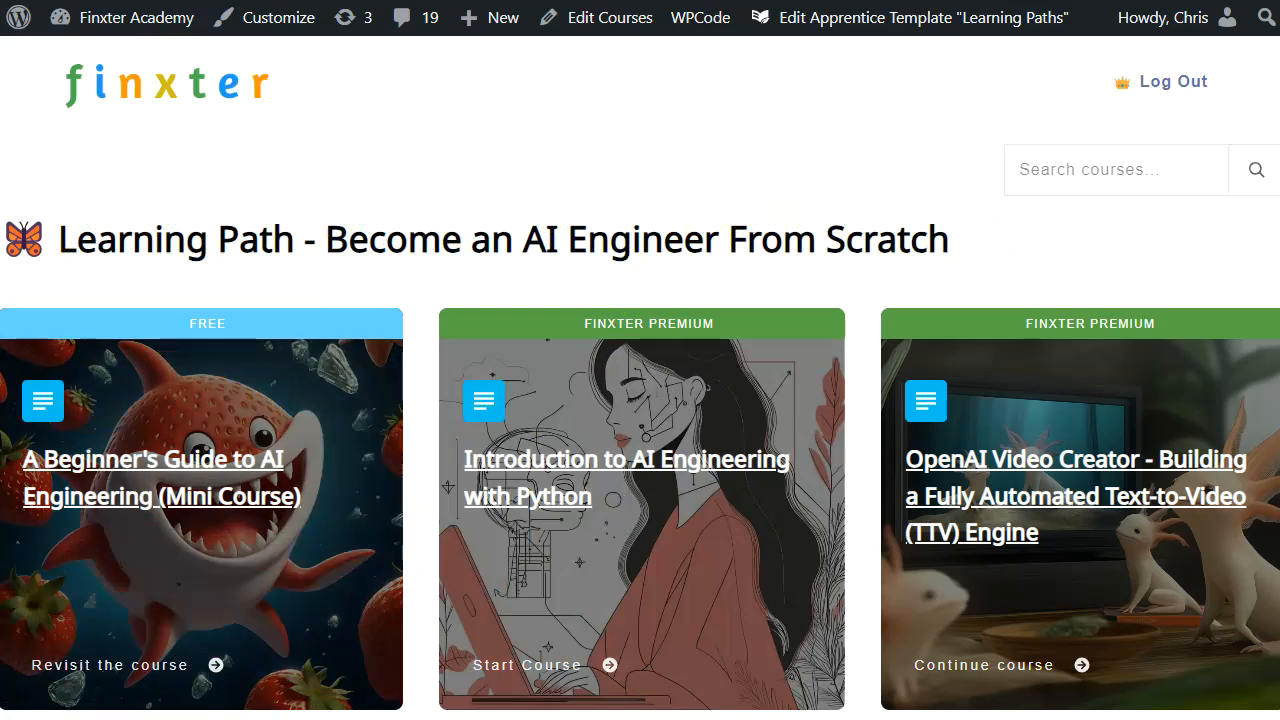